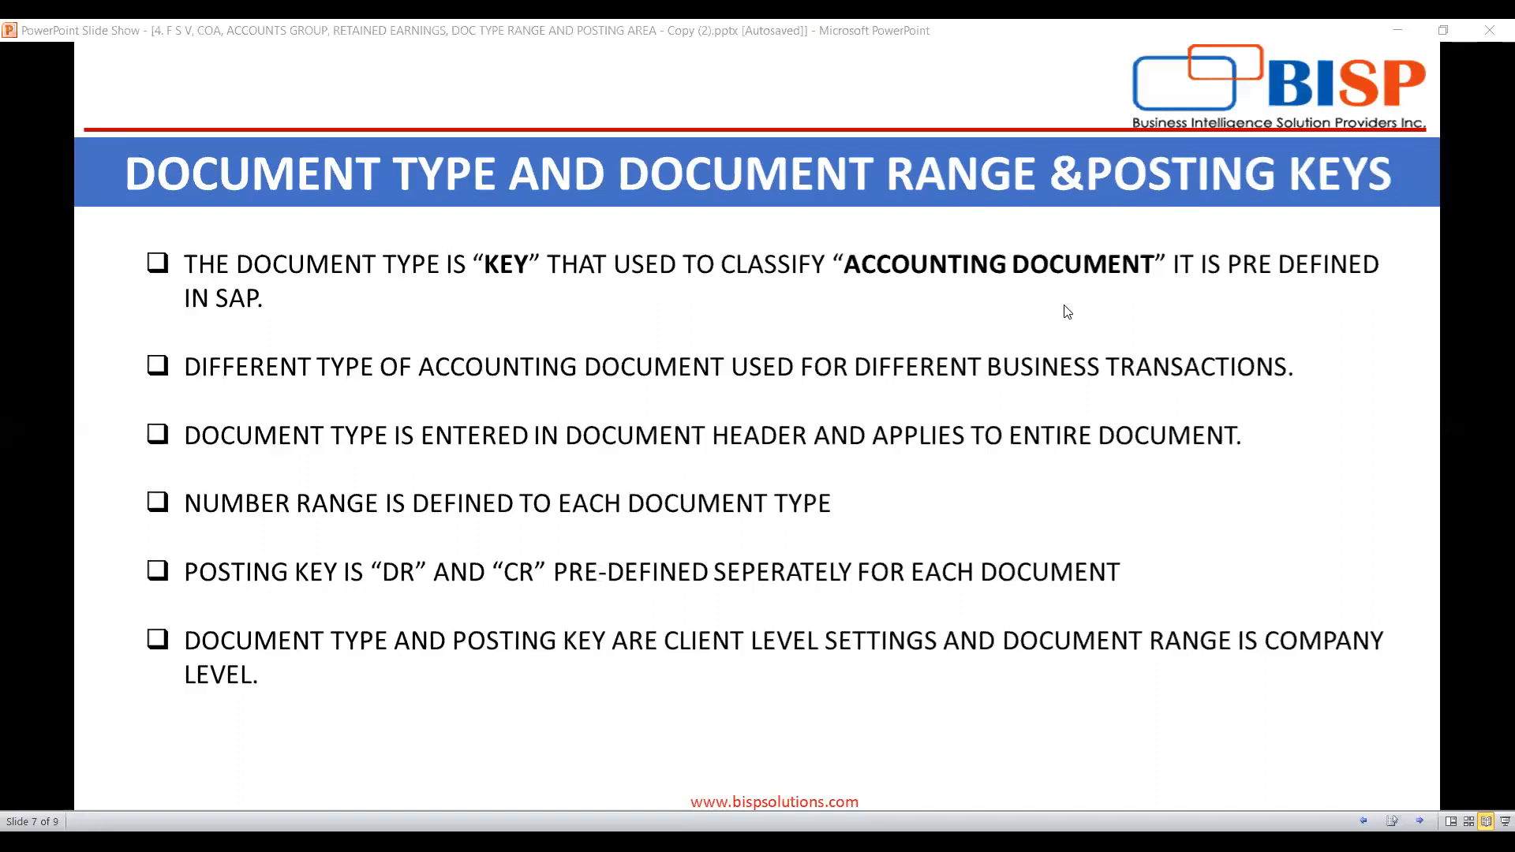
pyautogui.moveTo(1042, 305)
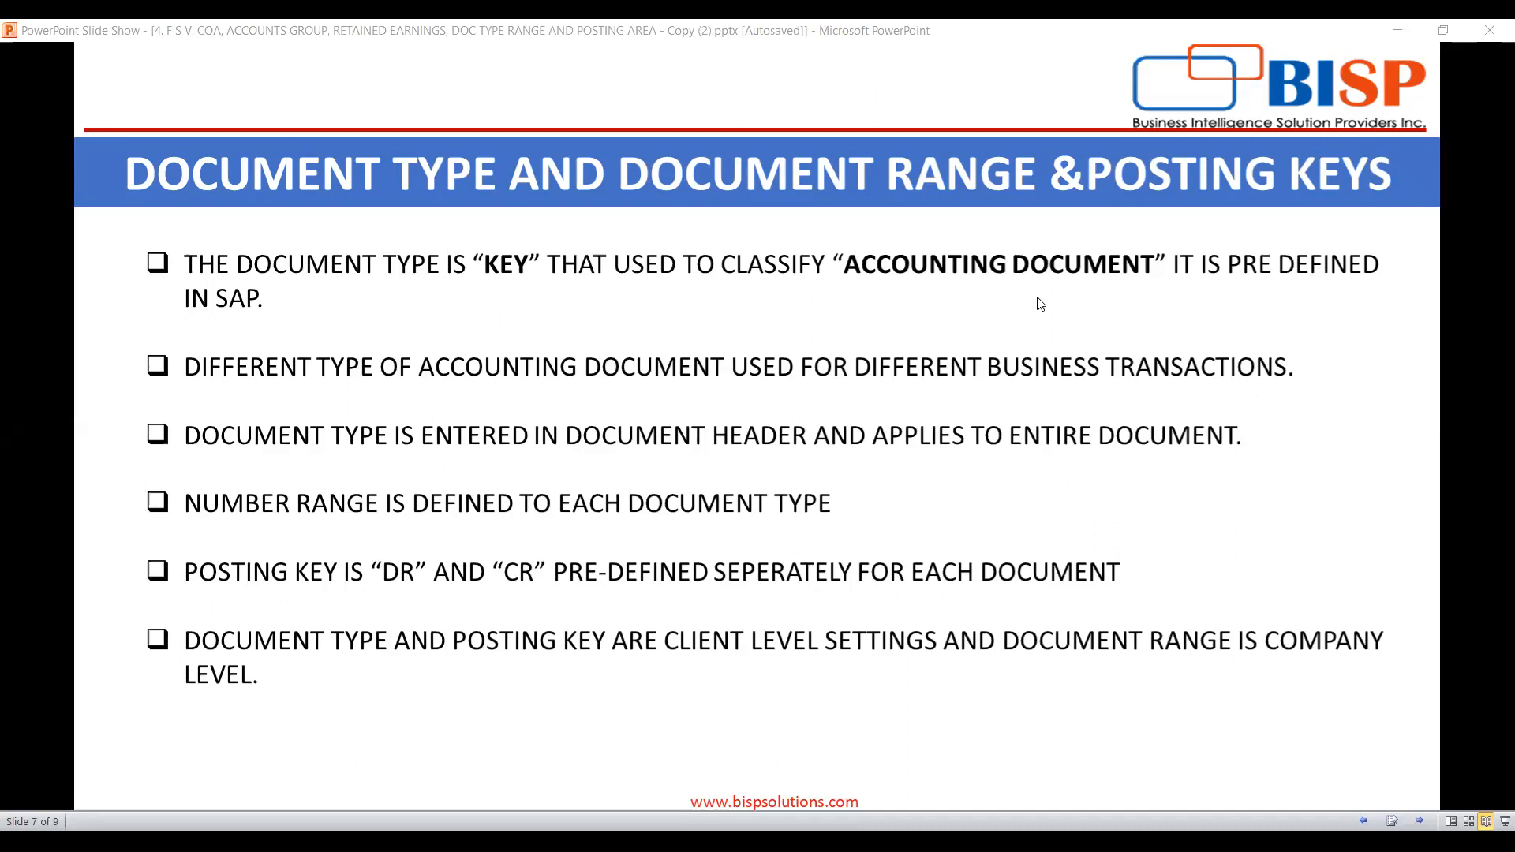
pyautogui.moveTo(1032, 301)
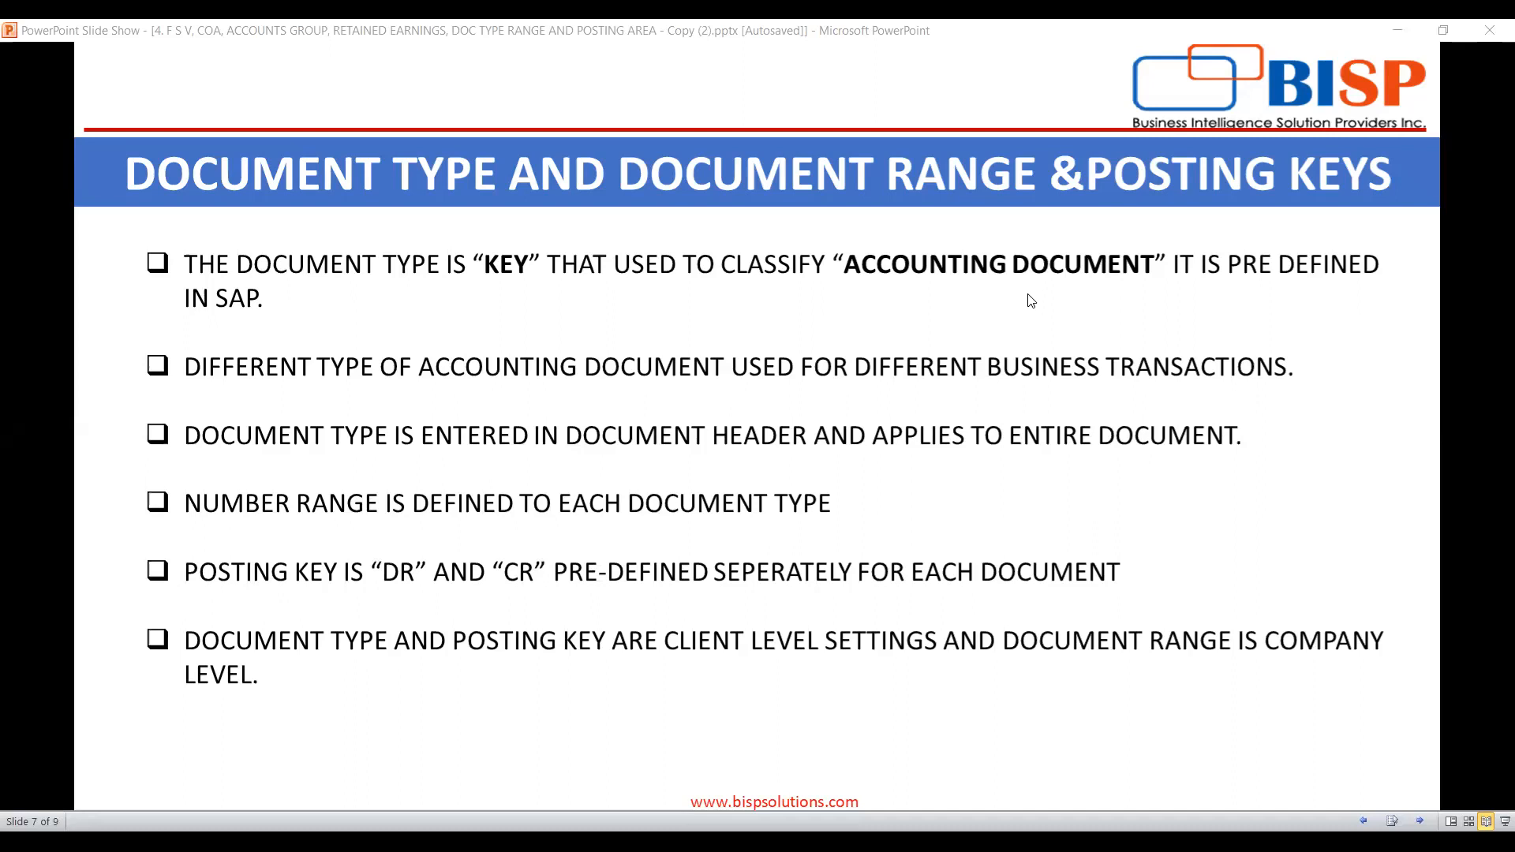
pyautogui.moveTo(1025, 298)
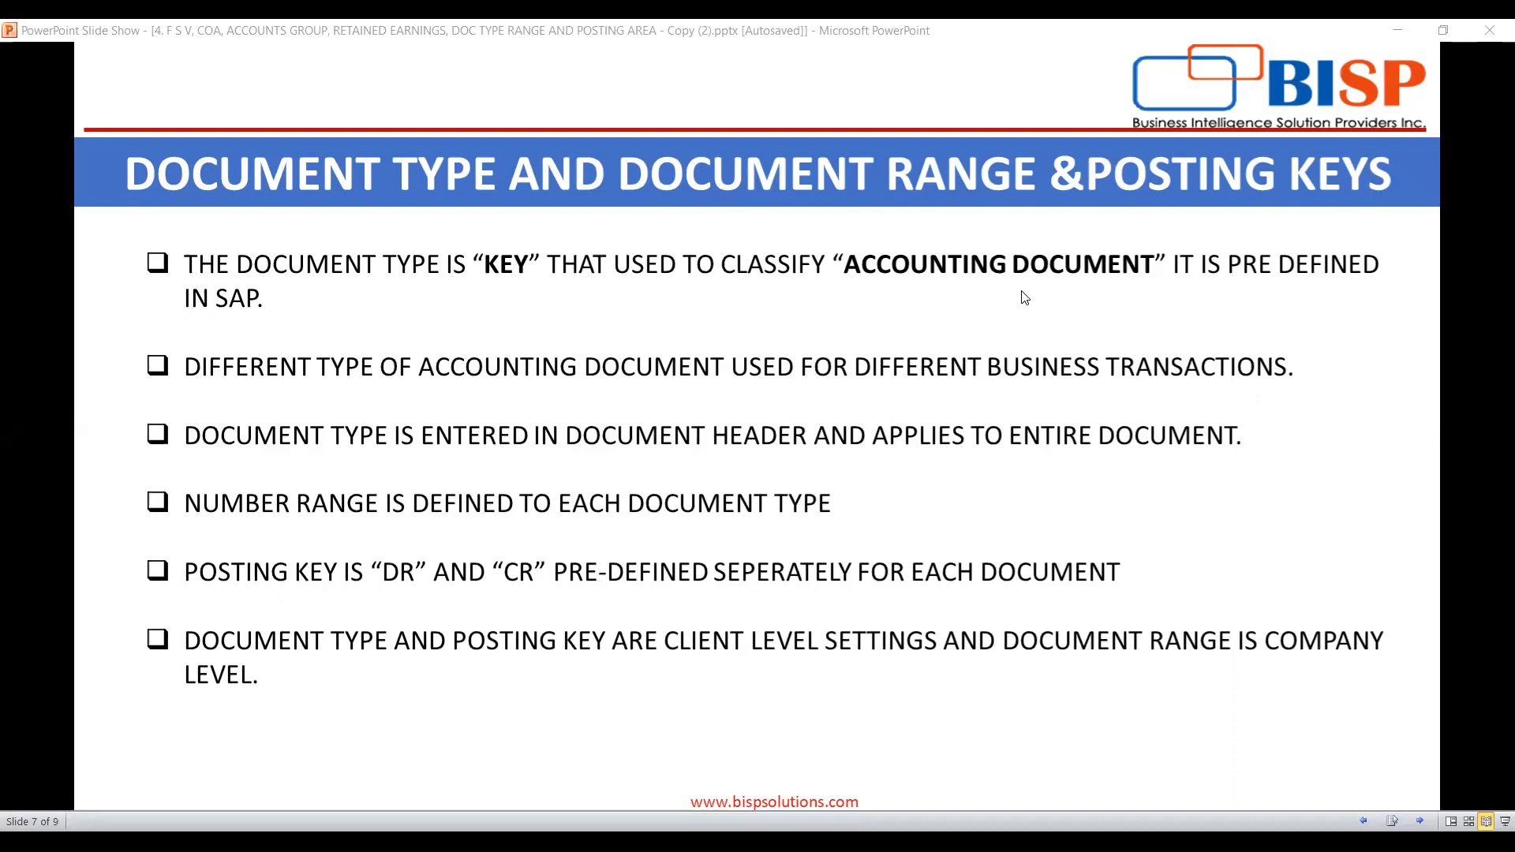
pyautogui.moveTo(429, 288)
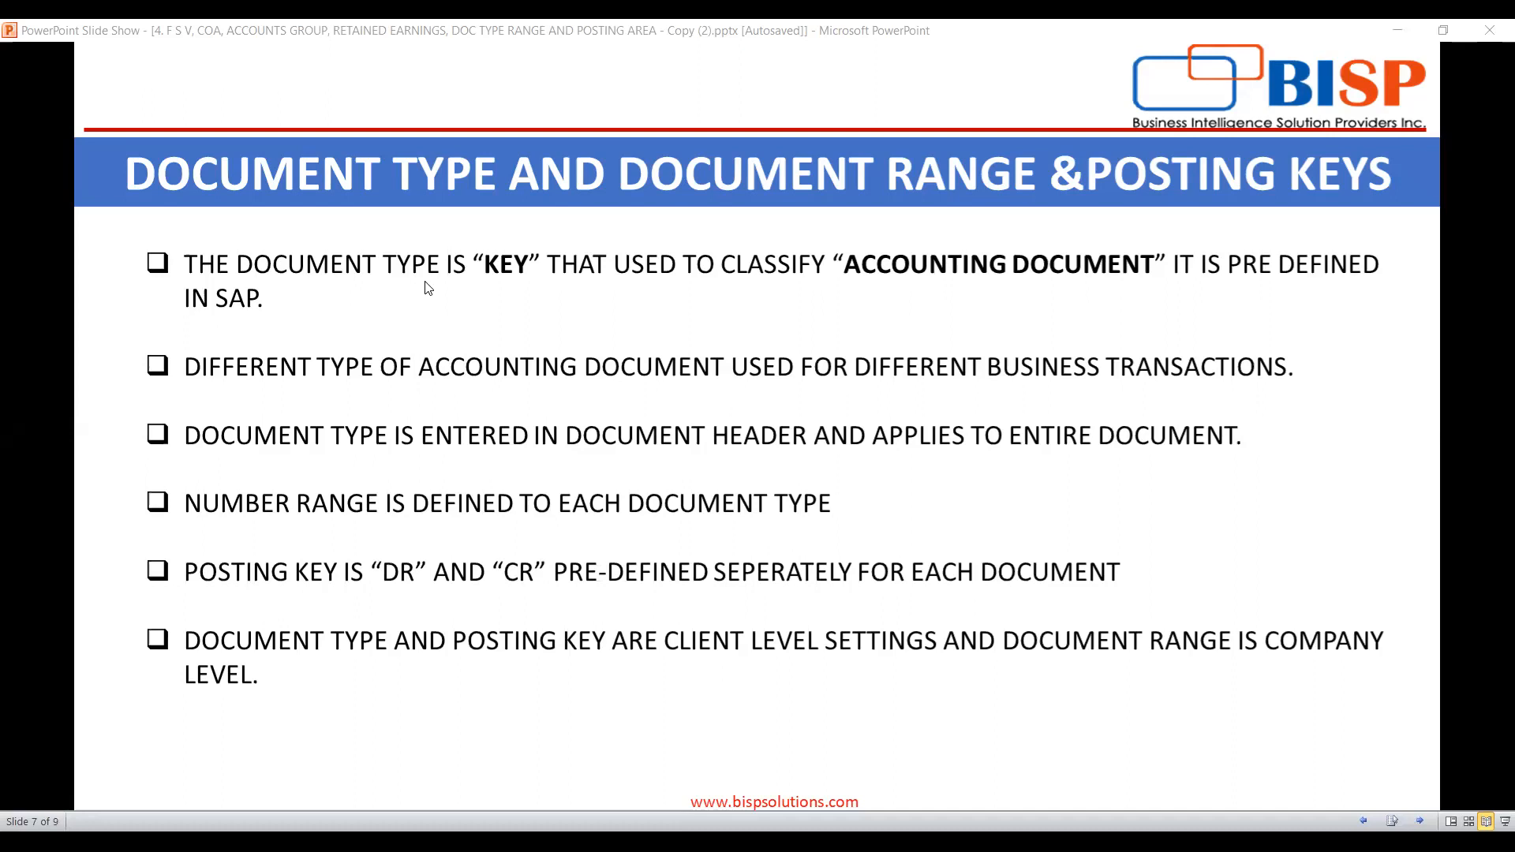
pyautogui.moveTo(338, 312)
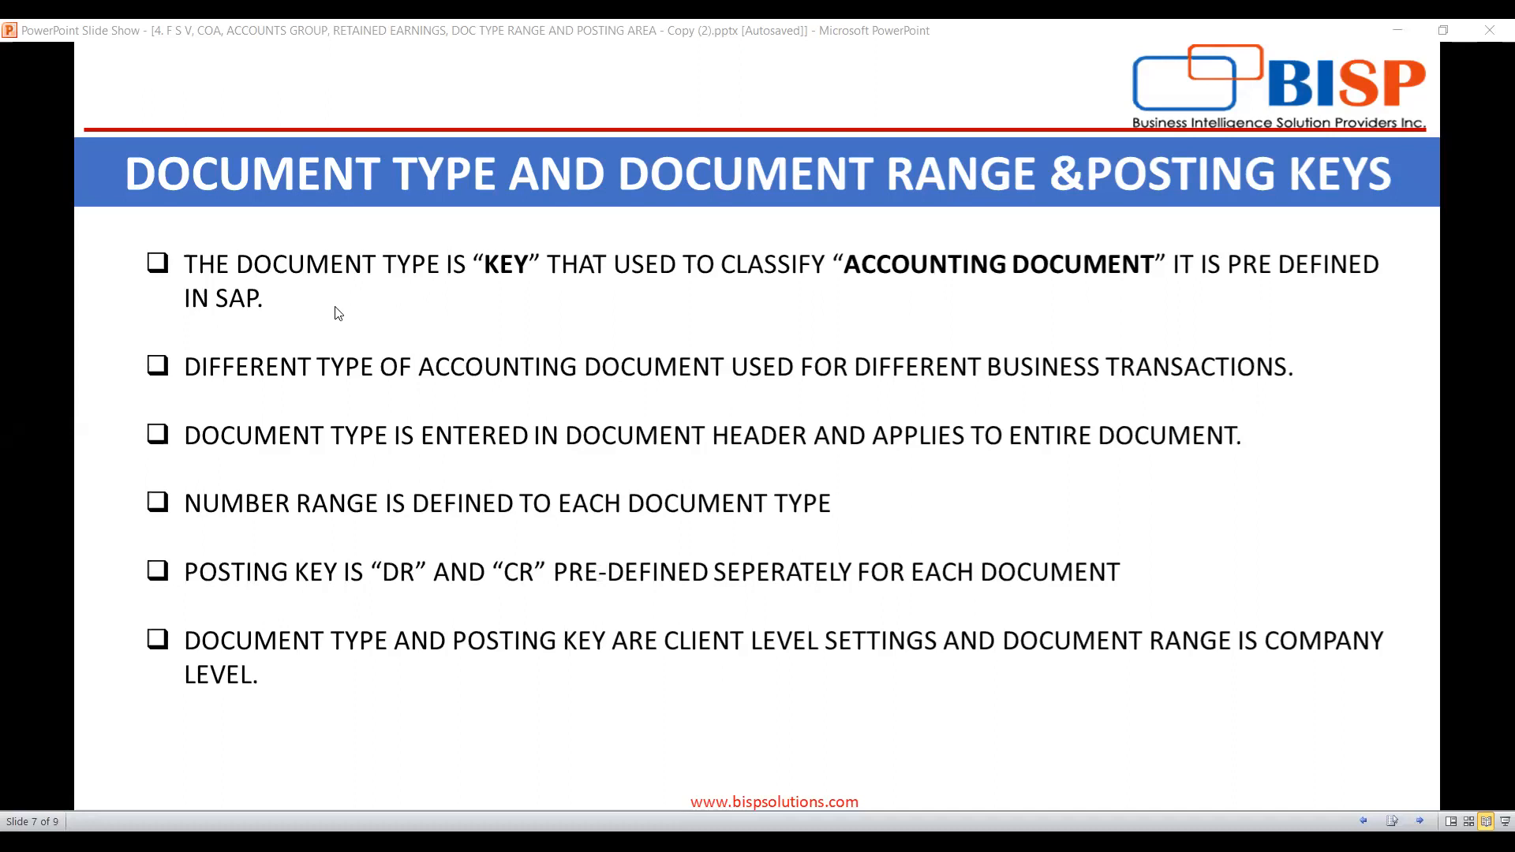
pyautogui.moveTo(326, 317)
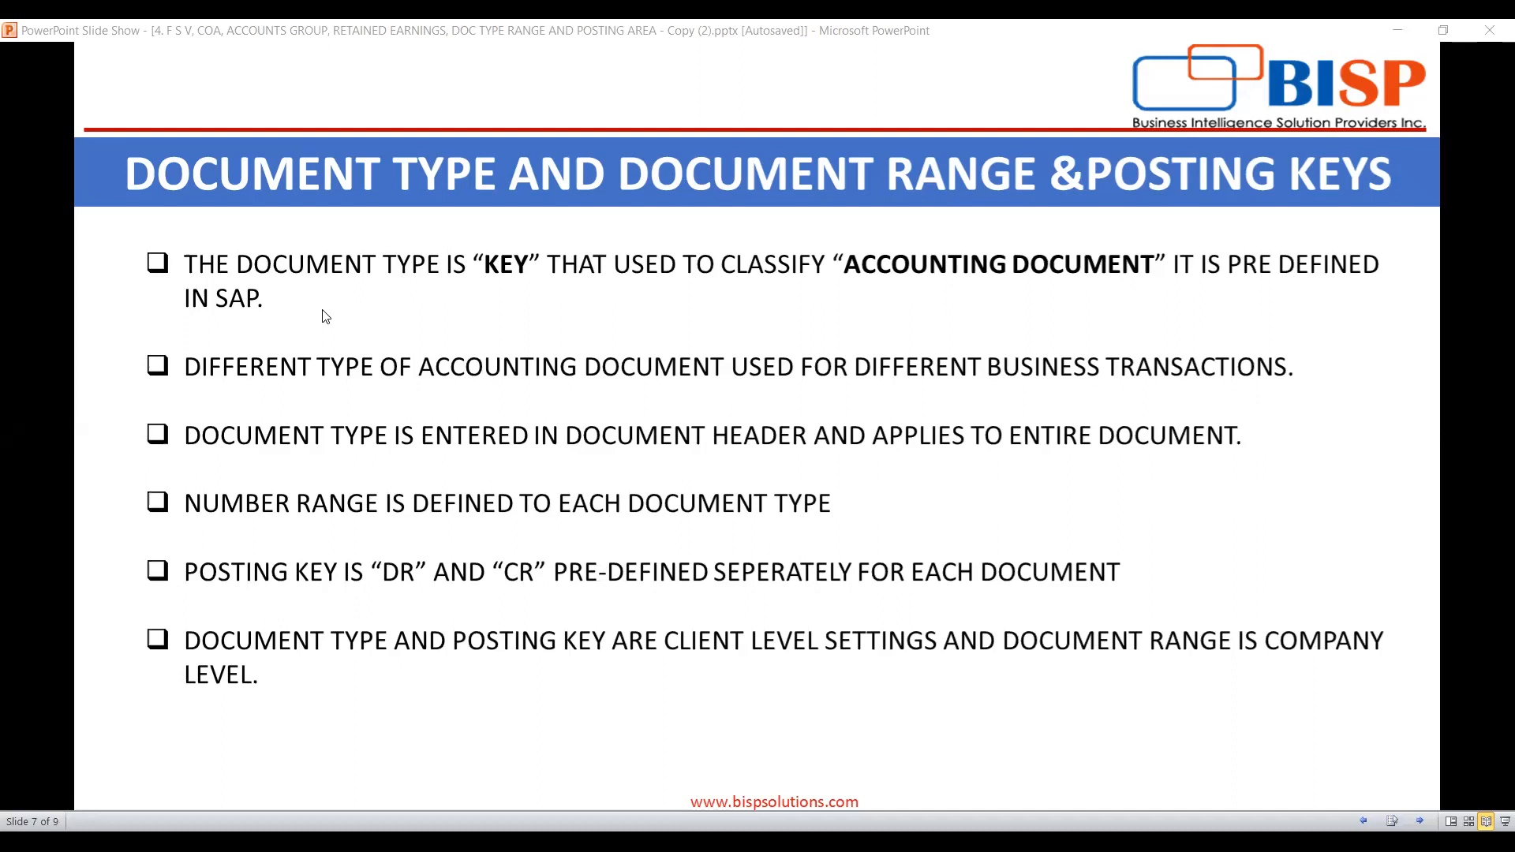
pyautogui.moveTo(732, 471)
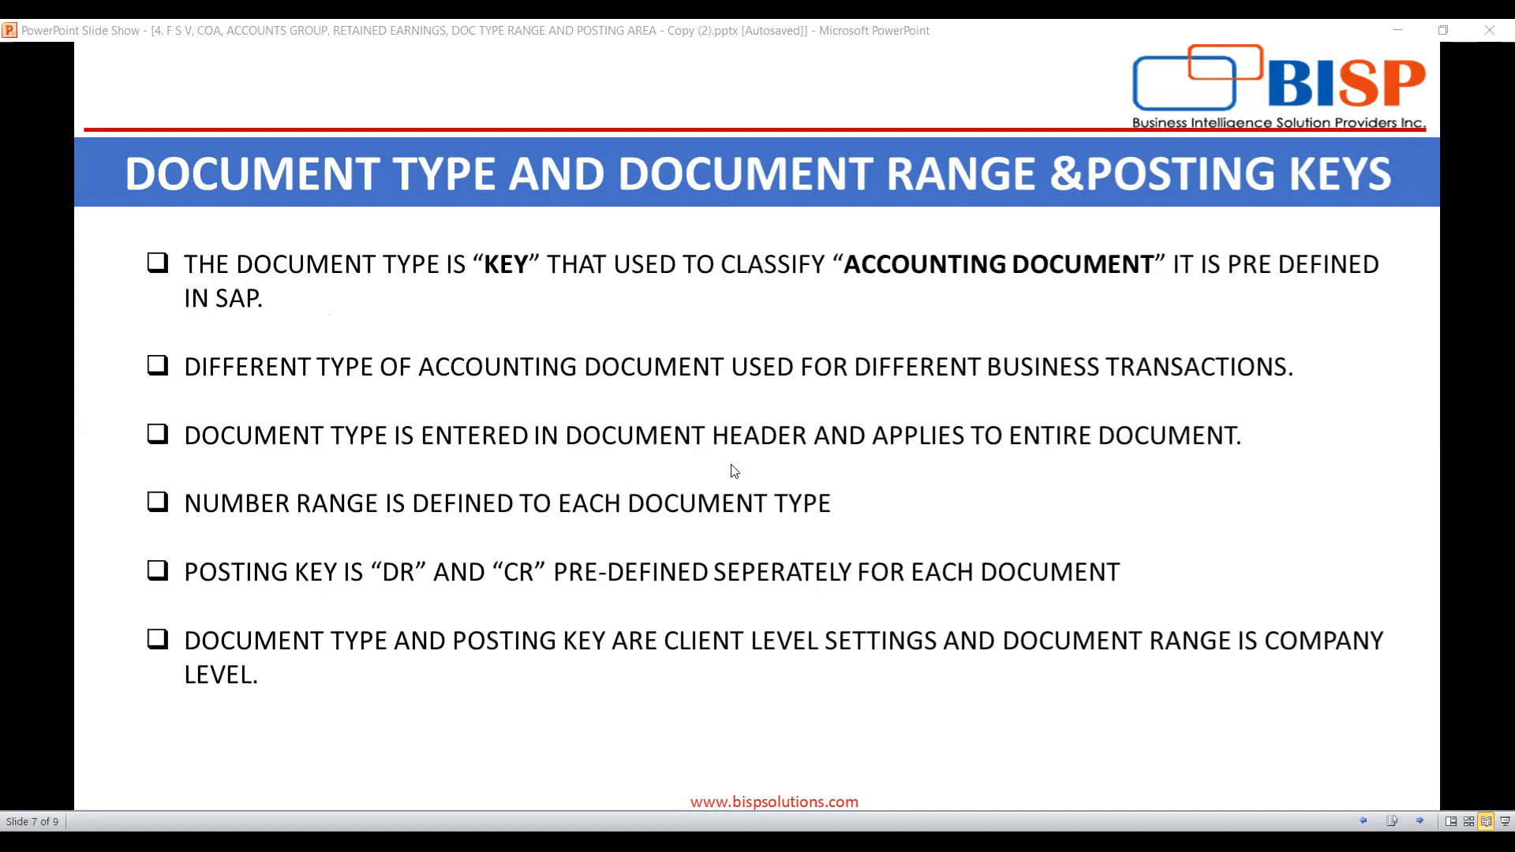
pyautogui.moveTo(914, 82)
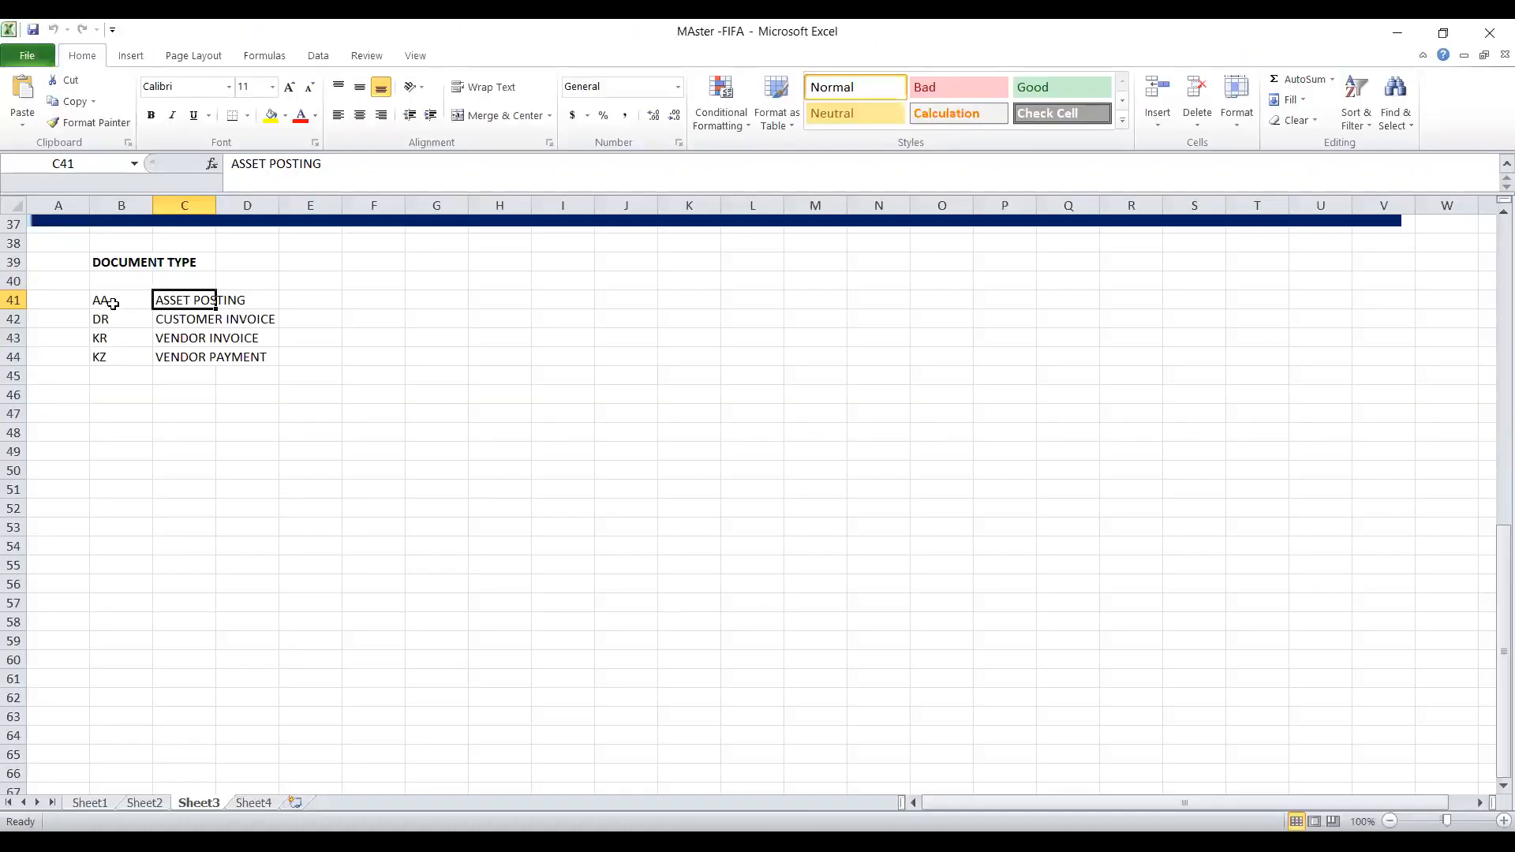
pyautogui.moveTo(137, 325)
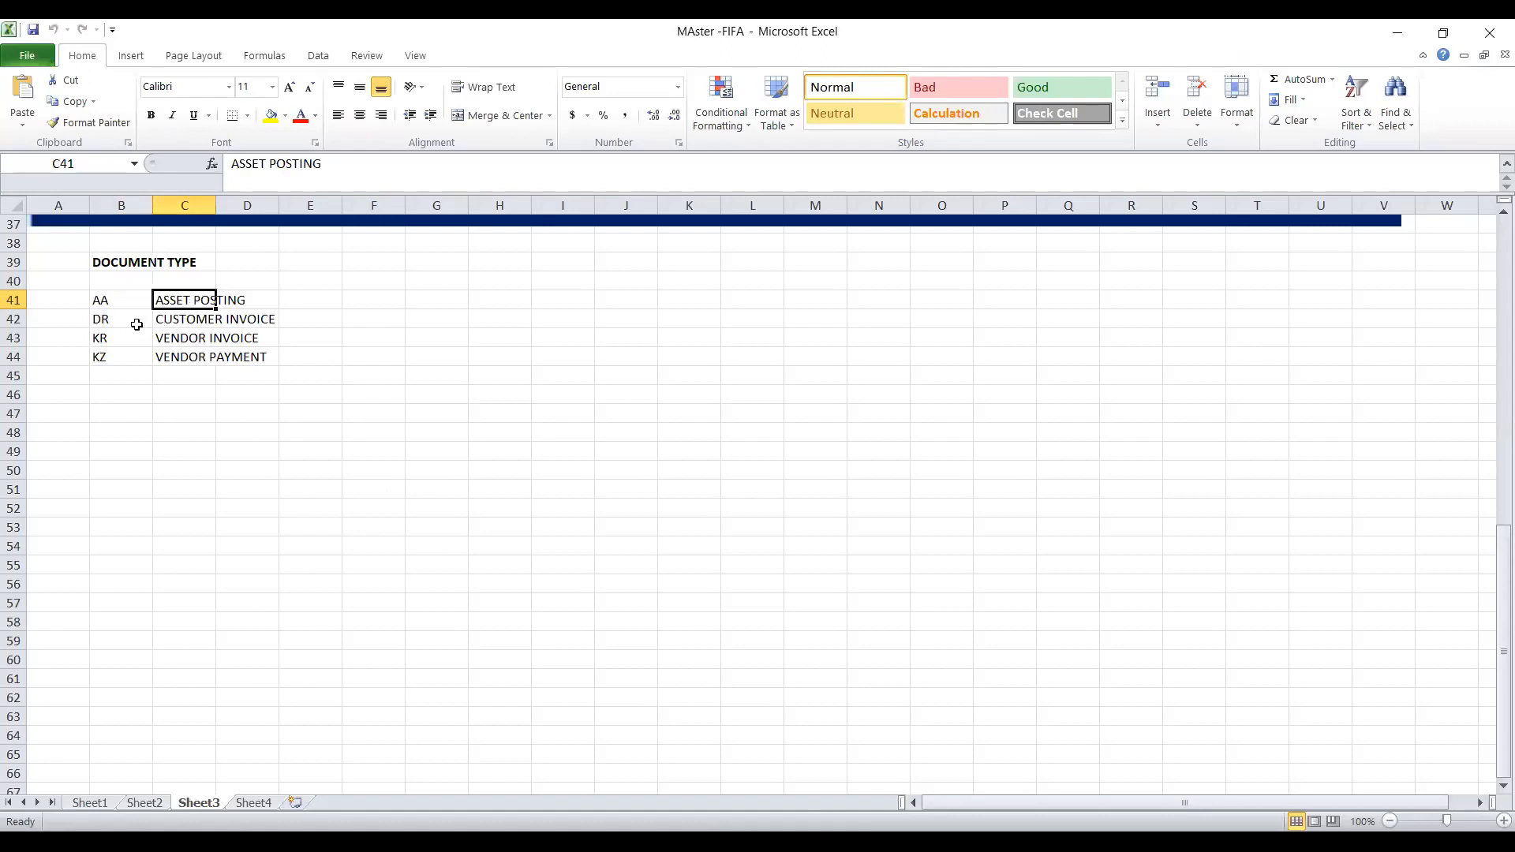
# Point out the CUSTOMER INVOICE, KR, KZ and VENDOR PAYMENT document type entries
pyautogui.click(184, 319)
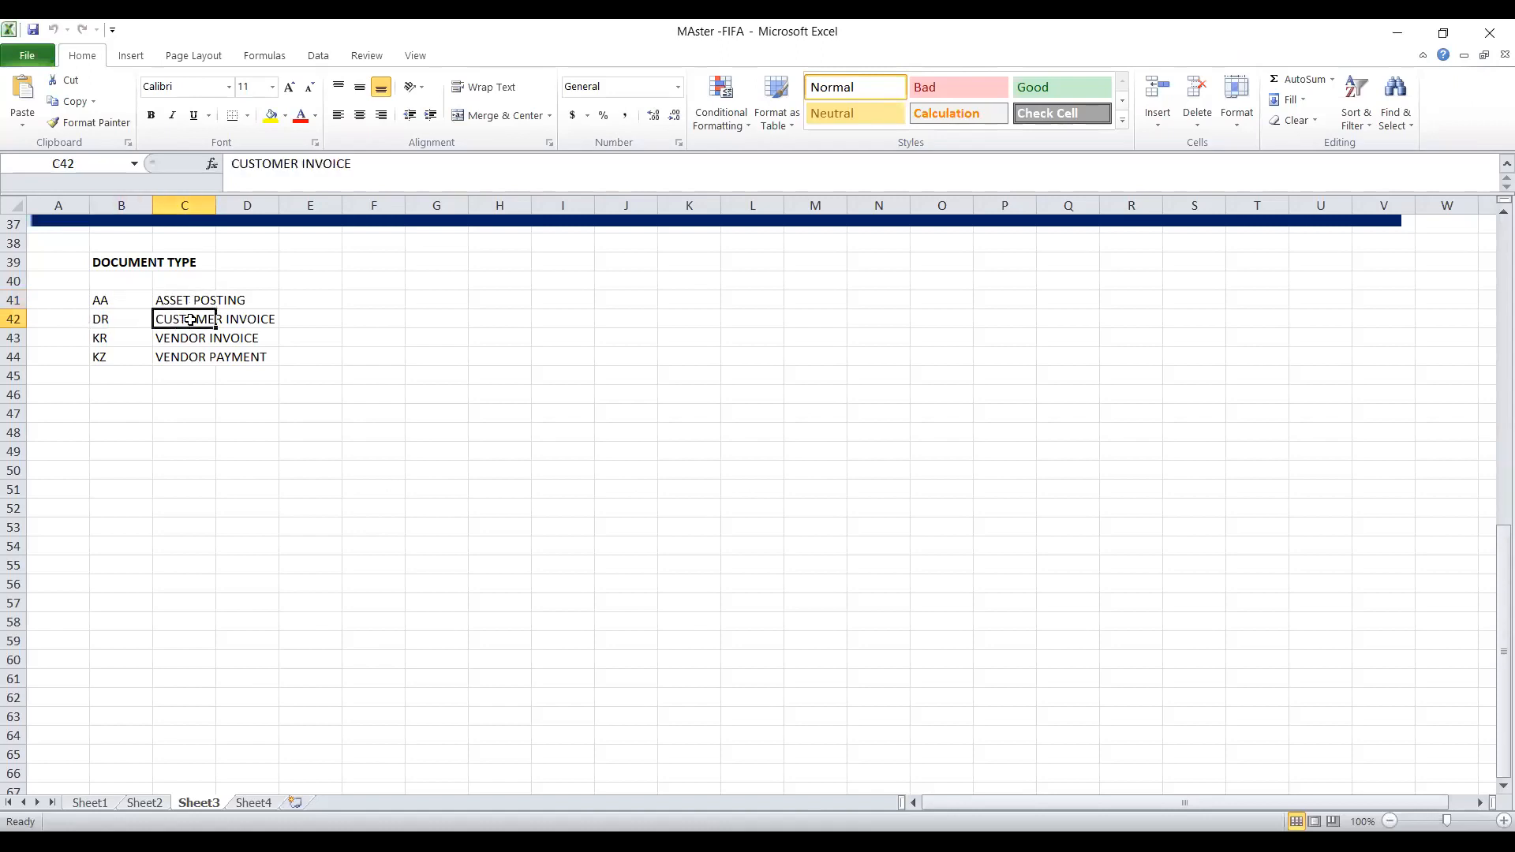
pyautogui.click(121, 337)
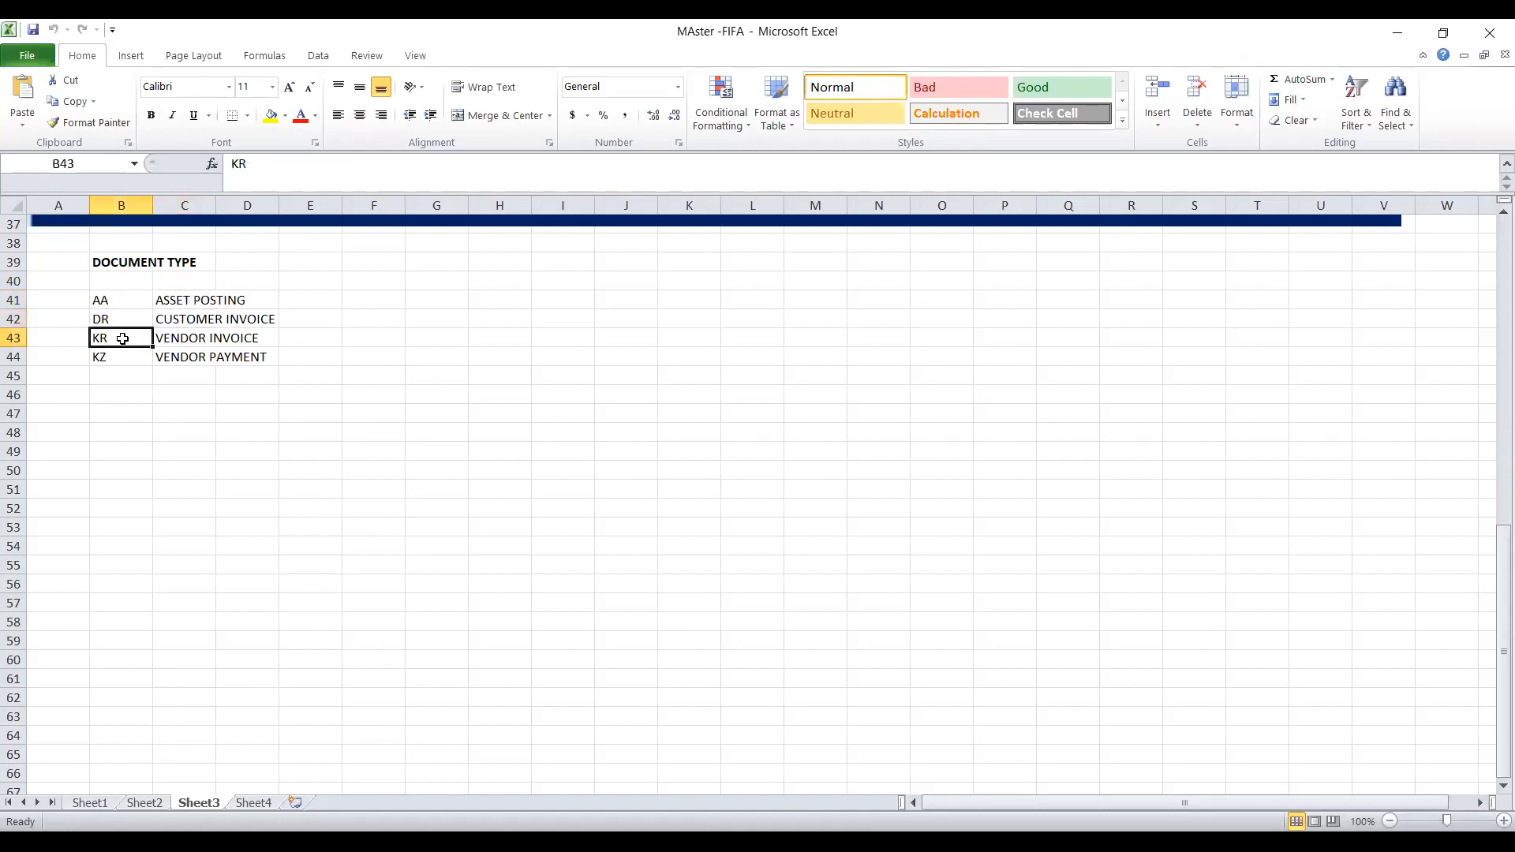
pyautogui.click(121, 356)
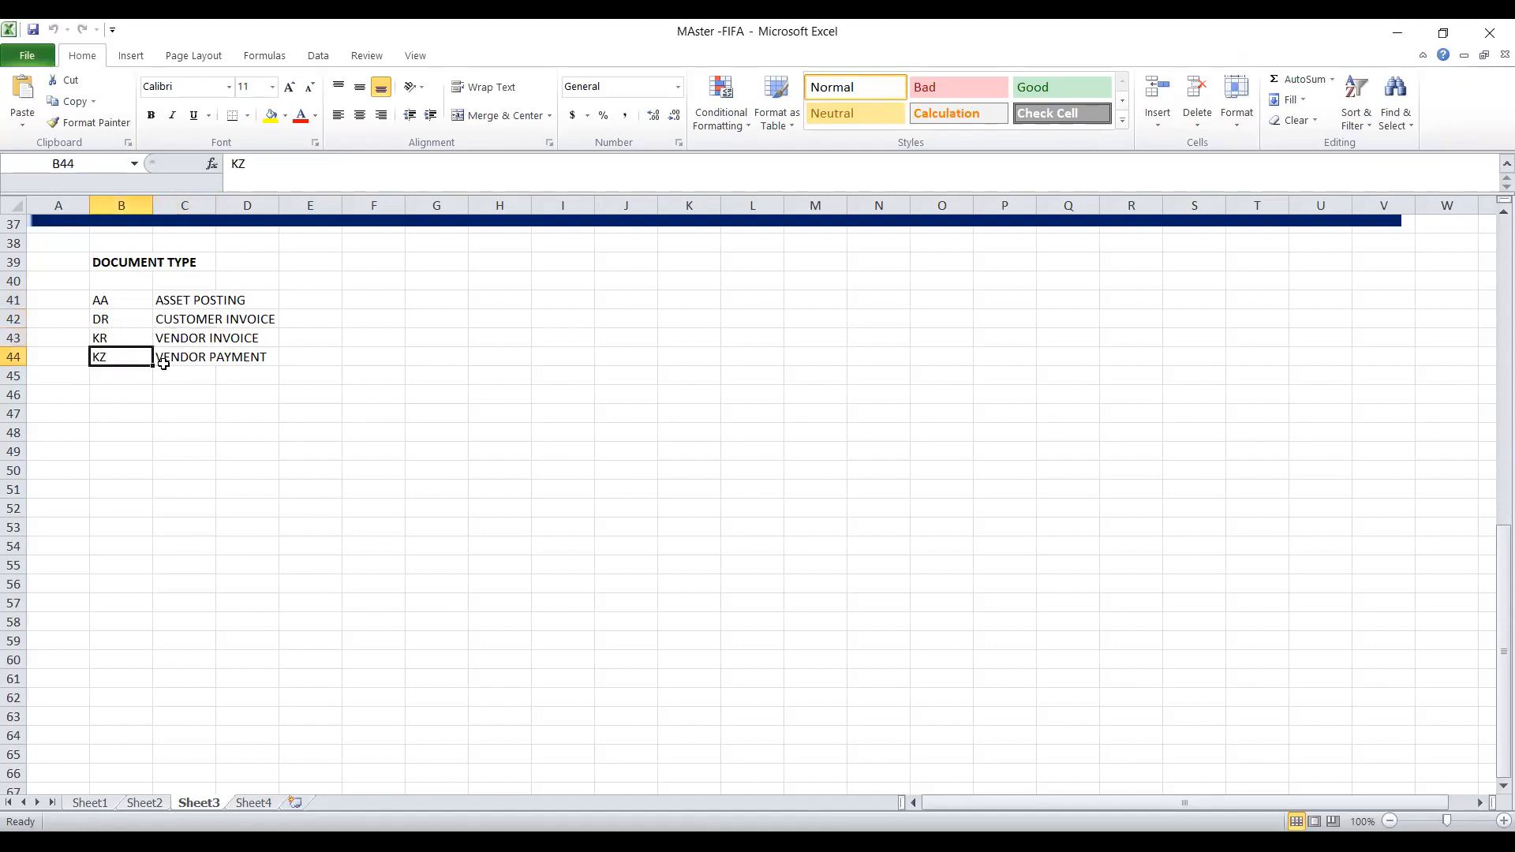
pyautogui.click(183, 356)
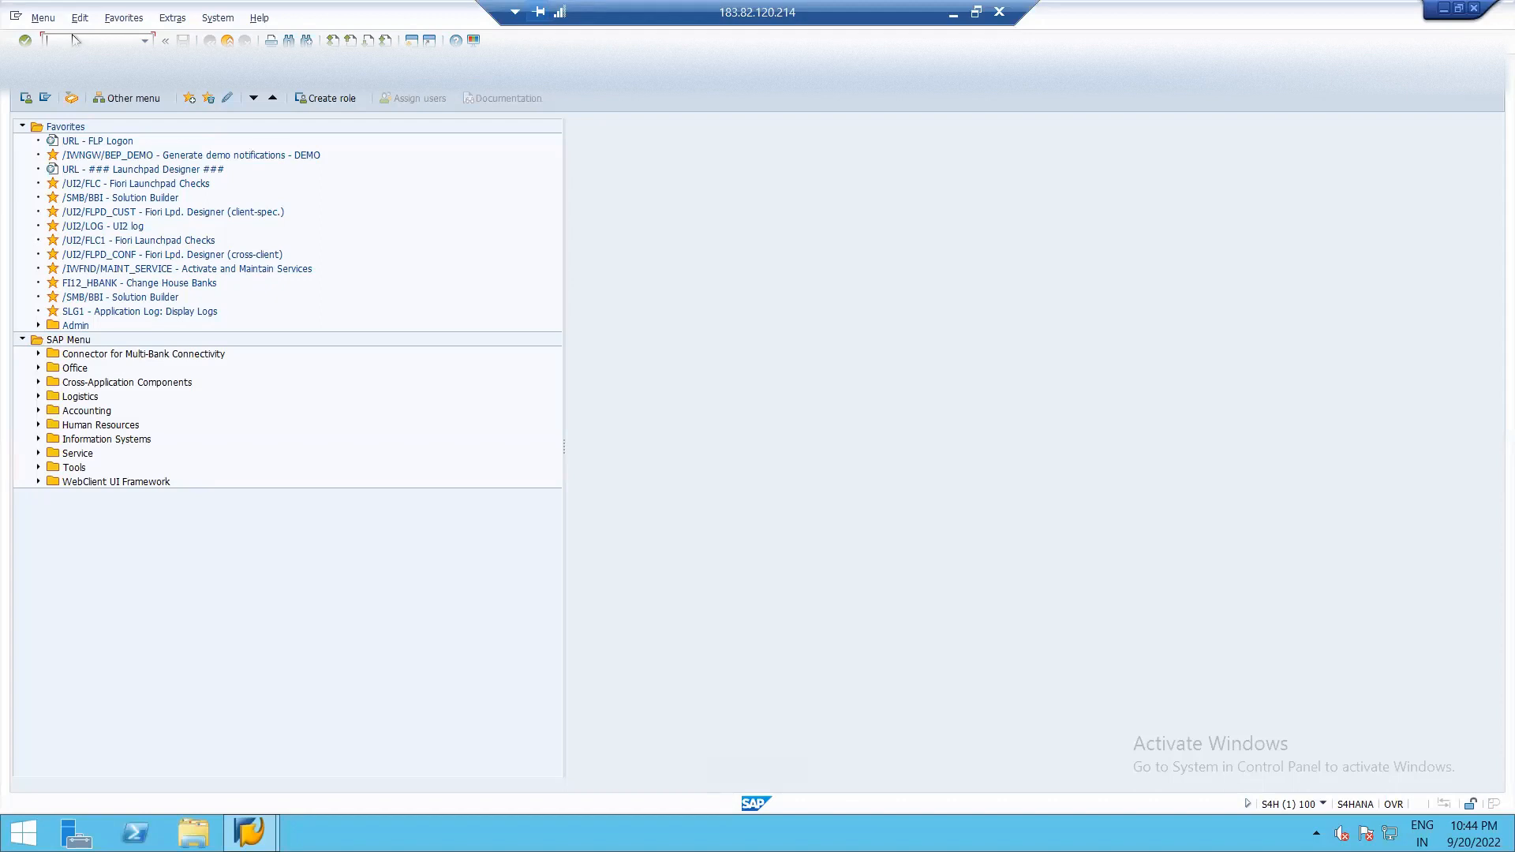
pyautogui.moveTo(70, 39)
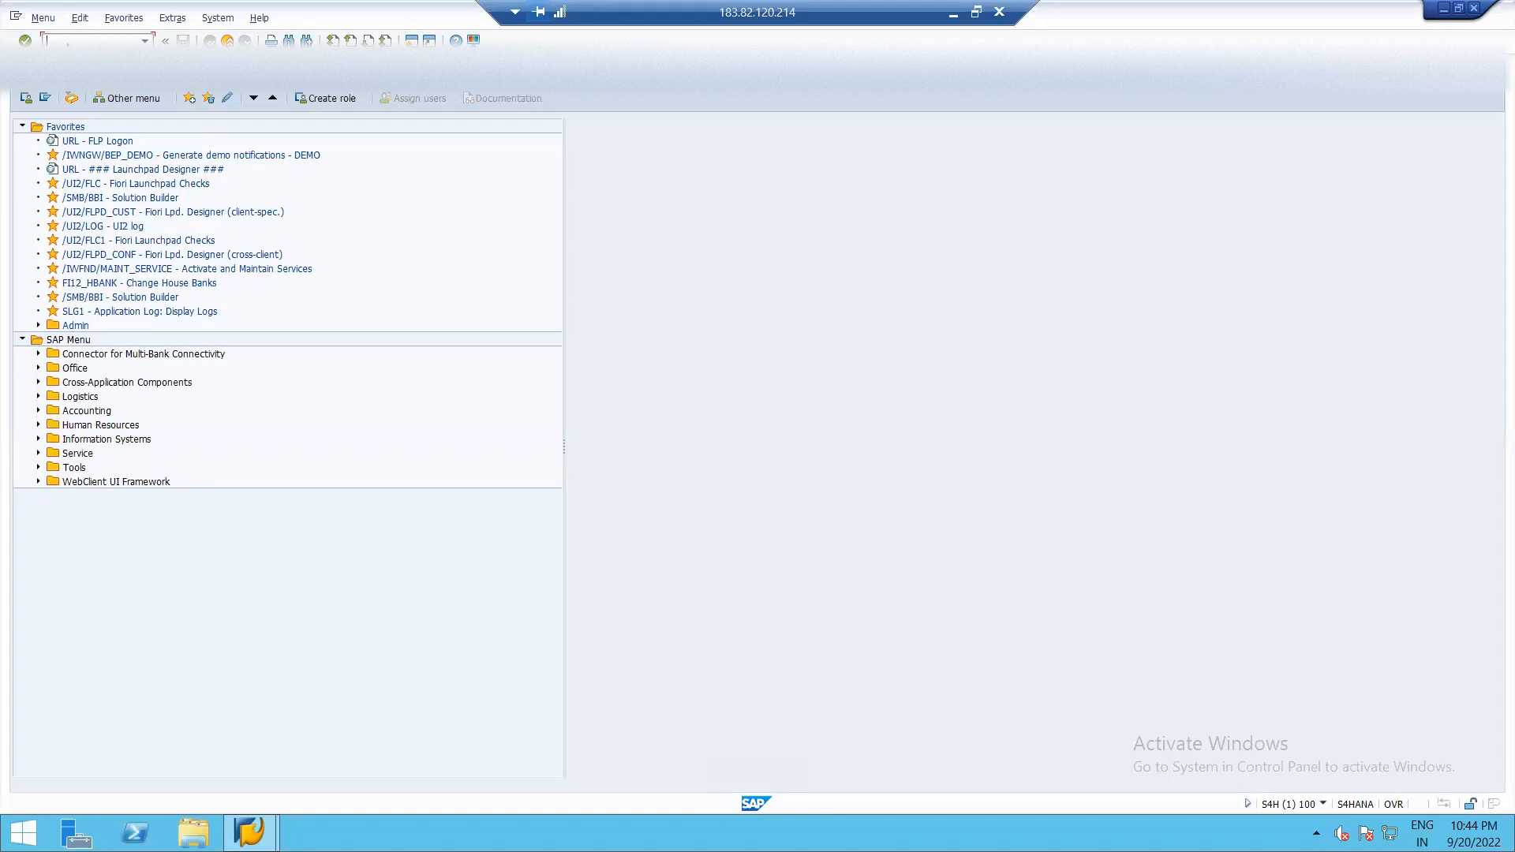
# Enter SPRO and expand the Reference IMG down to Financial Accounting Global Settings > Document
pyautogui.write('sprol')
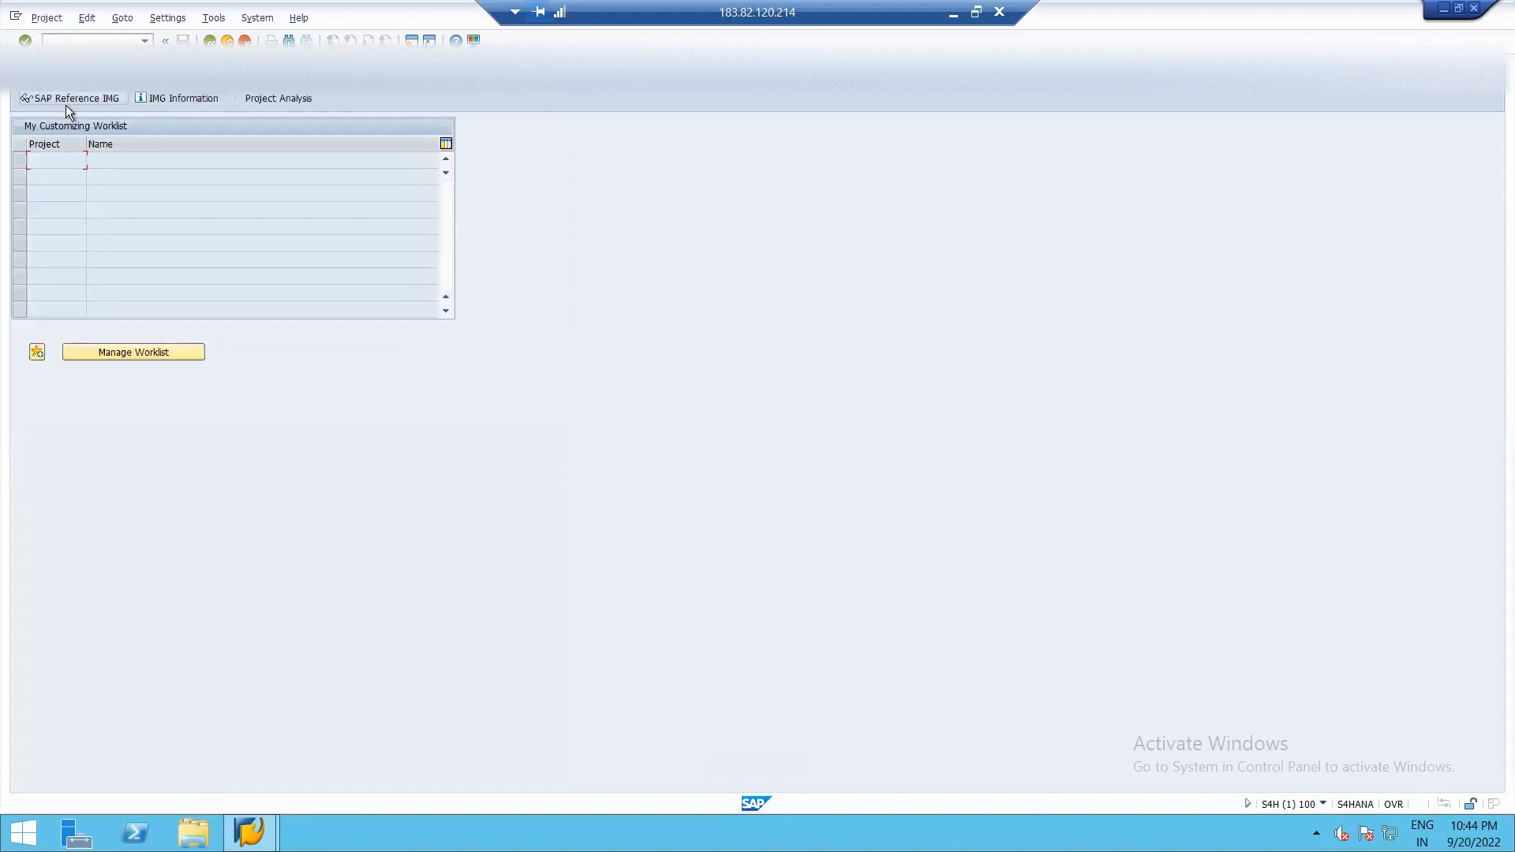
pyautogui.click(76, 98)
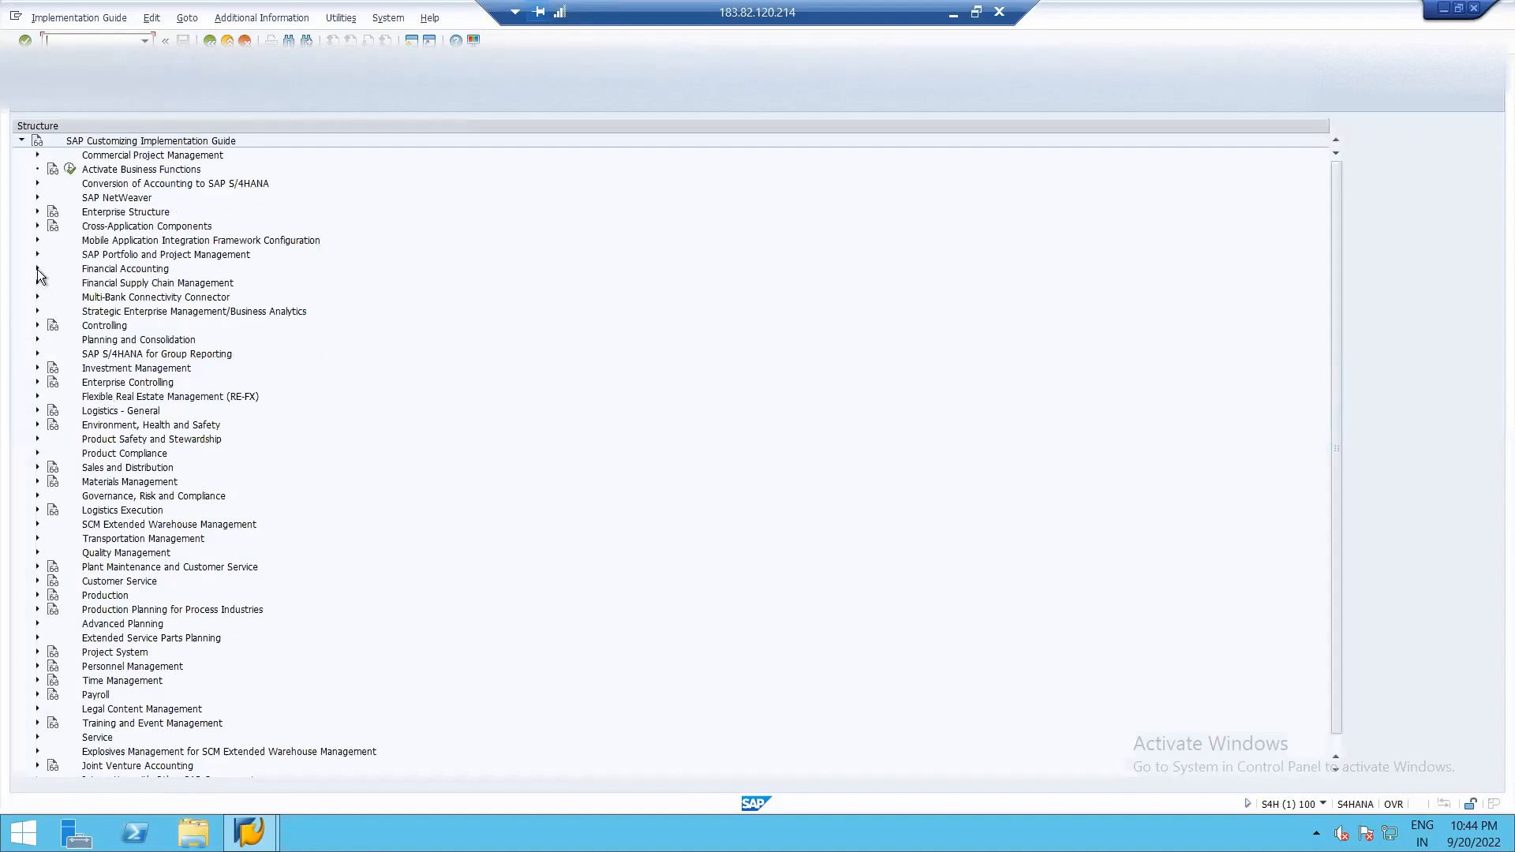
pyautogui.click(38, 268)
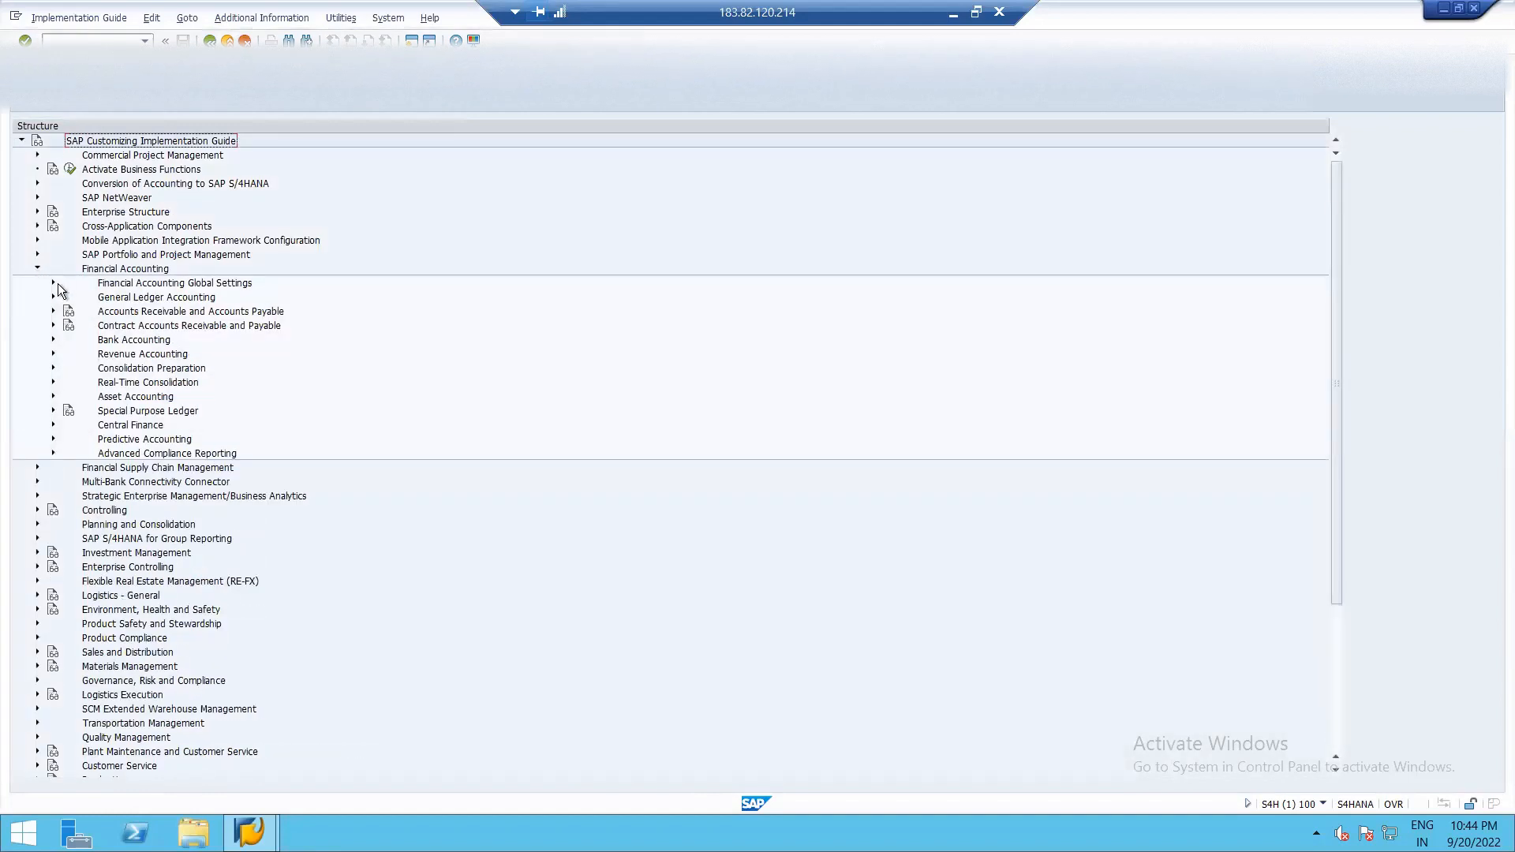
pyautogui.click(53, 283)
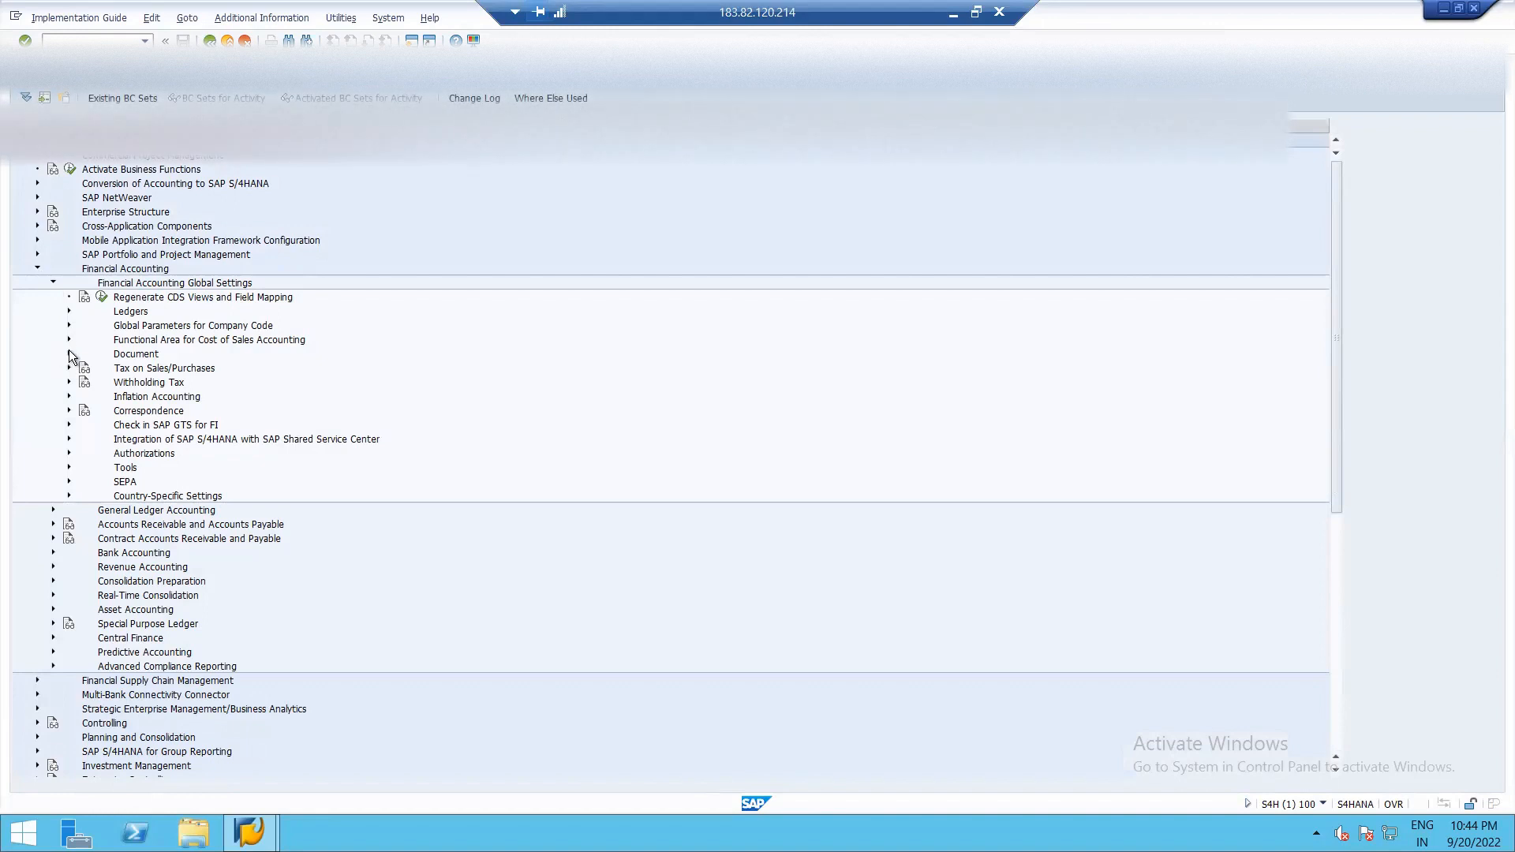
pyautogui.click(69, 354)
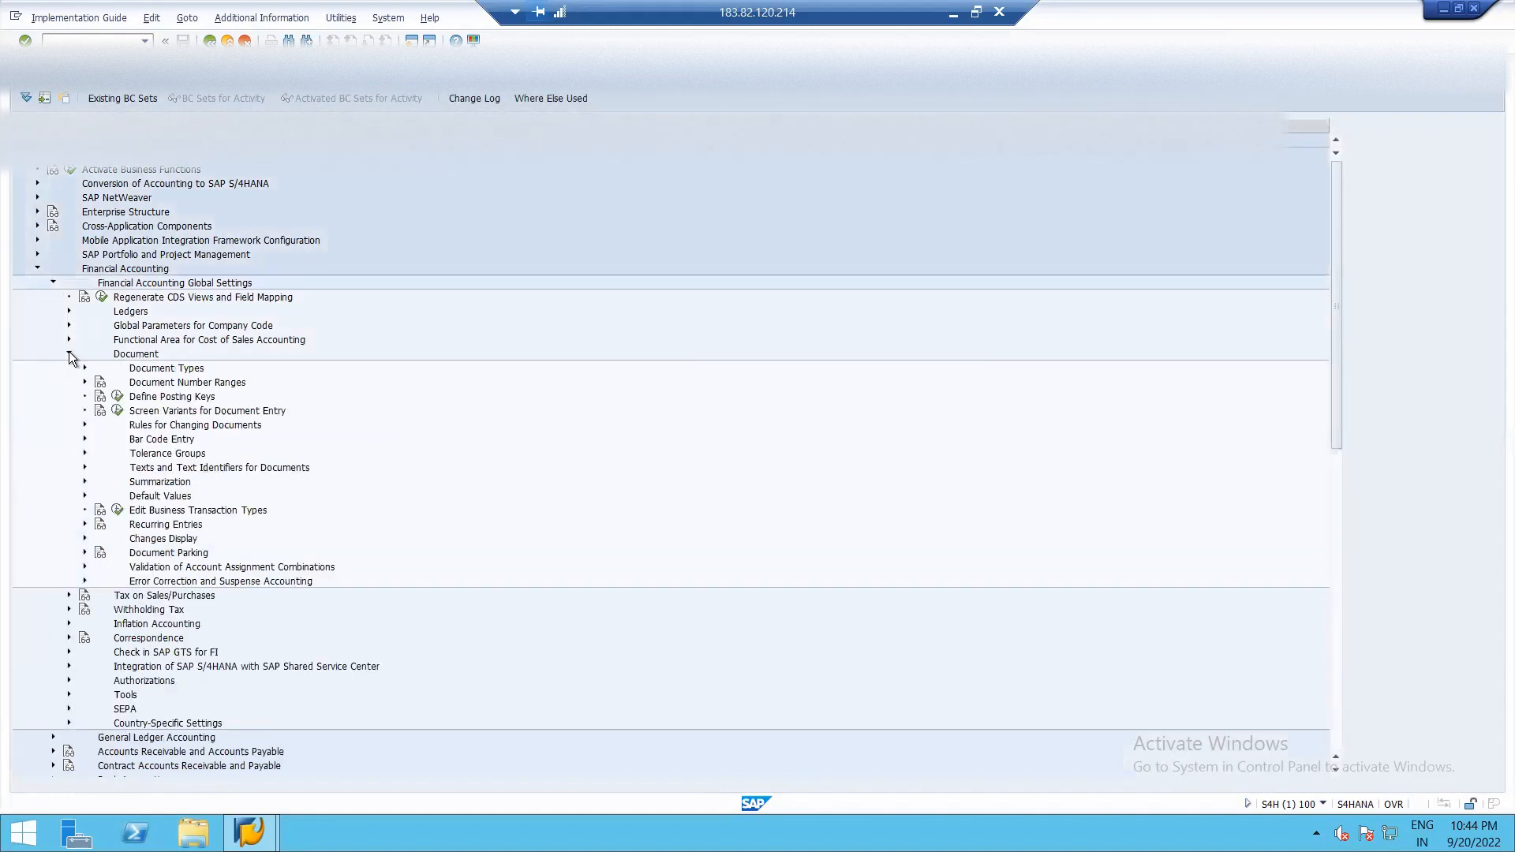
pyautogui.click(69, 368)
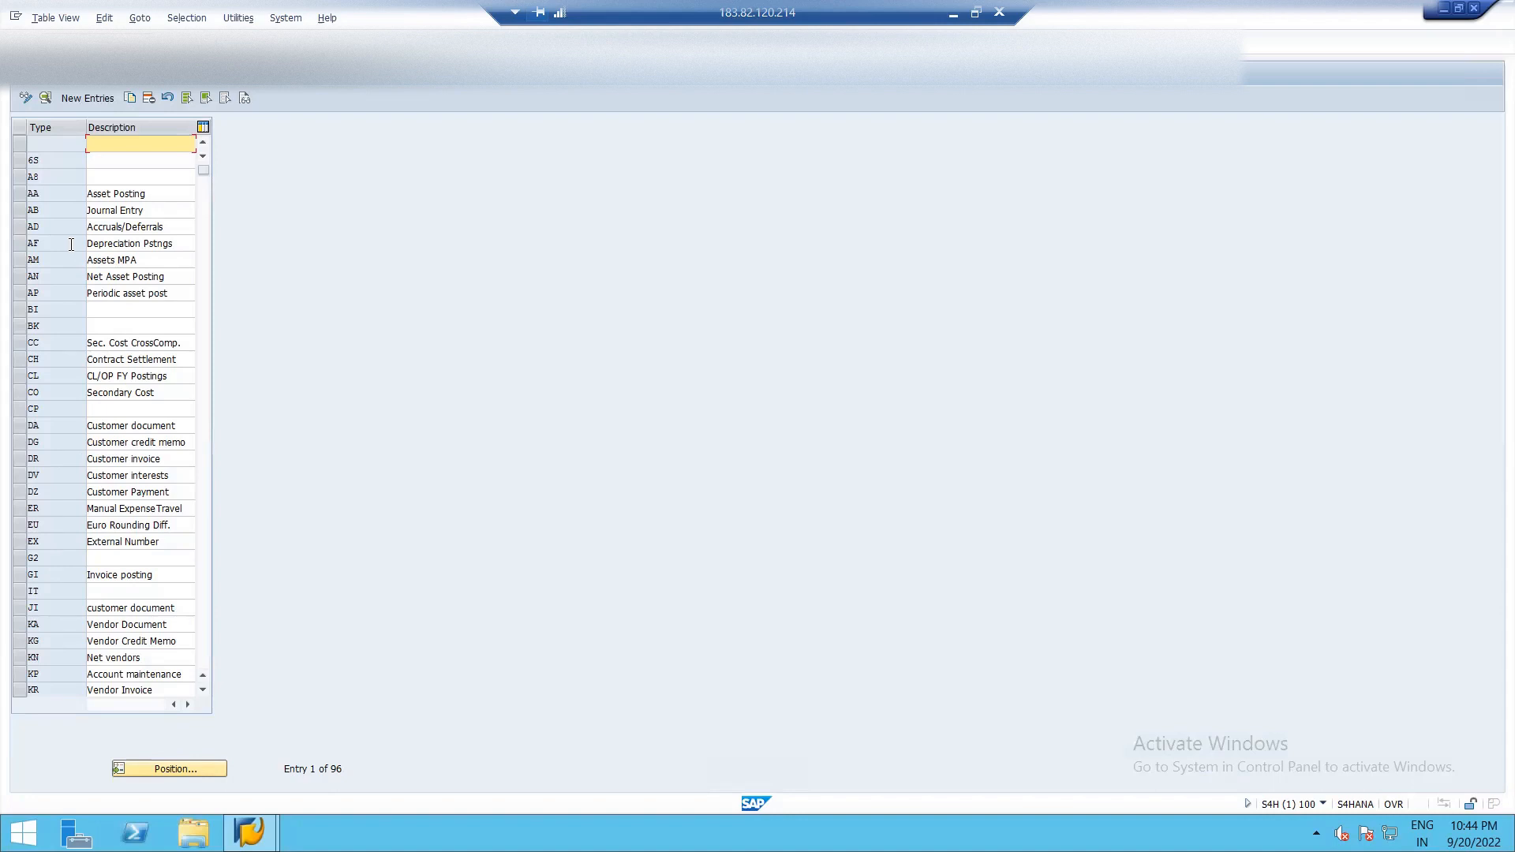
pyautogui.moveTo(108, 202)
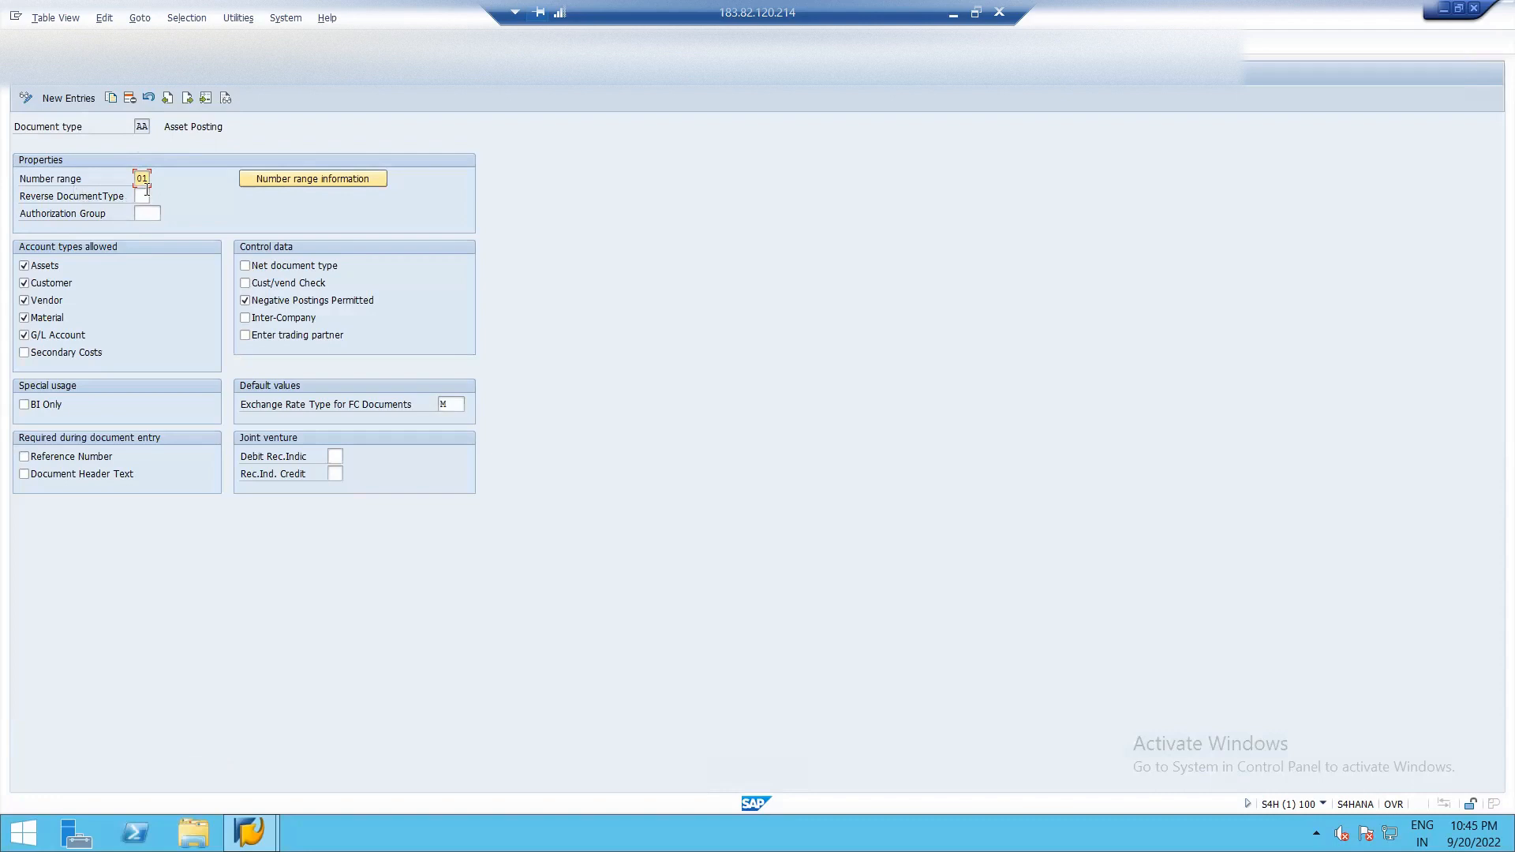
pyautogui.moveTo(164, 206)
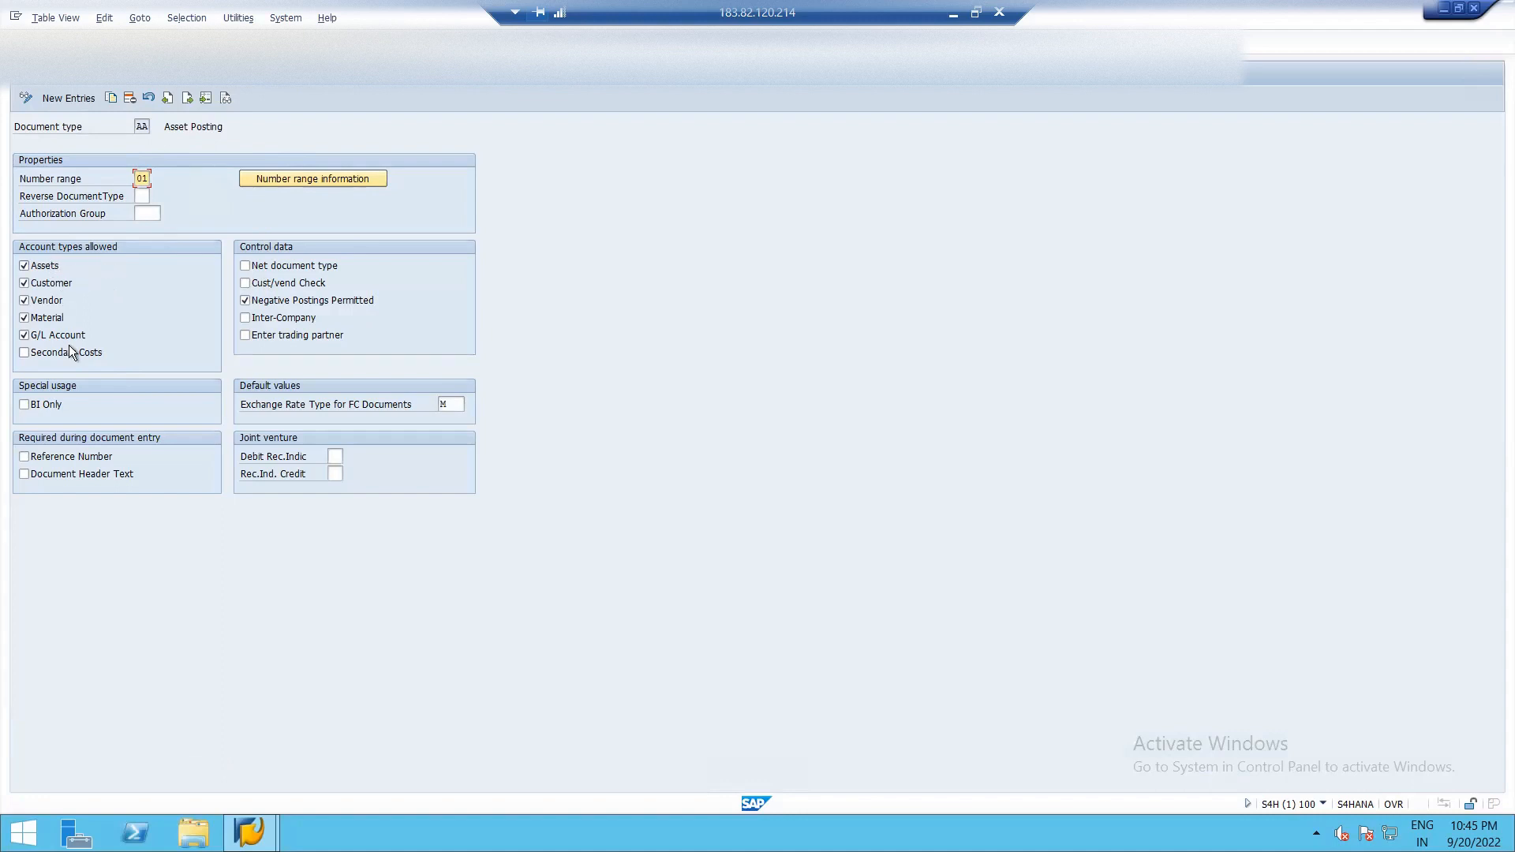
pyautogui.moveTo(351, 370)
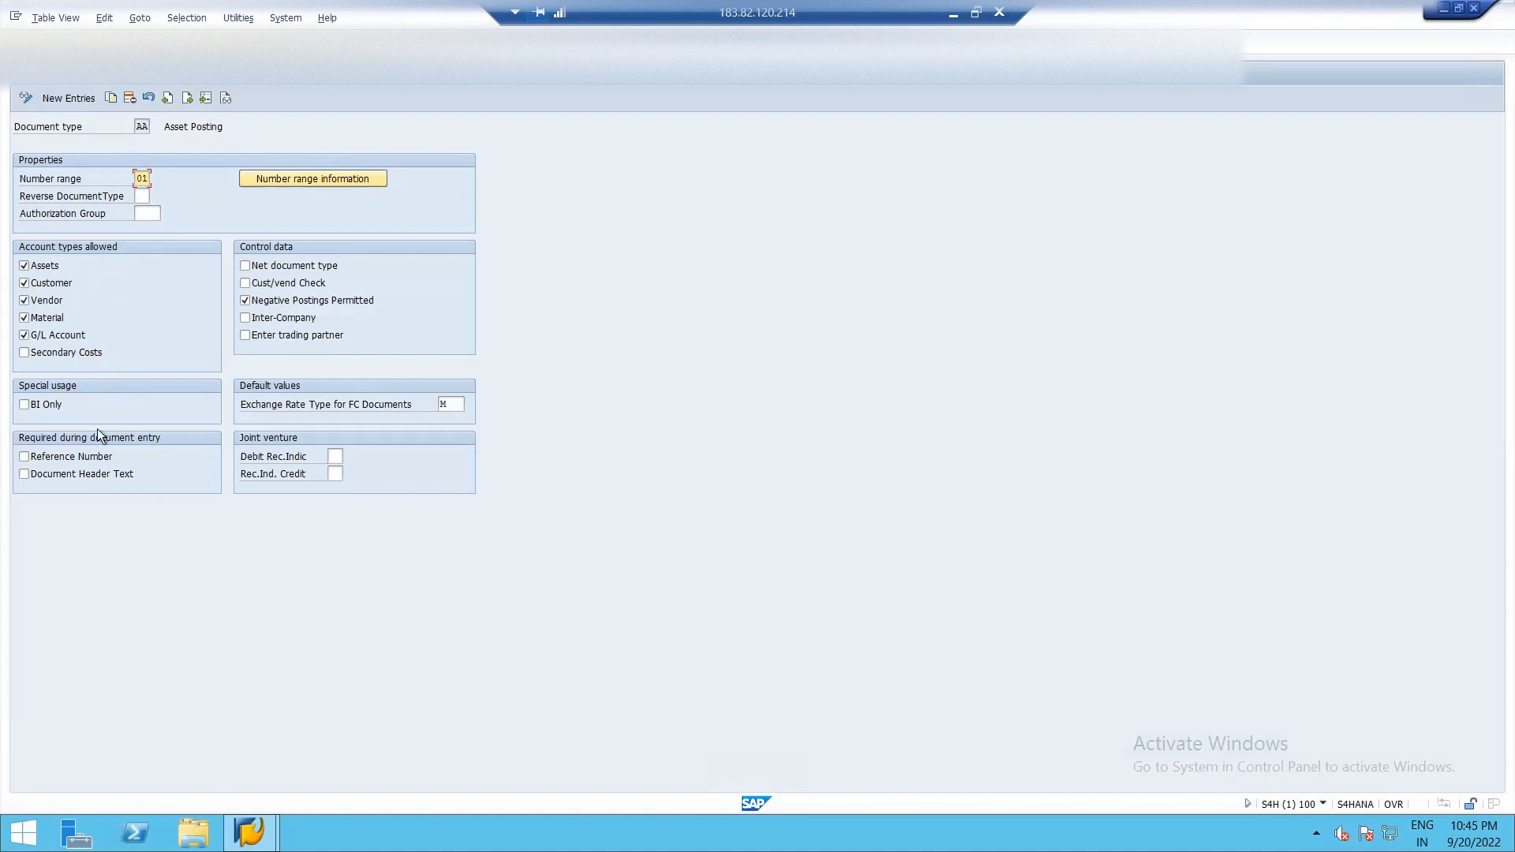
pyautogui.moveTo(102, 460)
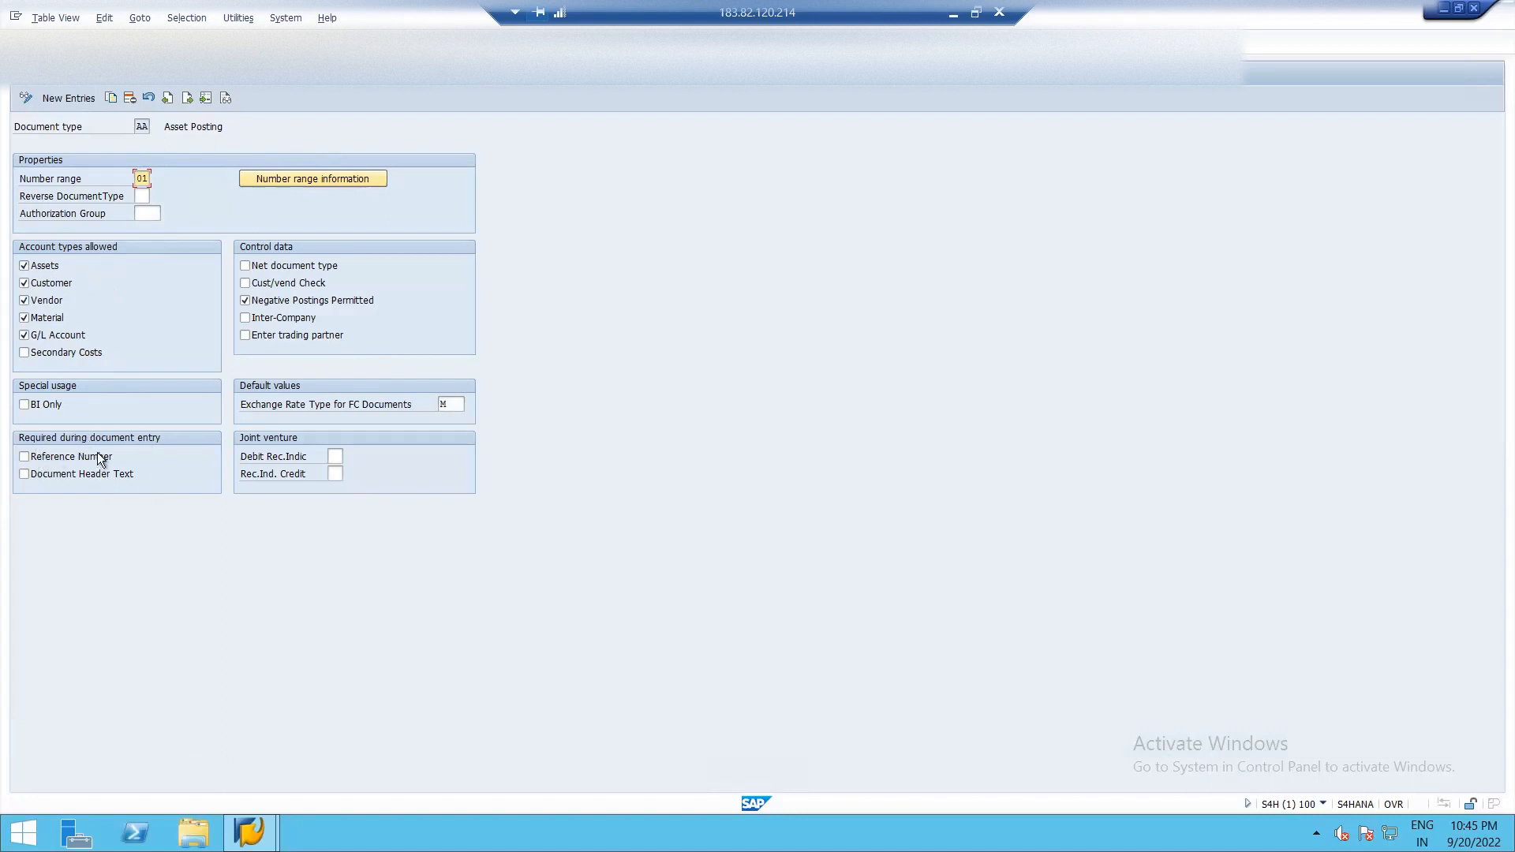
pyautogui.moveTo(138, 501)
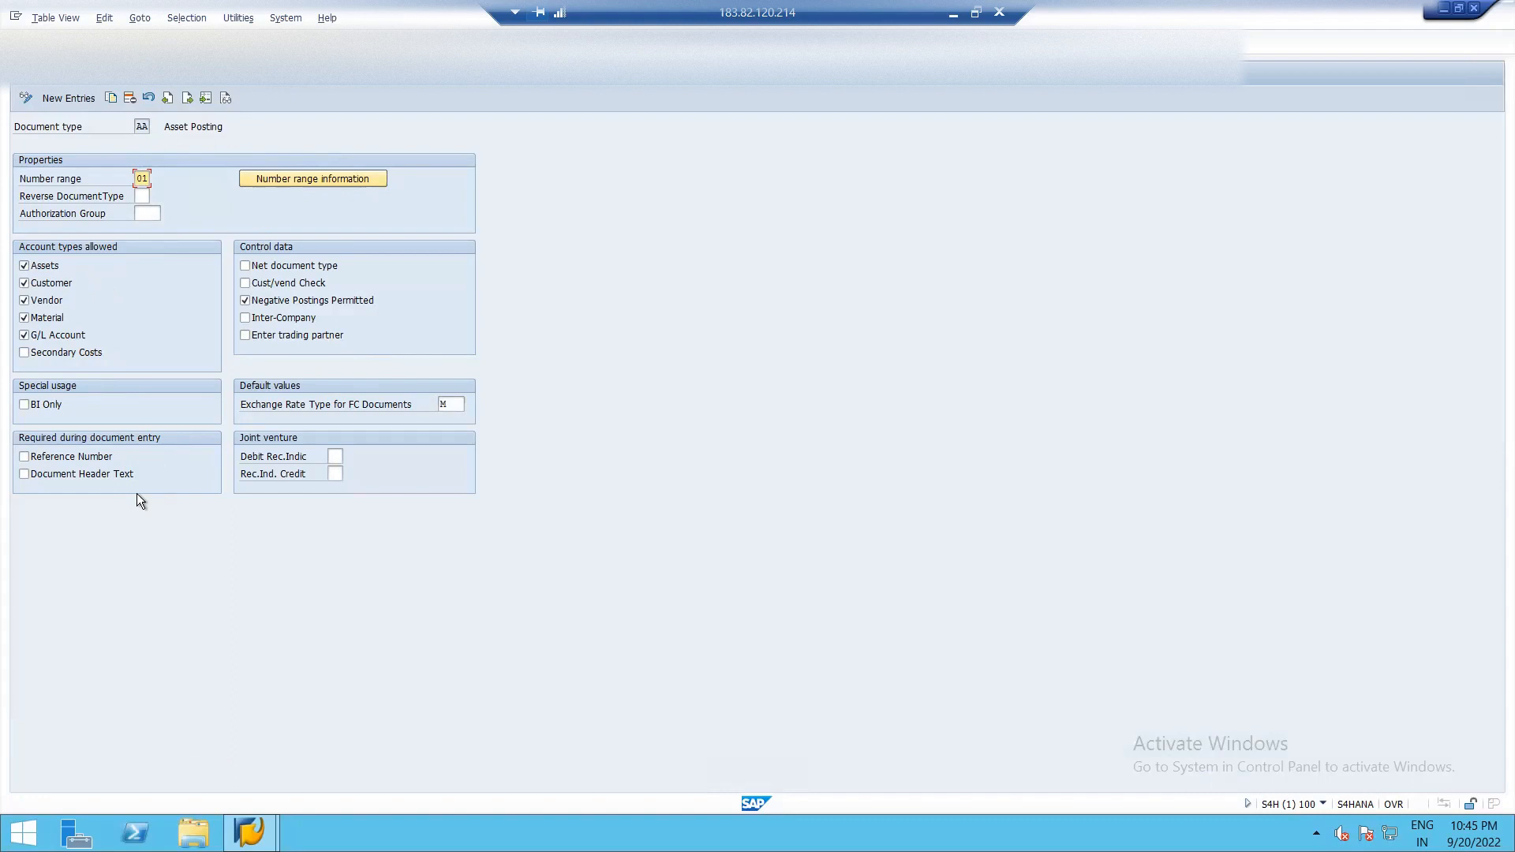
pyautogui.moveTo(52, 517)
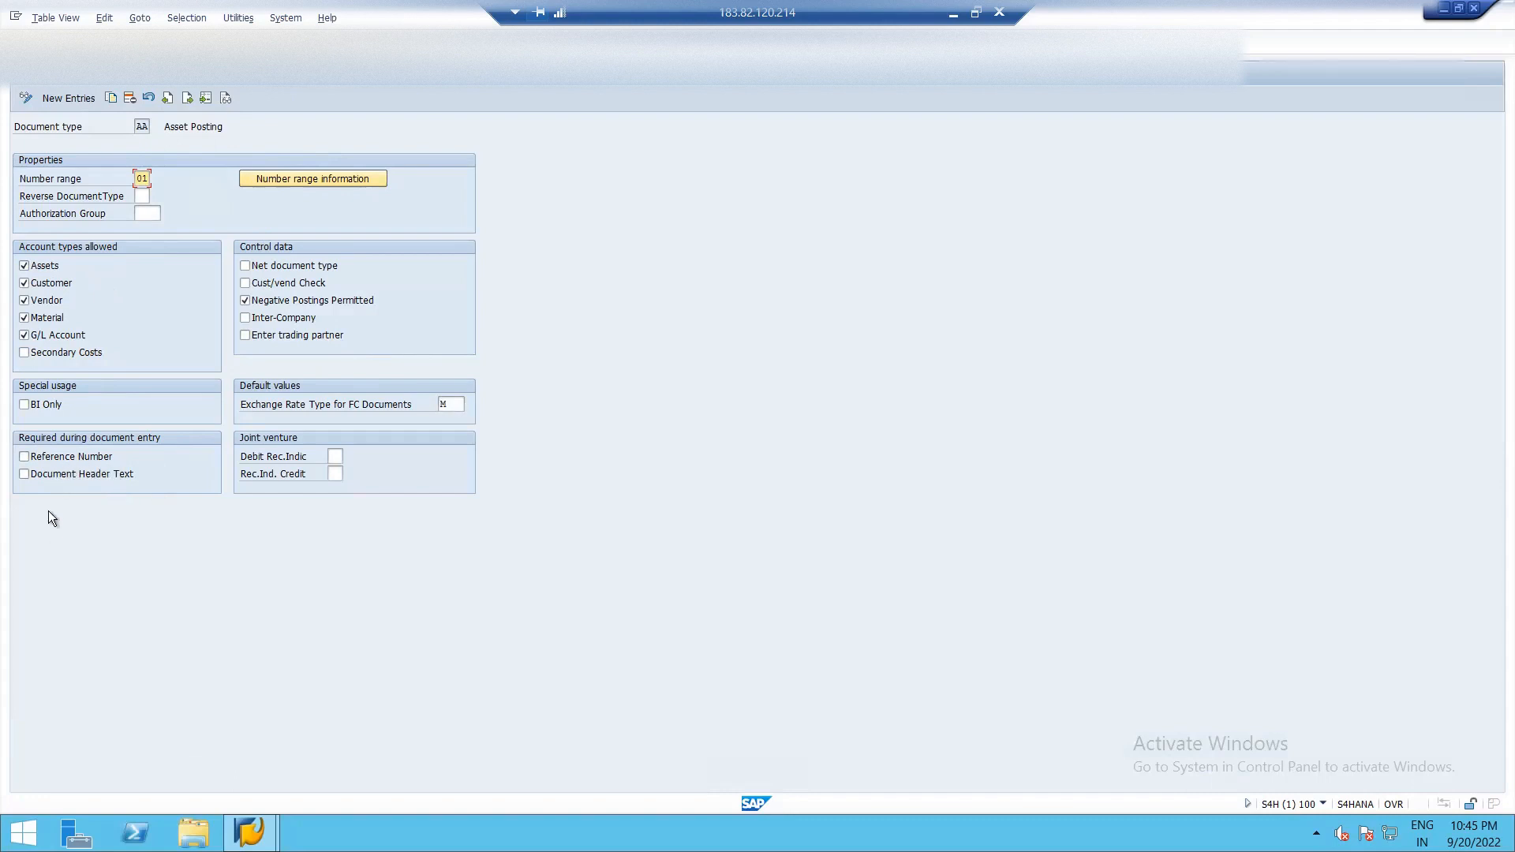
pyautogui.moveTo(136, 490)
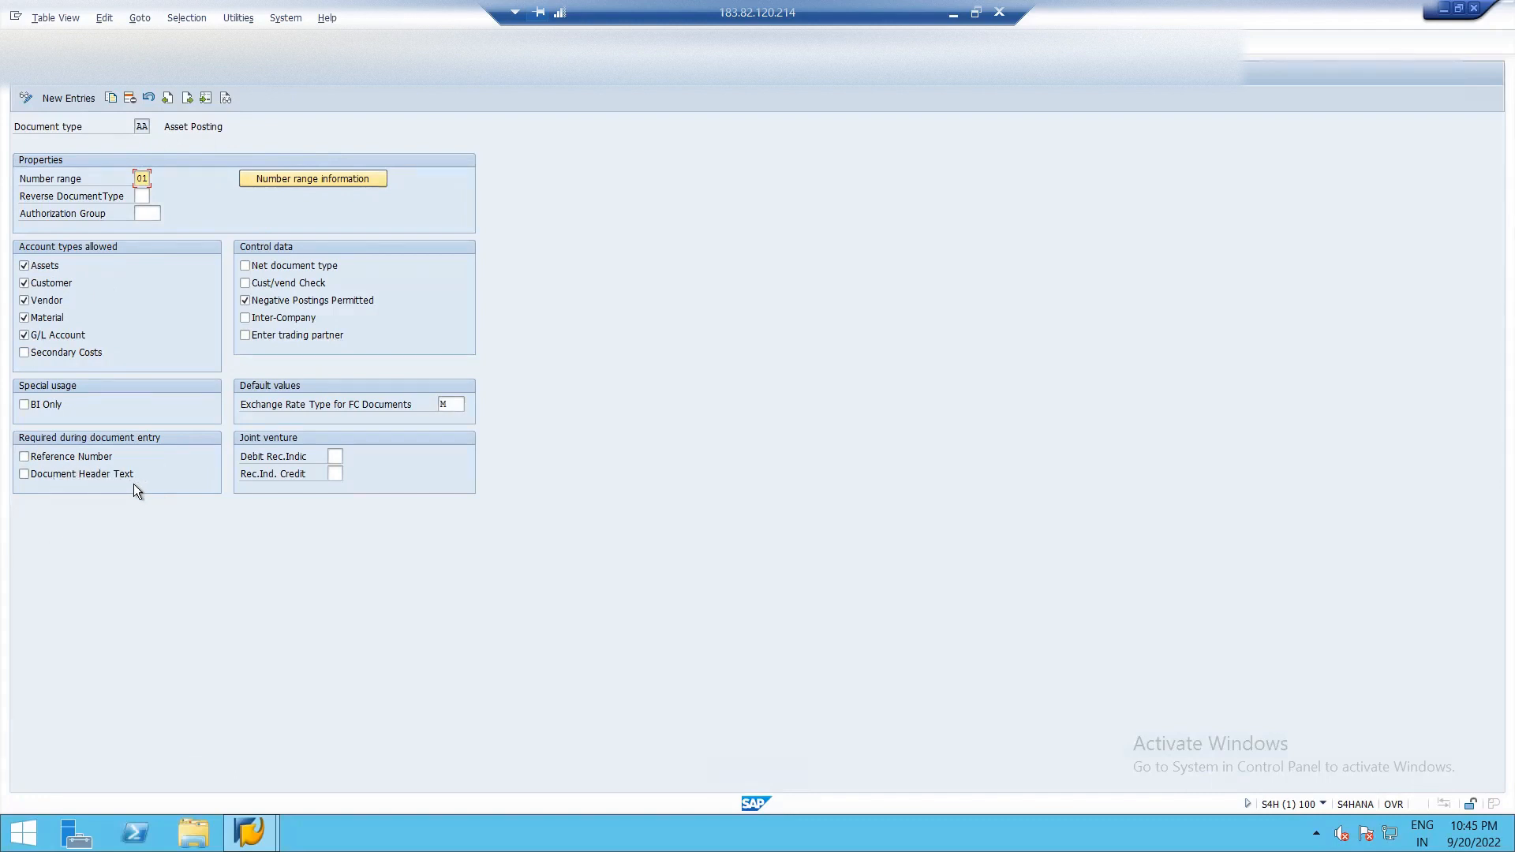
pyautogui.moveTo(55, 487)
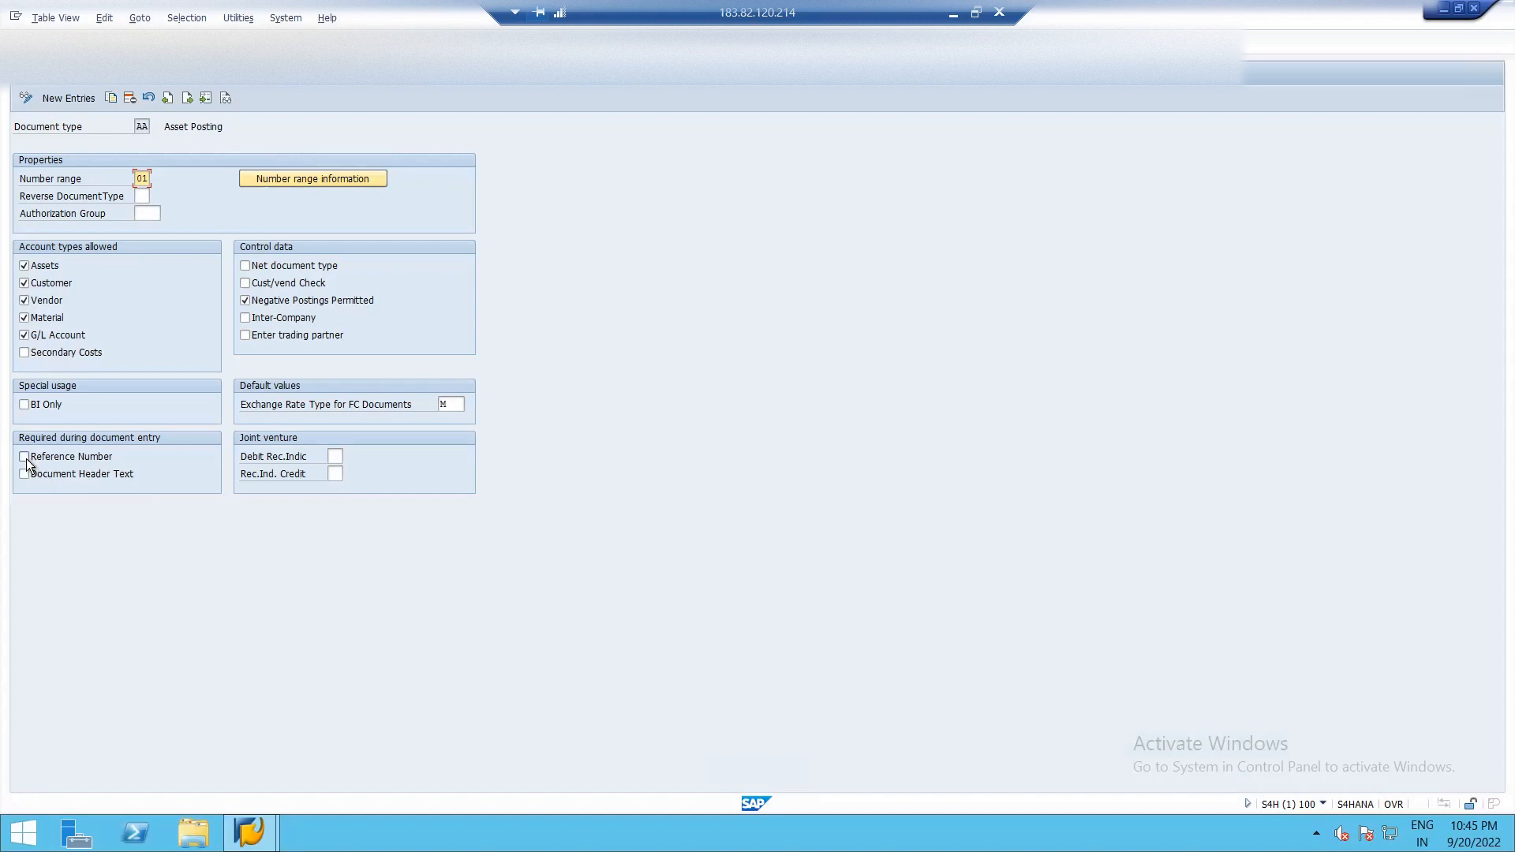
pyautogui.moveTo(172, 469)
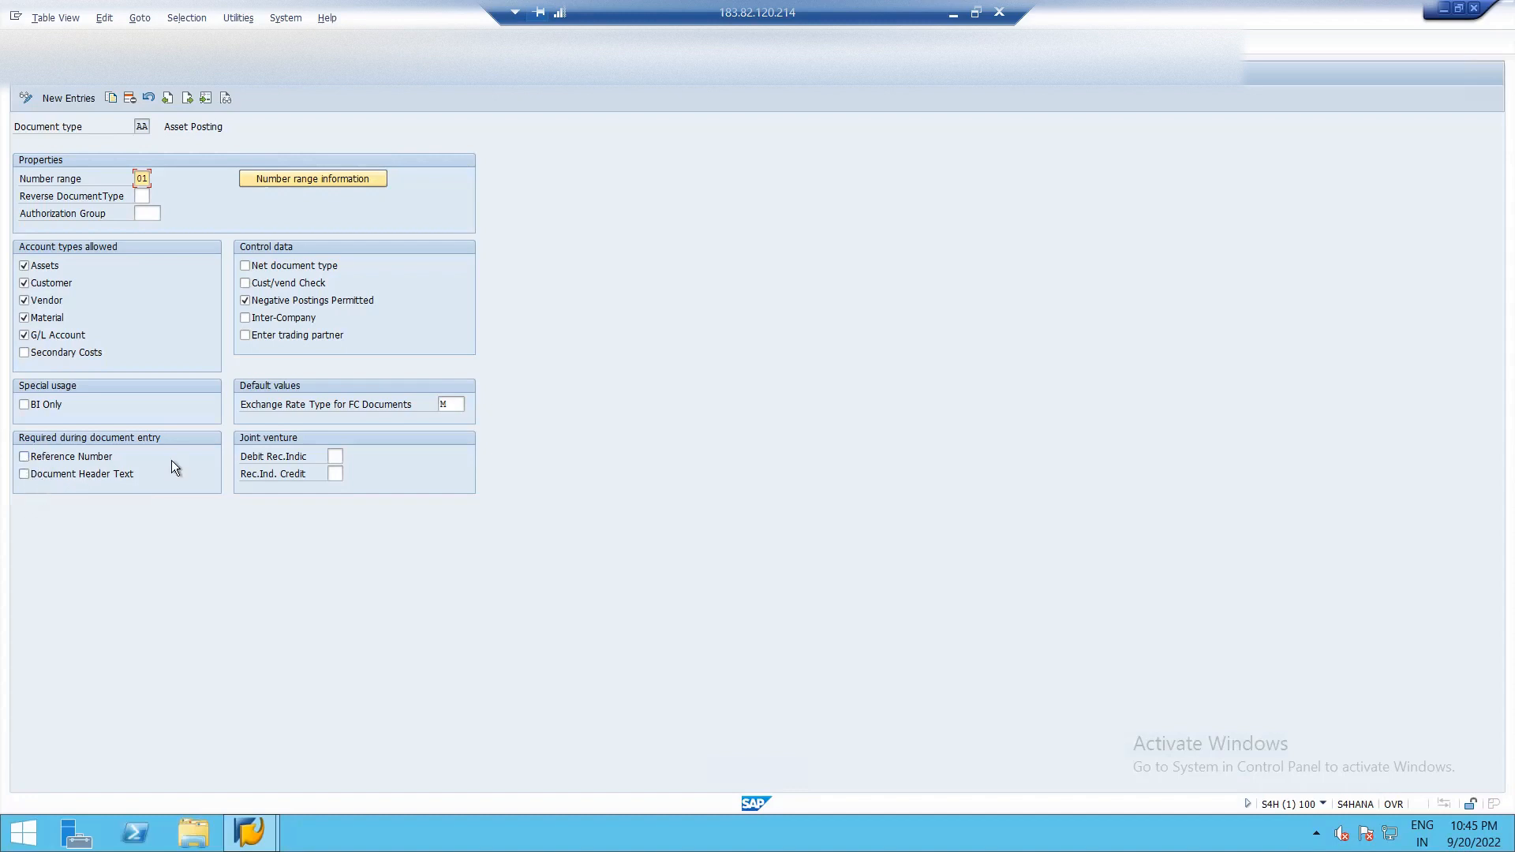
pyautogui.moveTo(47, 505)
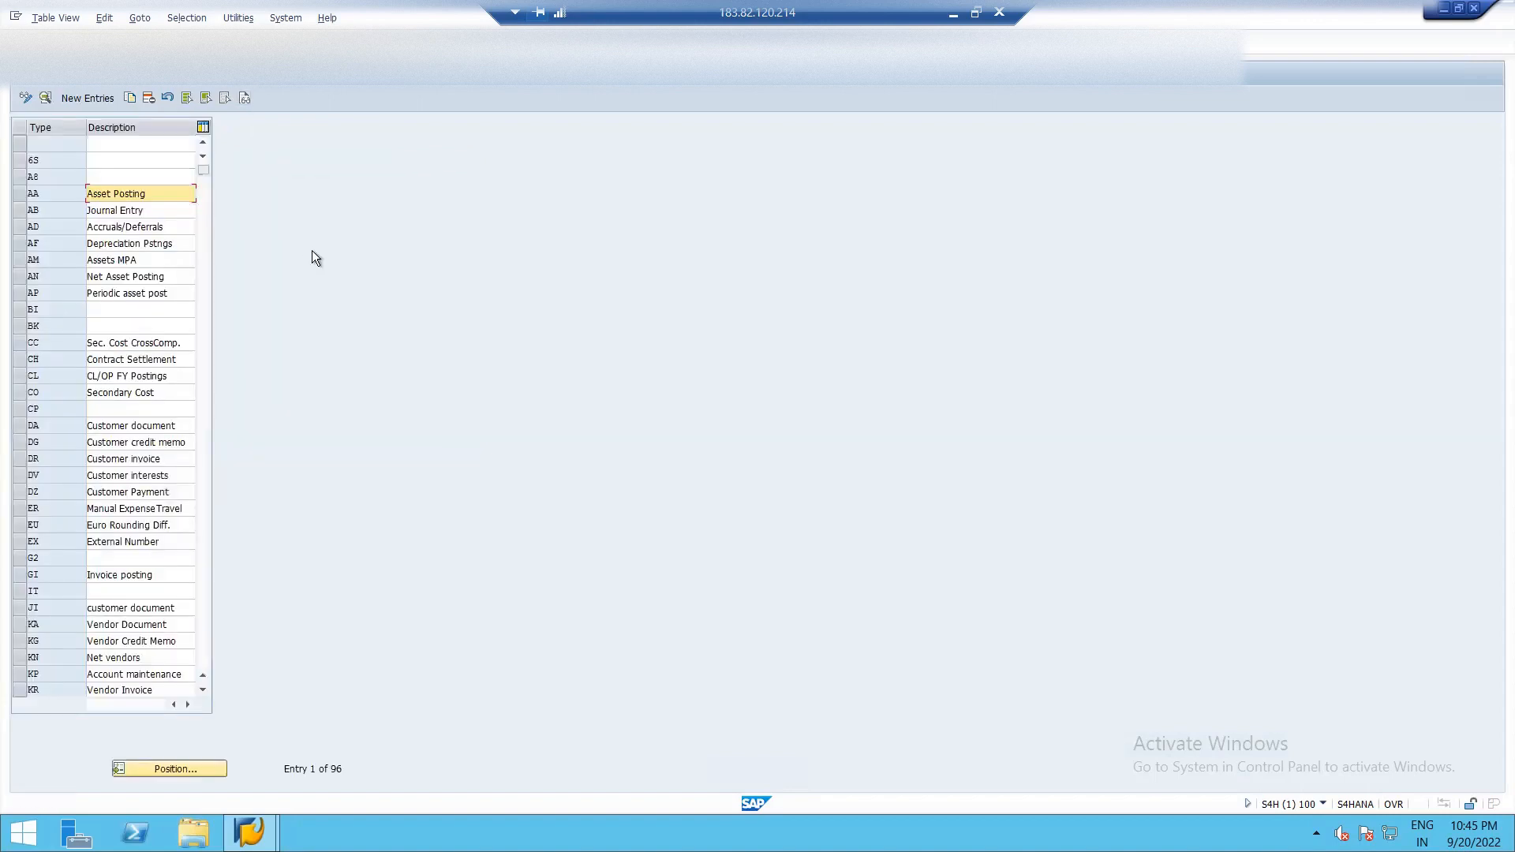
# Scroll through the 96 document types, selecting the G/L Account Posting type along the way
pyautogui.scroll(-3)
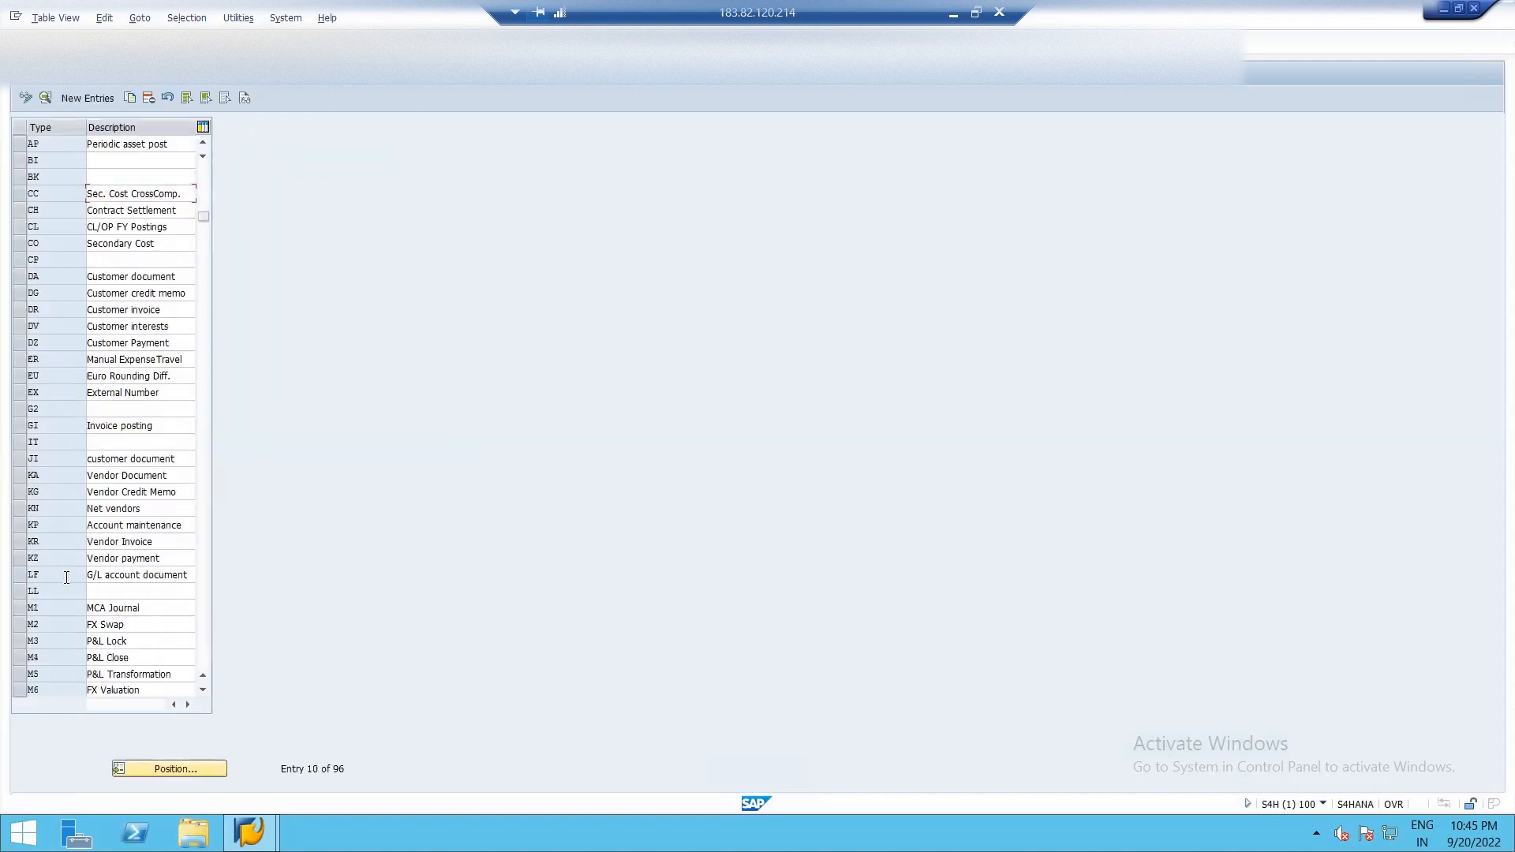
pyautogui.scroll(-3)
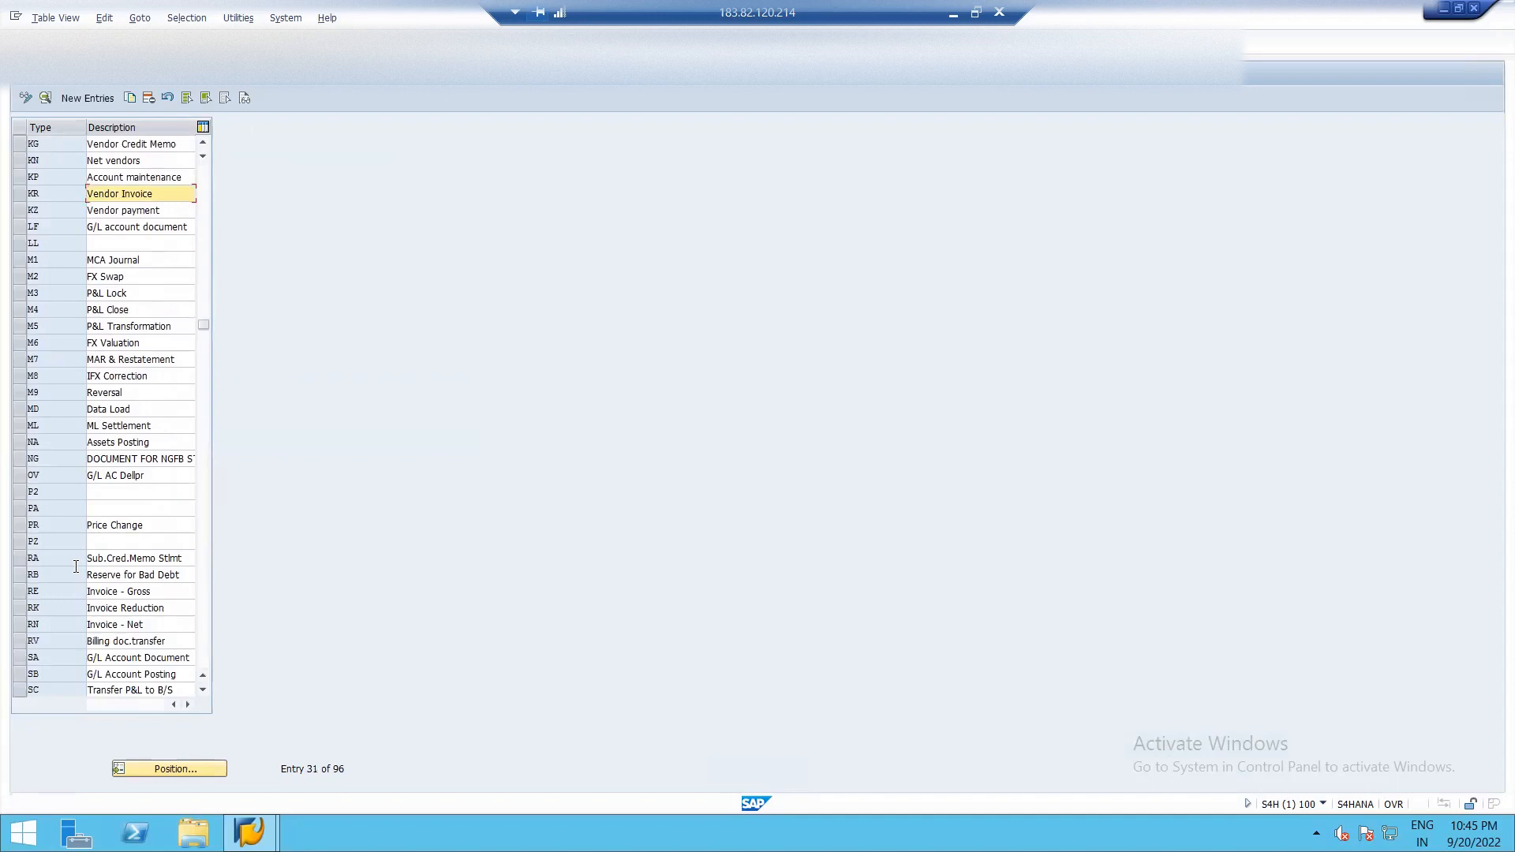
pyautogui.scroll(-3)
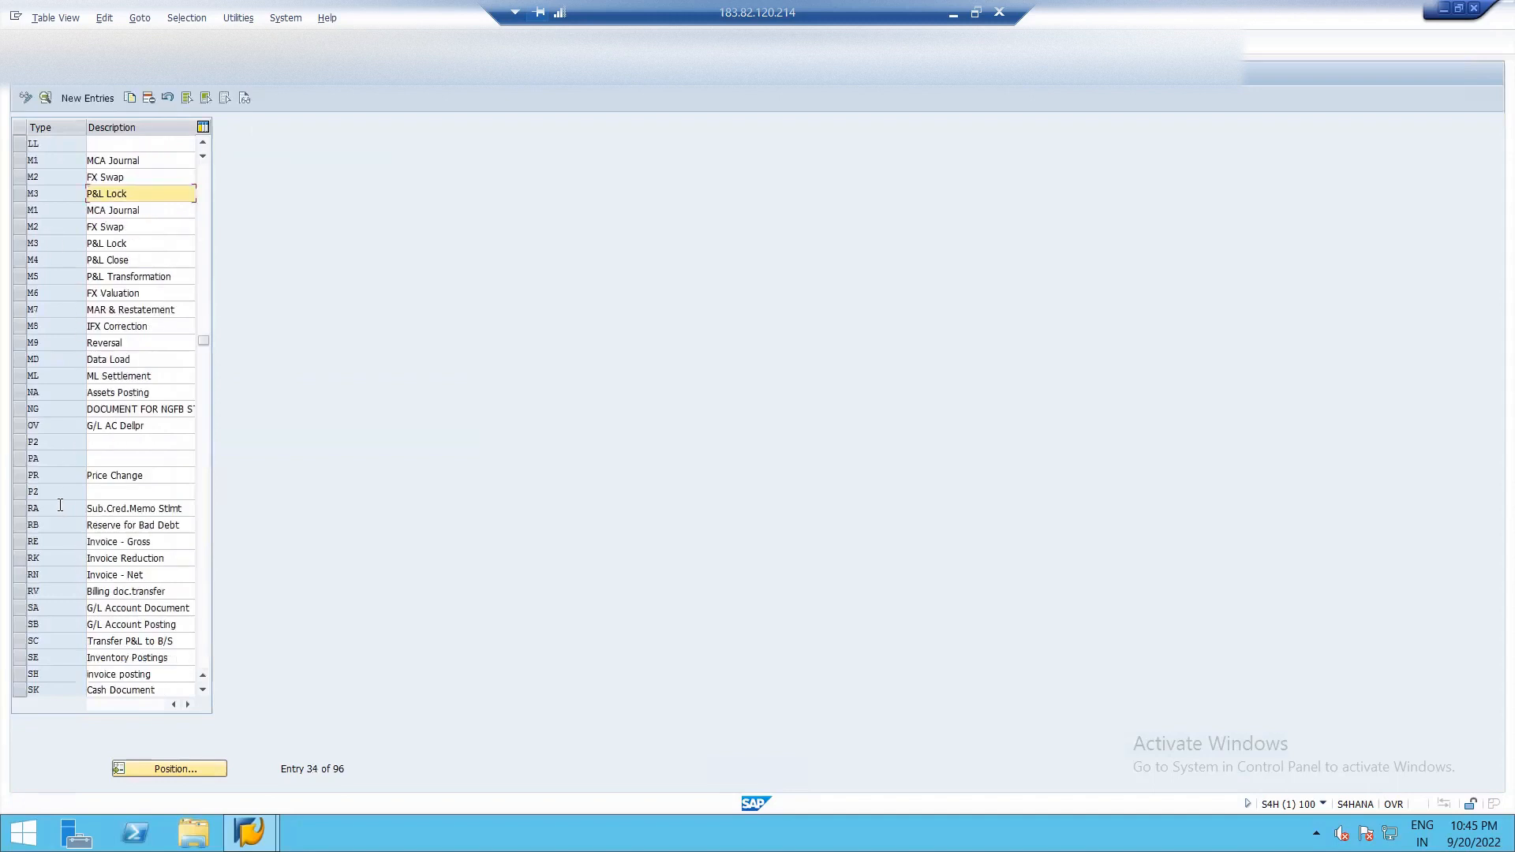
pyautogui.scroll(-3)
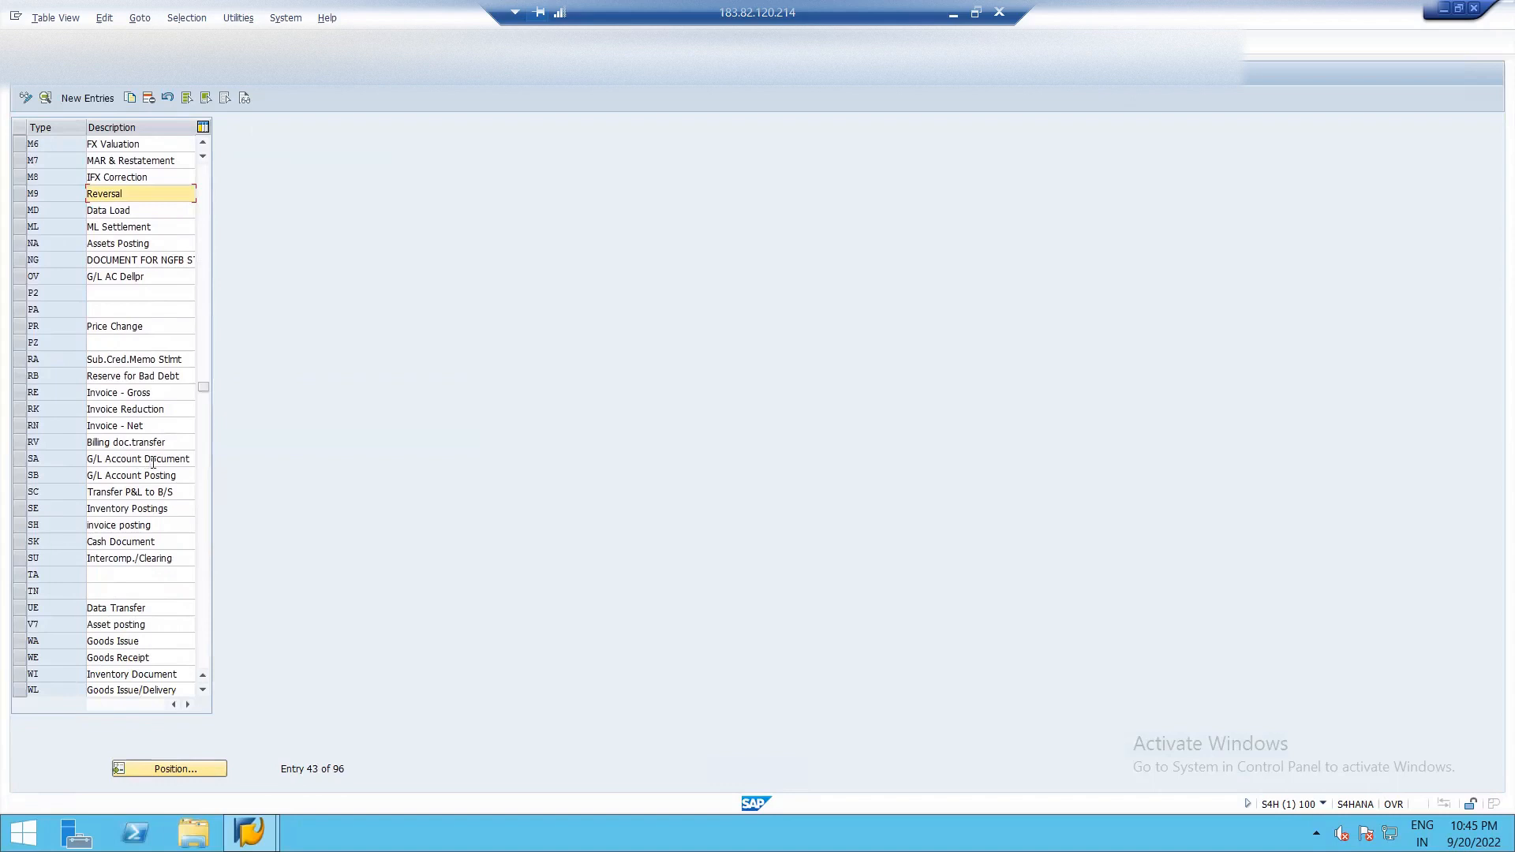
pyautogui.click(132, 475)
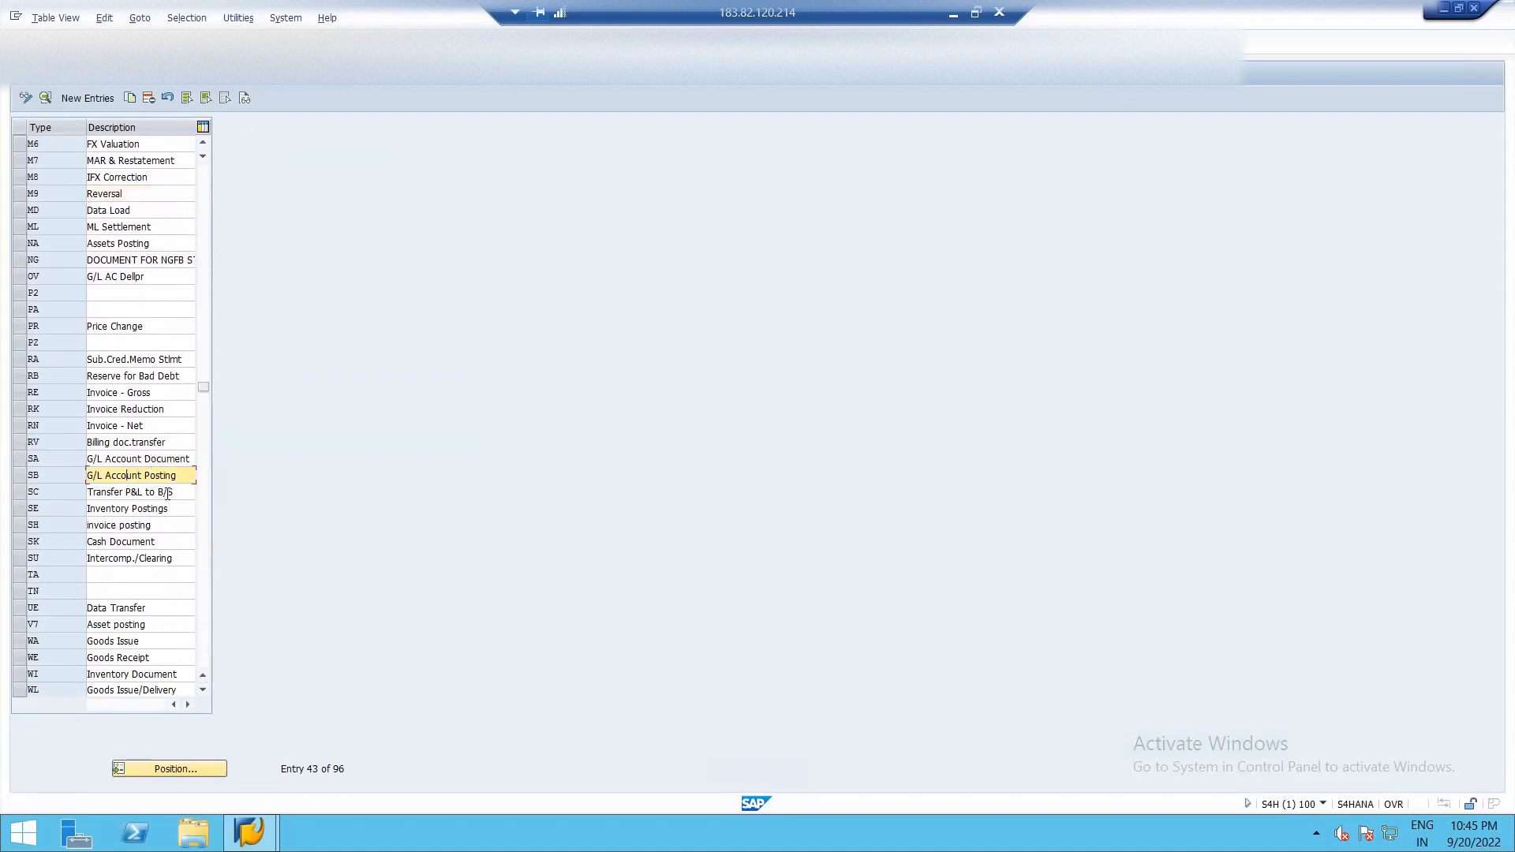
pyautogui.scroll(-3)
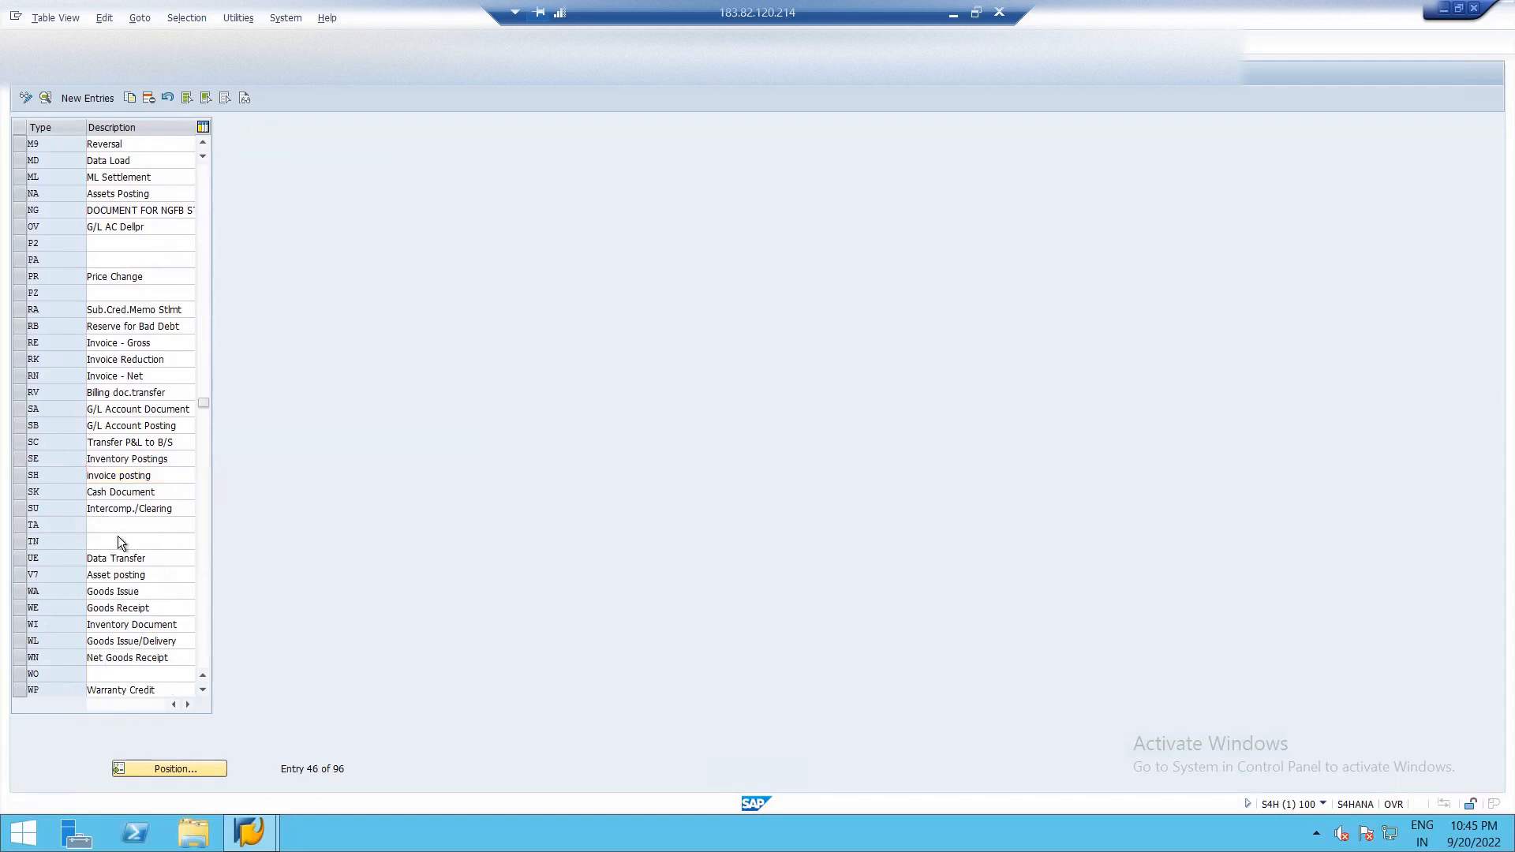
pyautogui.moveTo(193, 504)
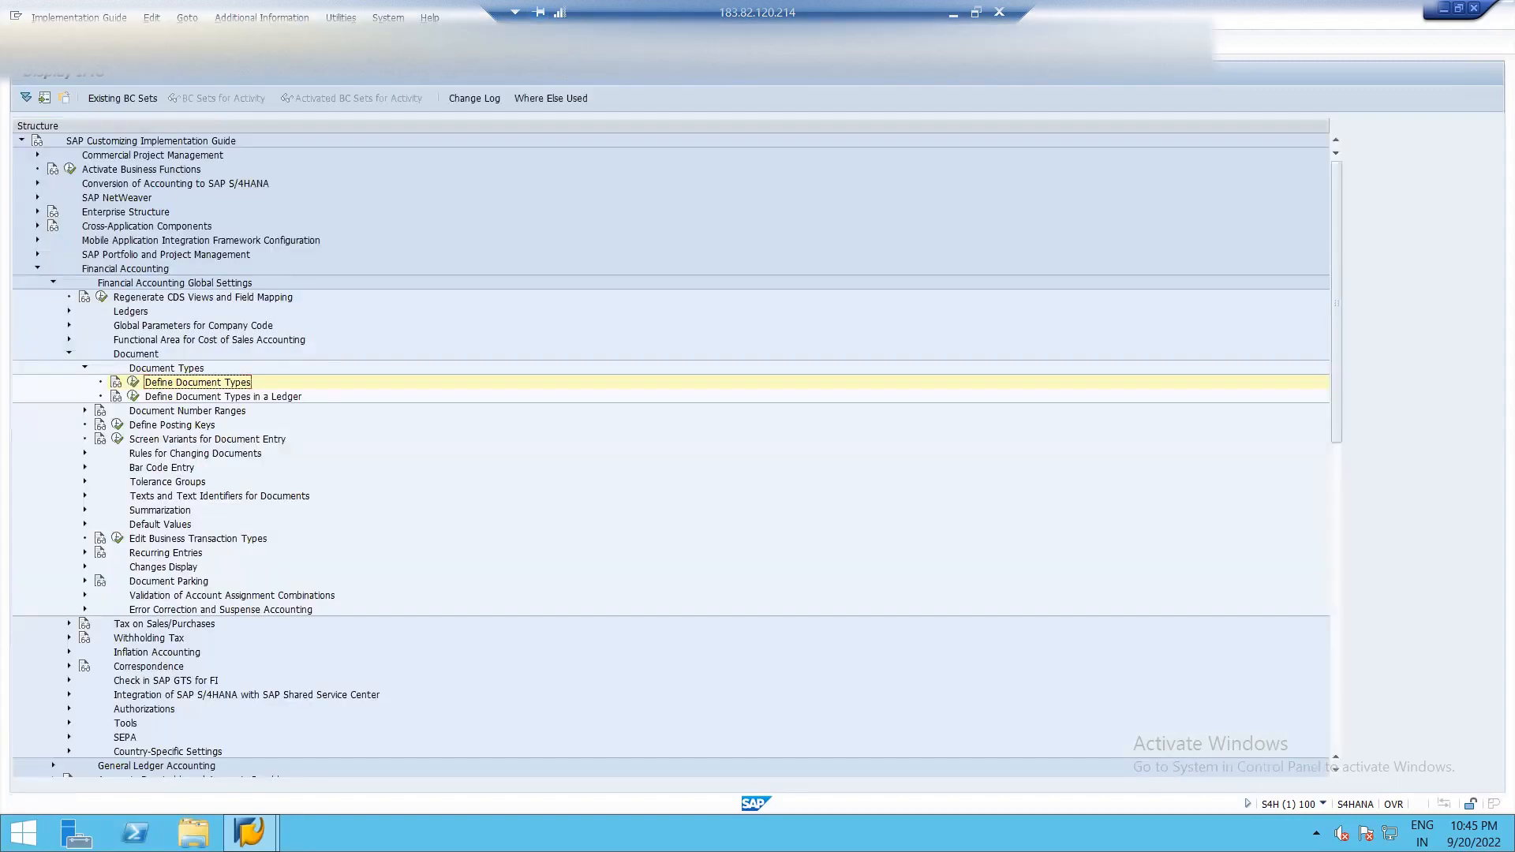
pyautogui.moveTo(702, 186)
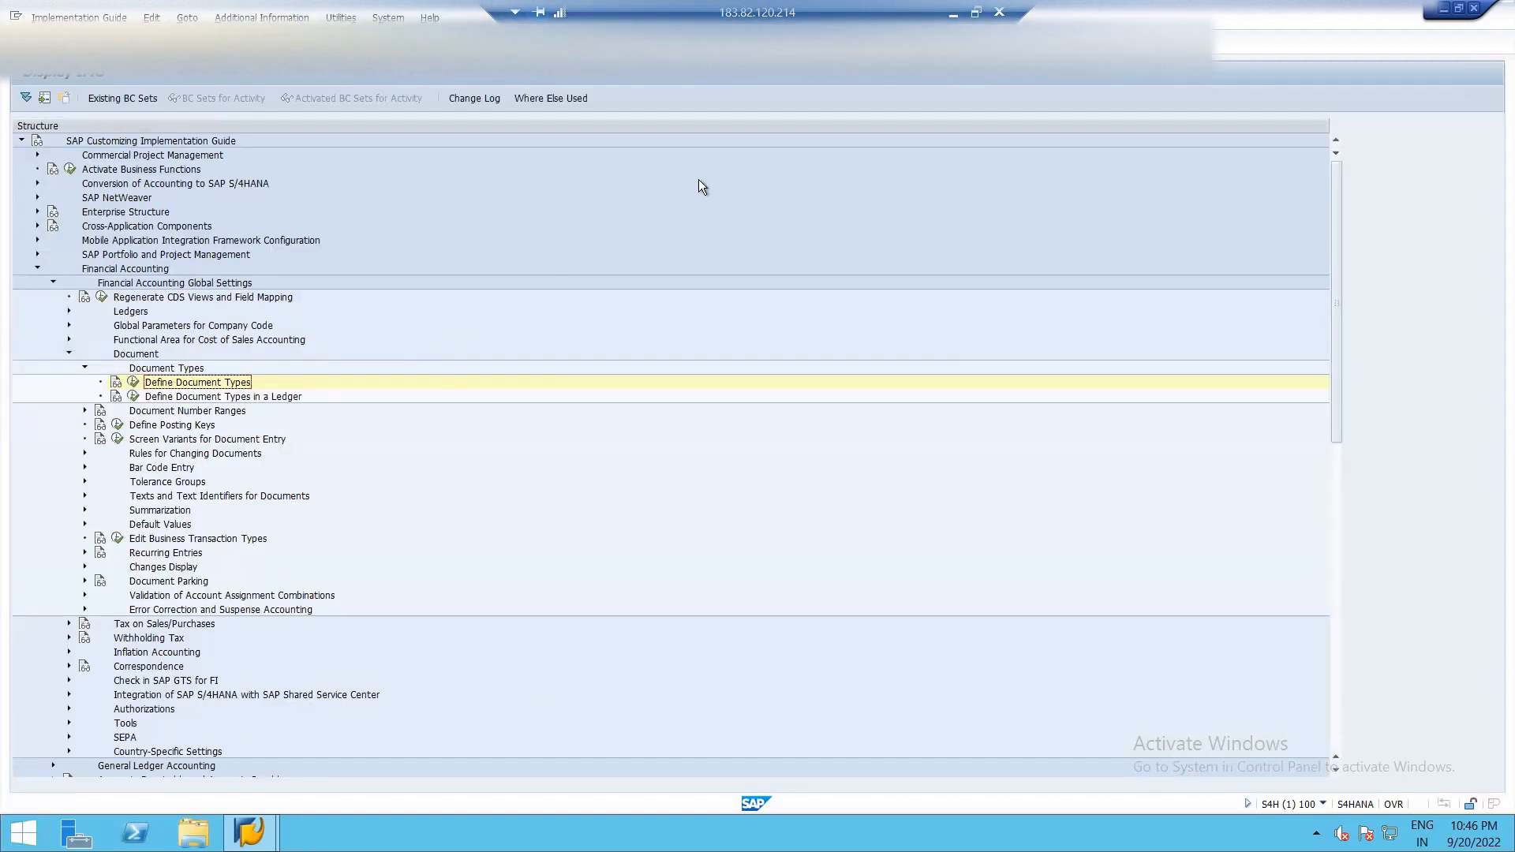
pyautogui.moveTo(685, 181)
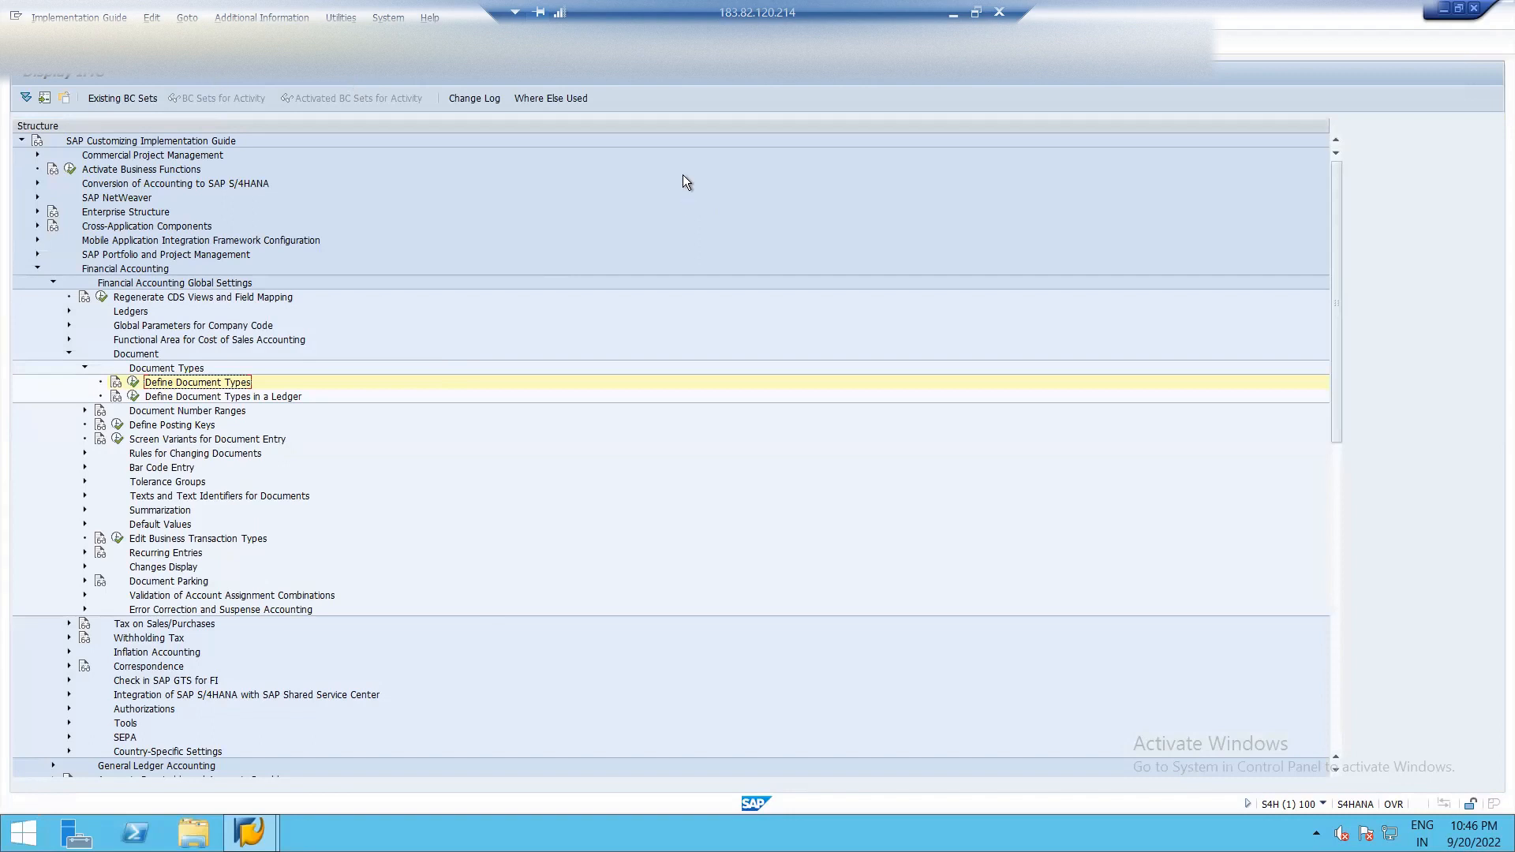
pyautogui.moveTo(952, 519)
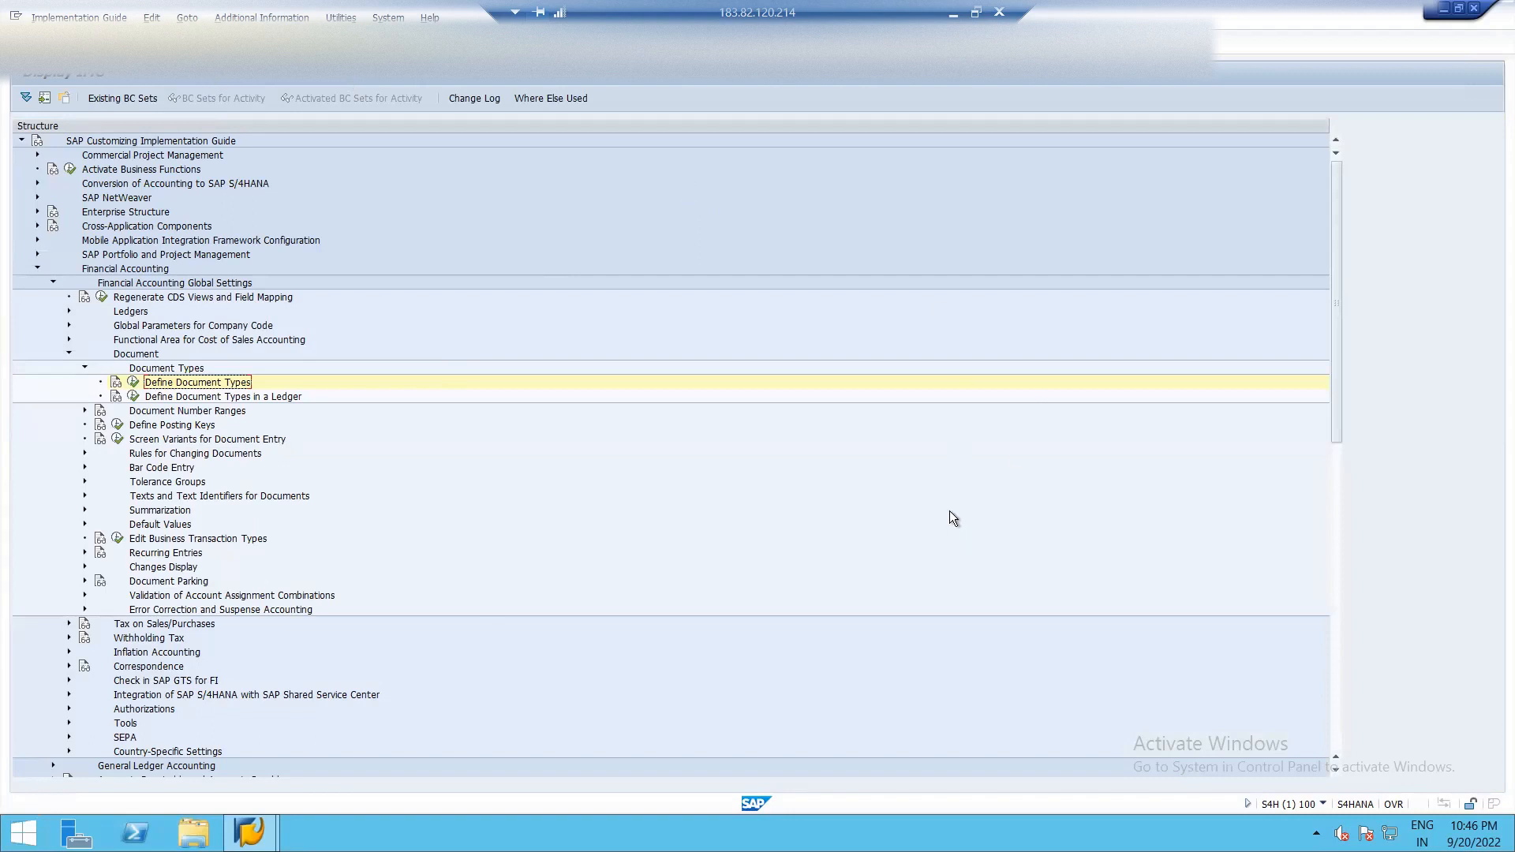
pyautogui.moveTo(671, 193)
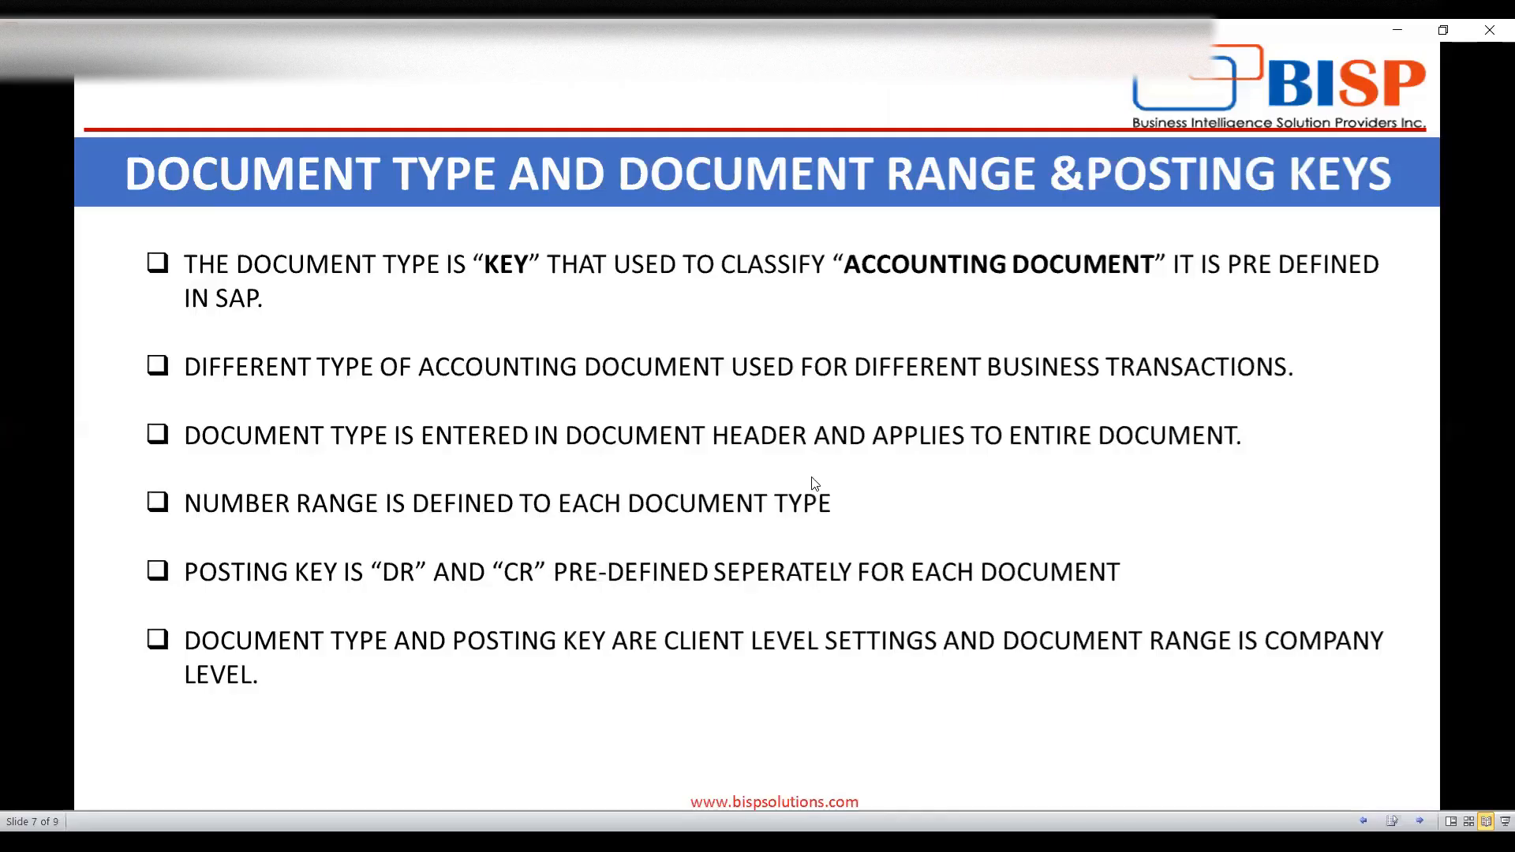
pyautogui.moveTo(776, 543)
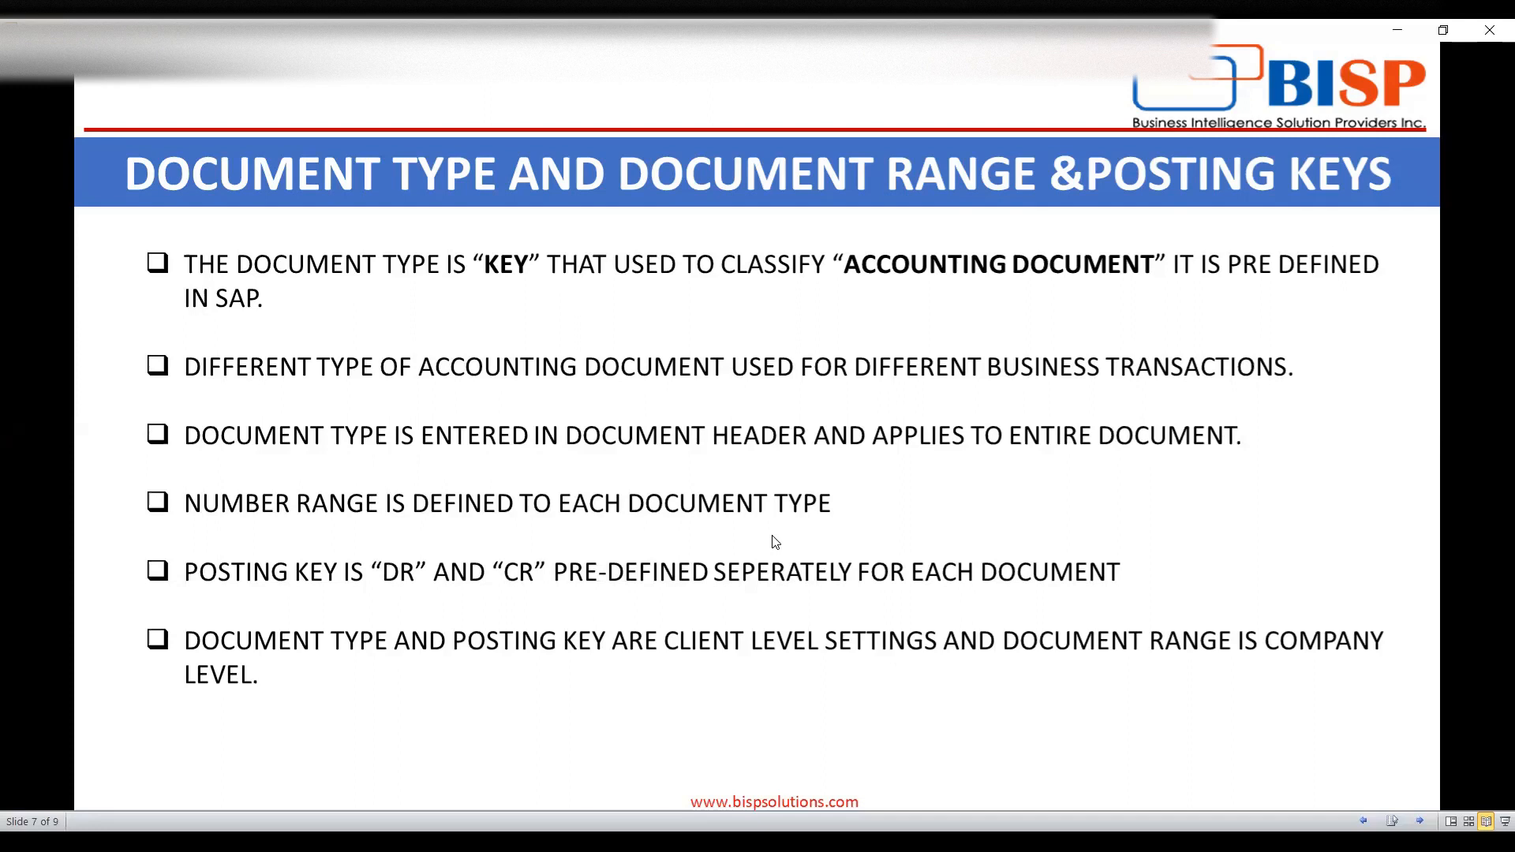
pyautogui.moveTo(837, 678)
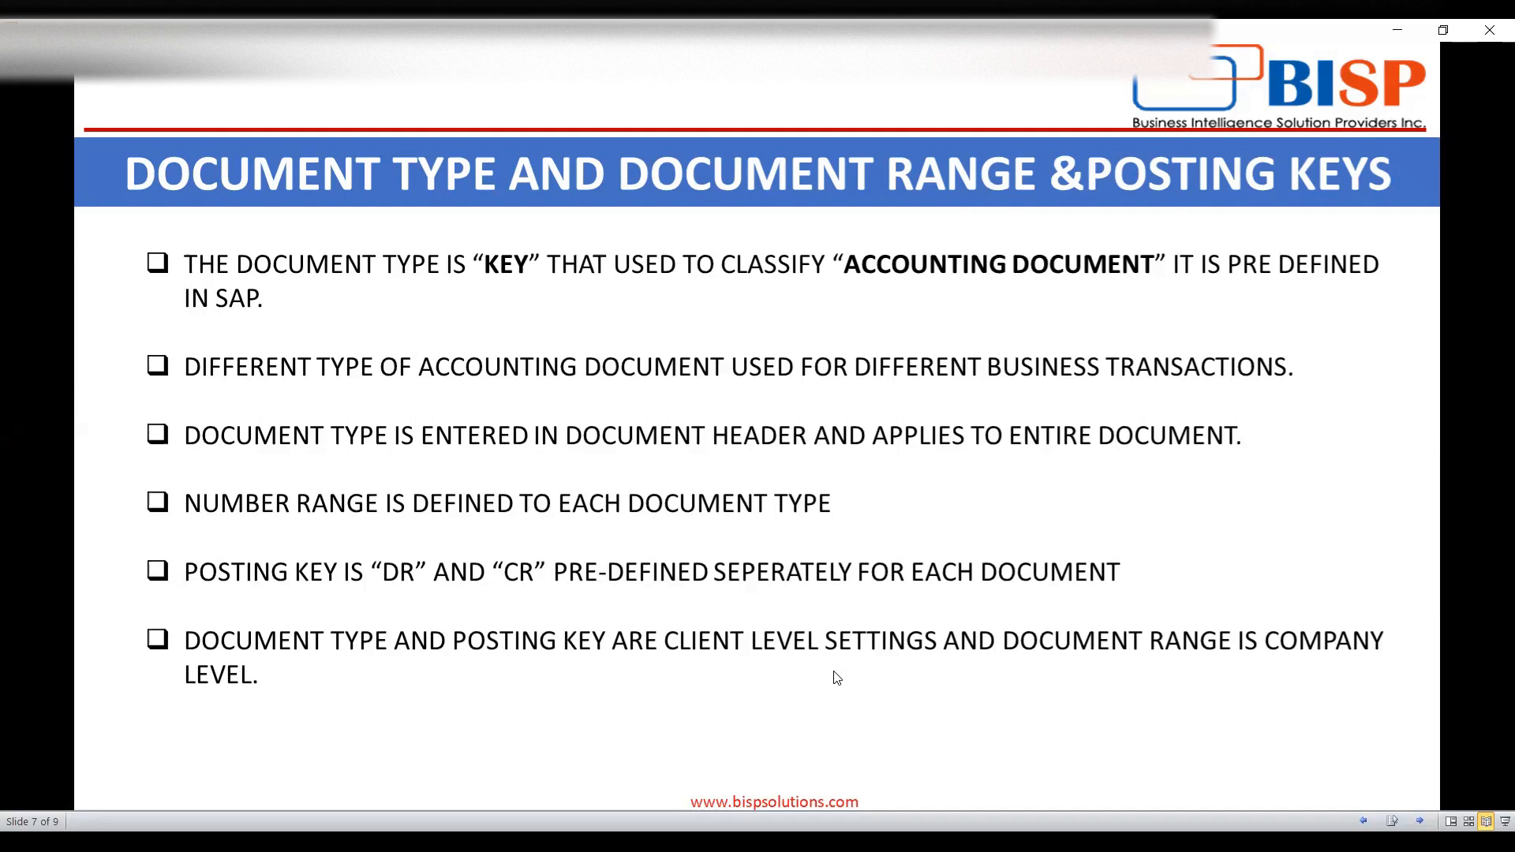
pyautogui.moveTo(858, 671)
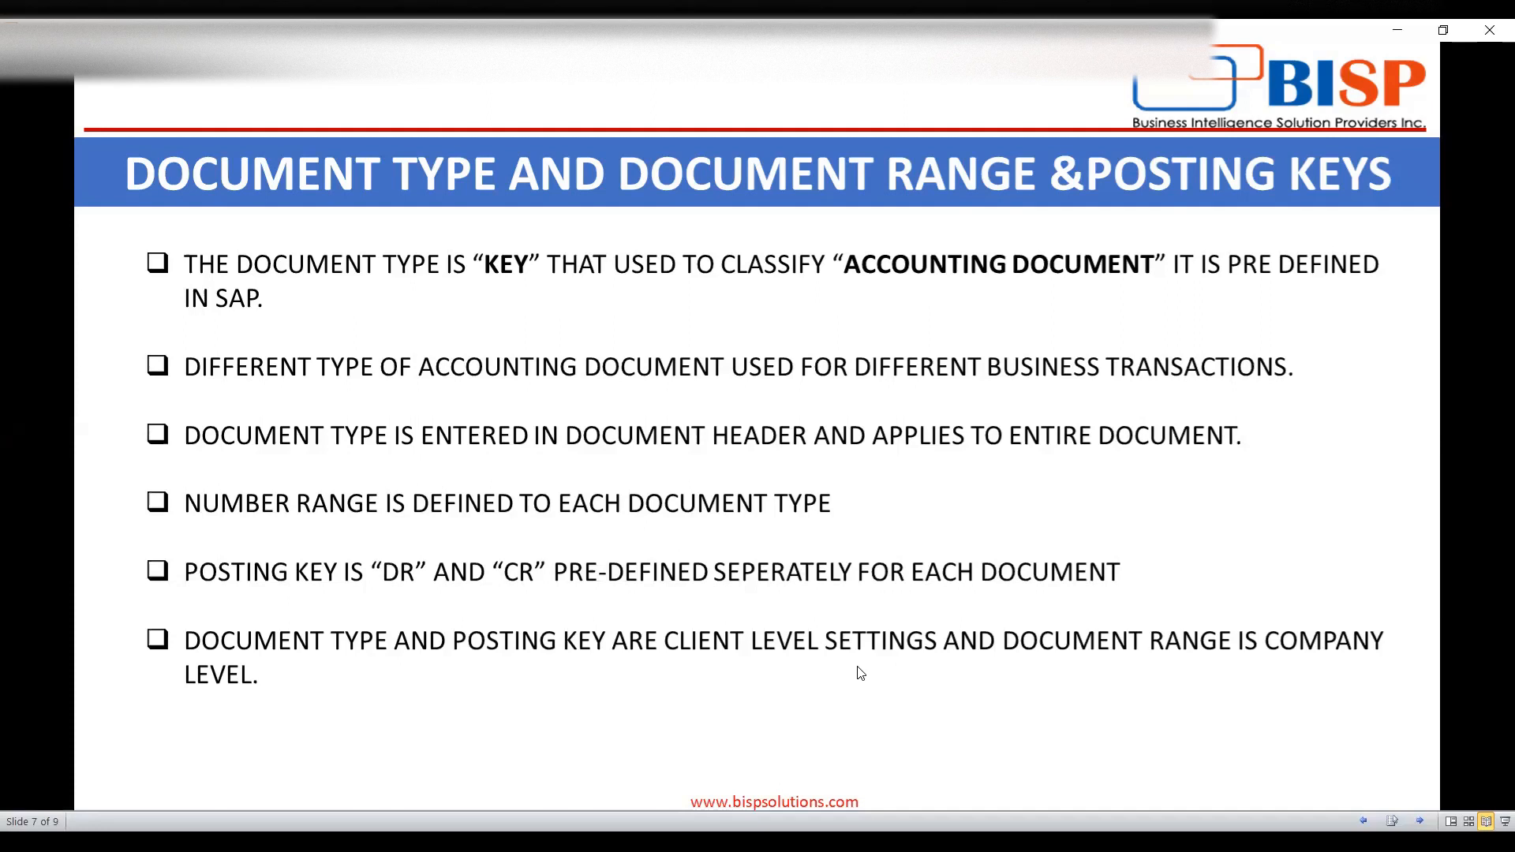
pyautogui.moveTo(756, 729)
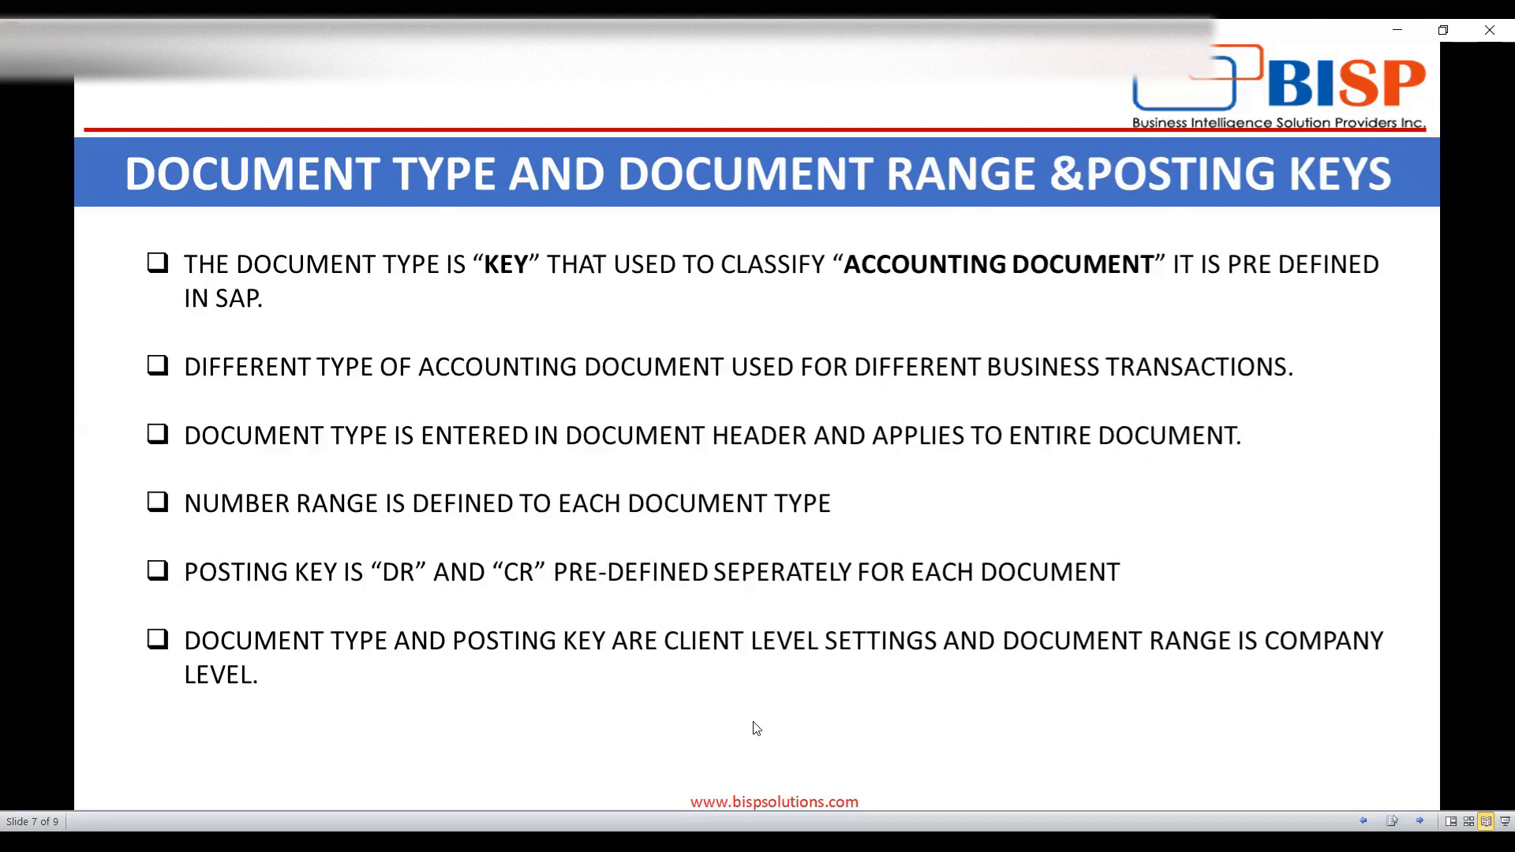
pyautogui.moveTo(713, 749)
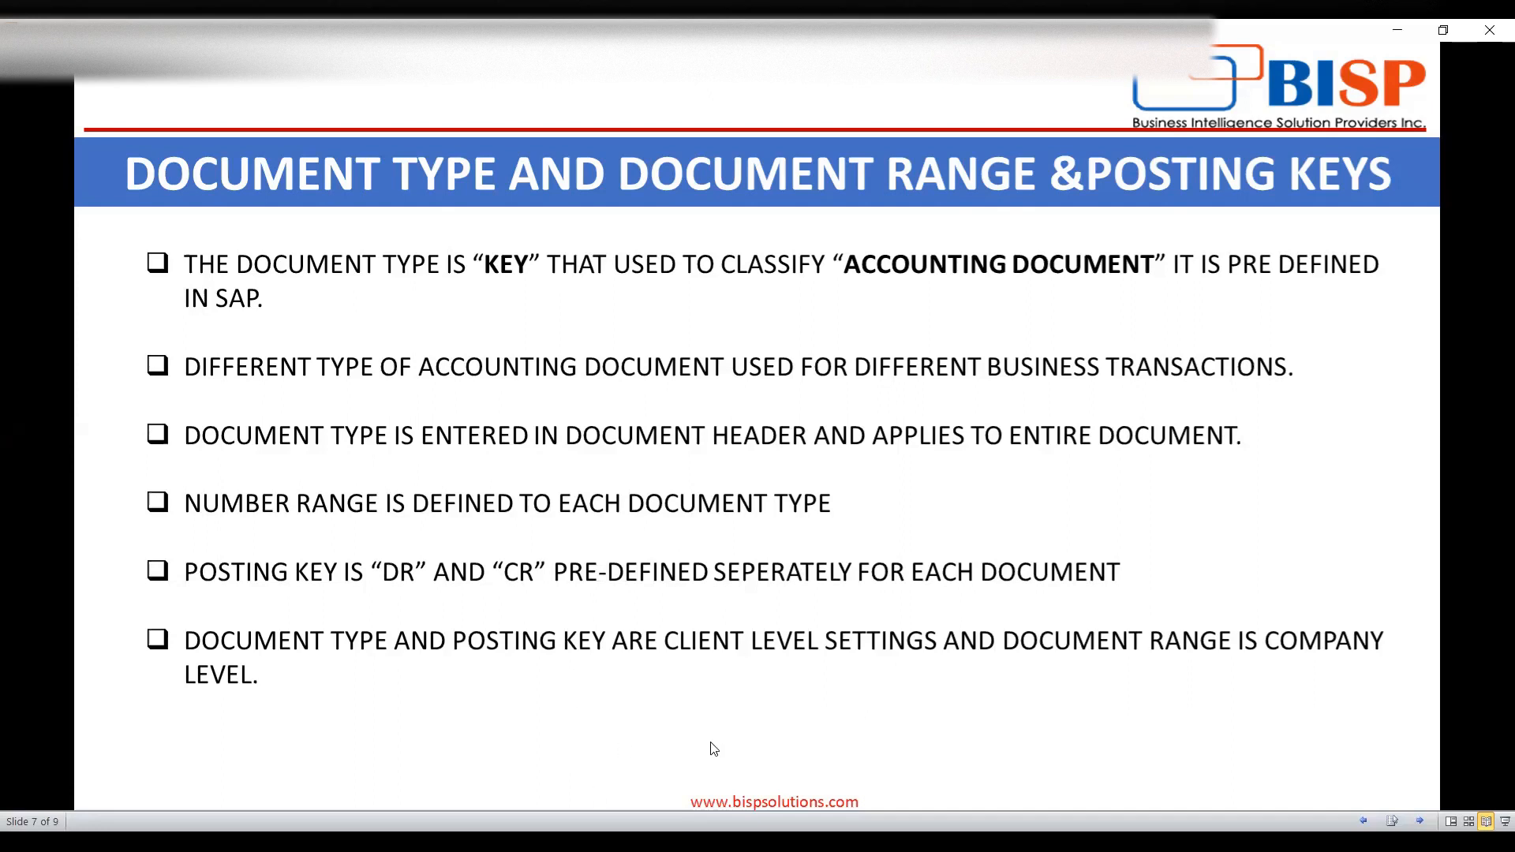
pyautogui.moveTo(998, 785)
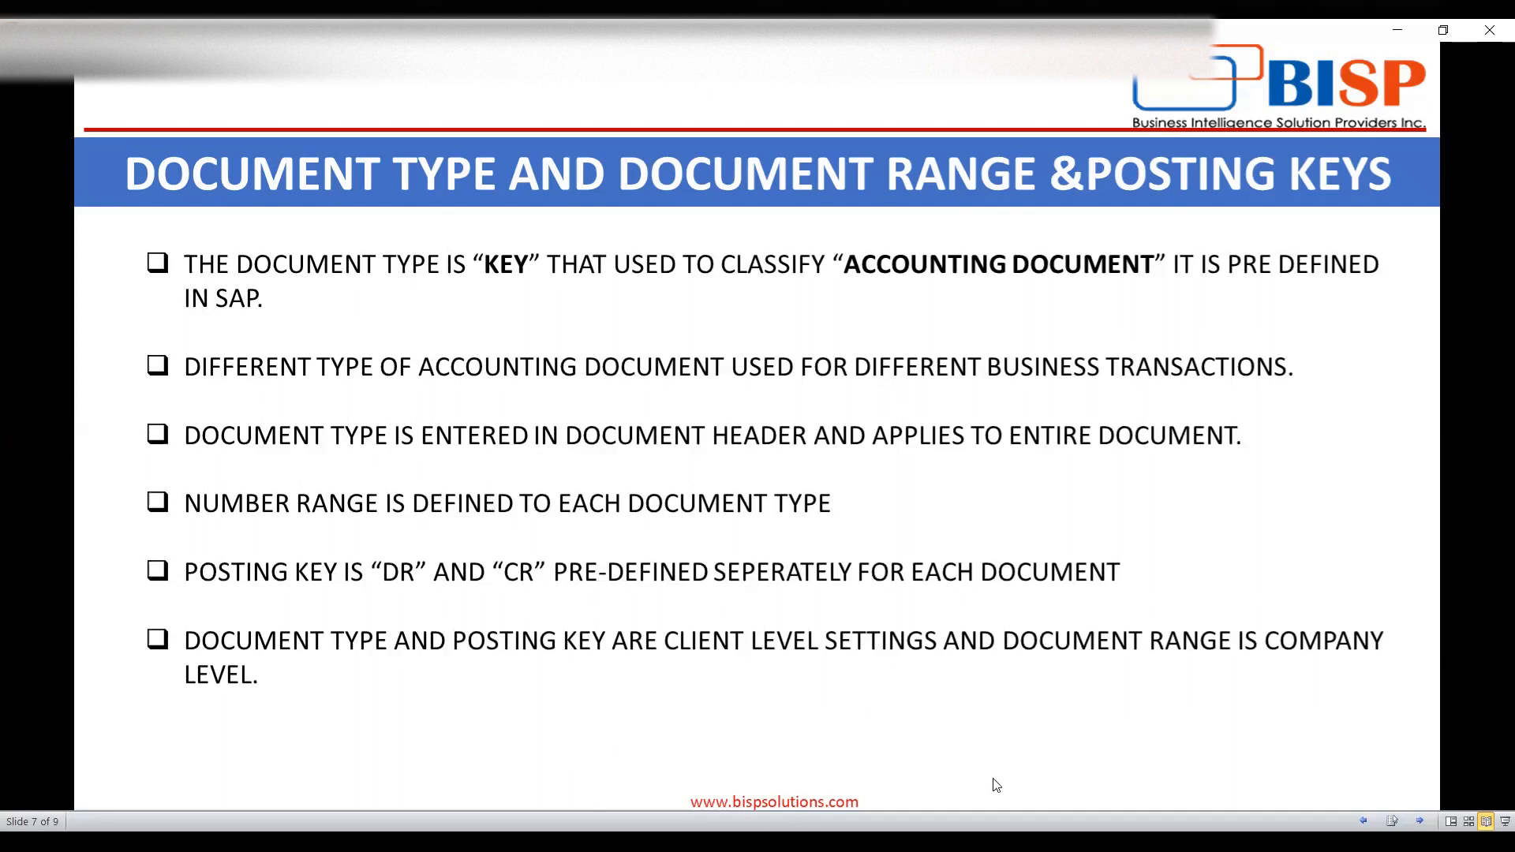
pyautogui.moveTo(779, 200)
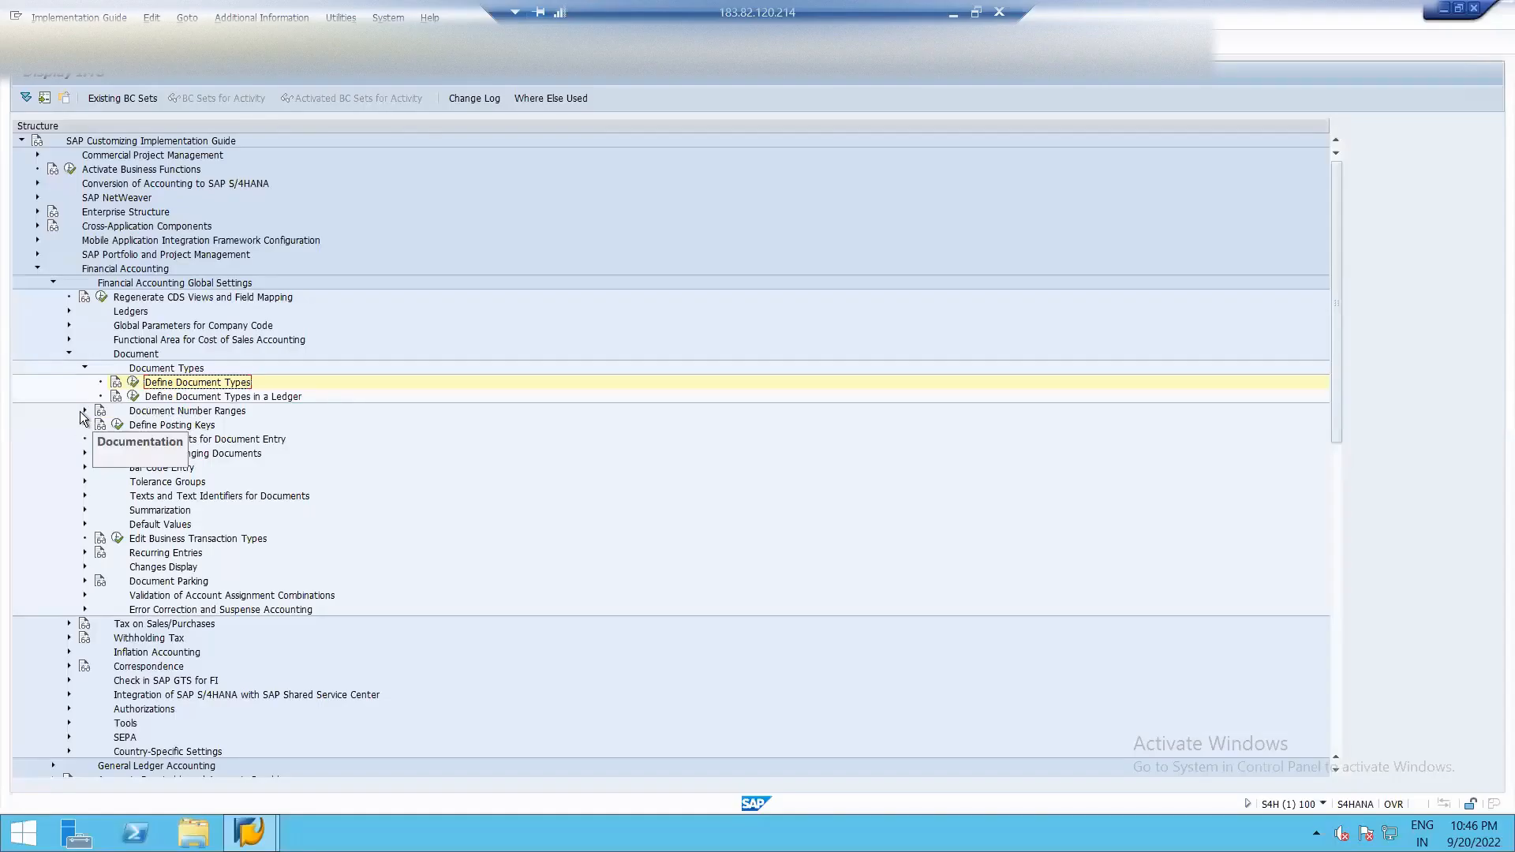
# Expand the Document Number Ranges branch to show Define Document Number Ranges and copy activities
pyautogui.click(85, 410)
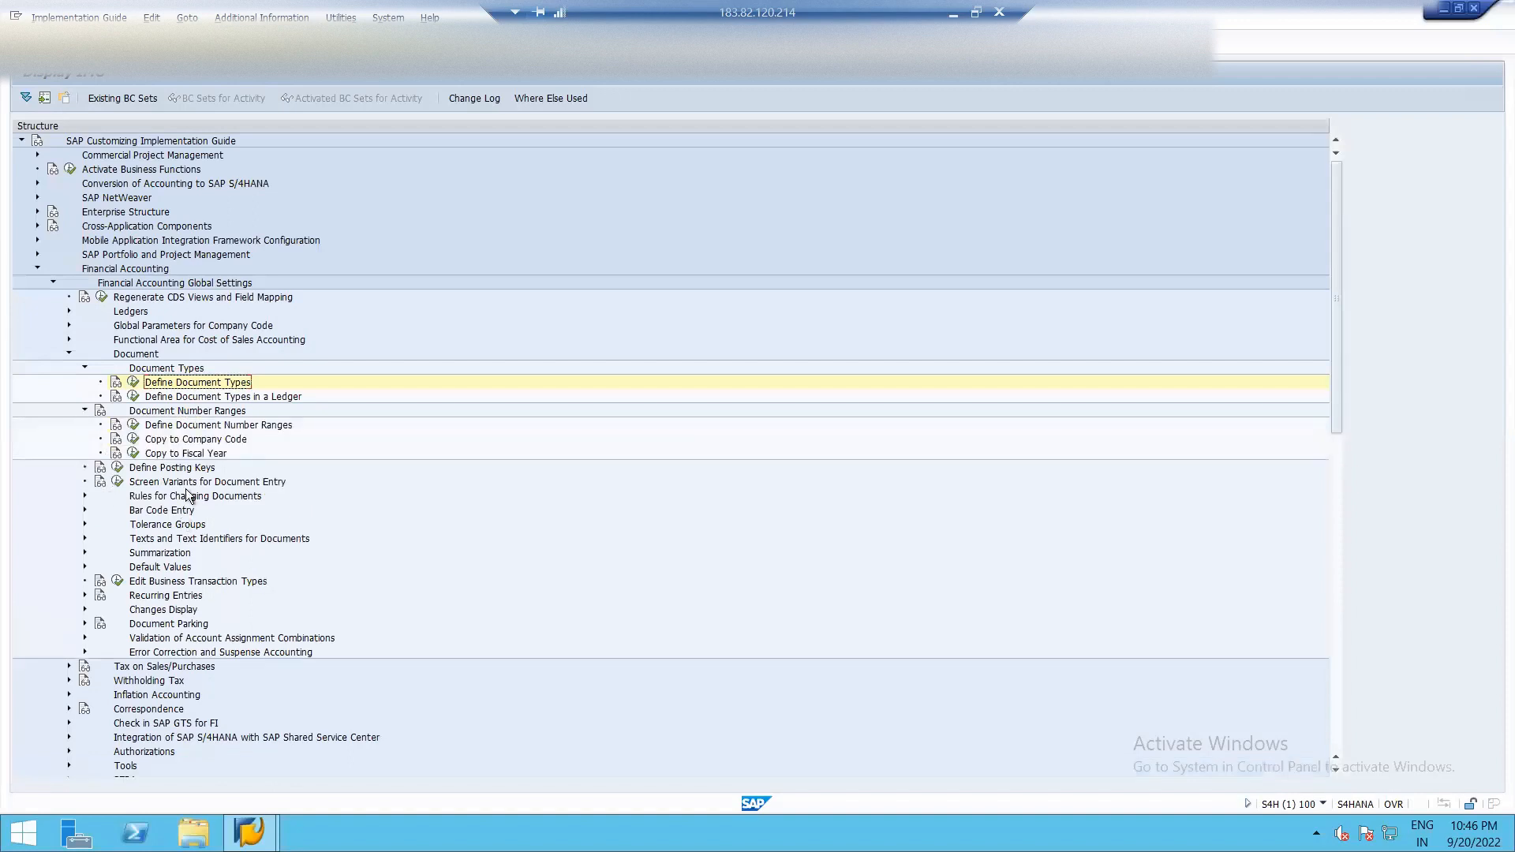
pyautogui.moveTo(179, 453)
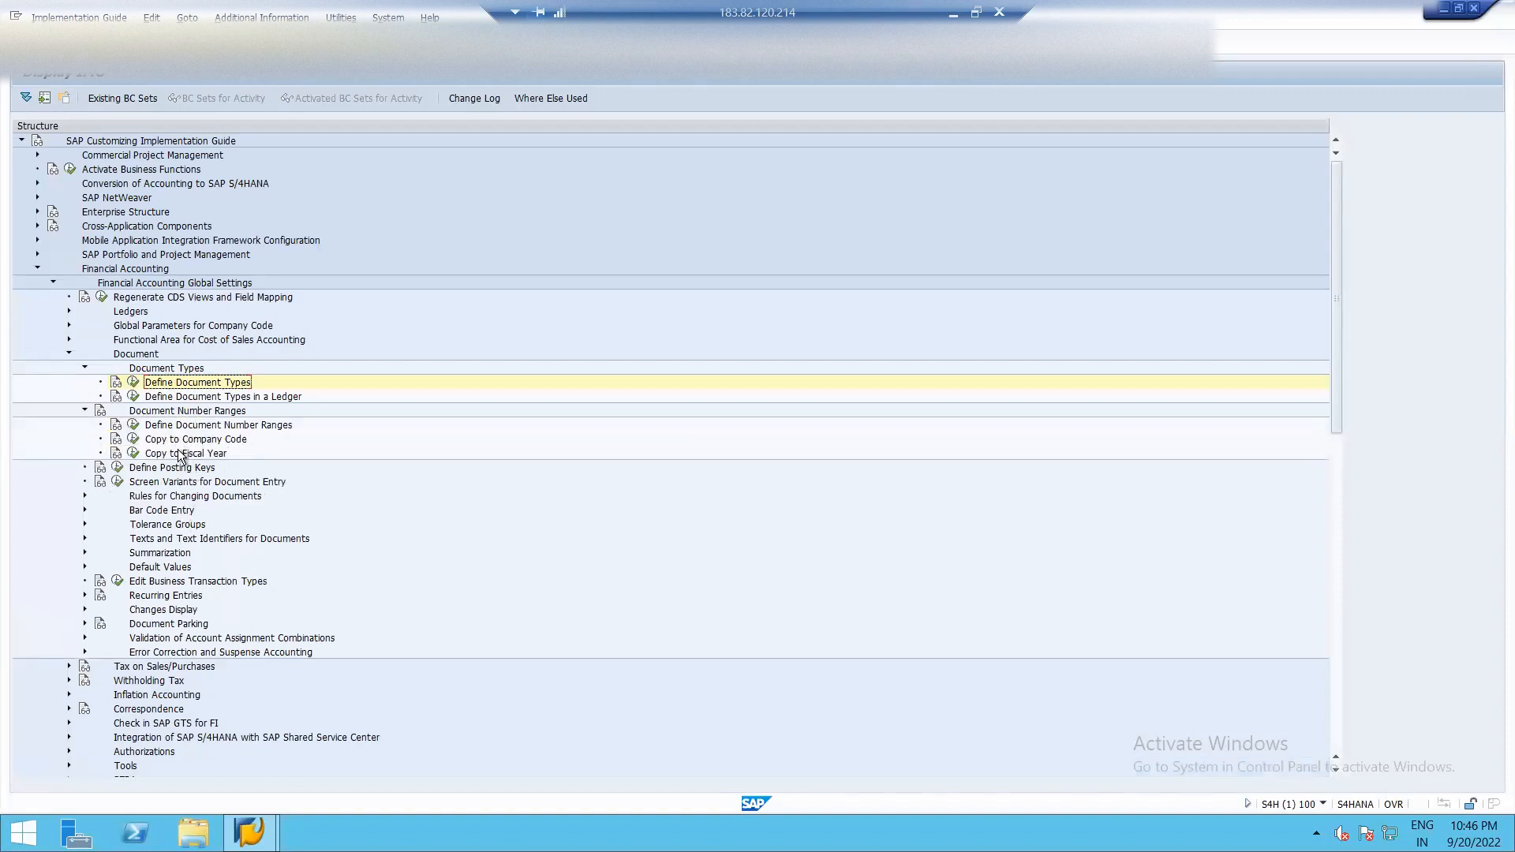
pyautogui.moveTo(230, 465)
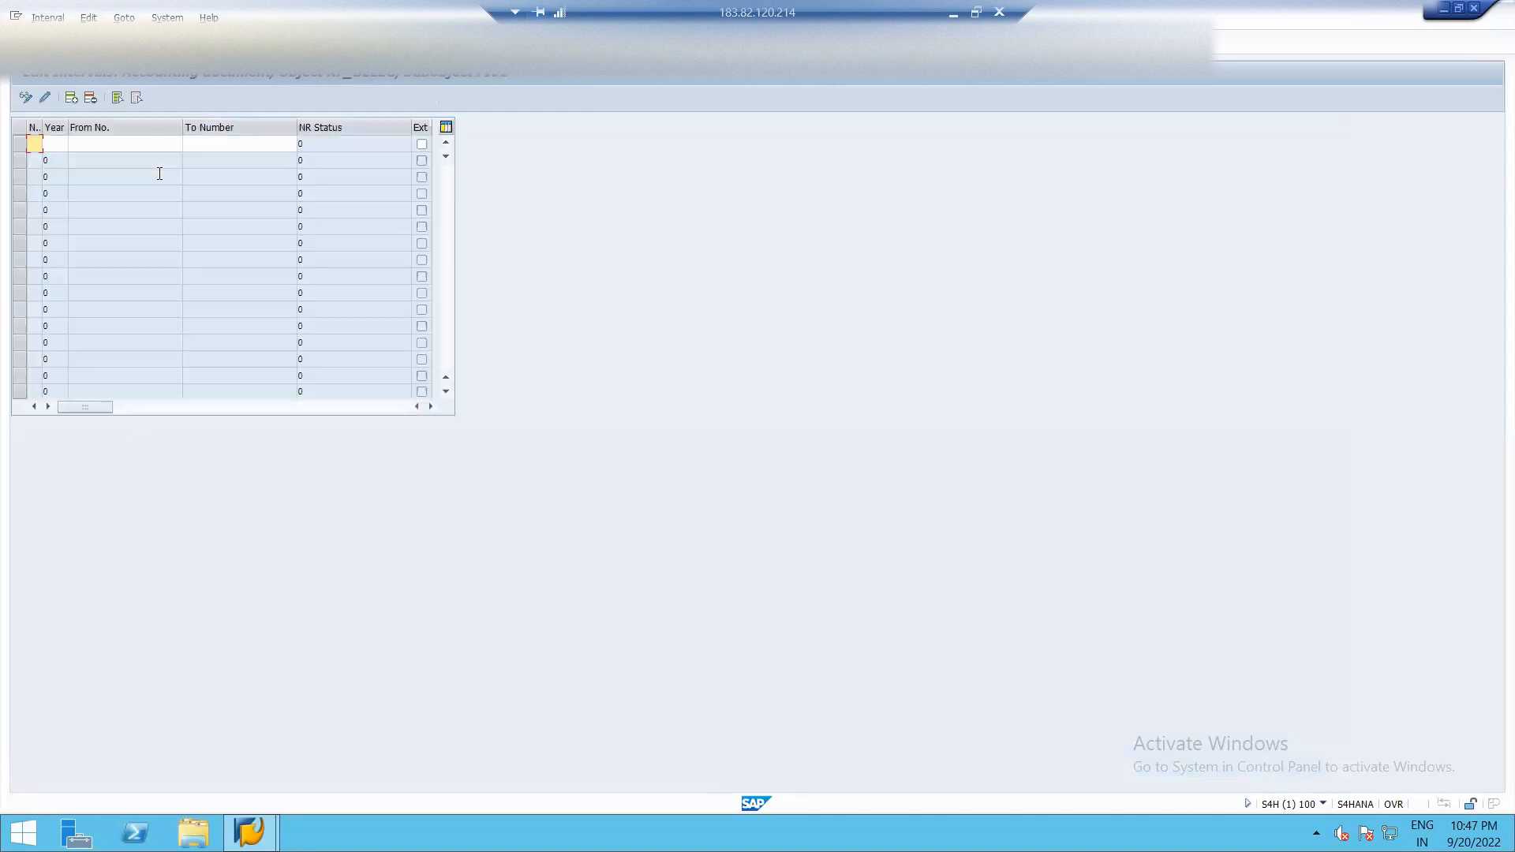
pyautogui.moveTo(221, 81)
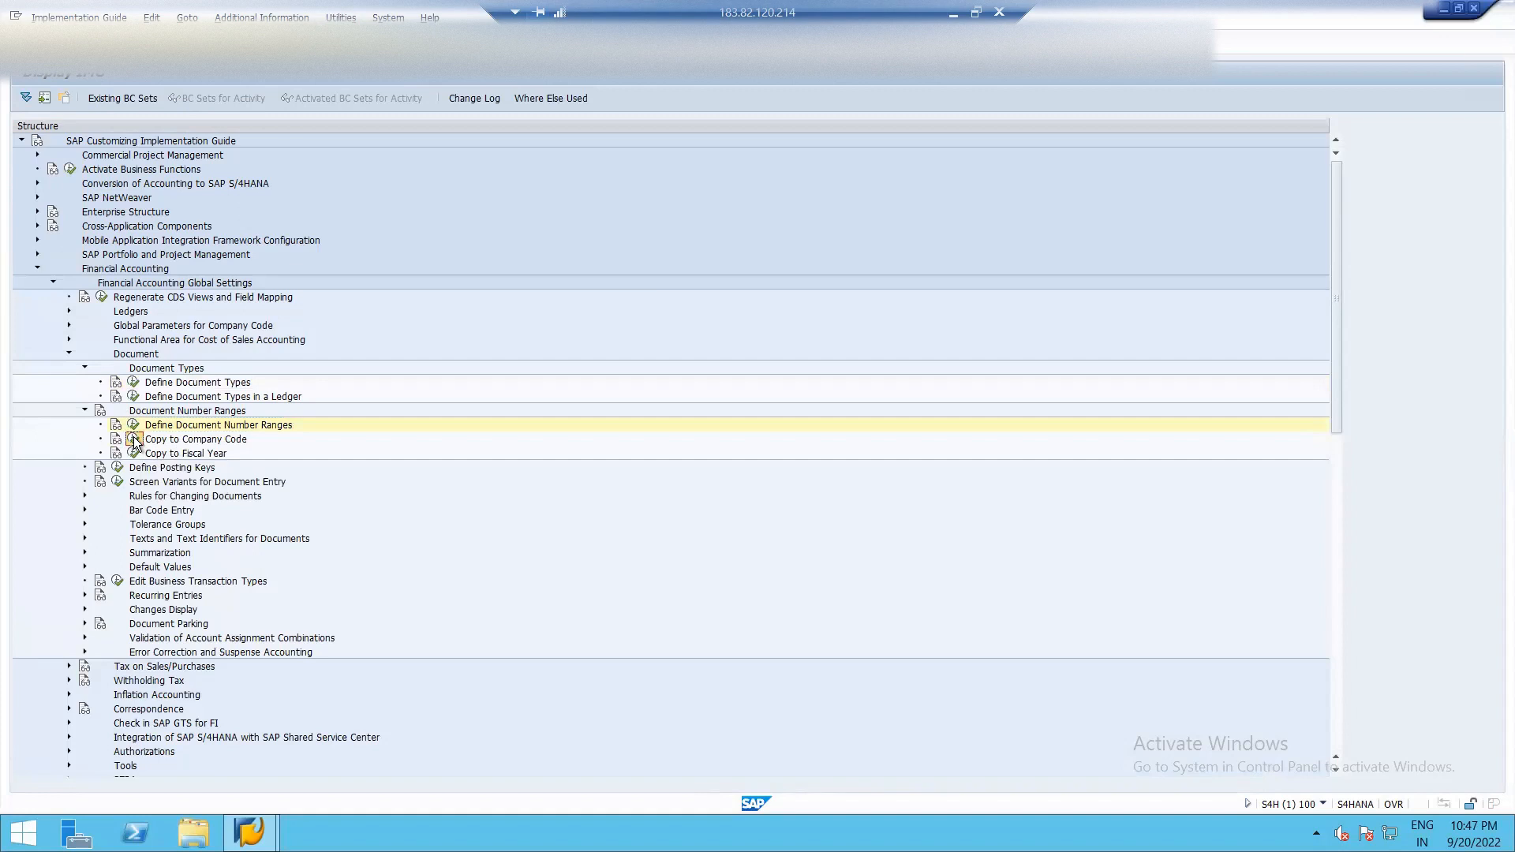
pyautogui.moveTo(169, 357)
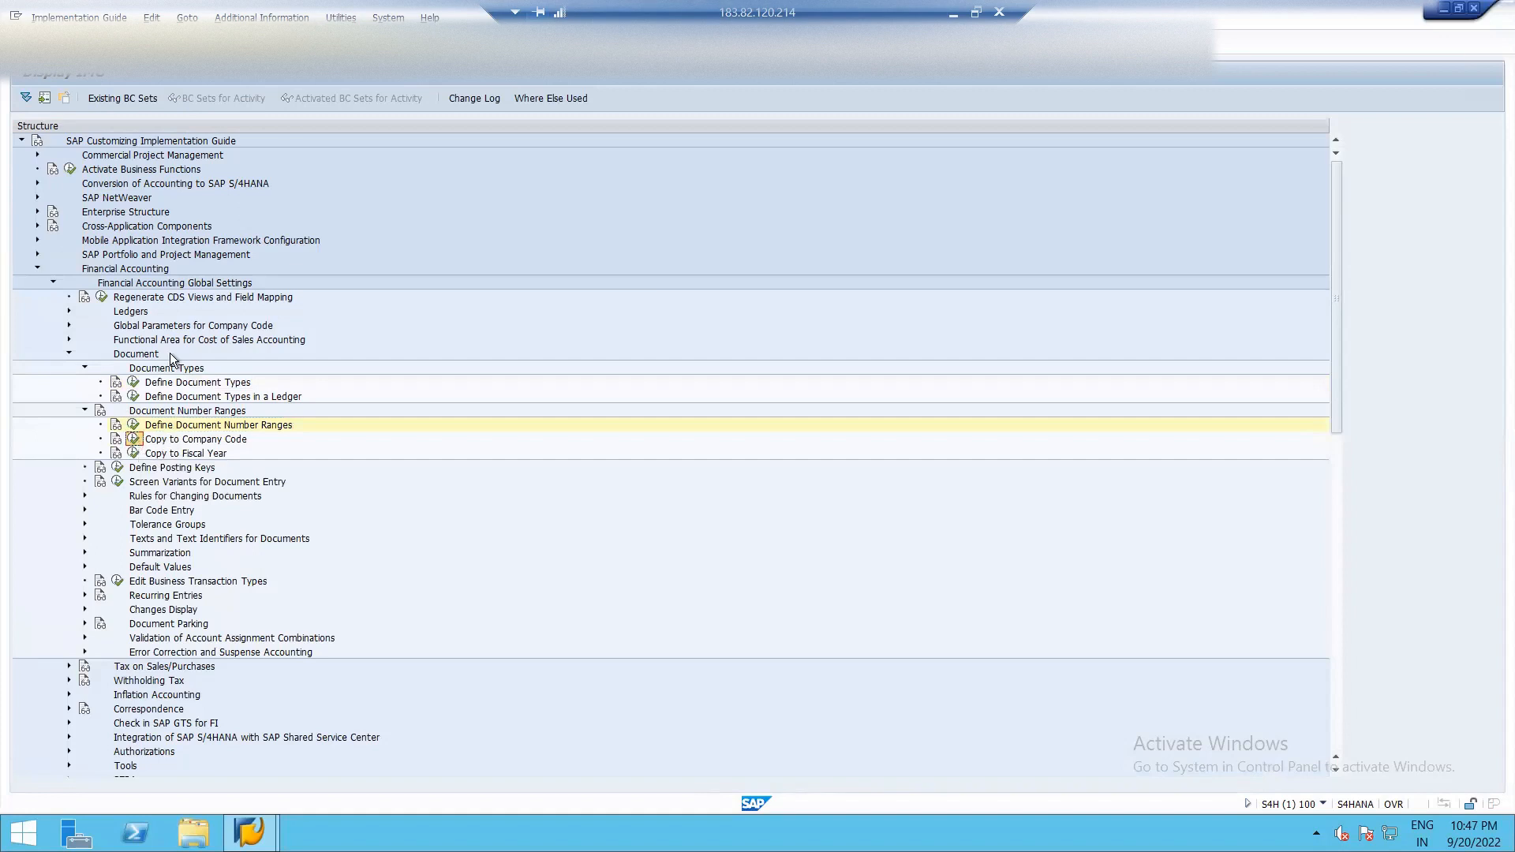
# Open accounting document number ranges and bring up company code 0001's intervals for editing
pyautogui.doubleClick(218, 425)
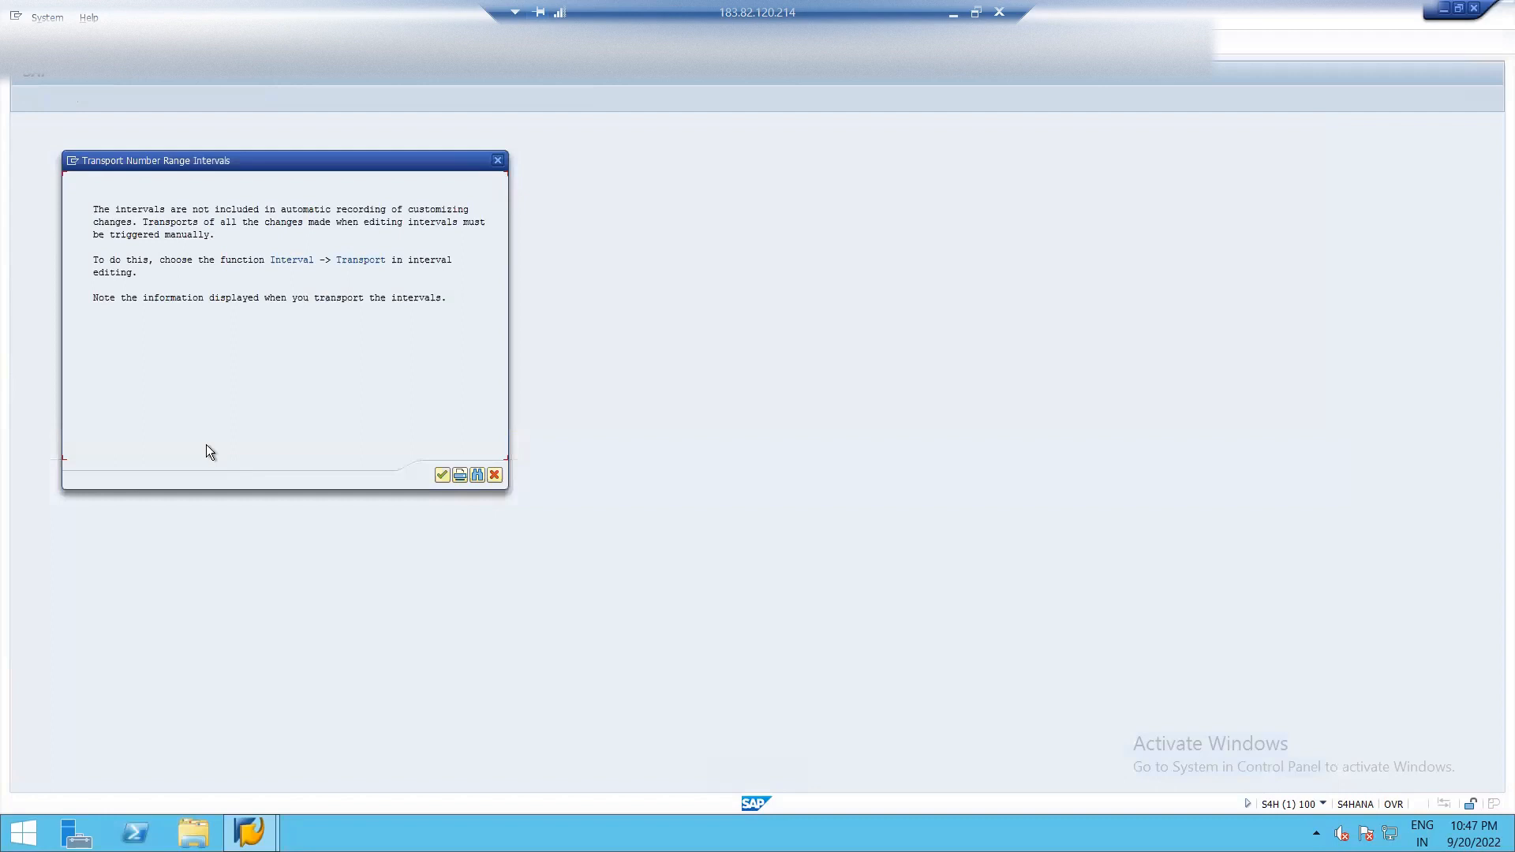
pyautogui.click(442, 474)
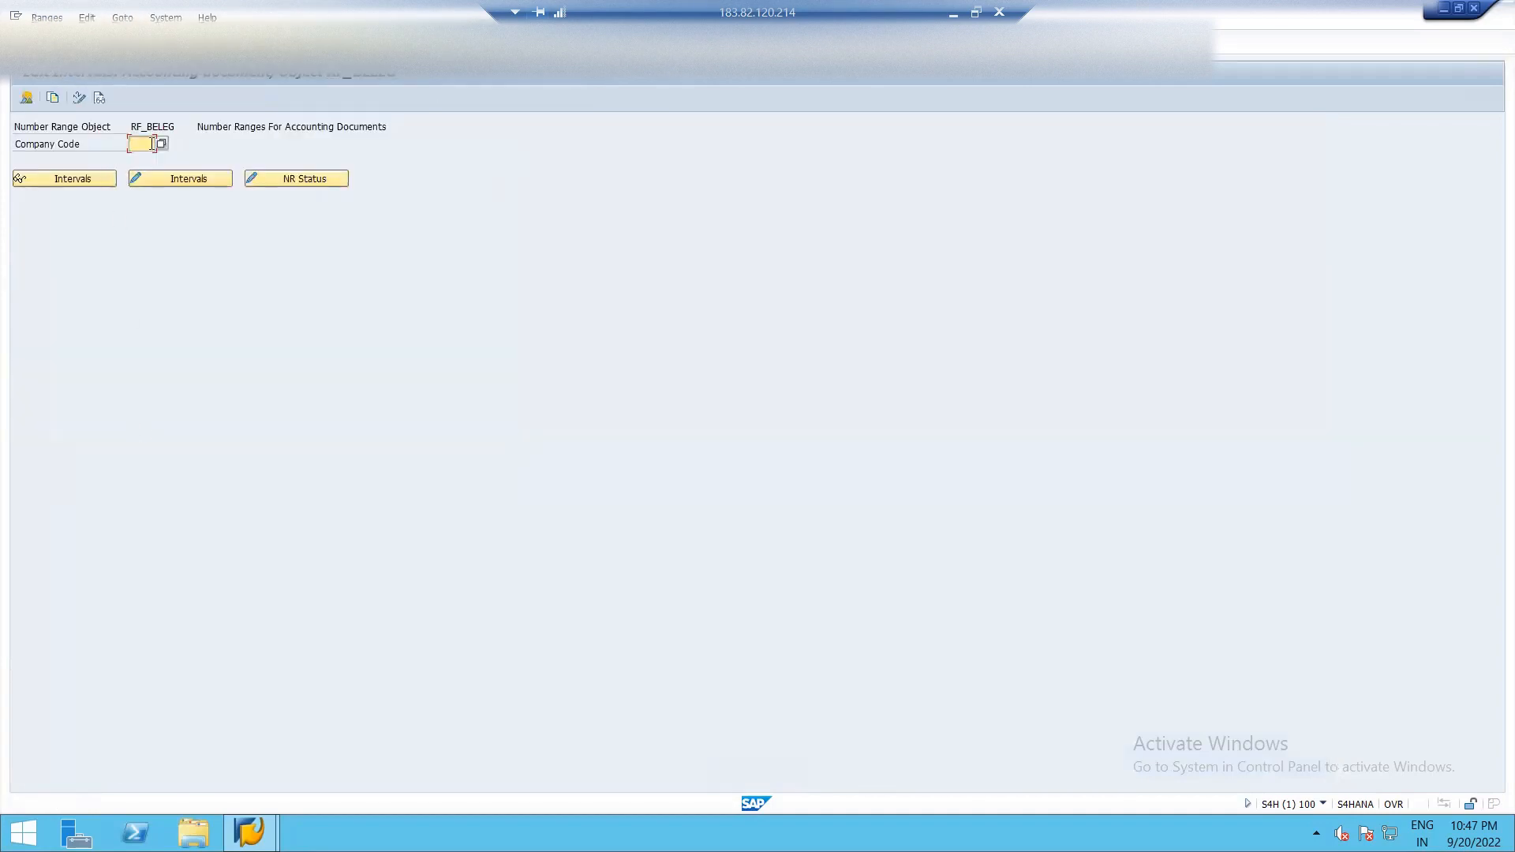
pyautogui.write('0001')
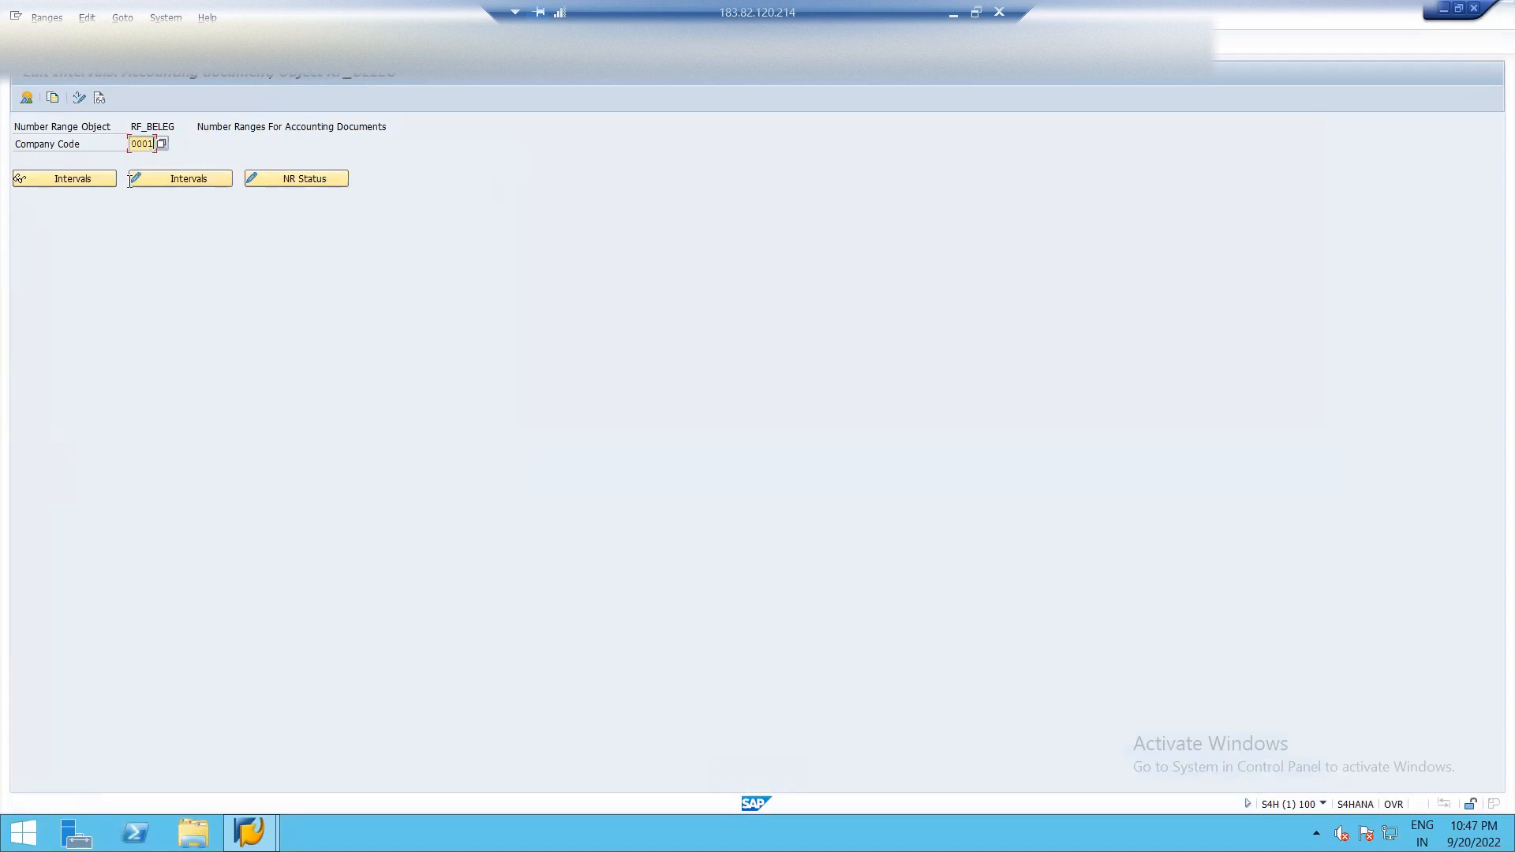
pyautogui.moveTo(189, 179)
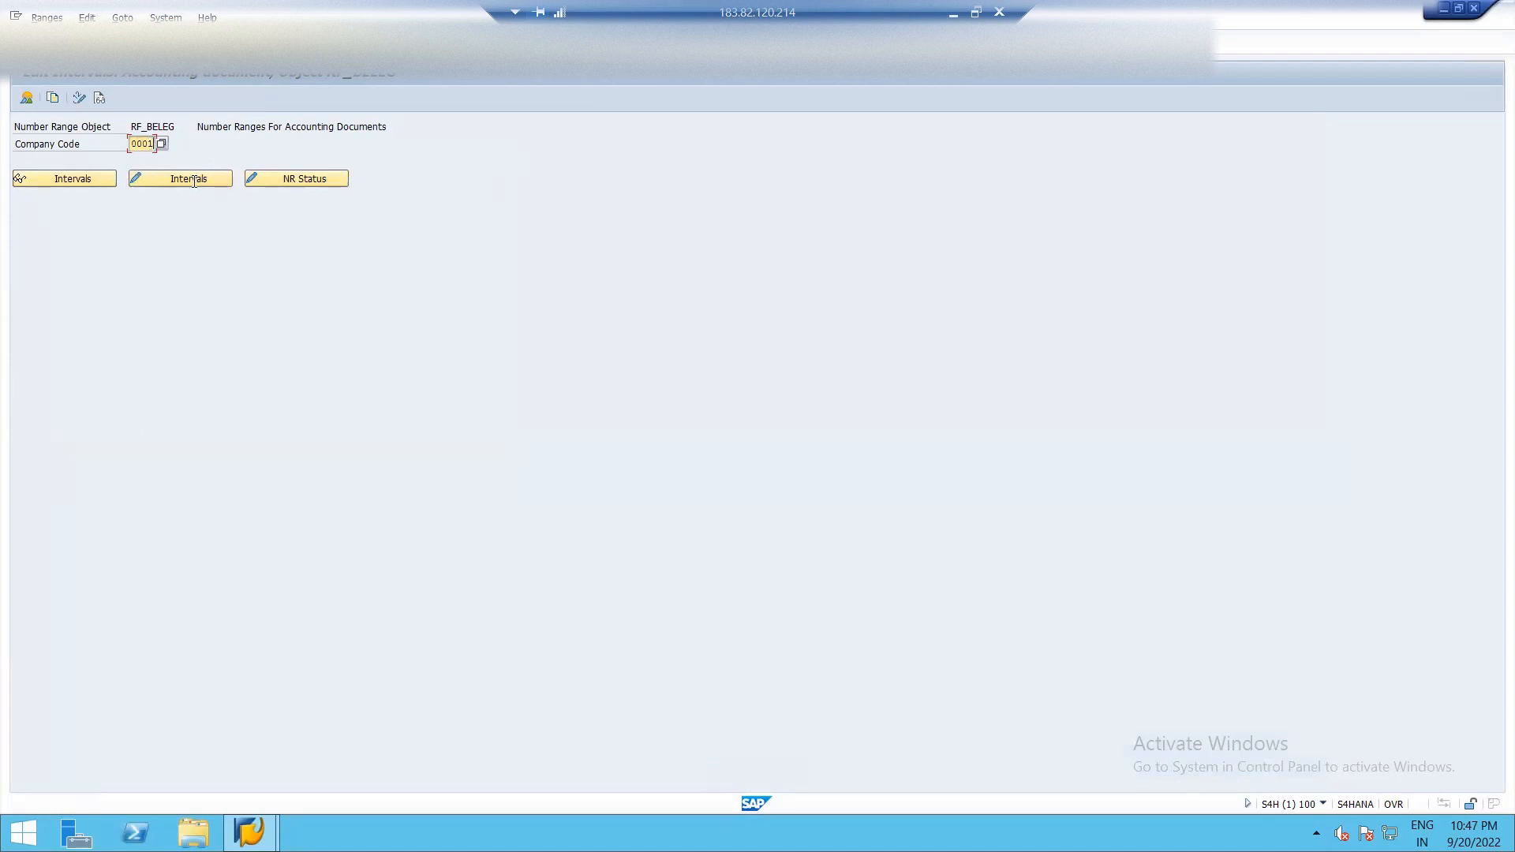
pyautogui.moveTo(200, 369)
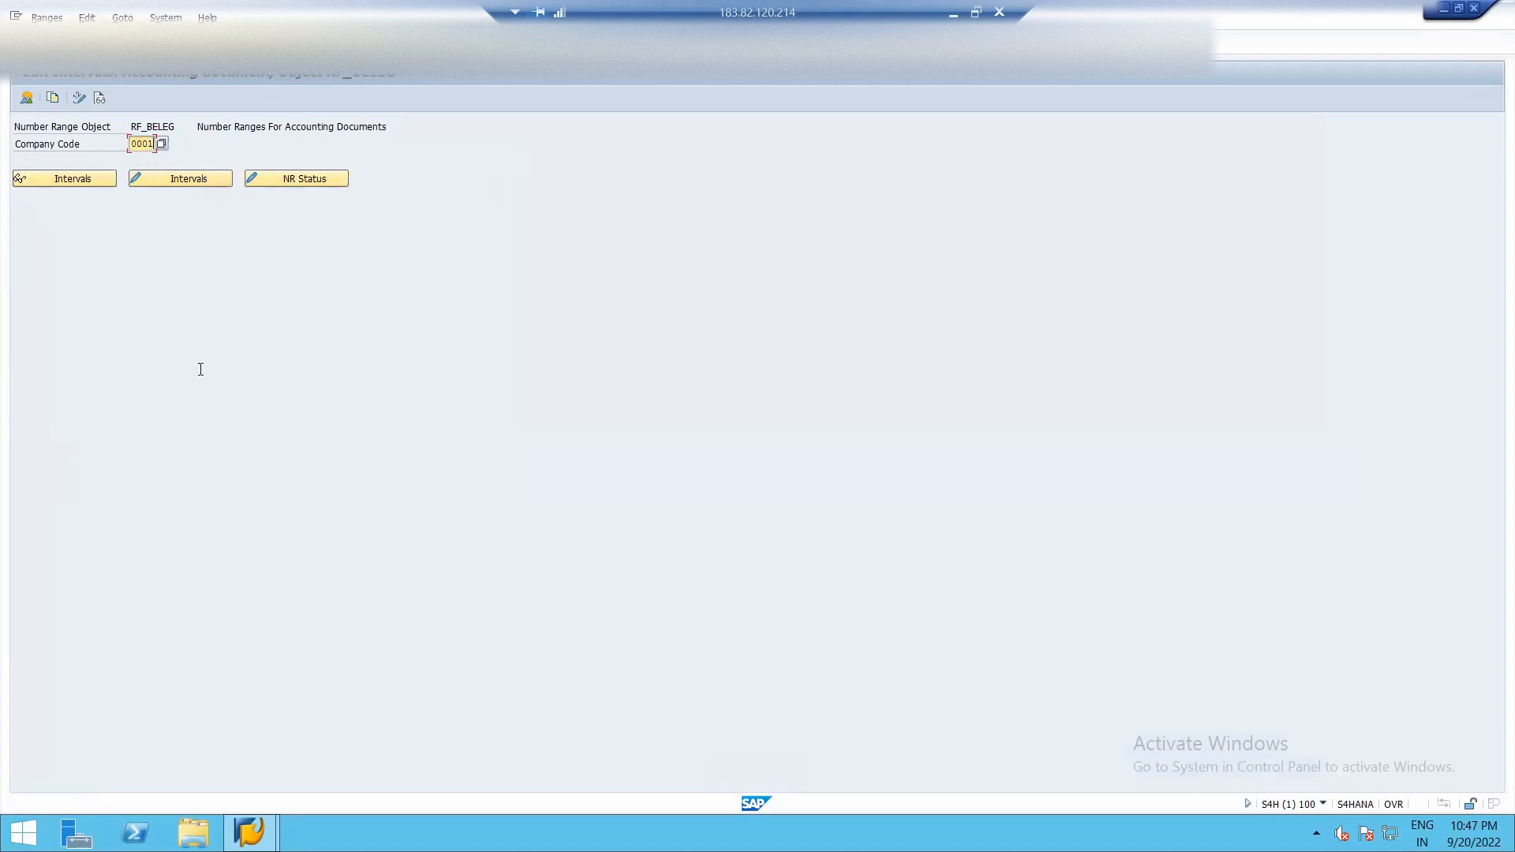
pyautogui.click(179, 178)
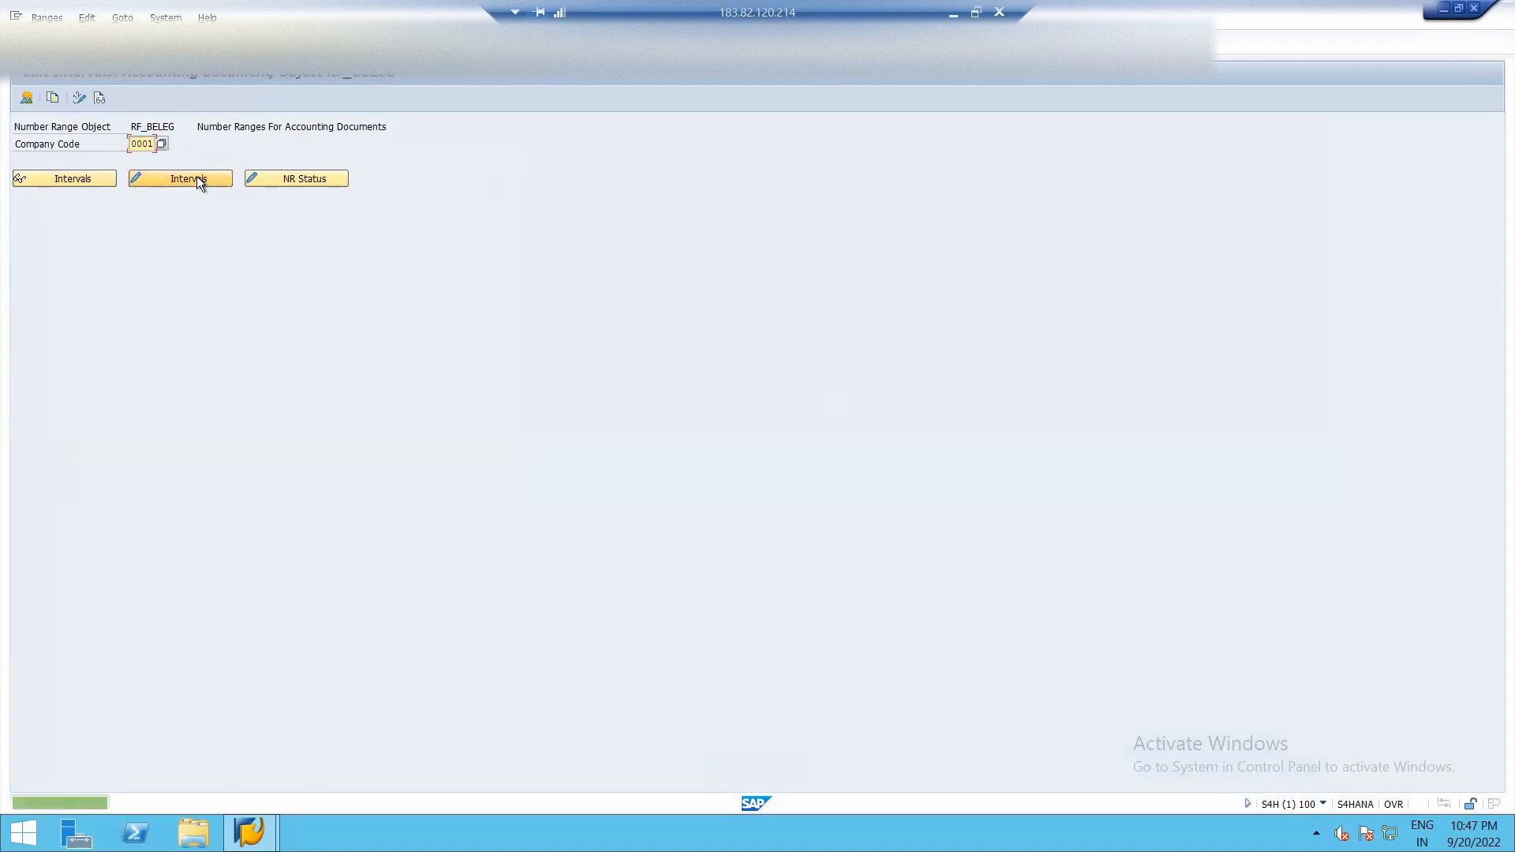
pyautogui.click(179, 178)
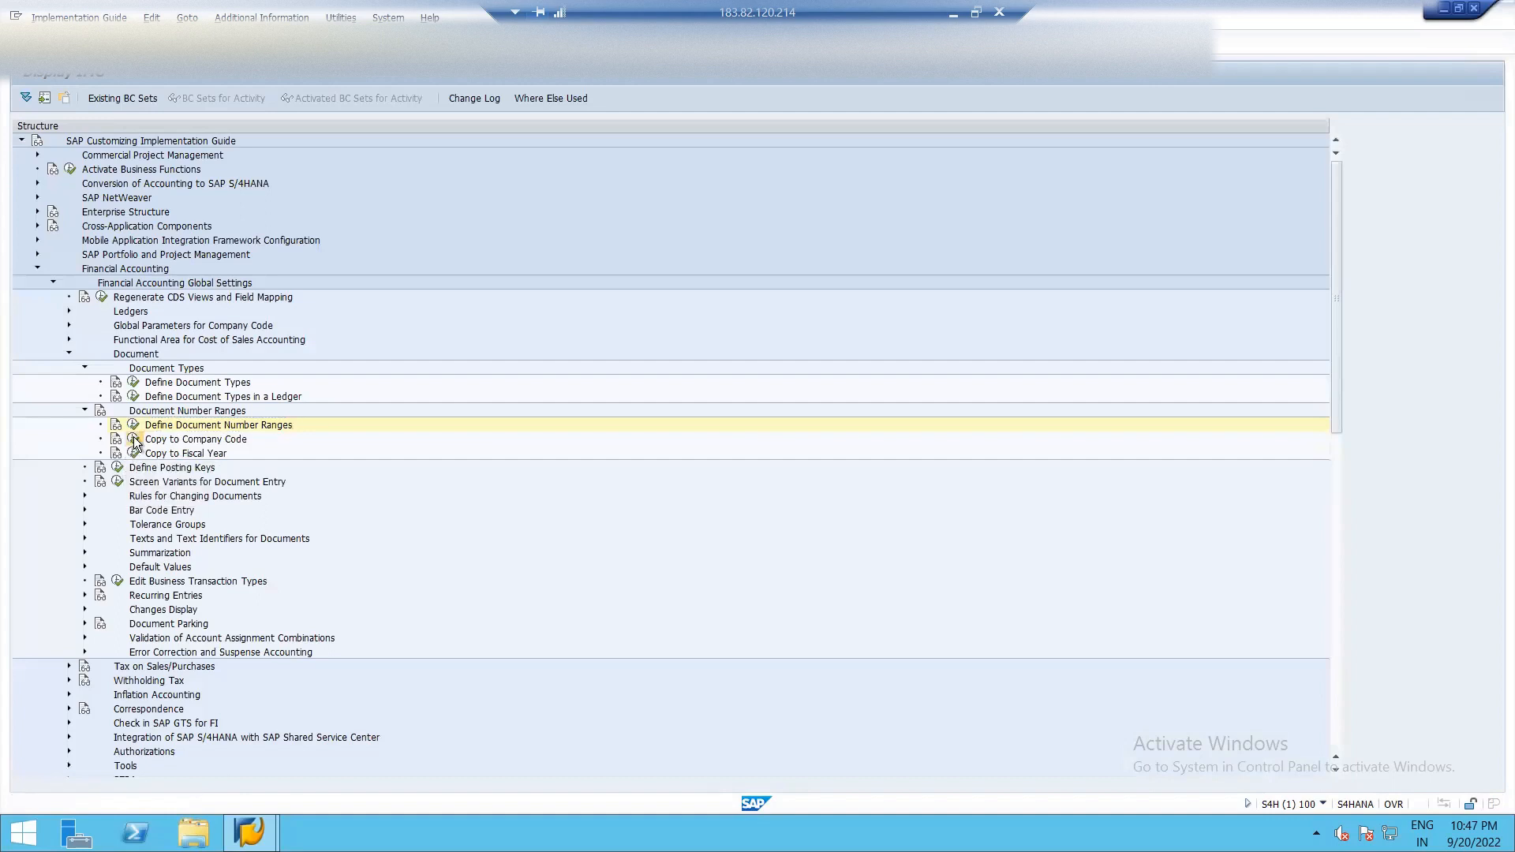
# Start Copy to Company Code and enter fiscal years 2021 to 2022
pyautogui.doubleClick(218, 425)
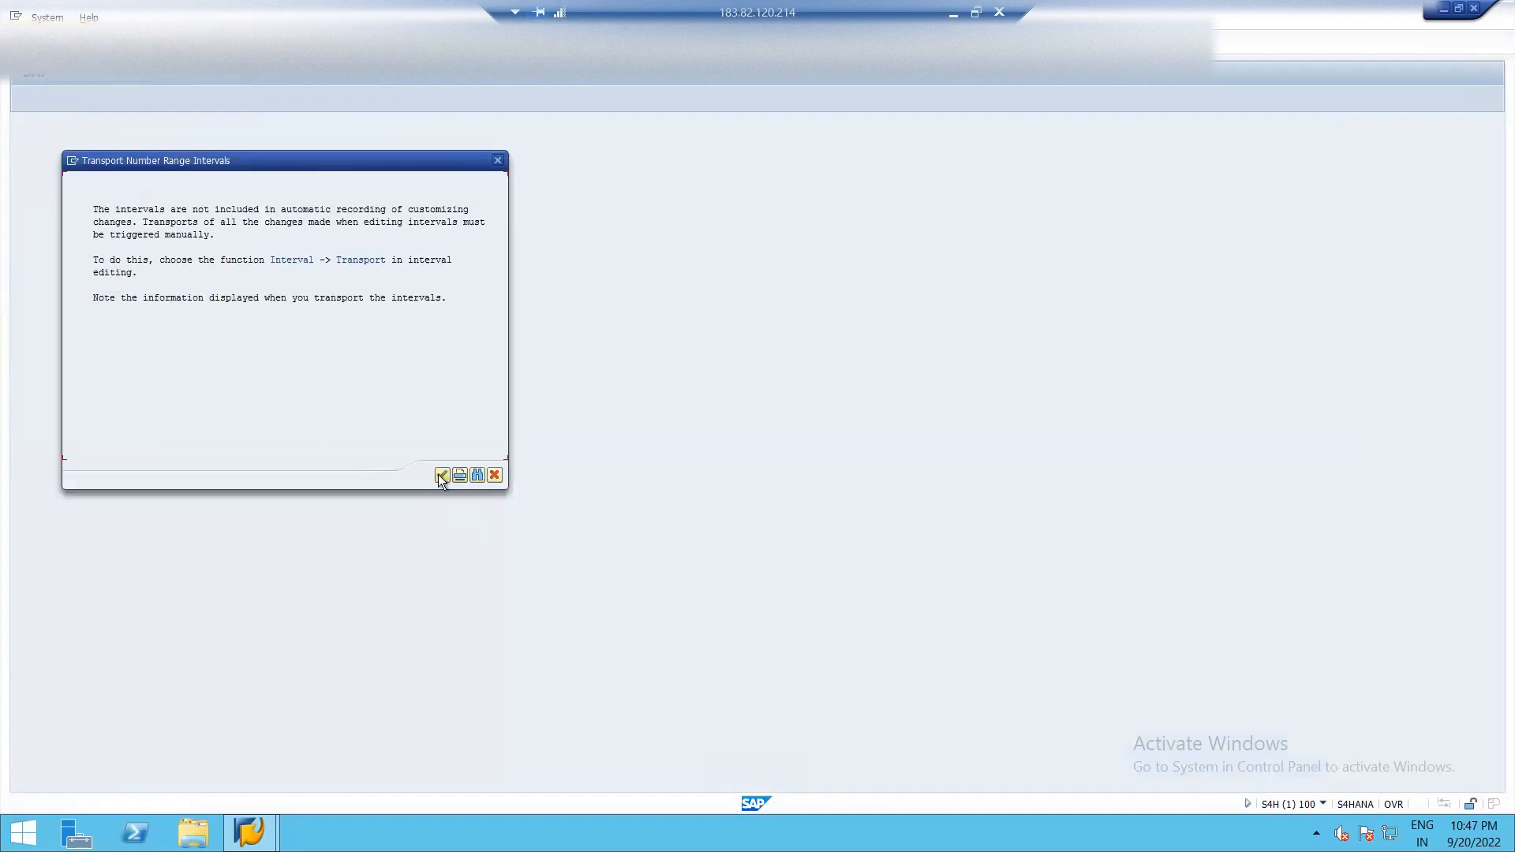
pyautogui.click(442, 474)
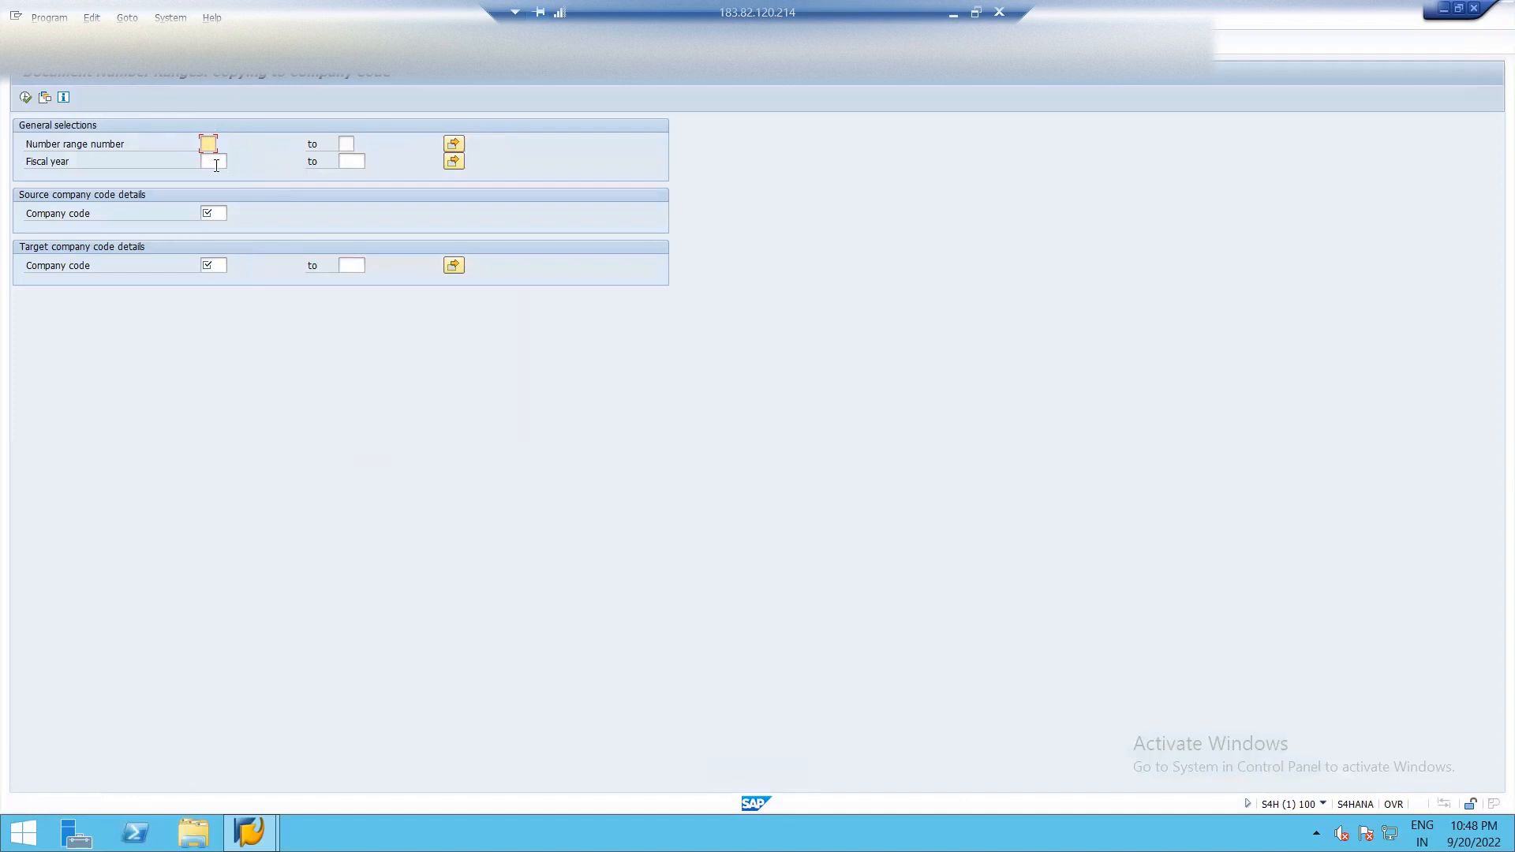
pyautogui.write('2021')
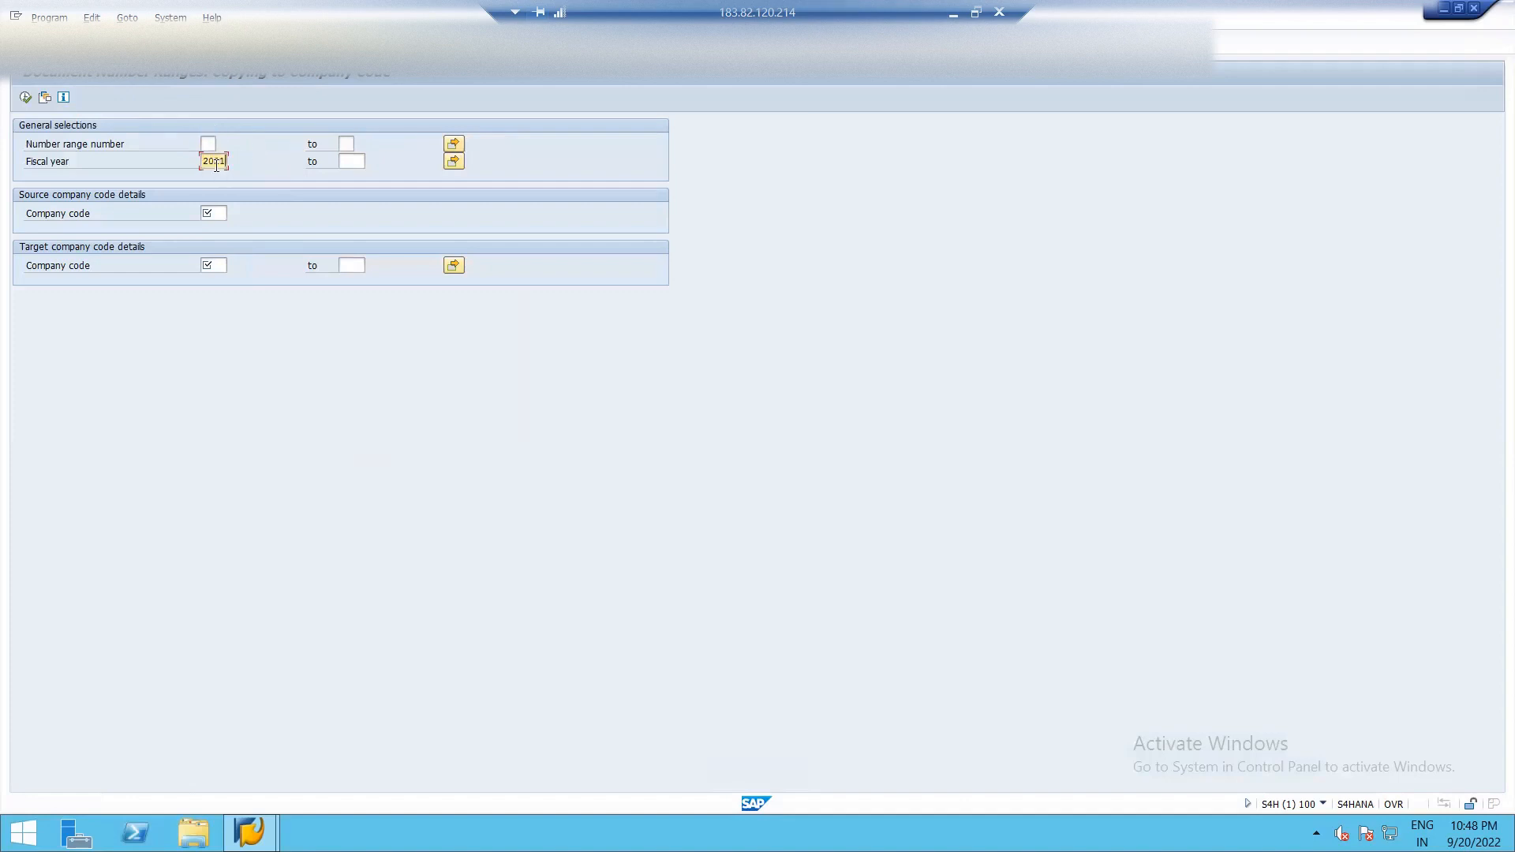
pyautogui.click(350, 161)
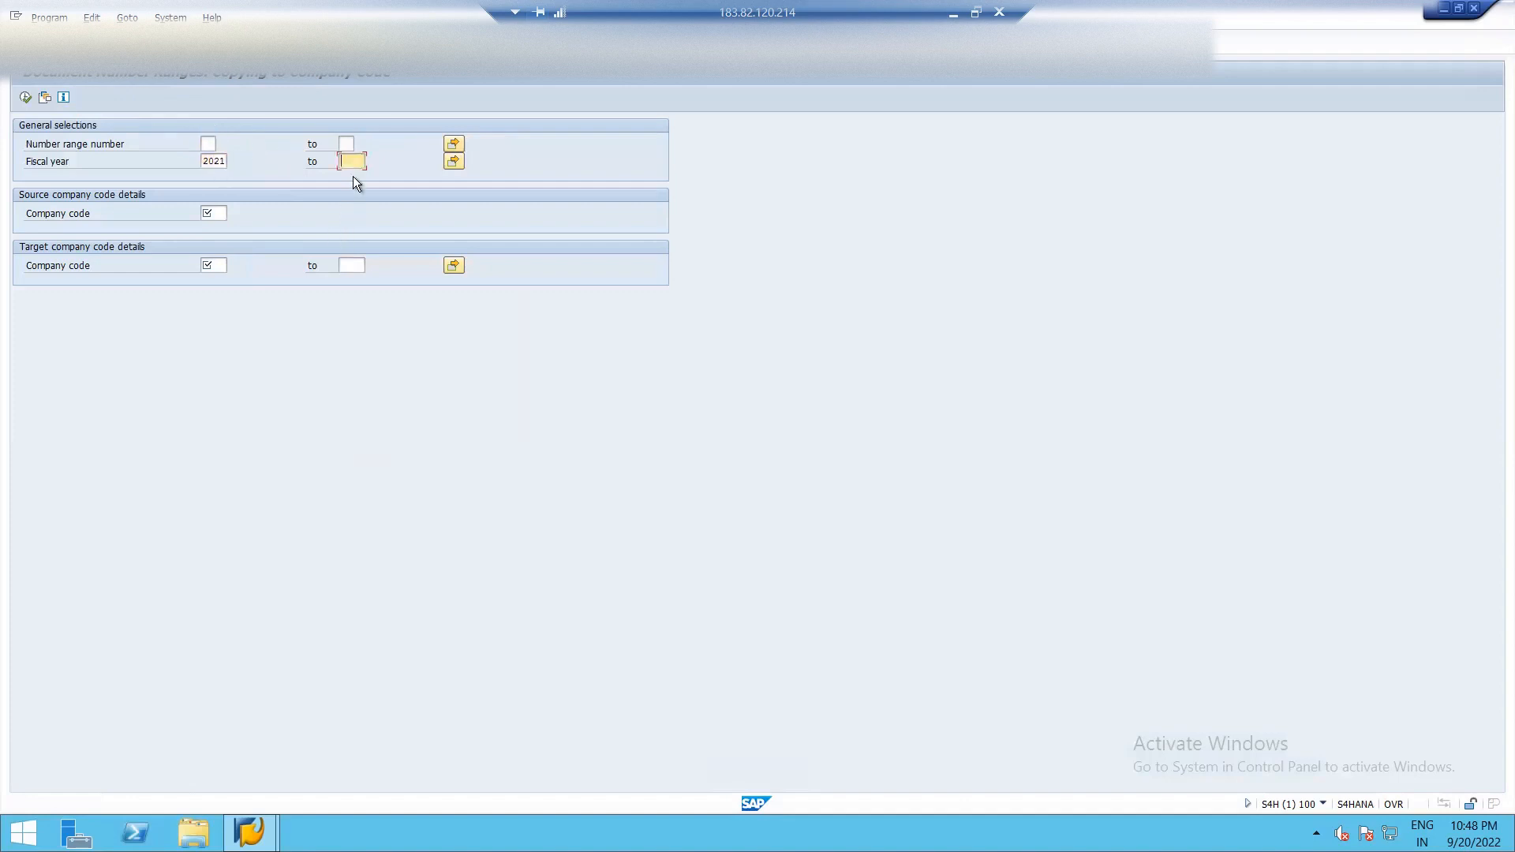
pyautogui.moveTo(360, 184)
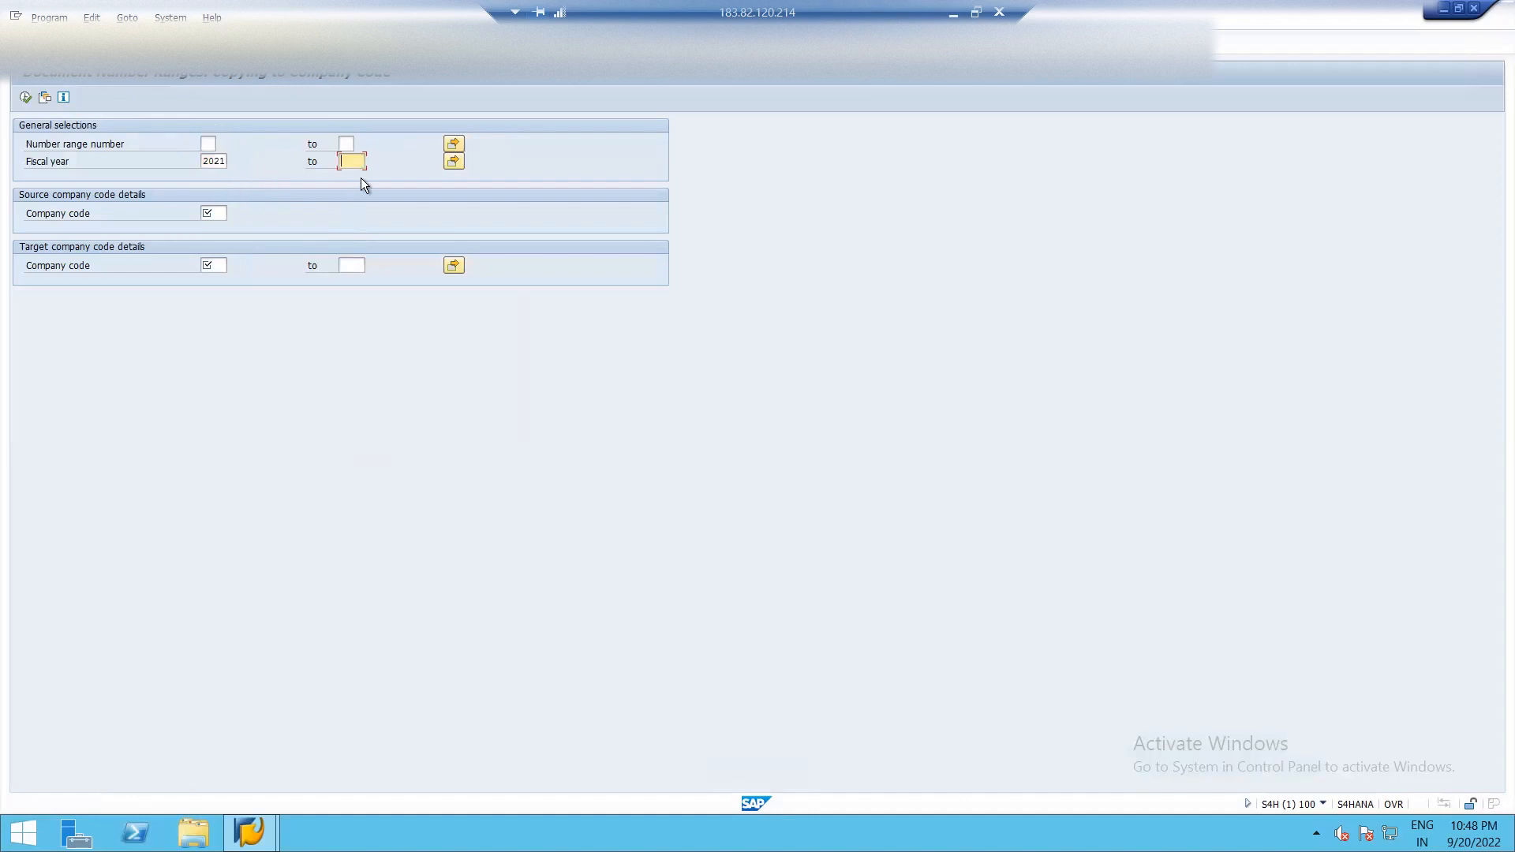
pyautogui.write('2022')
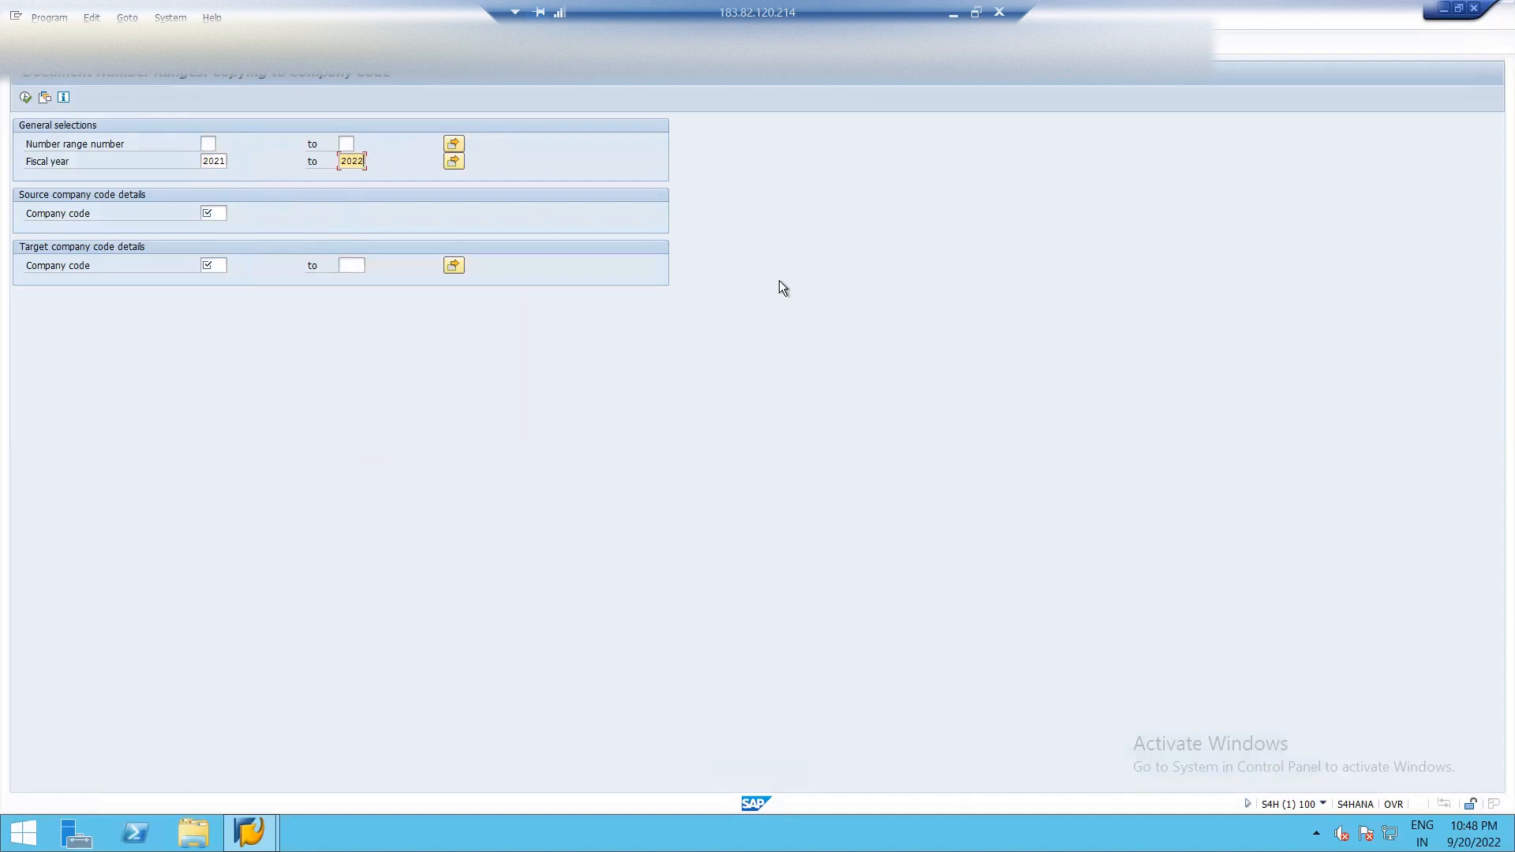
pyautogui.moveTo(332, 283)
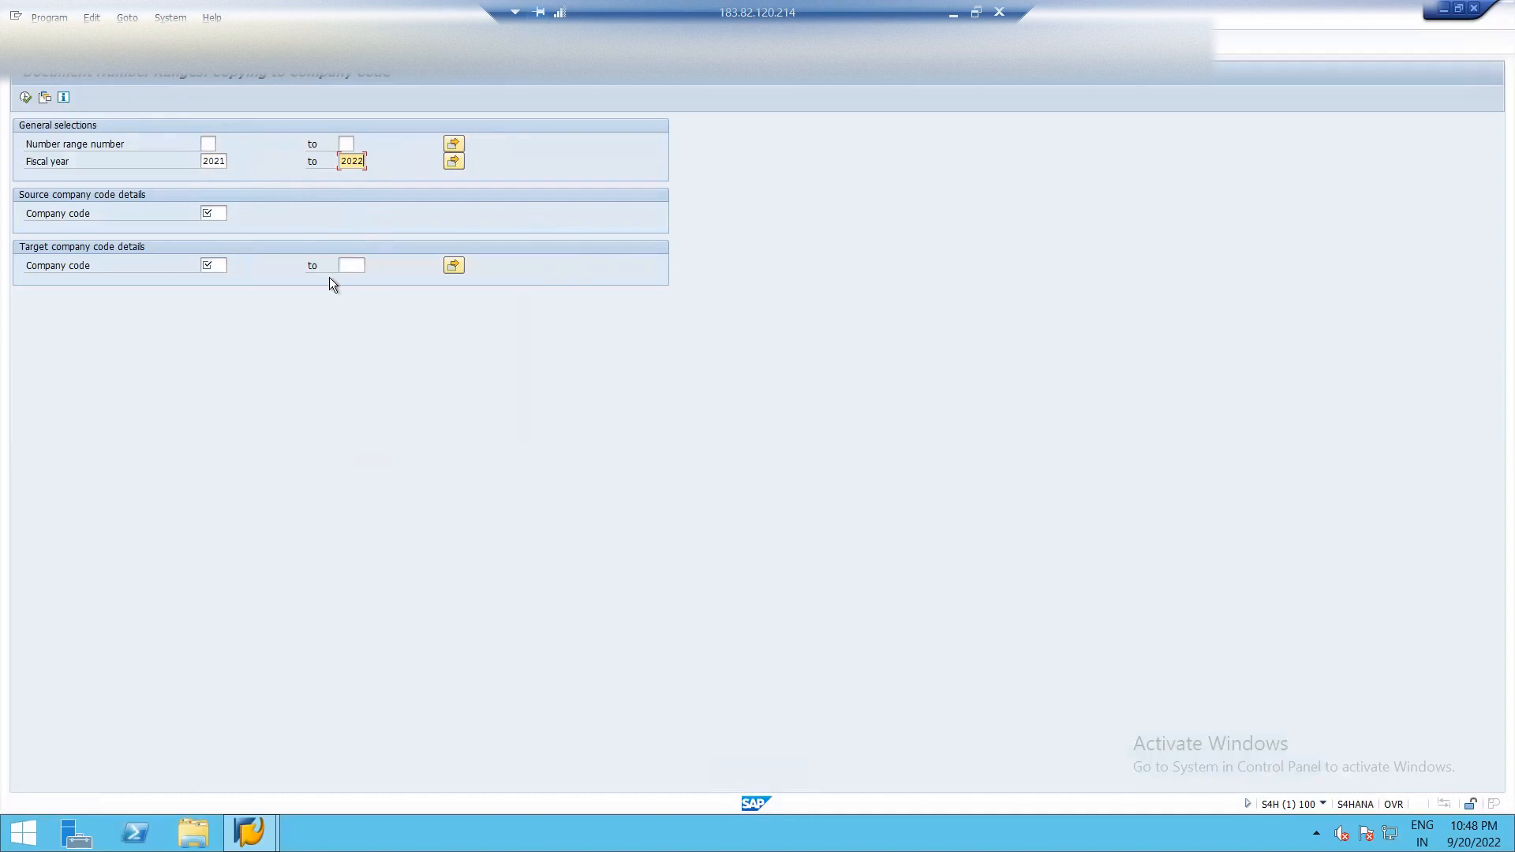
pyautogui.moveTo(359, 184)
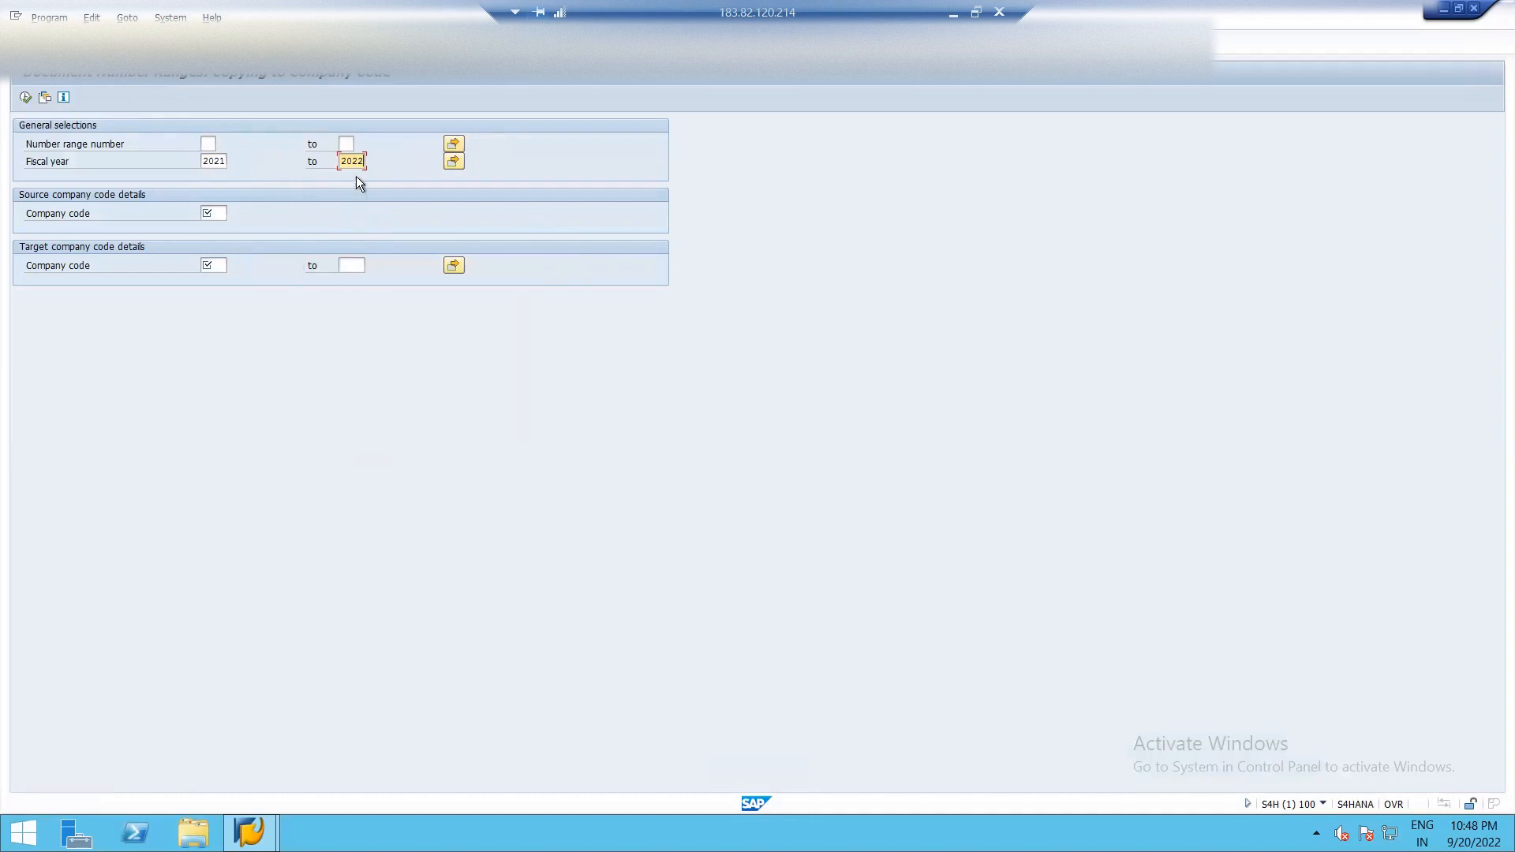
pyautogui.moveTo(305, 247)
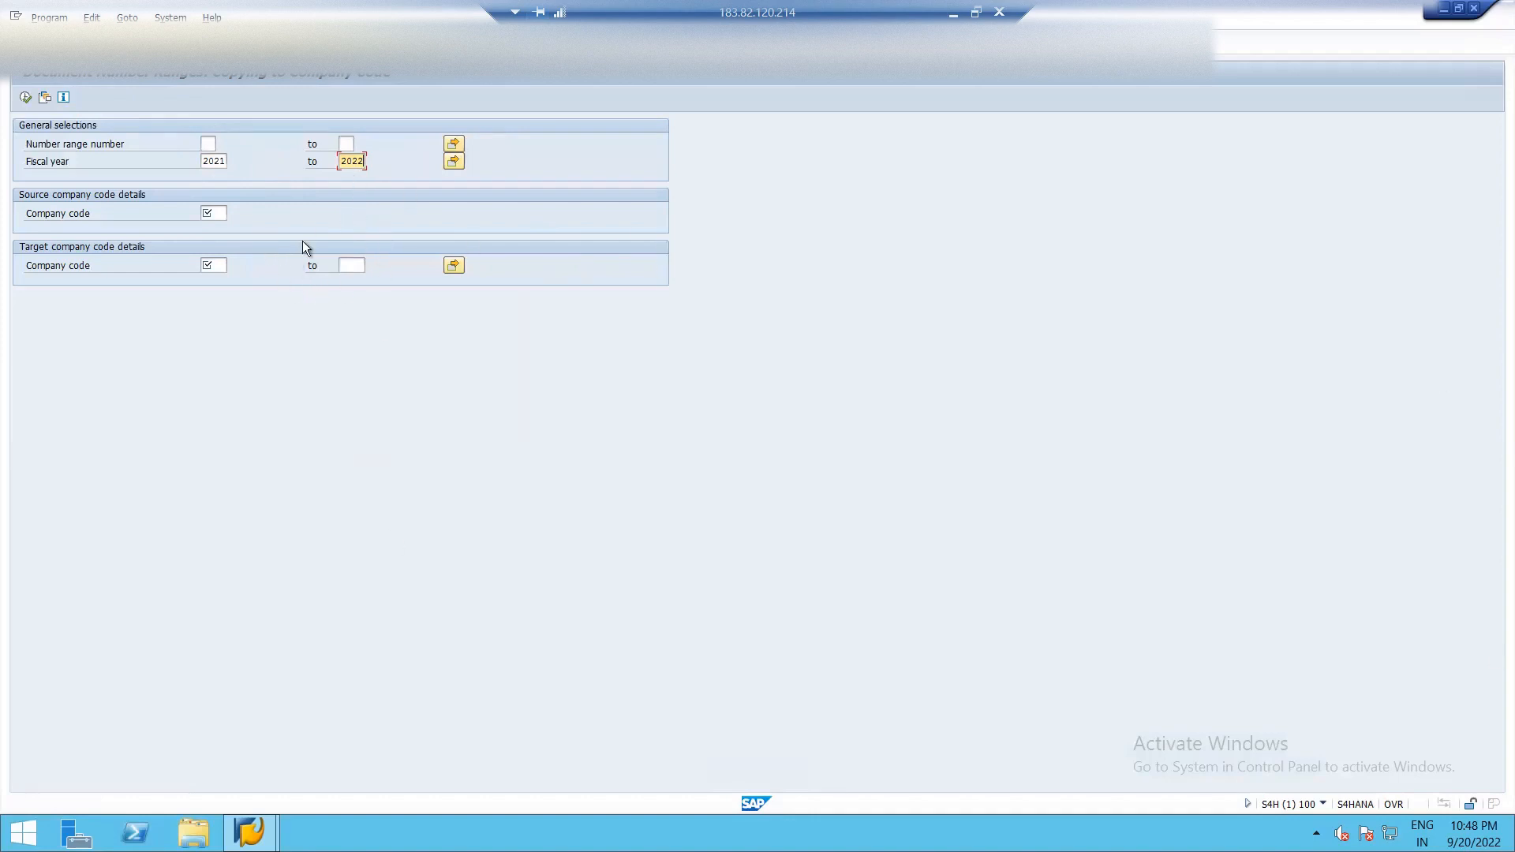
# Copy the intervals from source company code 1710 to target FI02, confirming the run
pyautogui.click(211, 212)
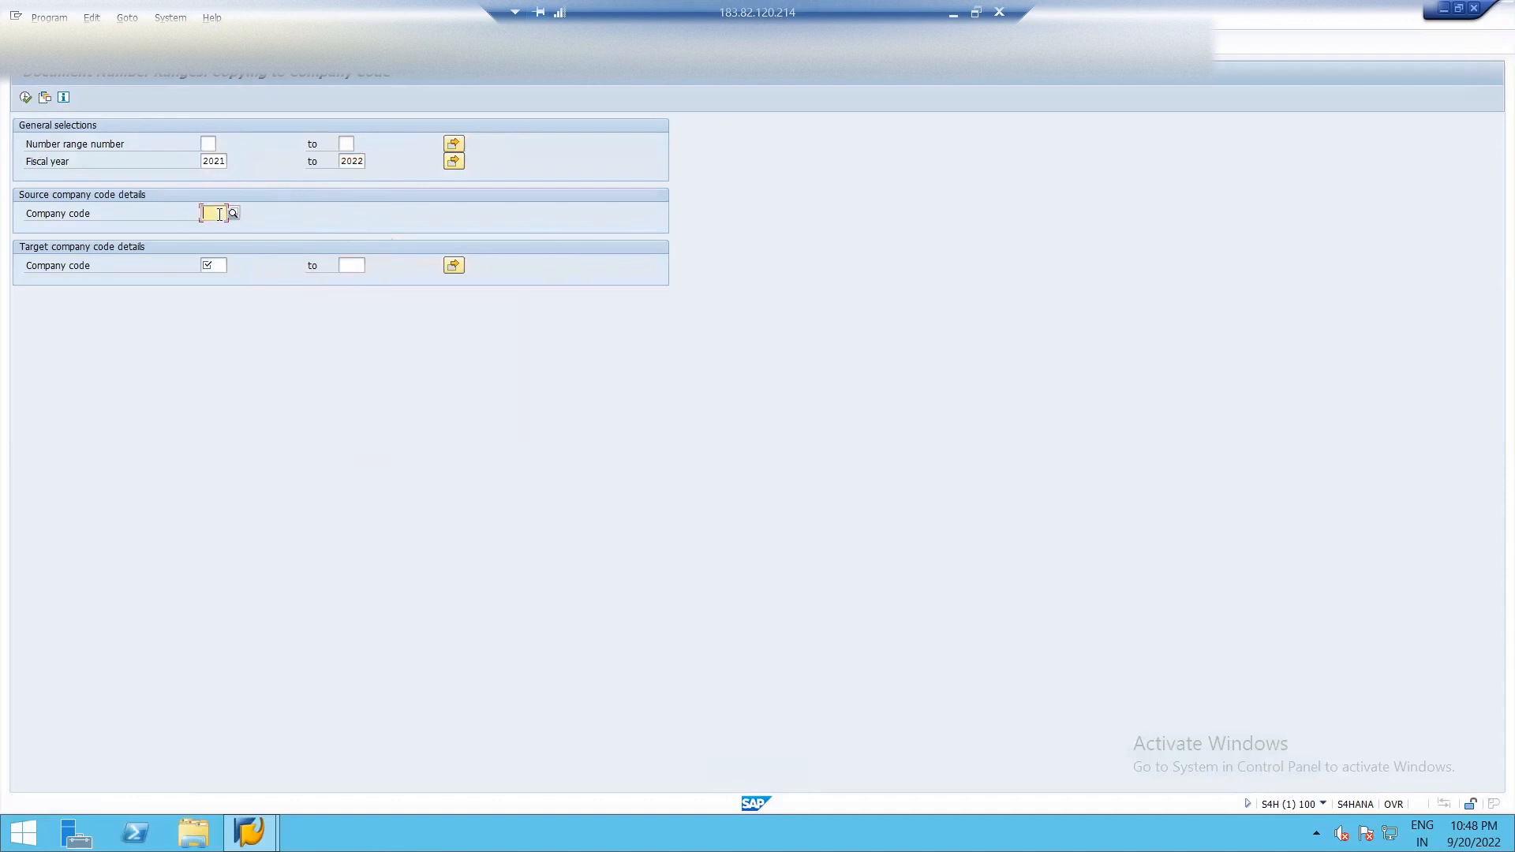
pyautogui.write('1710')
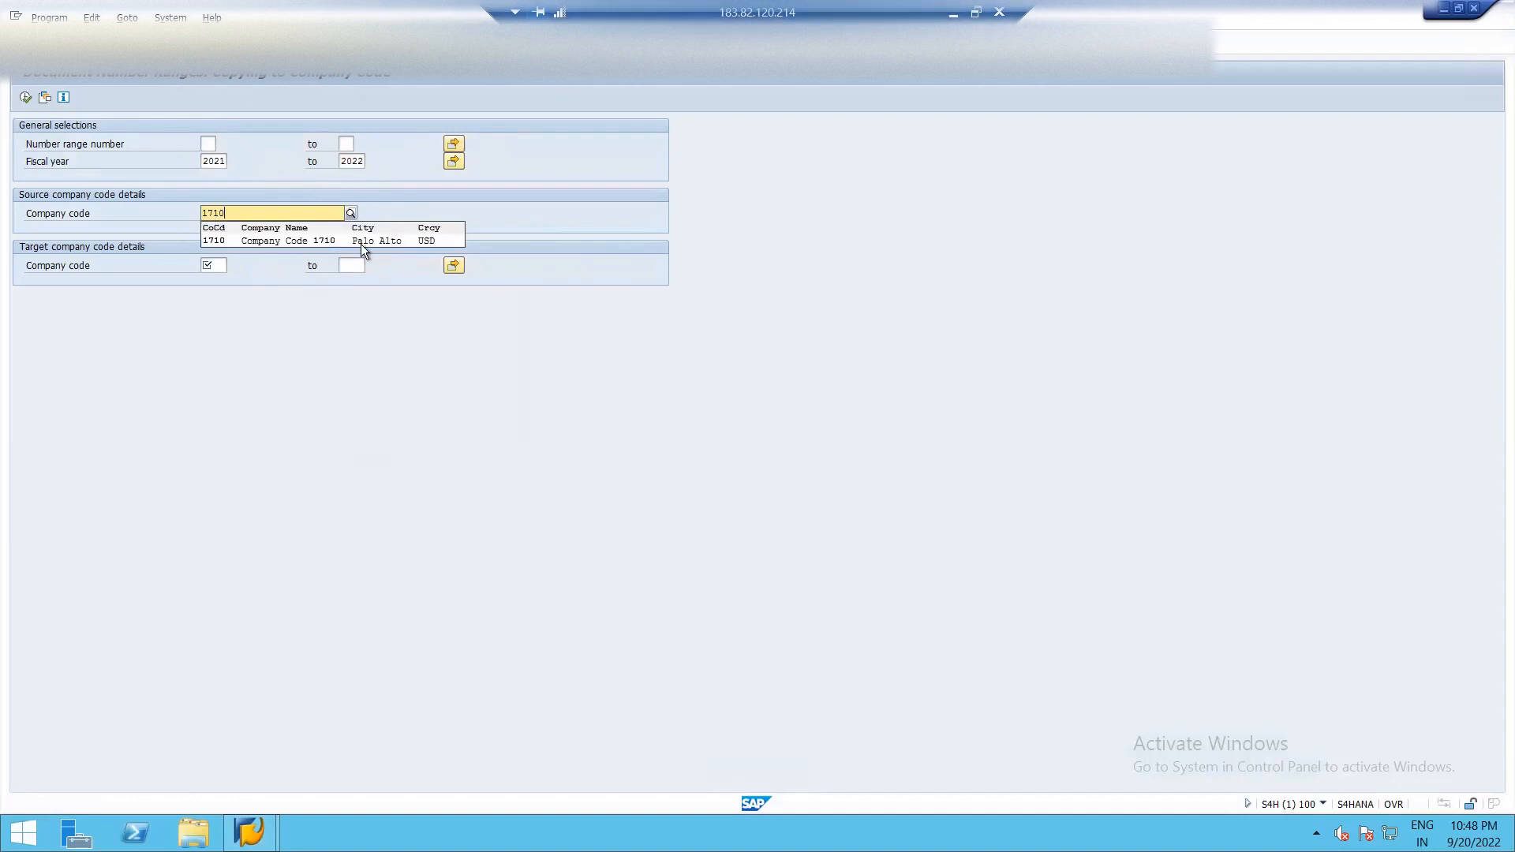
pyautogui.moveTo(354, 244)
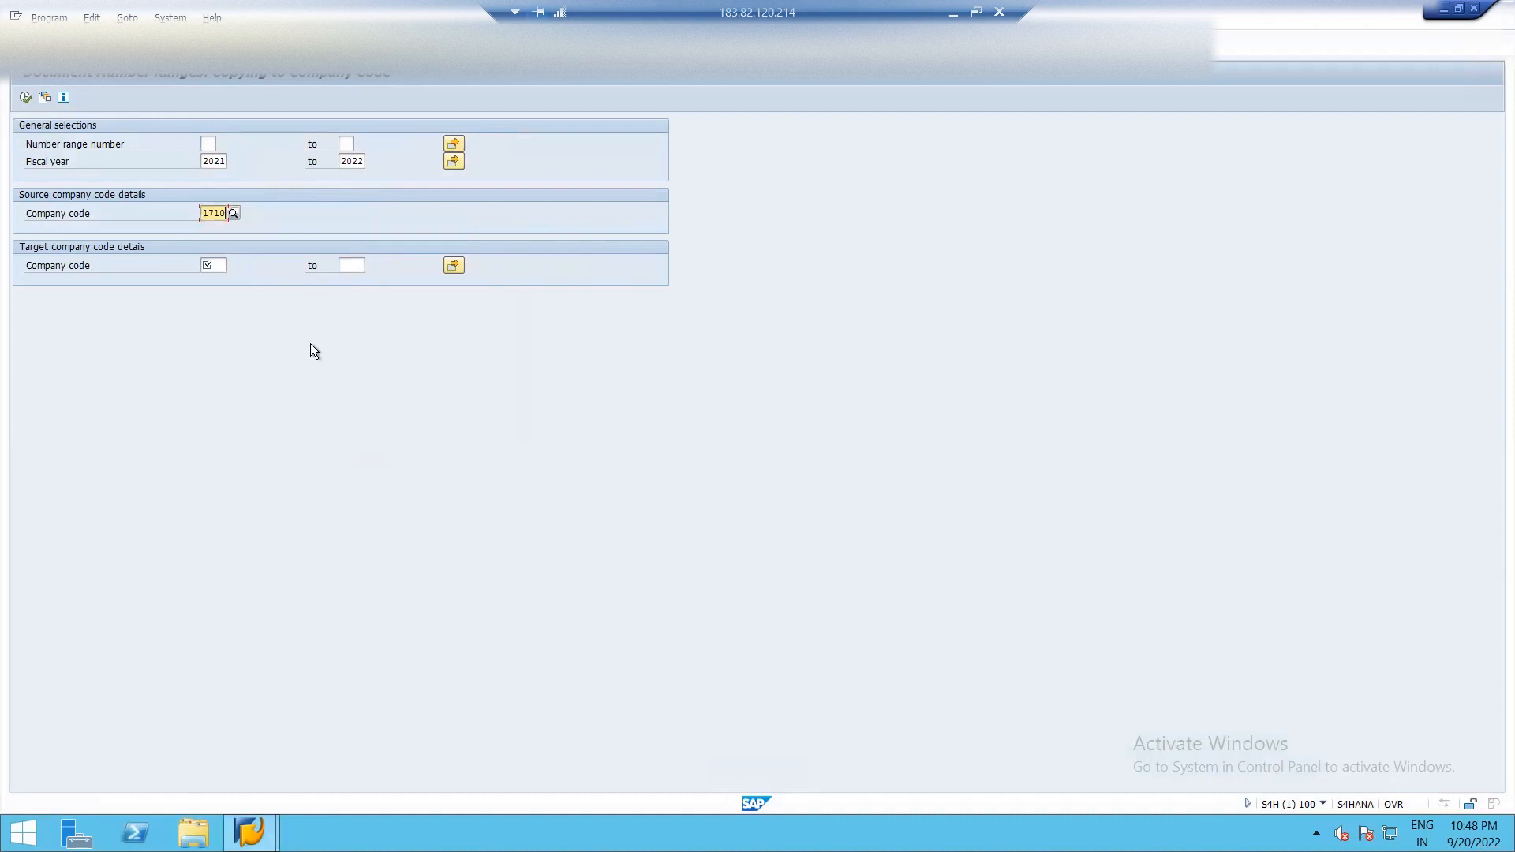
pyautogui.click(211, 265)
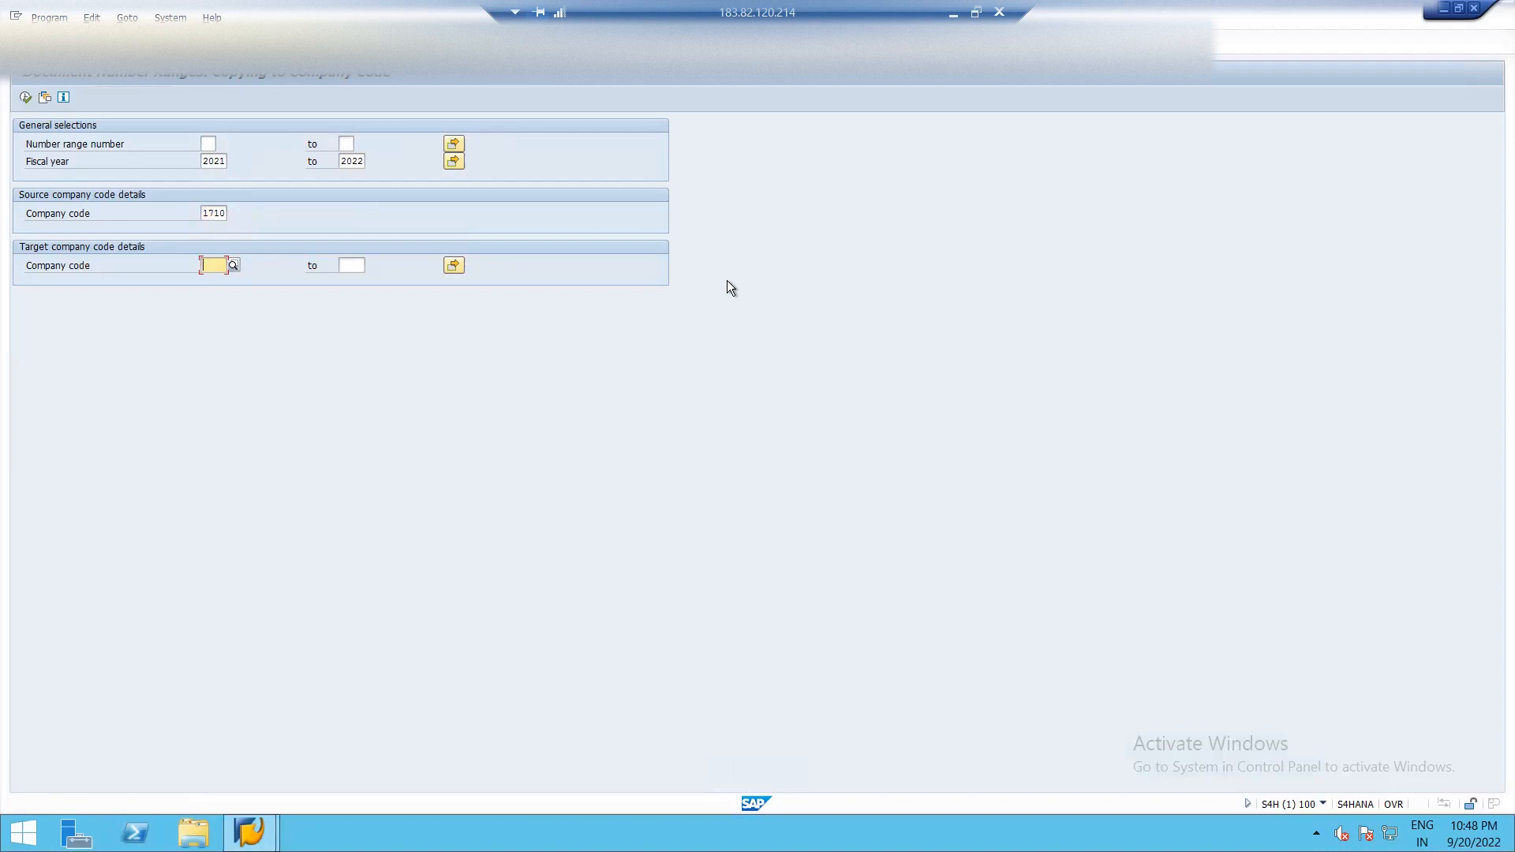
pyautogui.write('fi02')
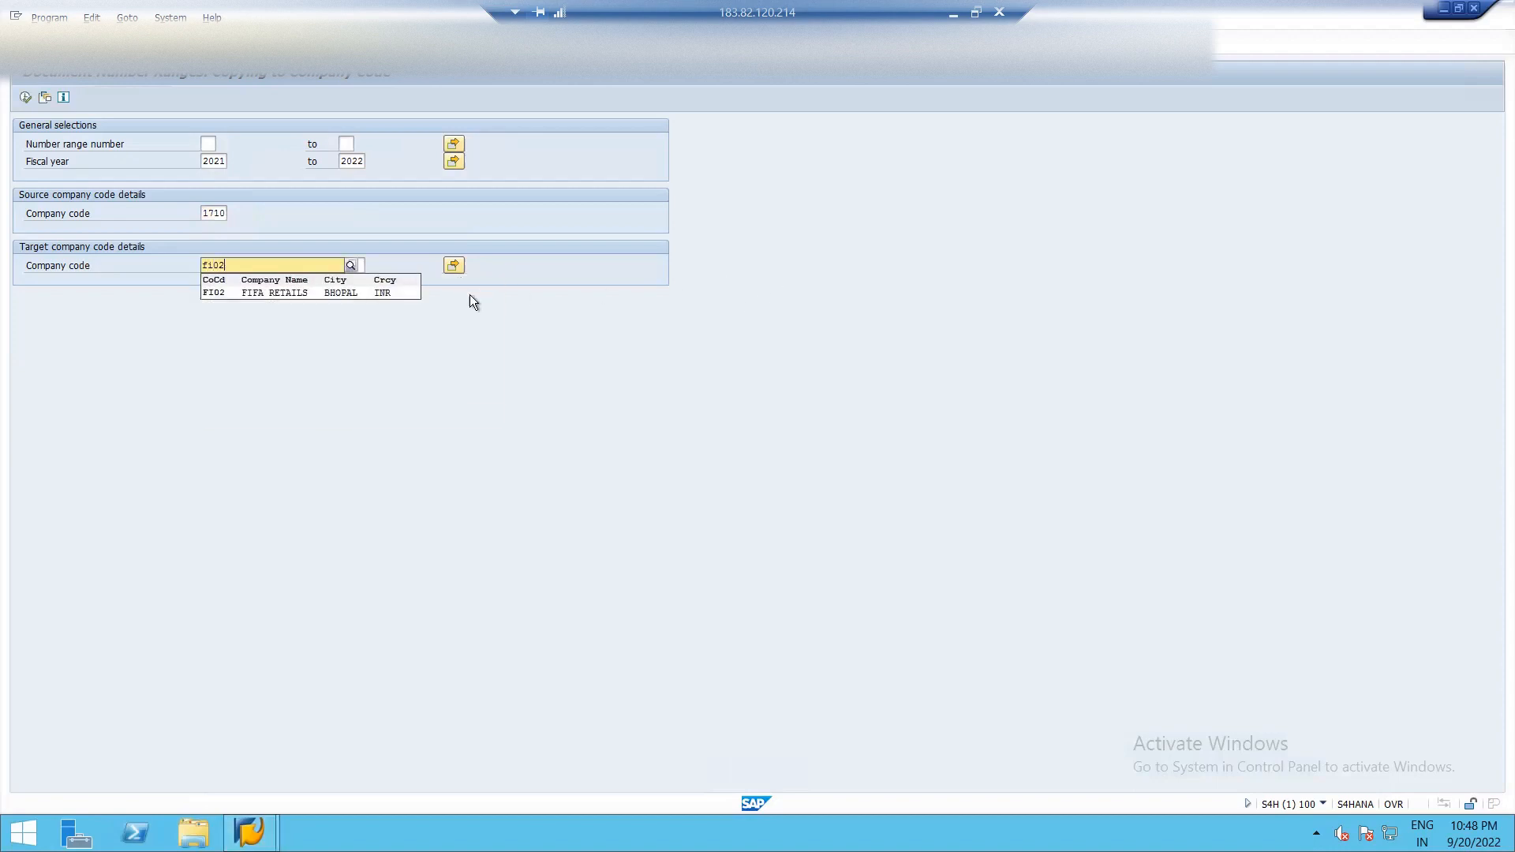
pyautogui.click(274, 292)
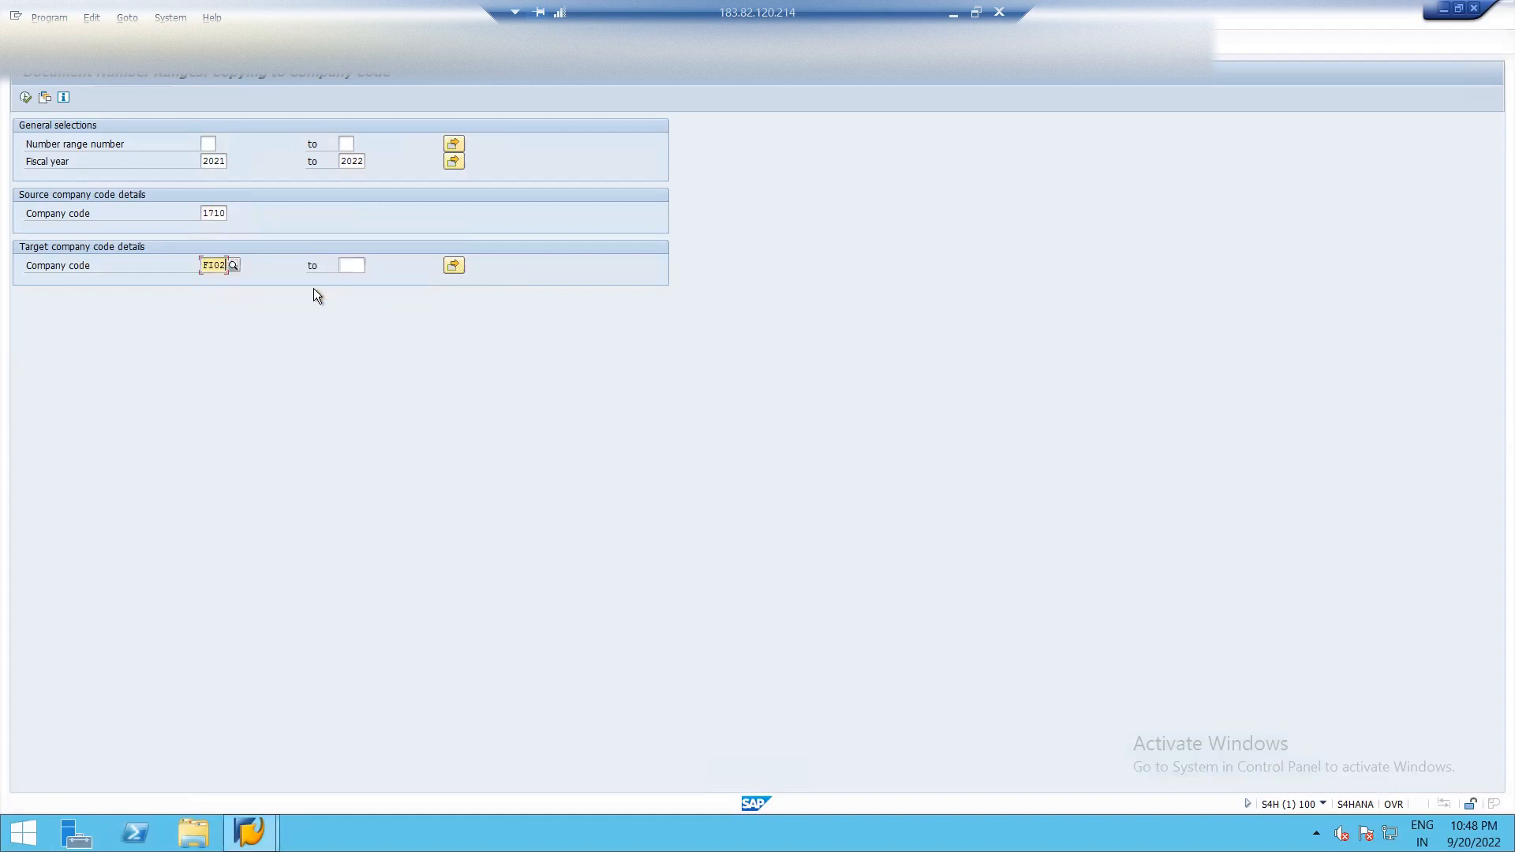
pyautogui.moveTo(384, 749)
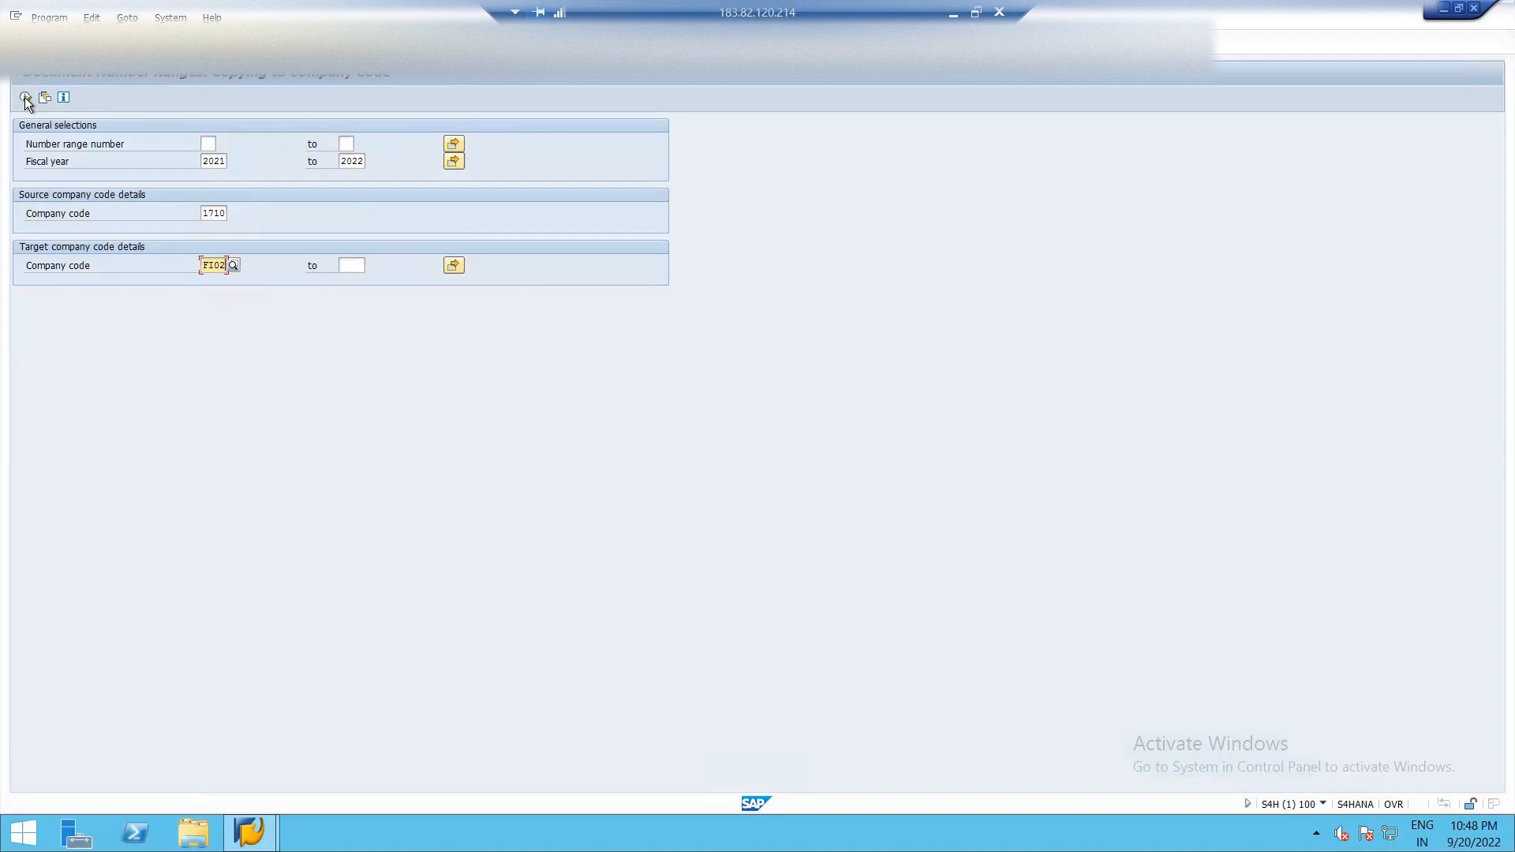
pyautogui.moveTo(26, 98)
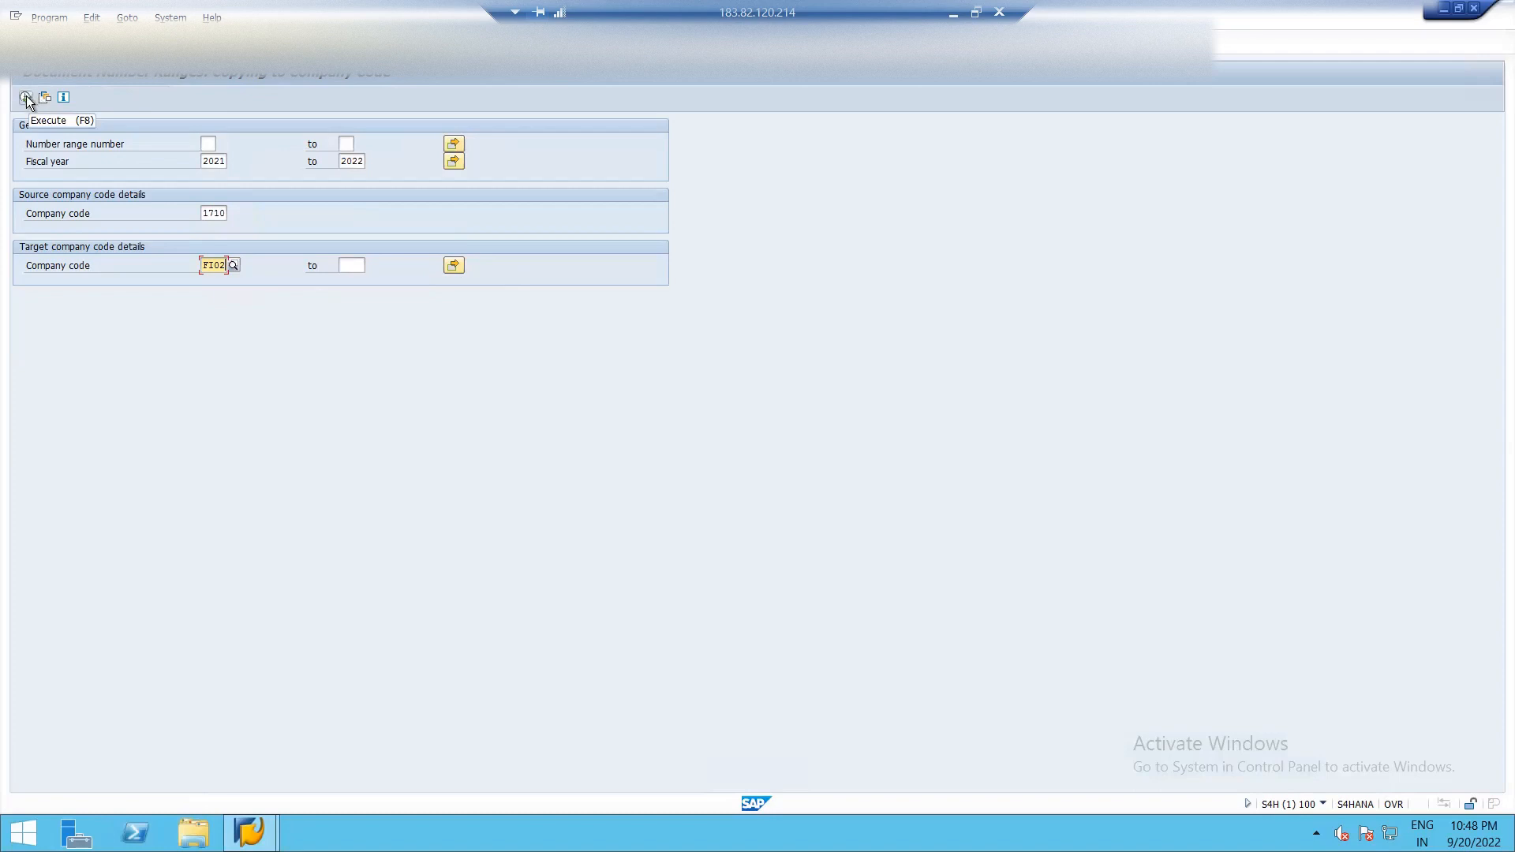
pyautogui.click(26, 98)
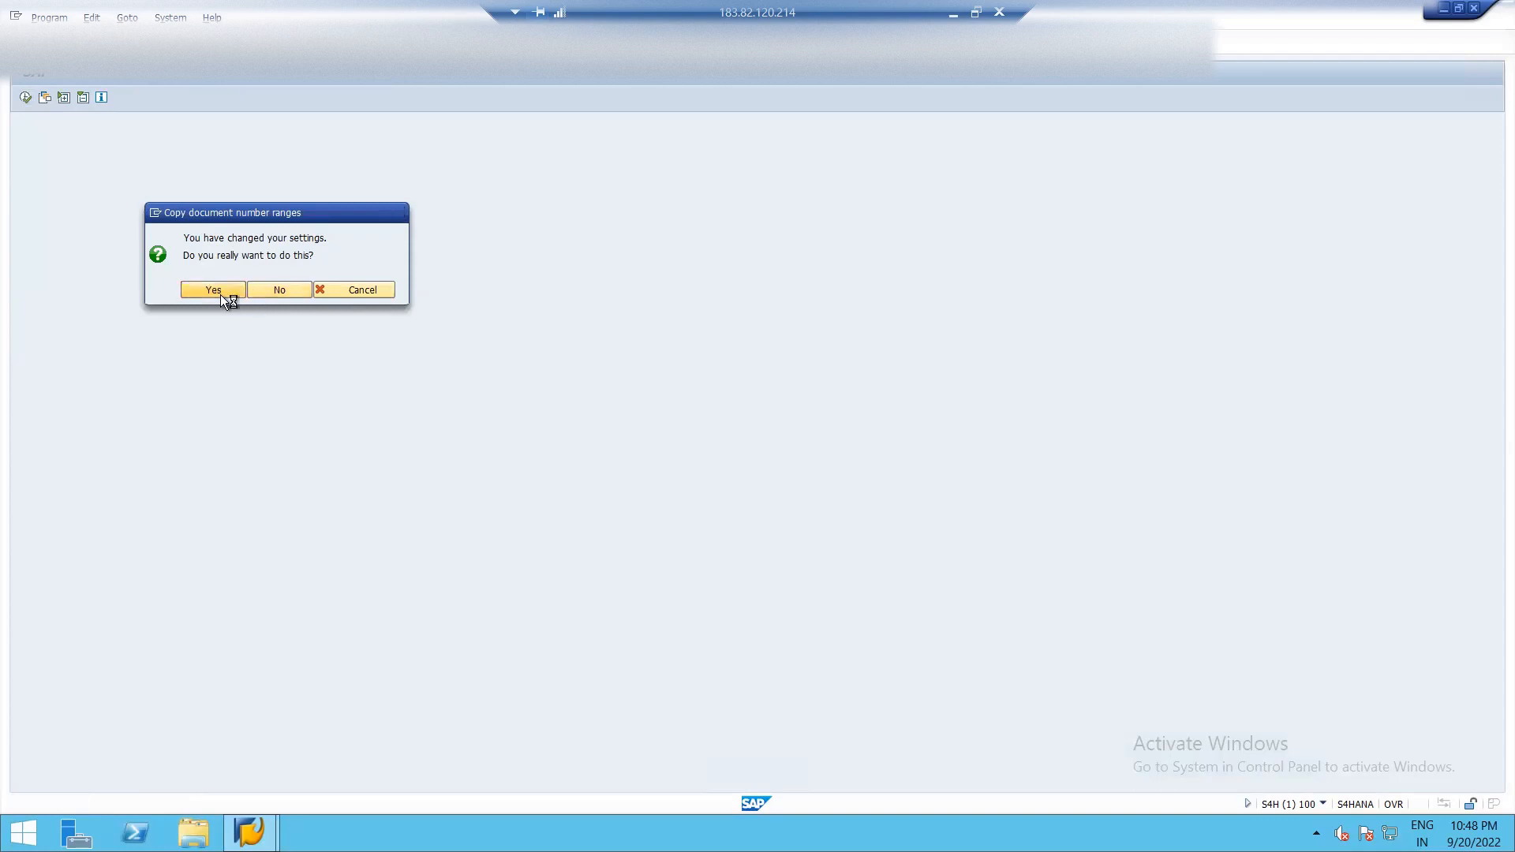
pyautogui.click(212, 290)
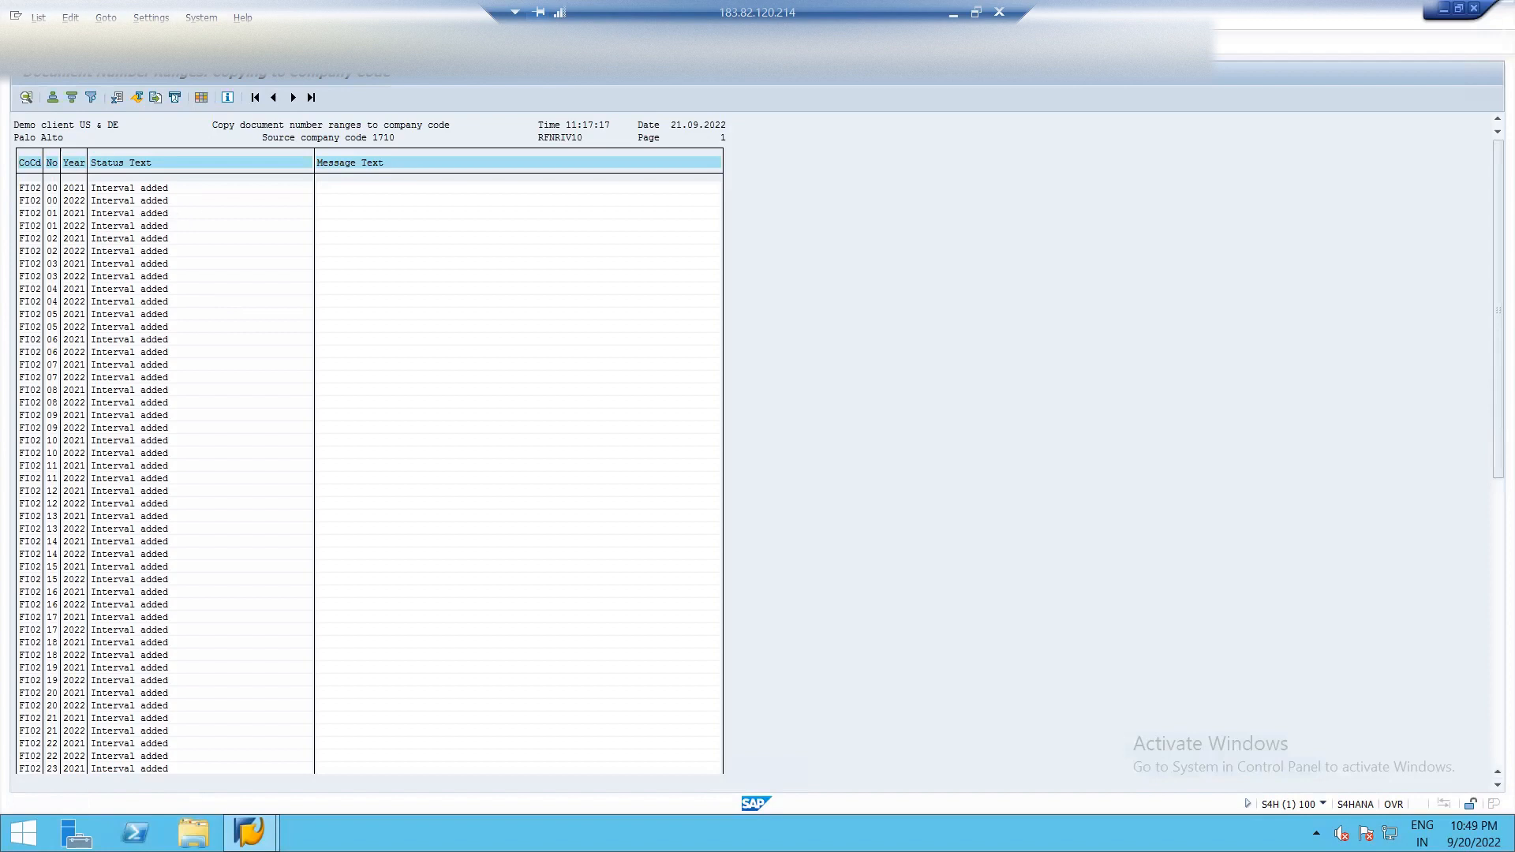
pyautogui.click(26, 96)
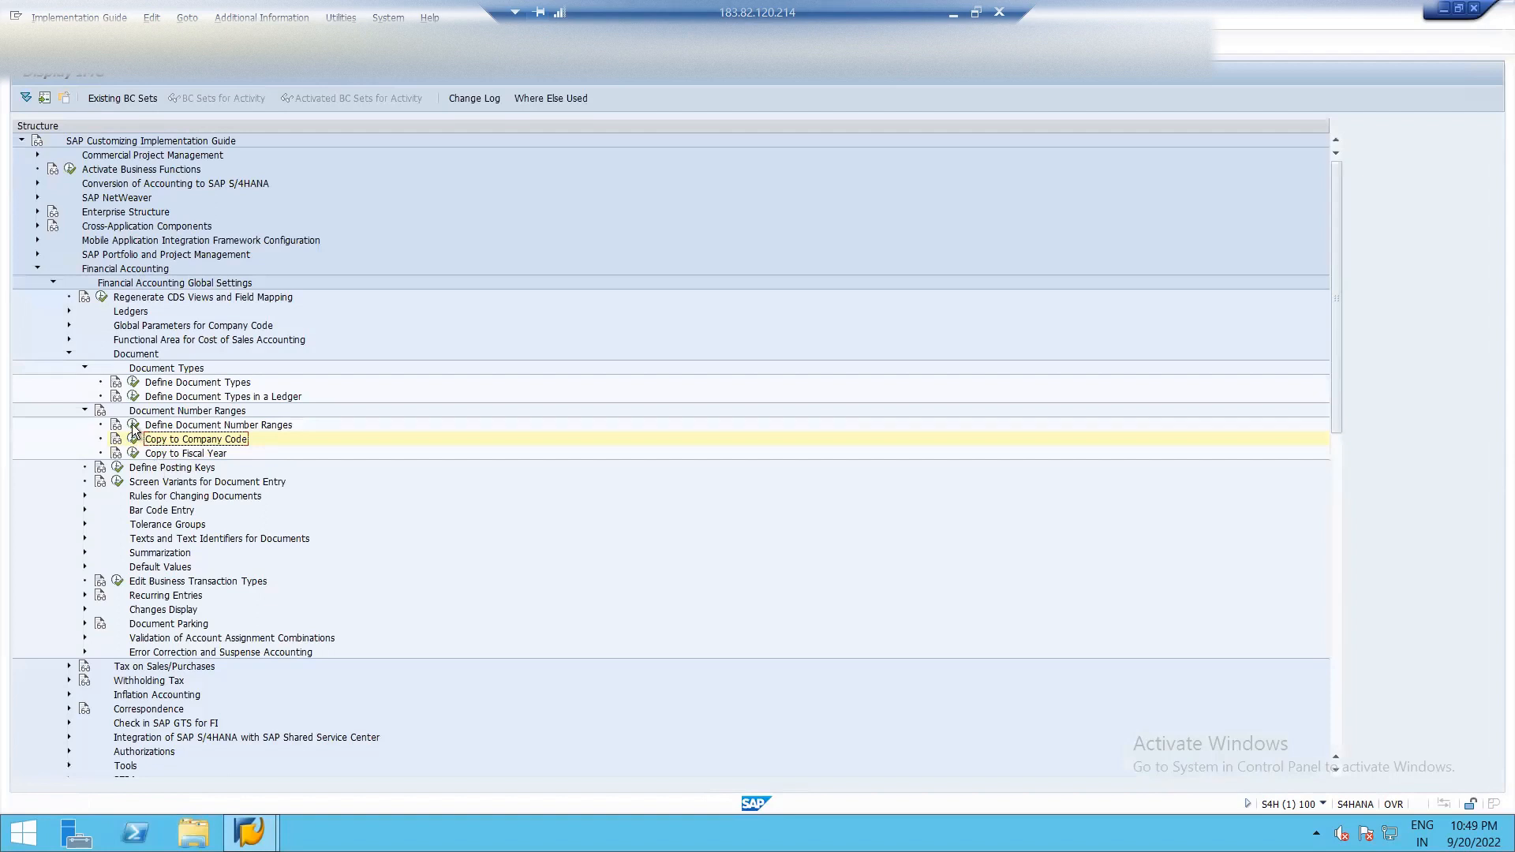
pyautogui.doubleClick(195, 439)
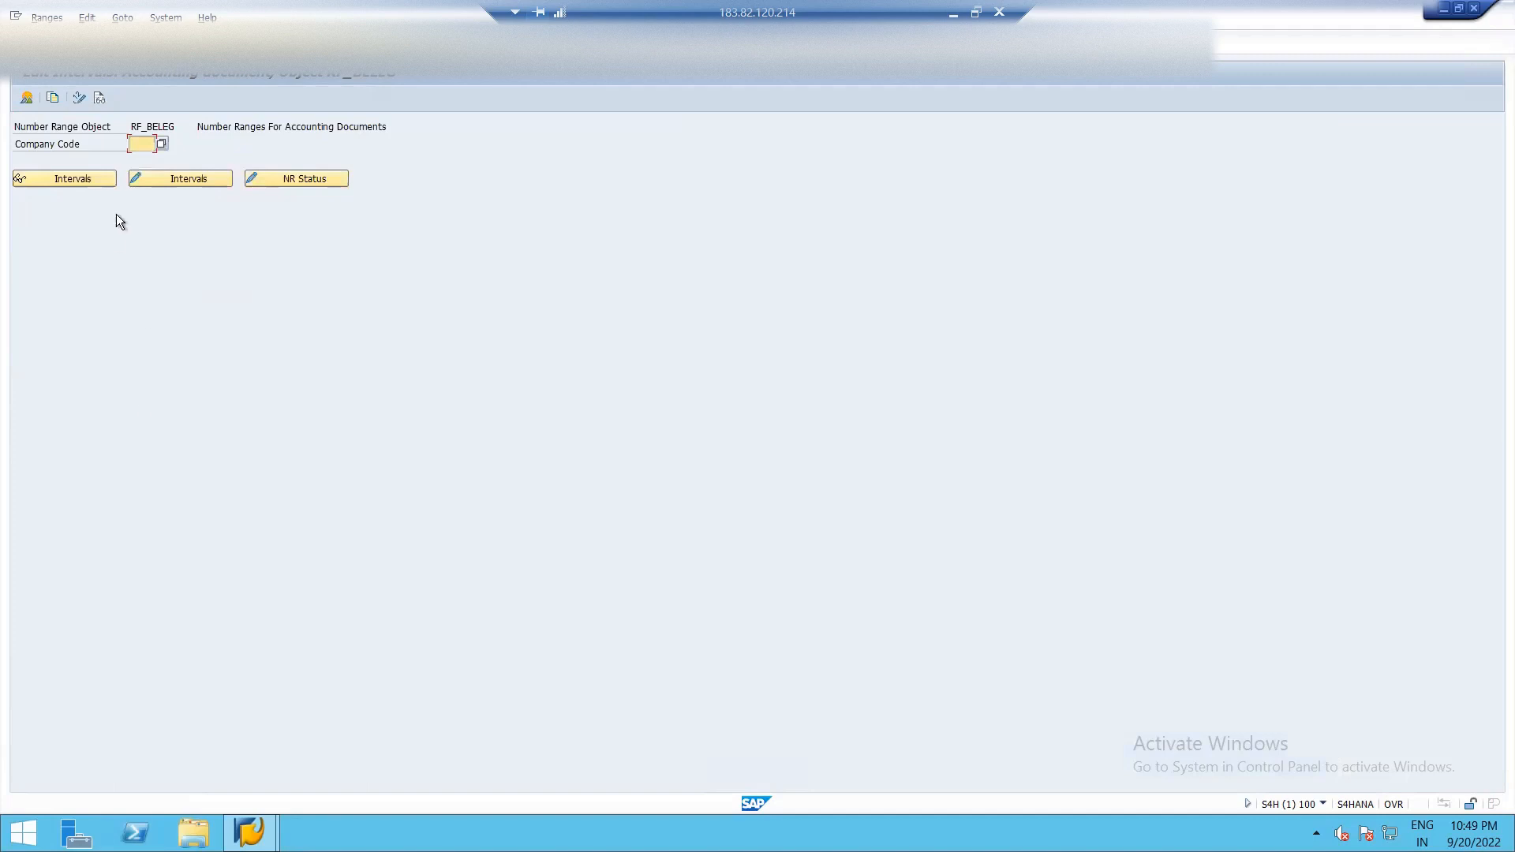
pyautogui.write('FI02')
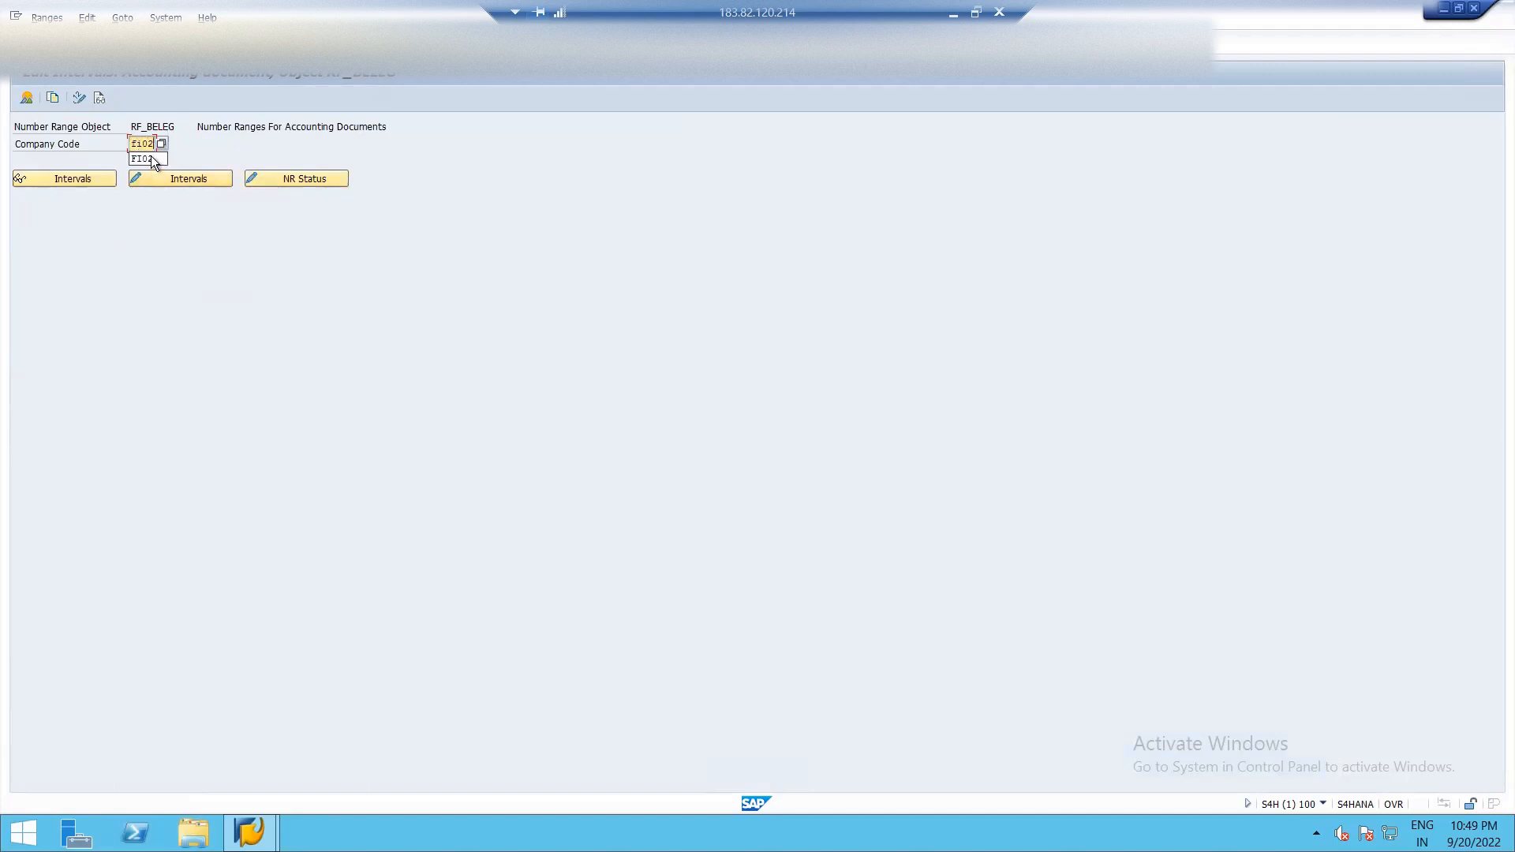
pyautogui.click(180, 178)
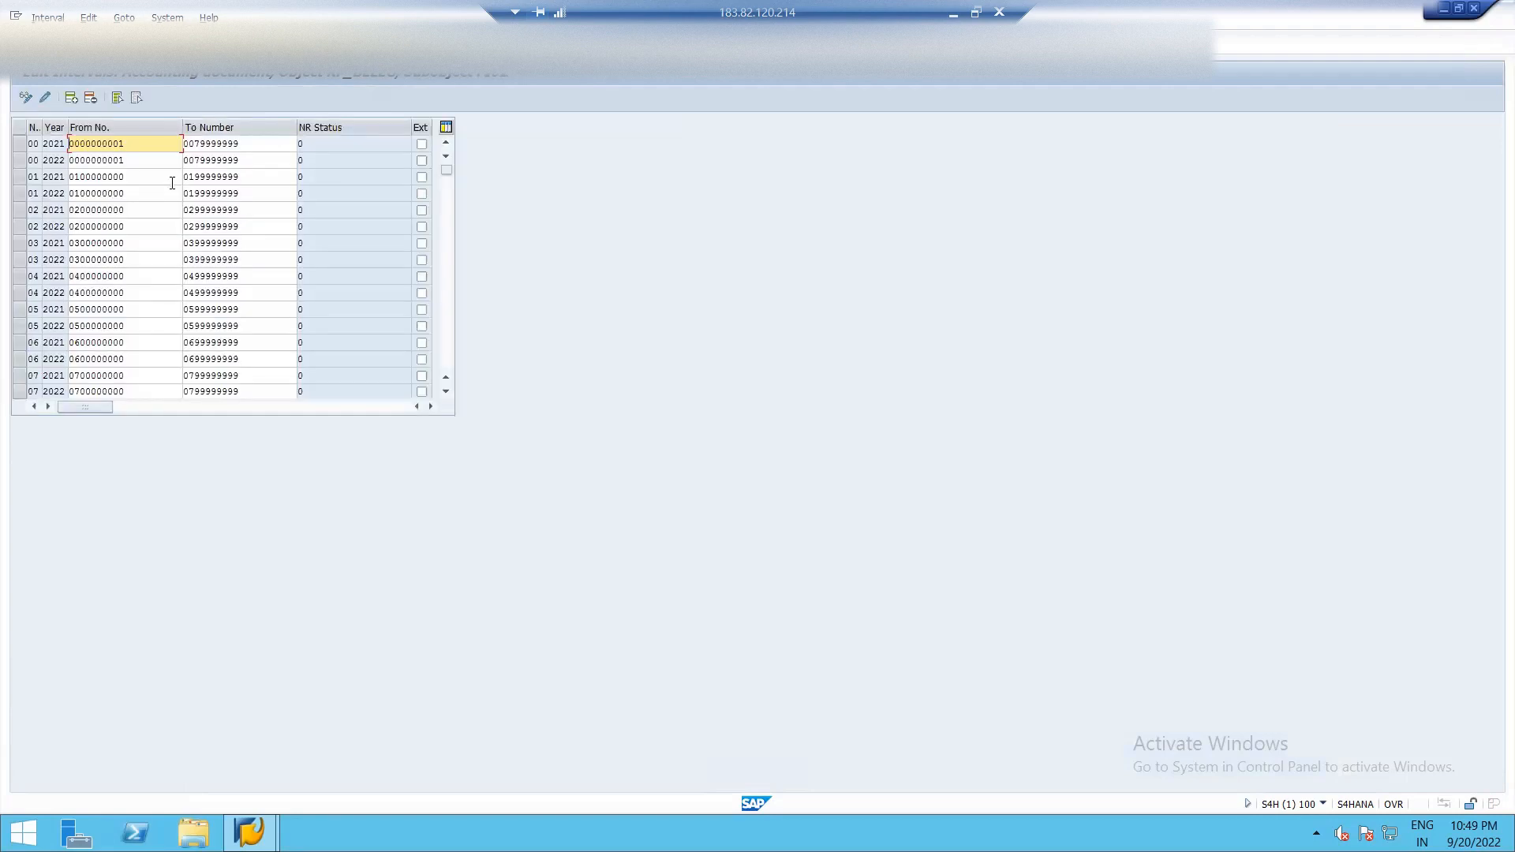
pyautogui.moveTo(68, 184)
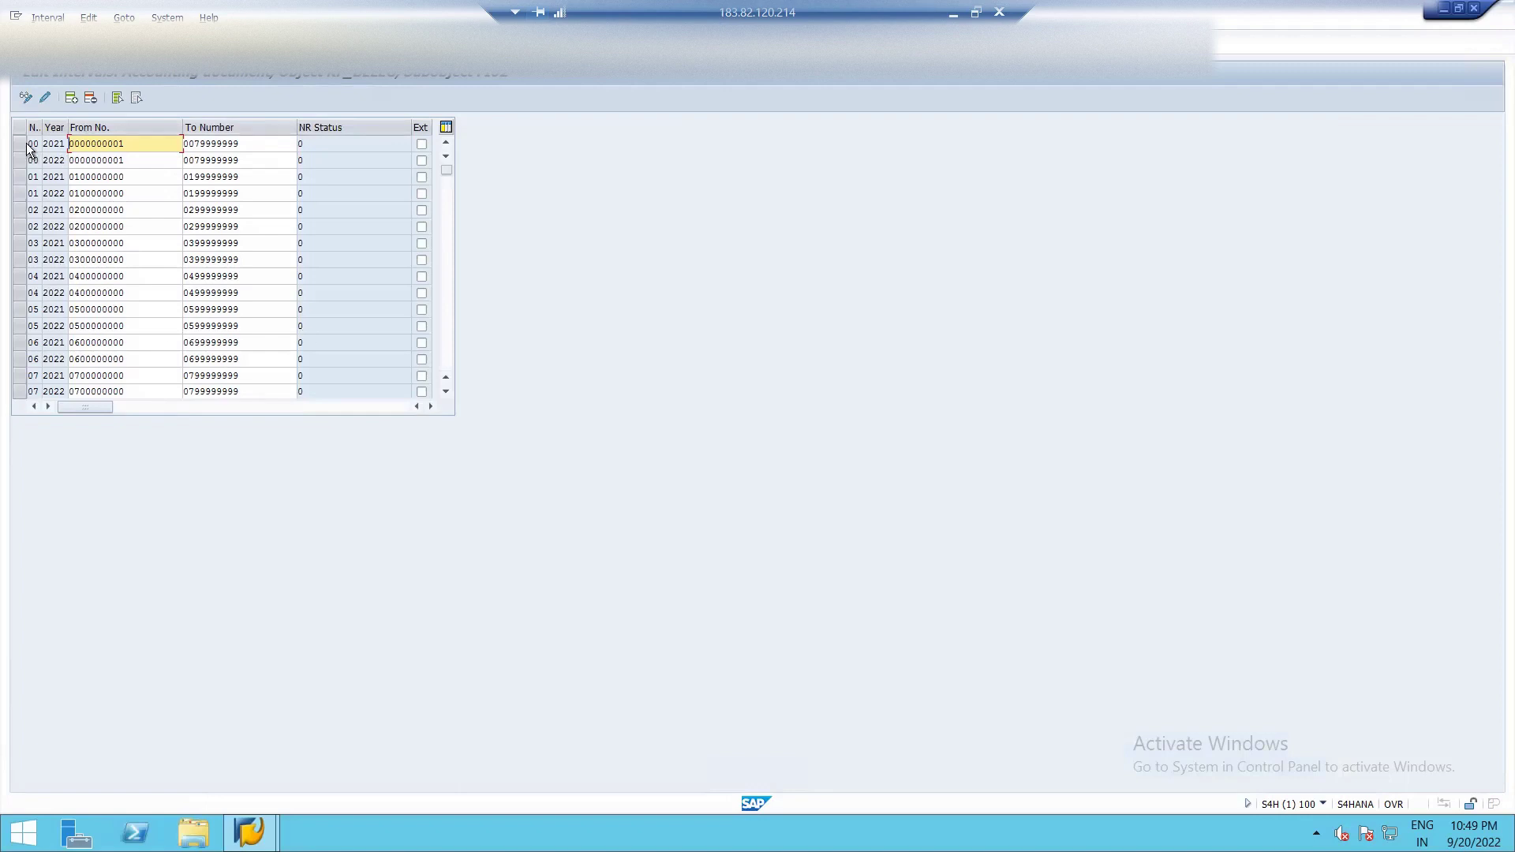
pyautogui.click(19, 160)
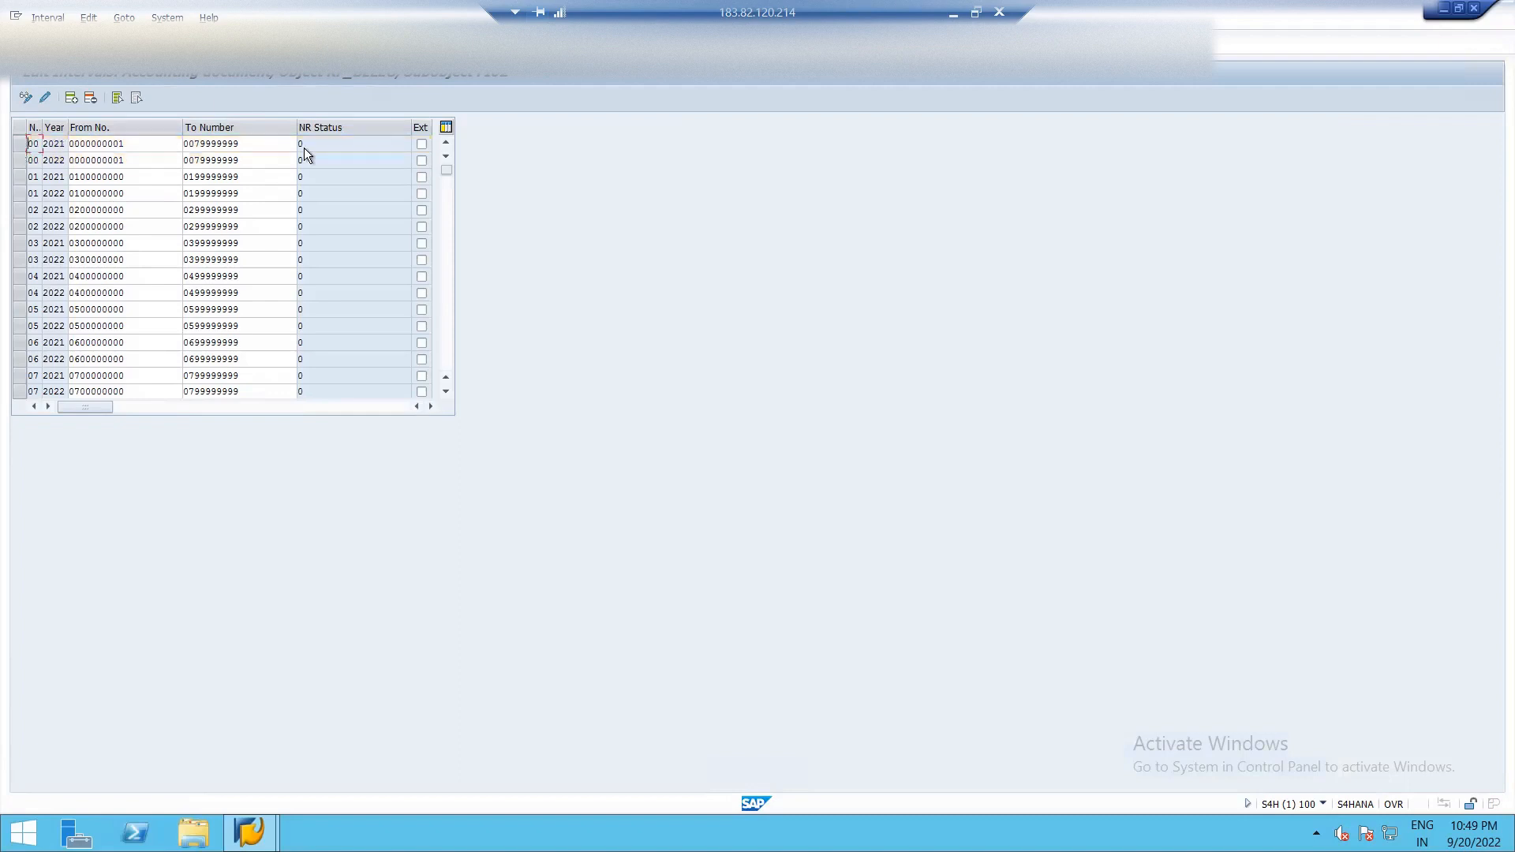
pyautogui.moveTo(337, 150)
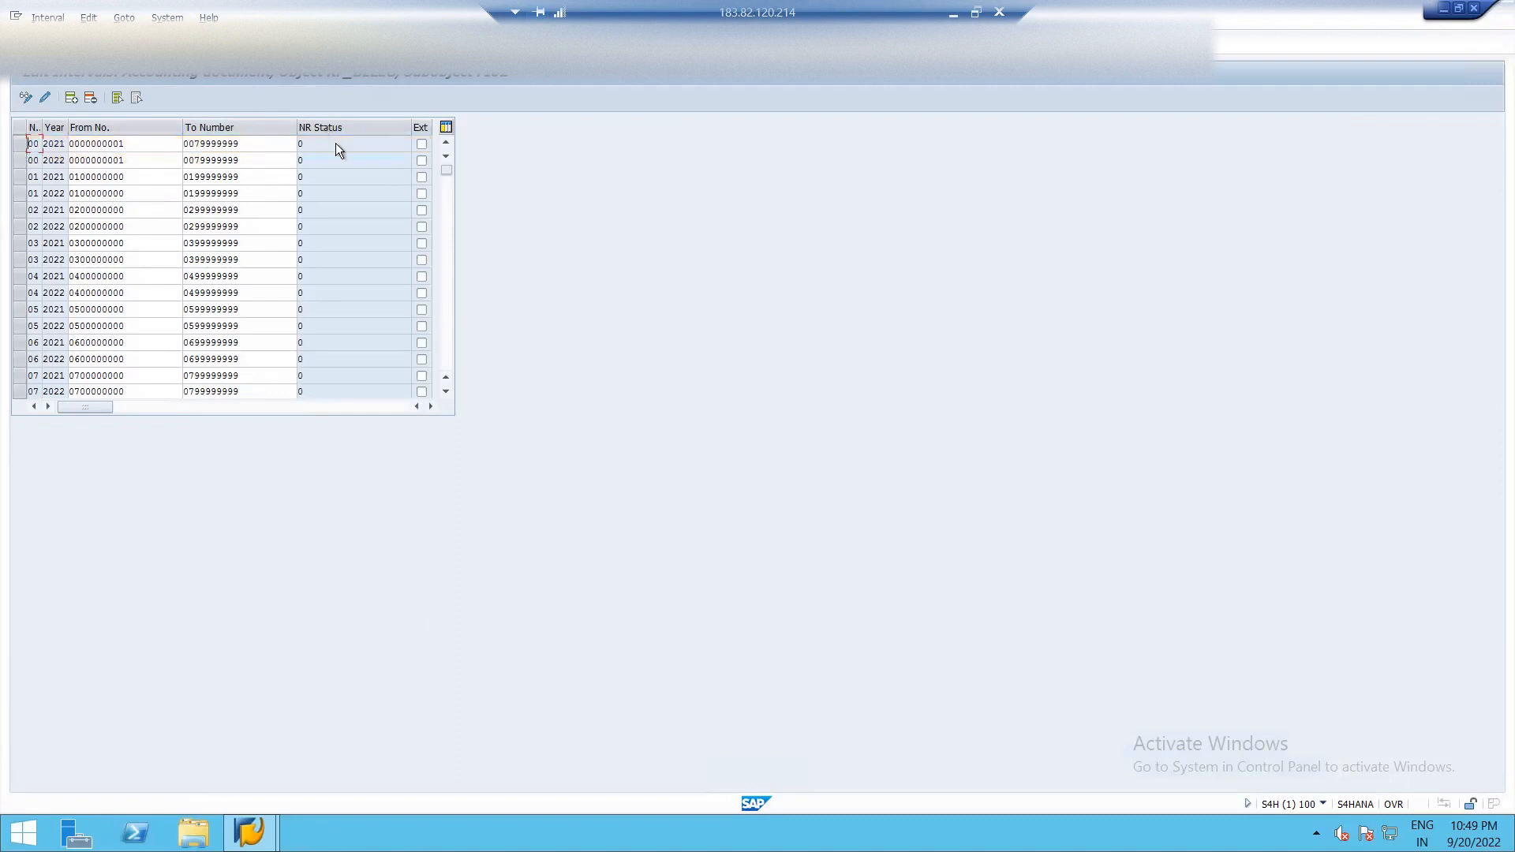
pyautogui.moveTo(370, 234)
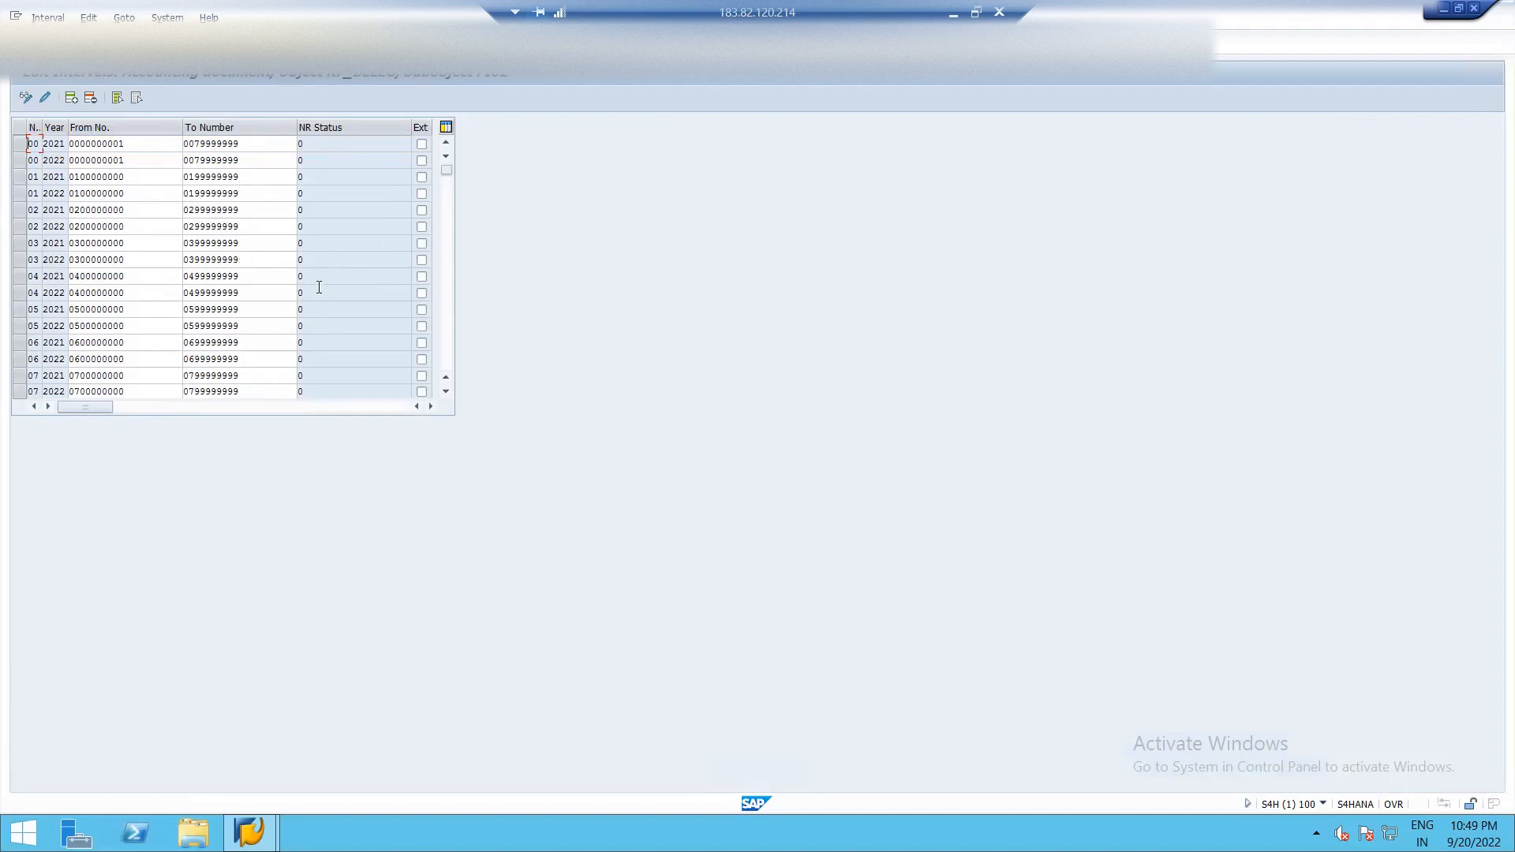
pyautogui.moveTo(329, 255)
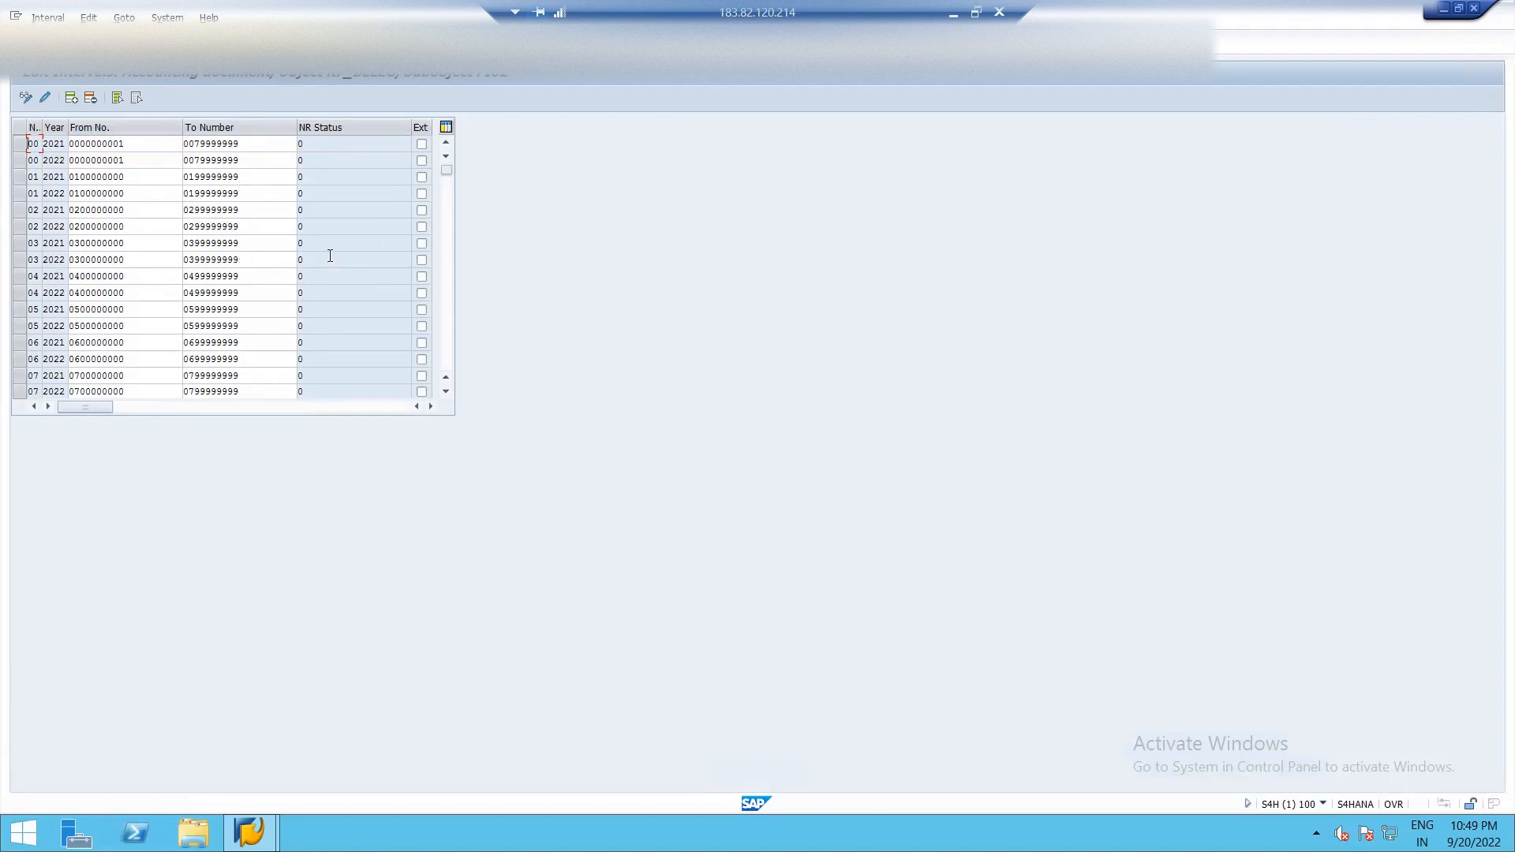
pyautogui.moveTo(410, 176)
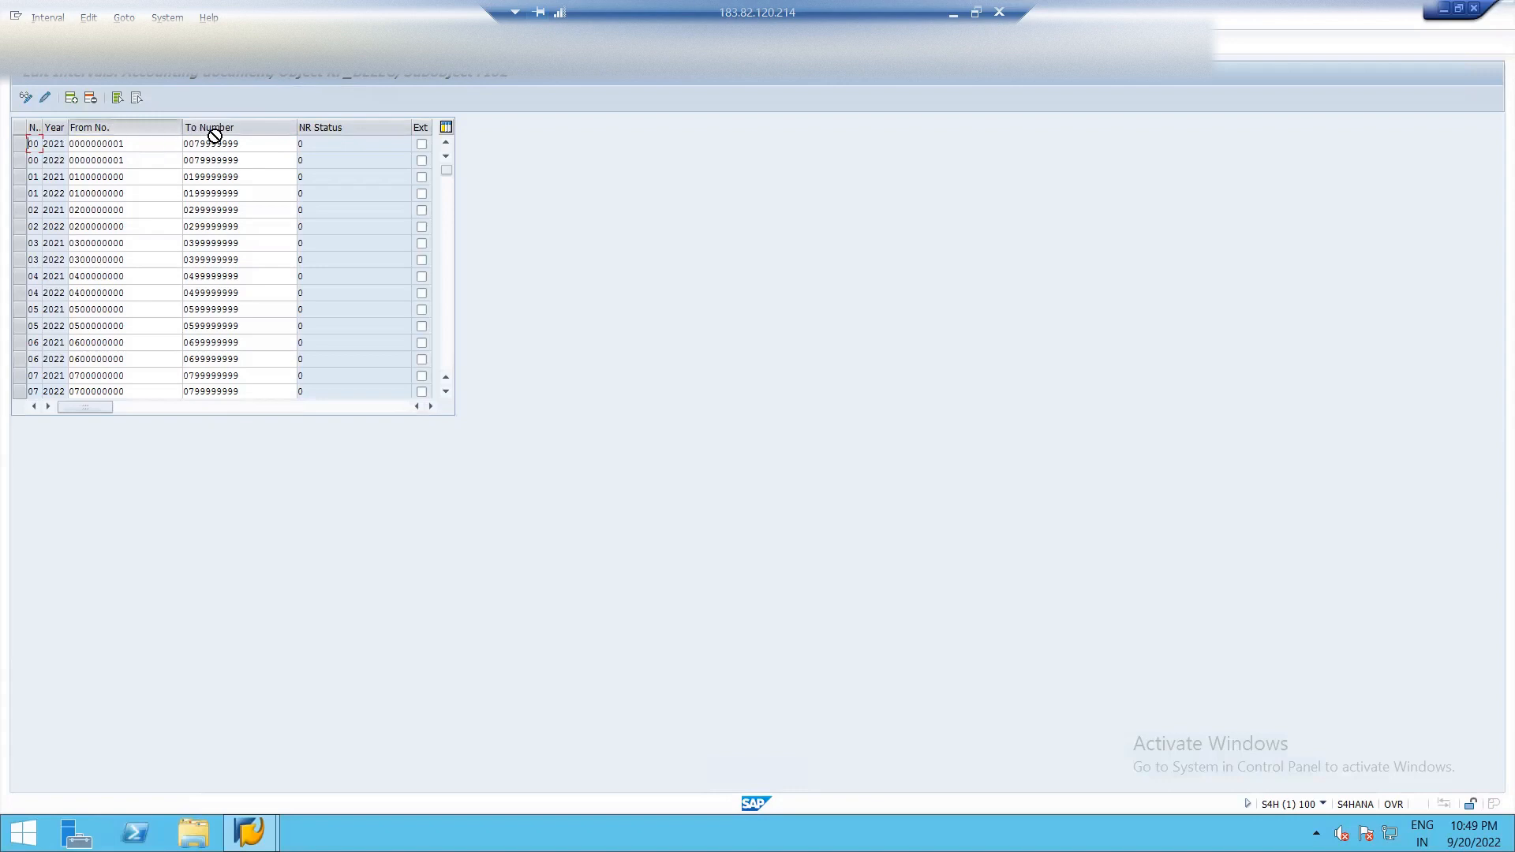
pyautogui.moveTo(321, 127)
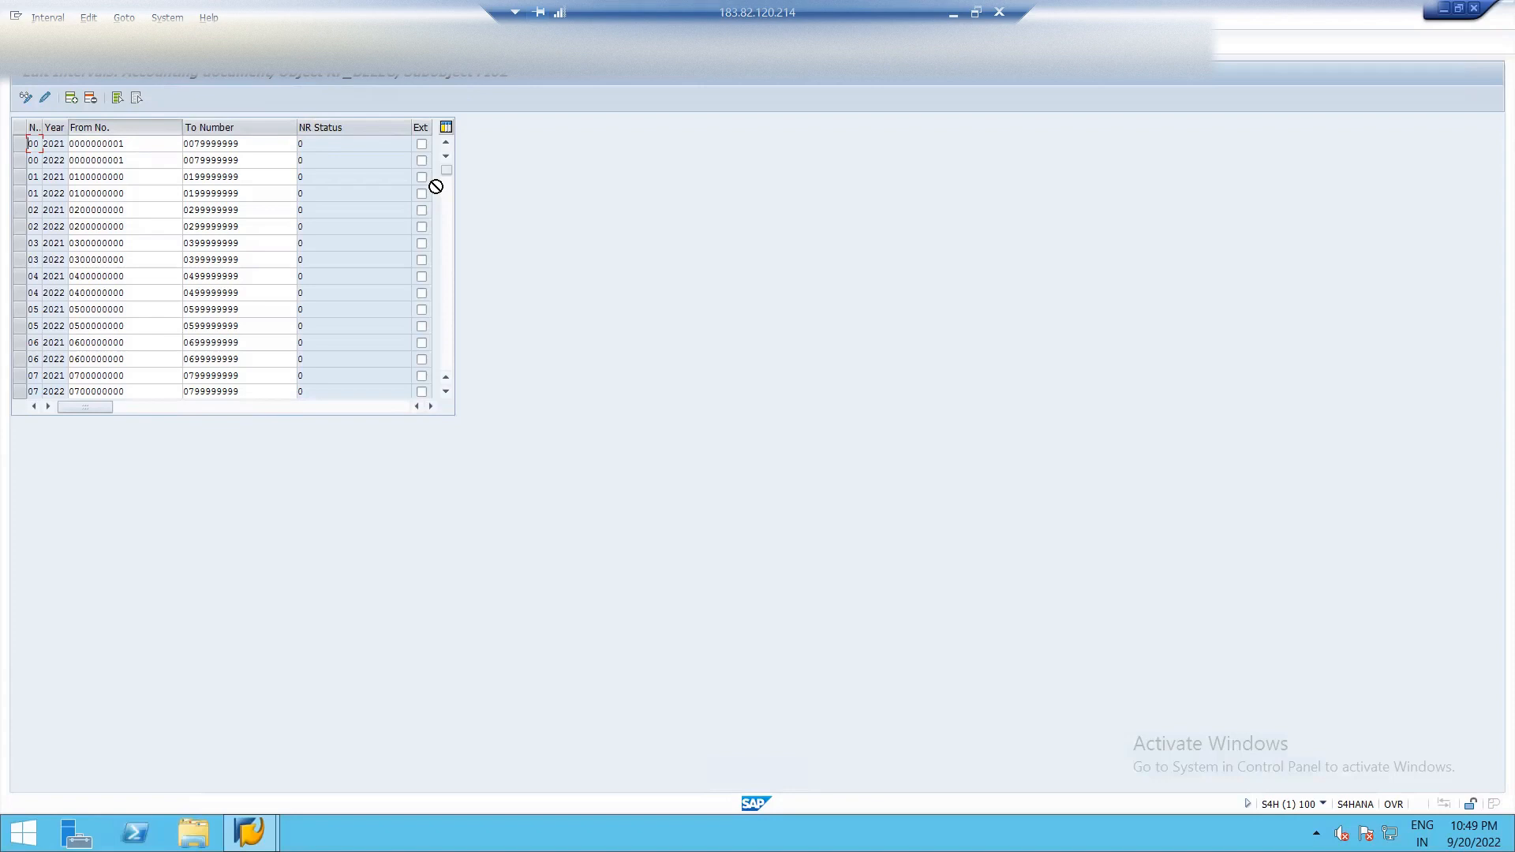
pyautogui.moveTo(423, 184)
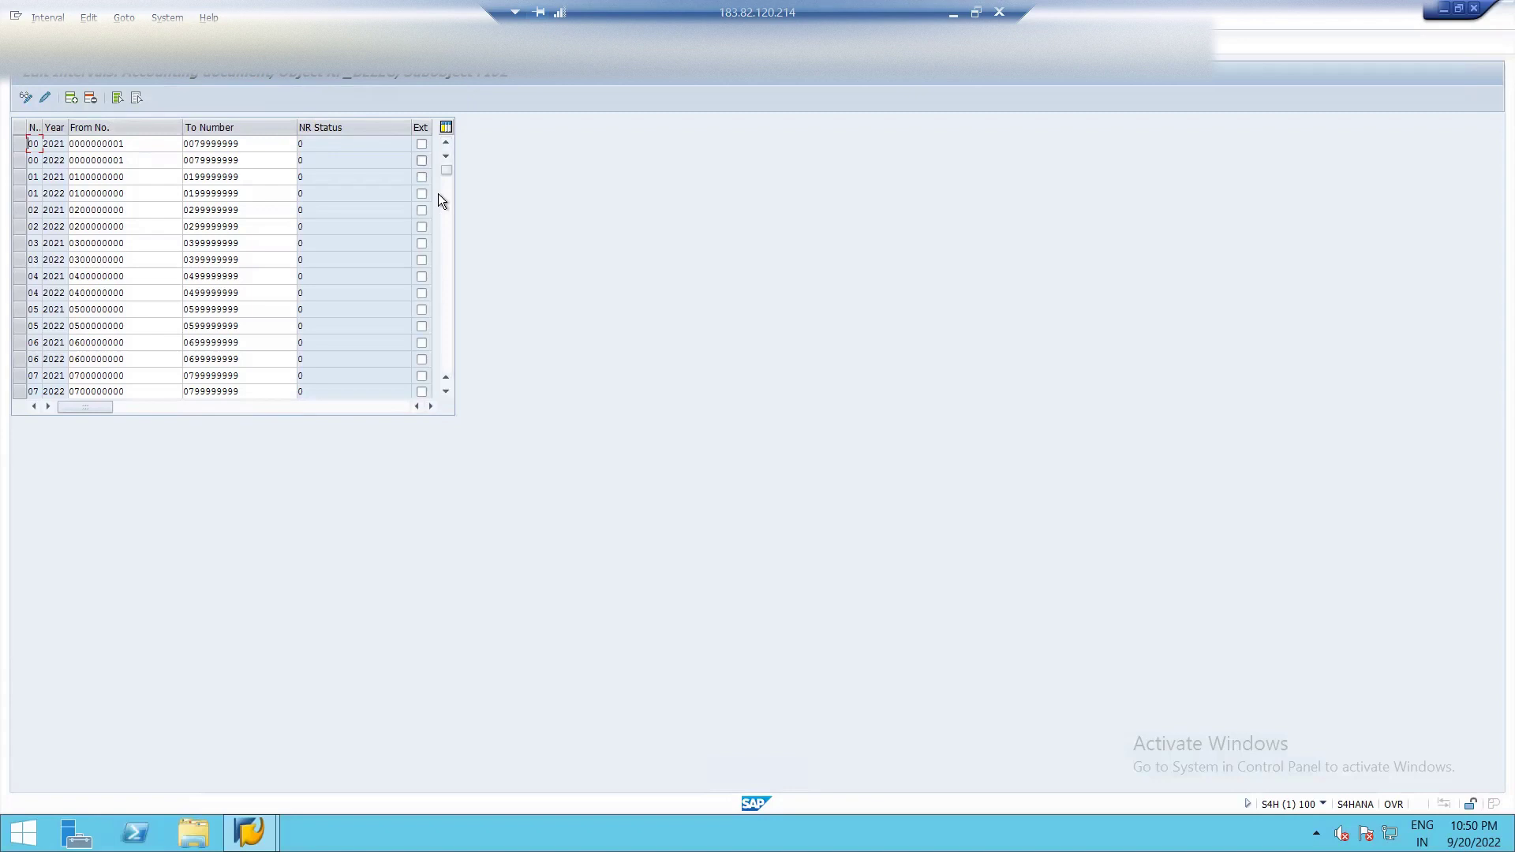
pyautogui.moveTo(399, 238)
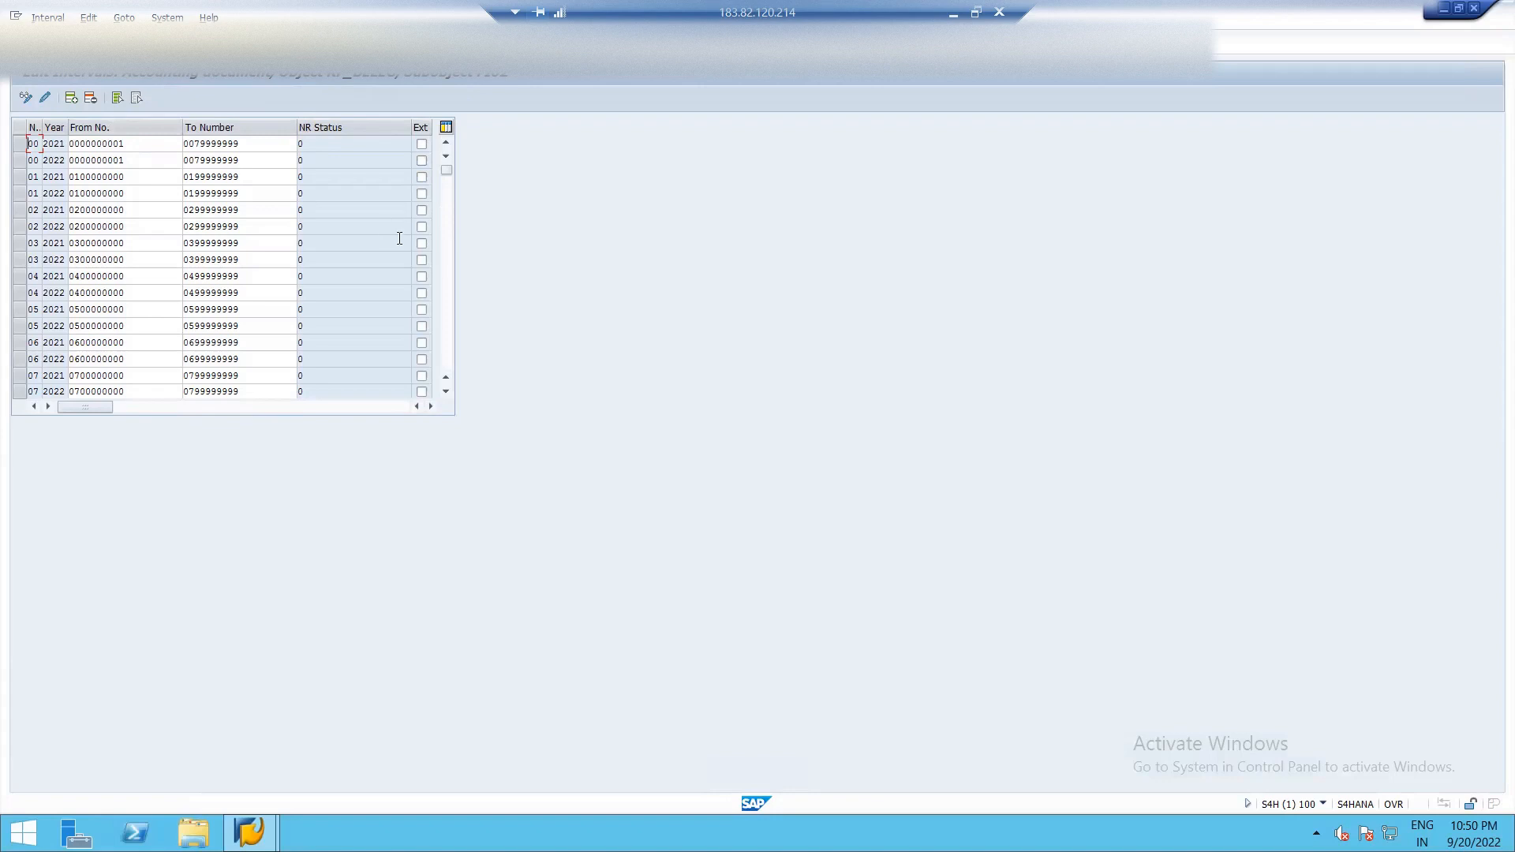
pyautogui.moveTo(408, 233)
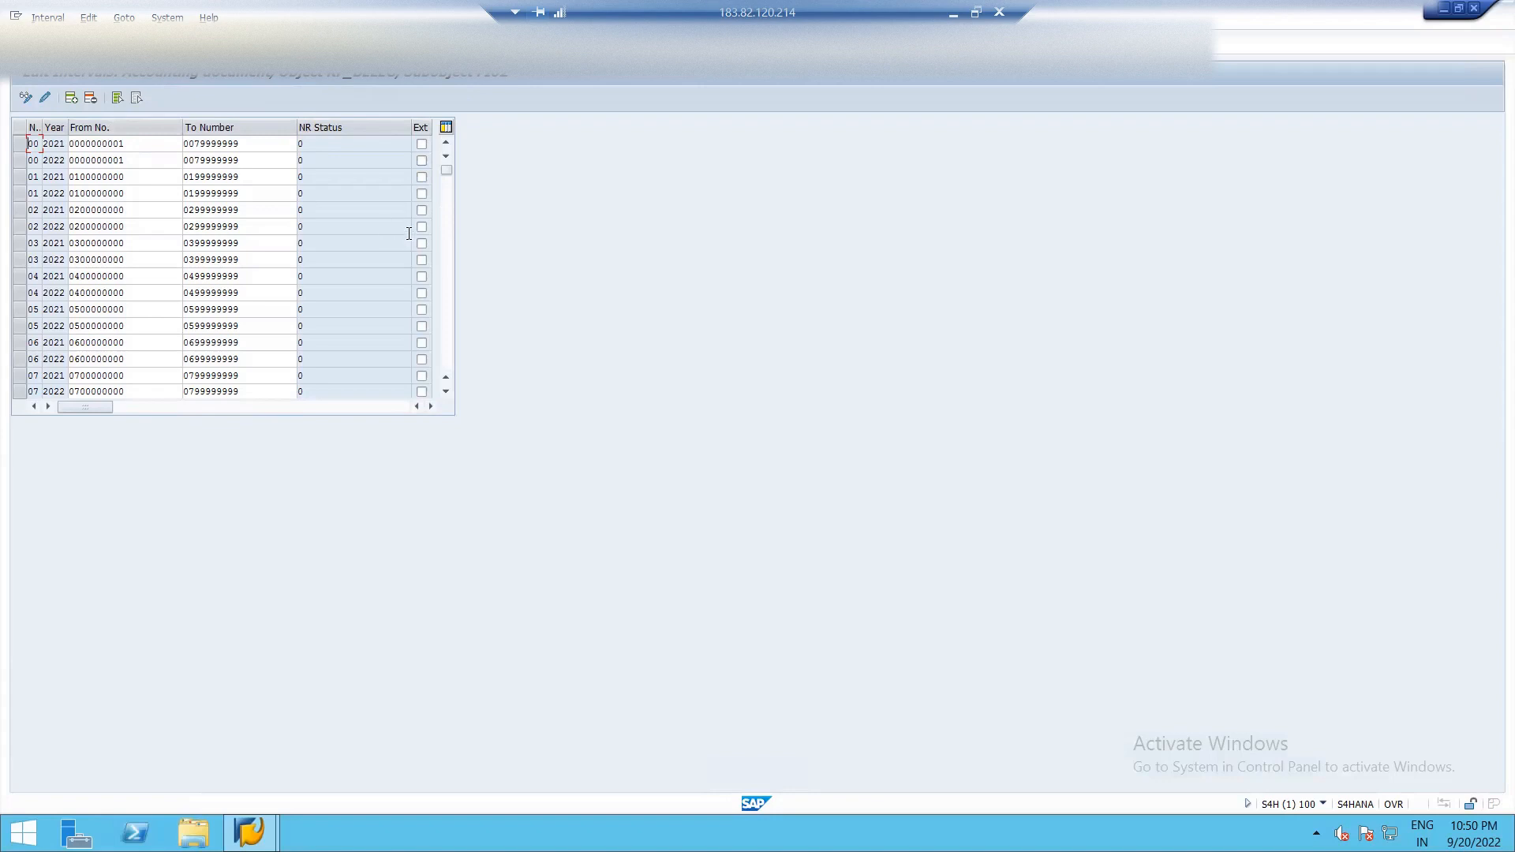
pyautogui.moveTo(430, 245)
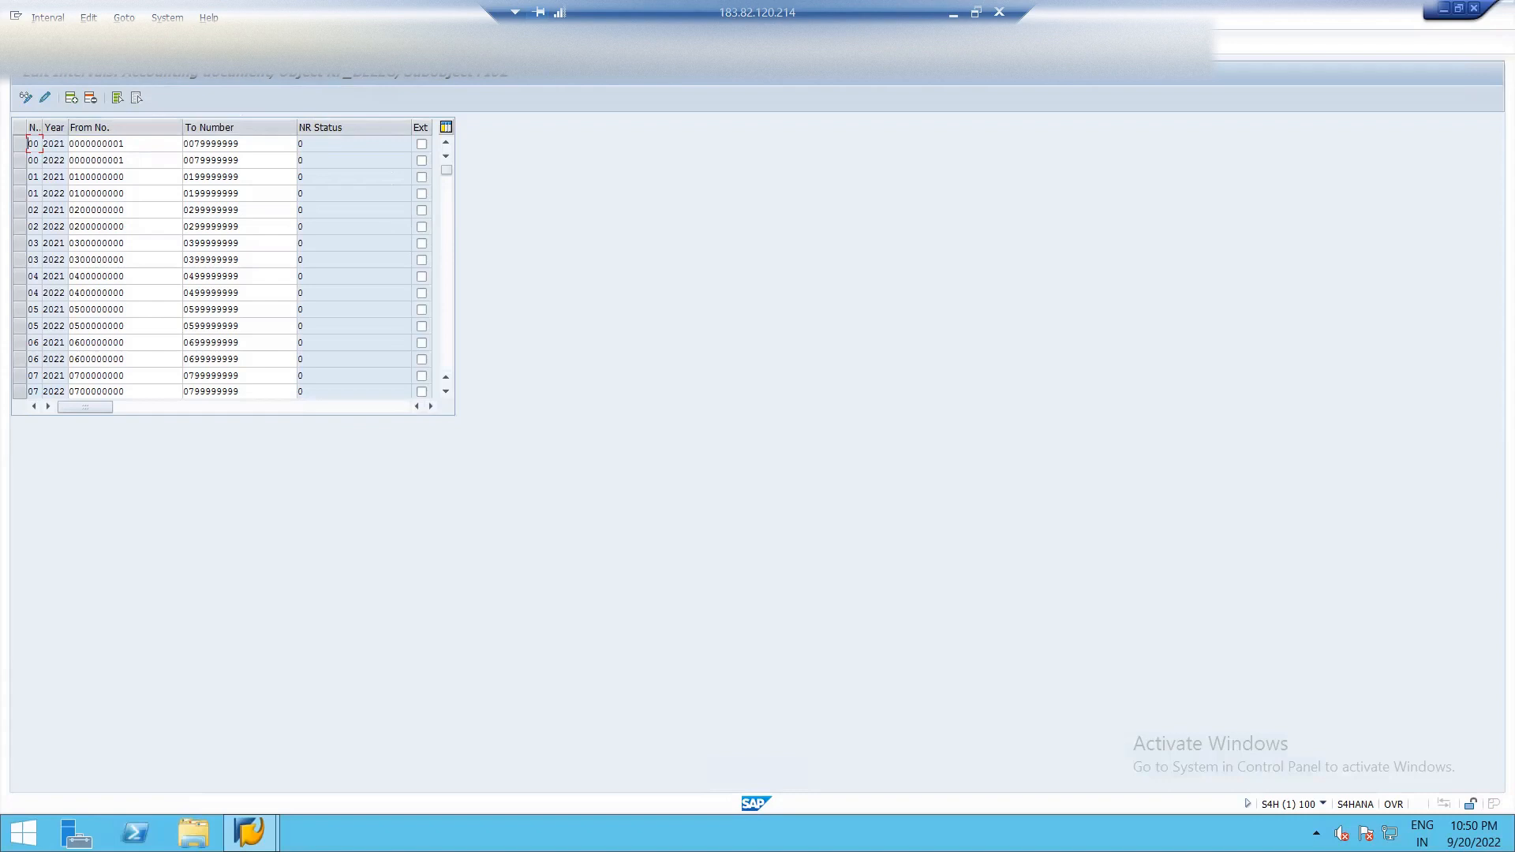
pyautogui.click(26, 96)
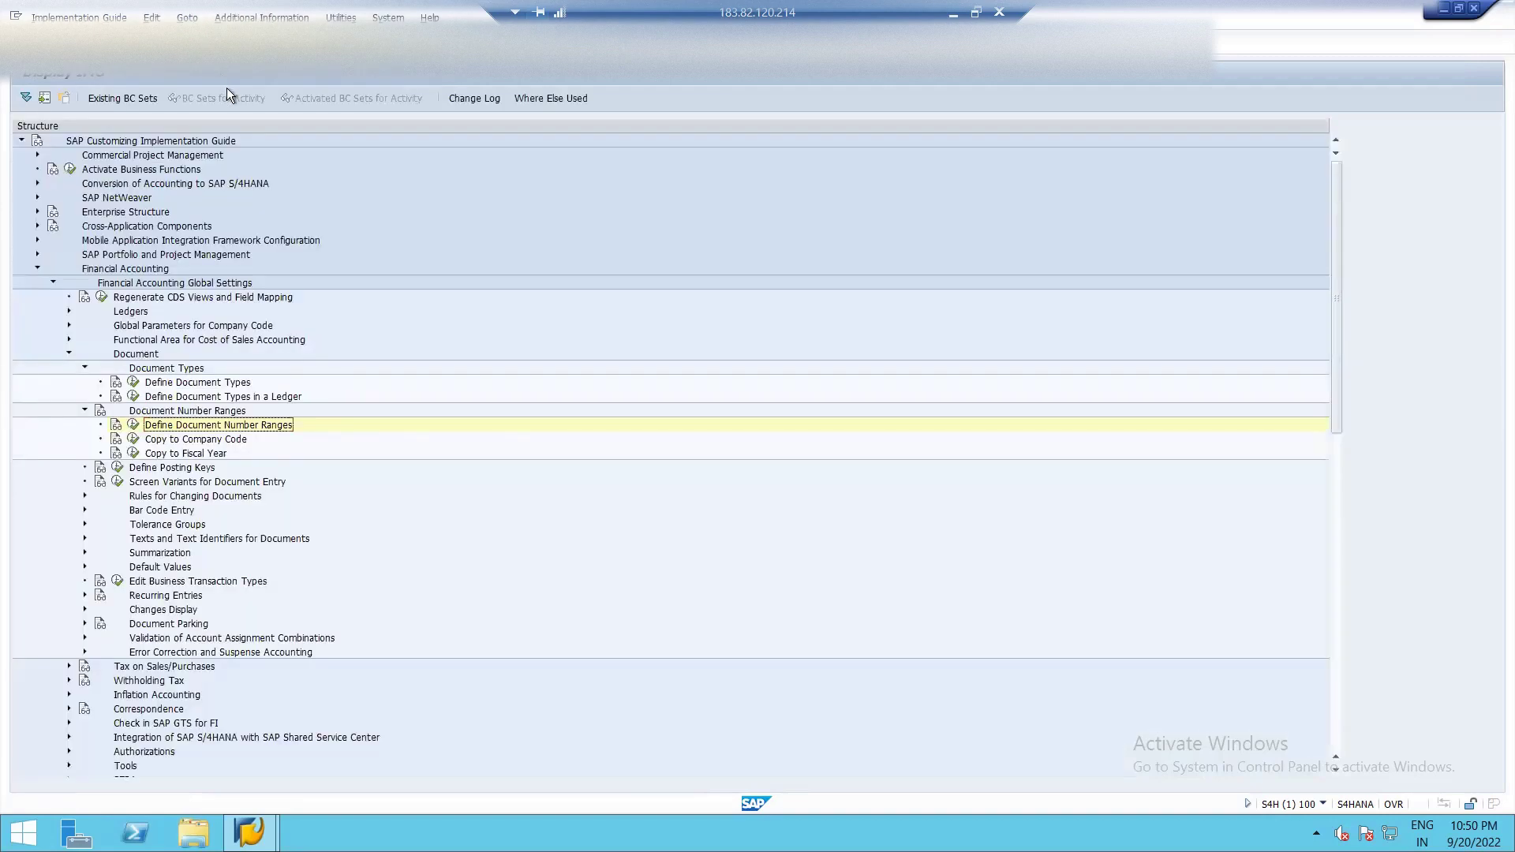
pyautogui.moveTo(243, 619)
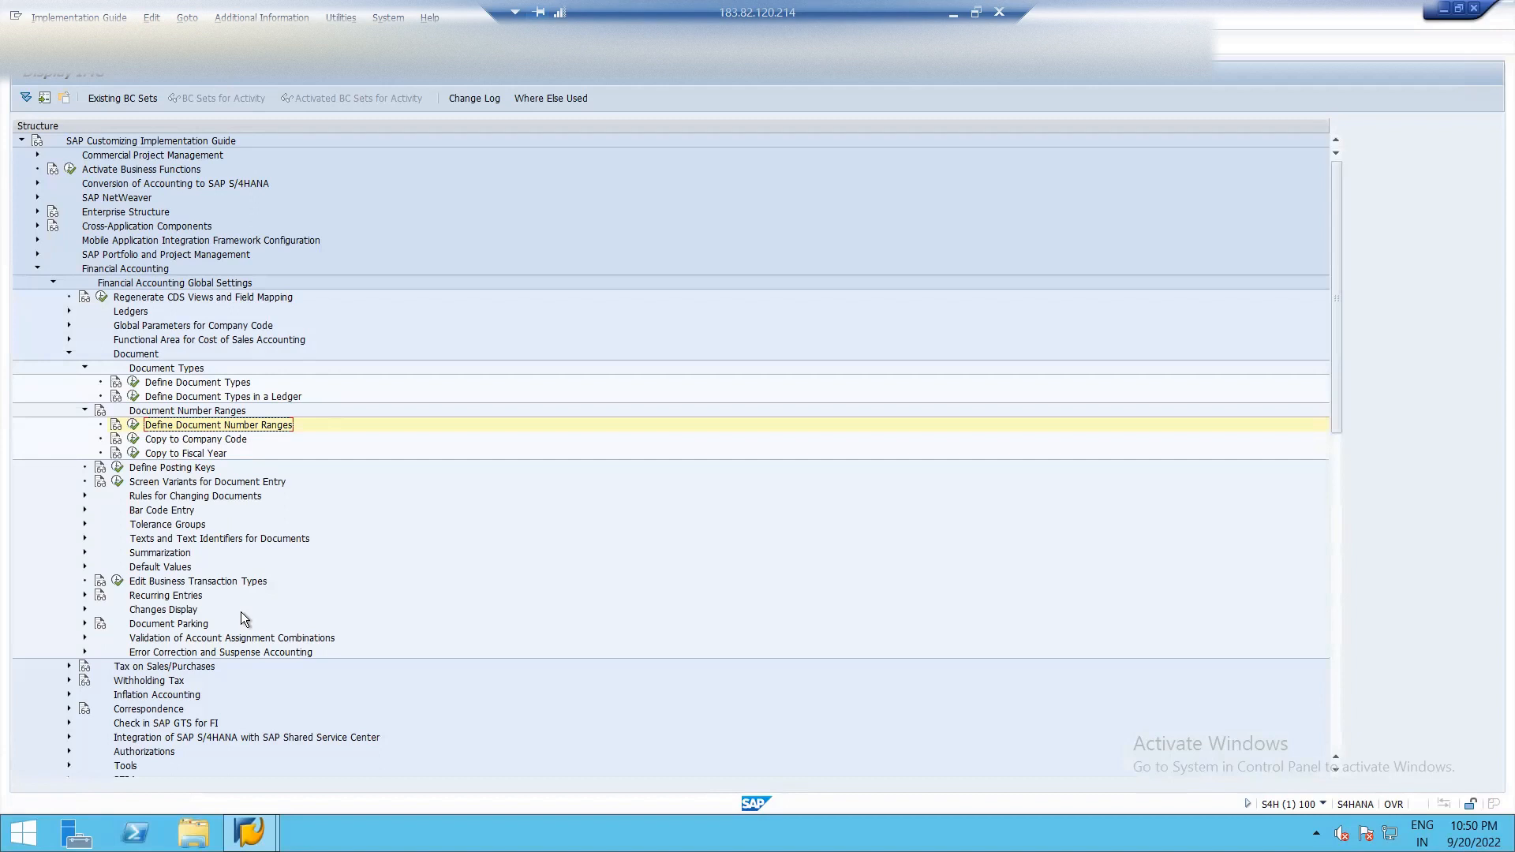
pyautogui.moveTo(268, 672)
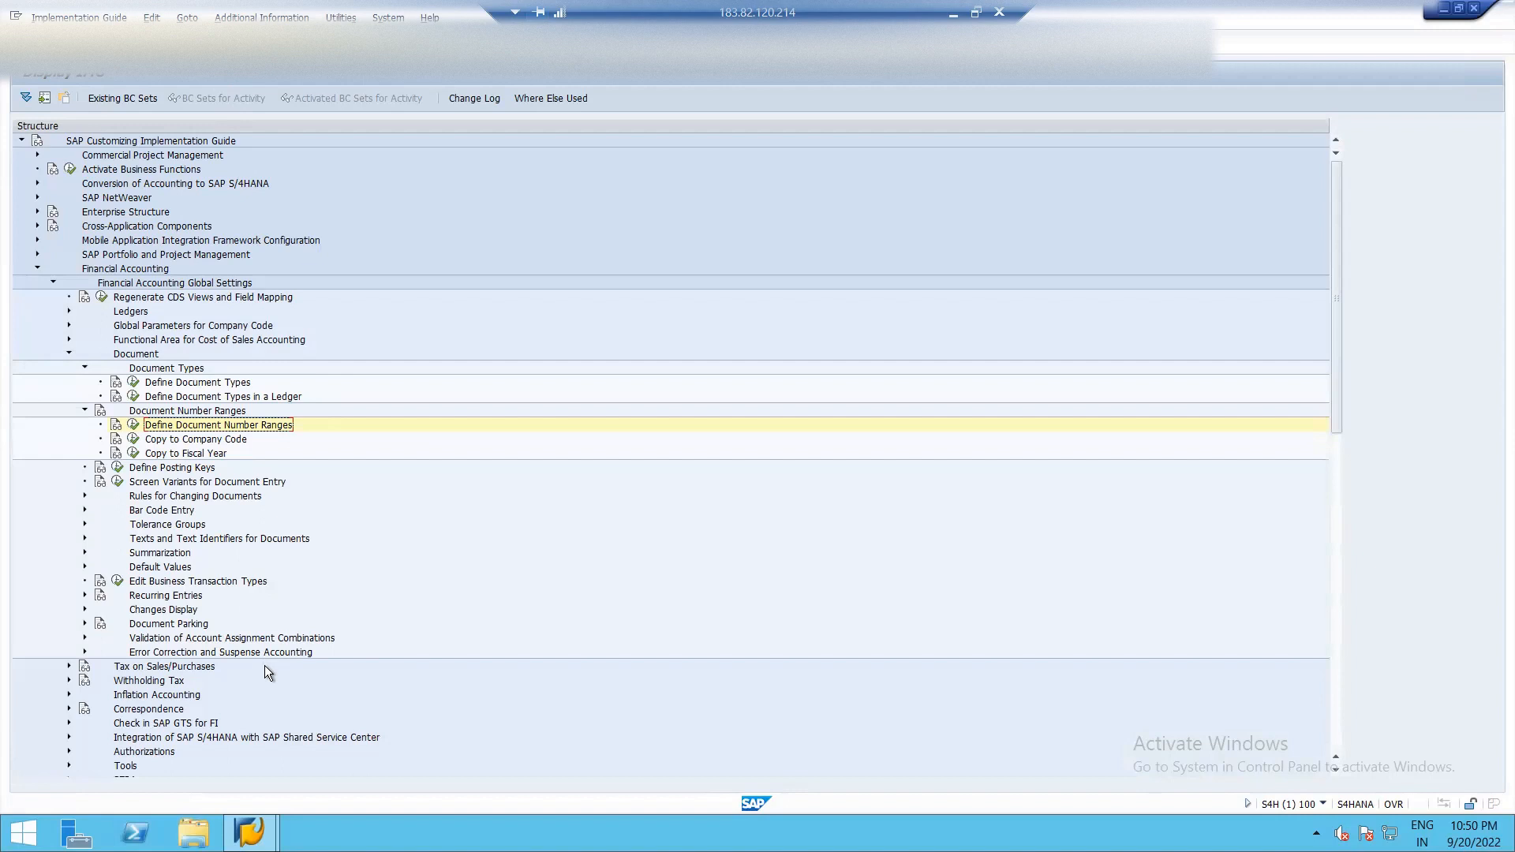
pyautogui.moveTo(694, 279)
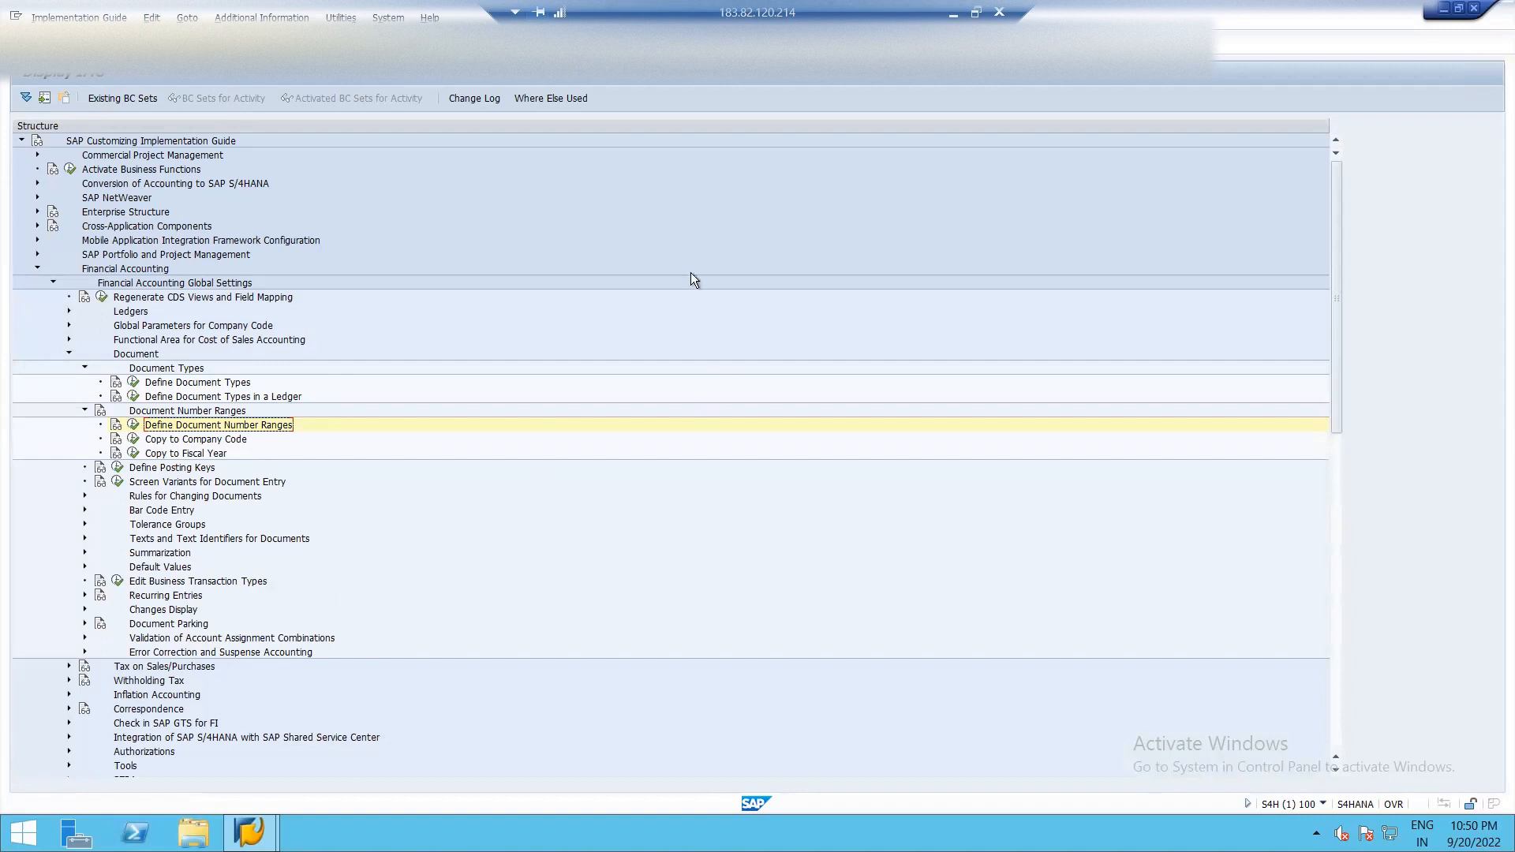
pyautogui.moveTo(735, 187)
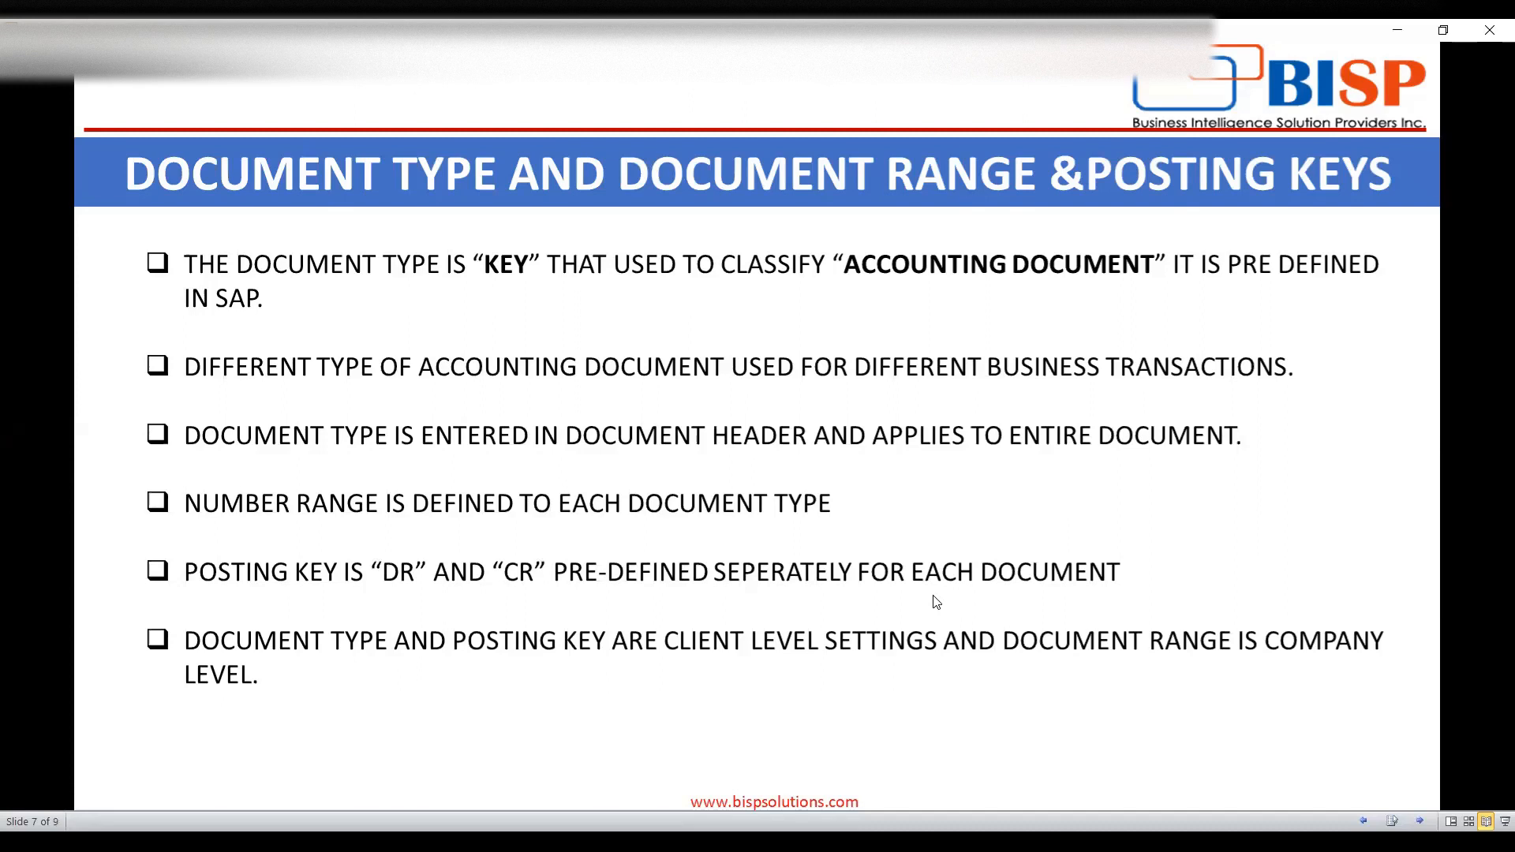
pyautogui.moveTo(929, 644)
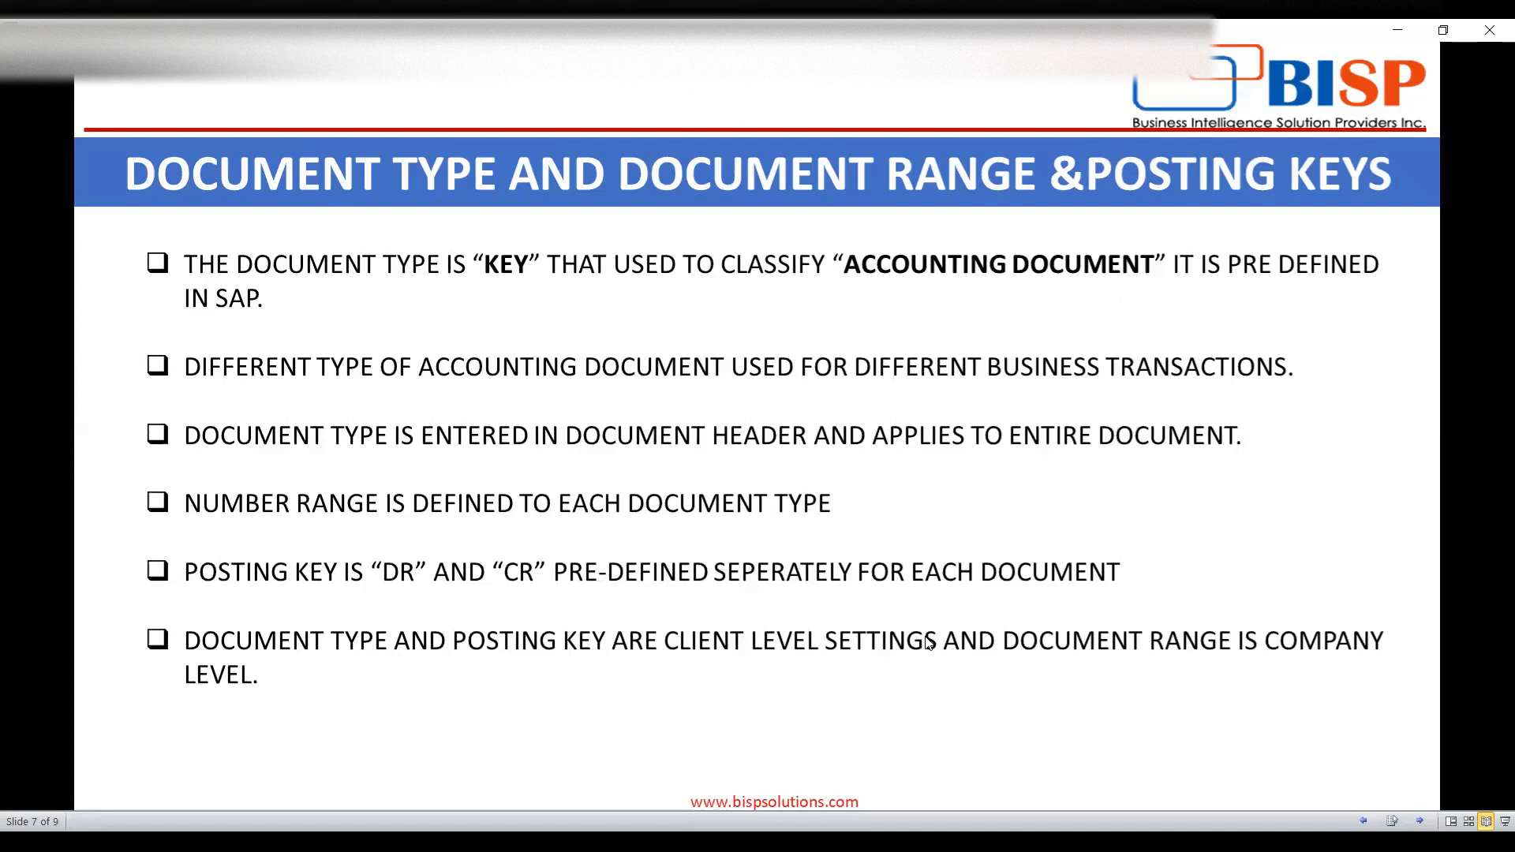
pyautogui.moveTo(866, 748)
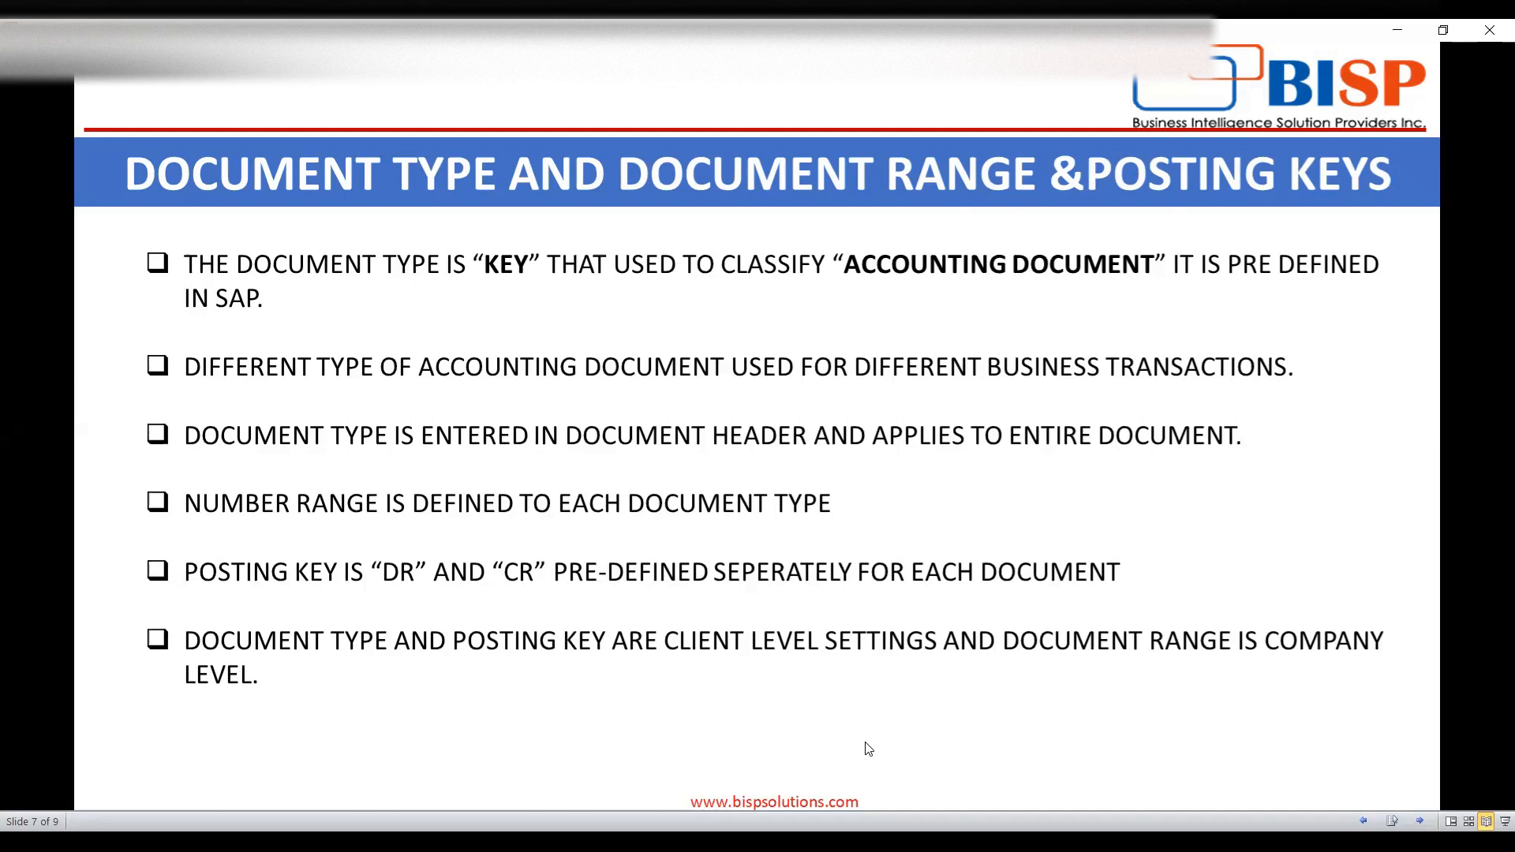
pyautogui.moveTo(1080, 531)
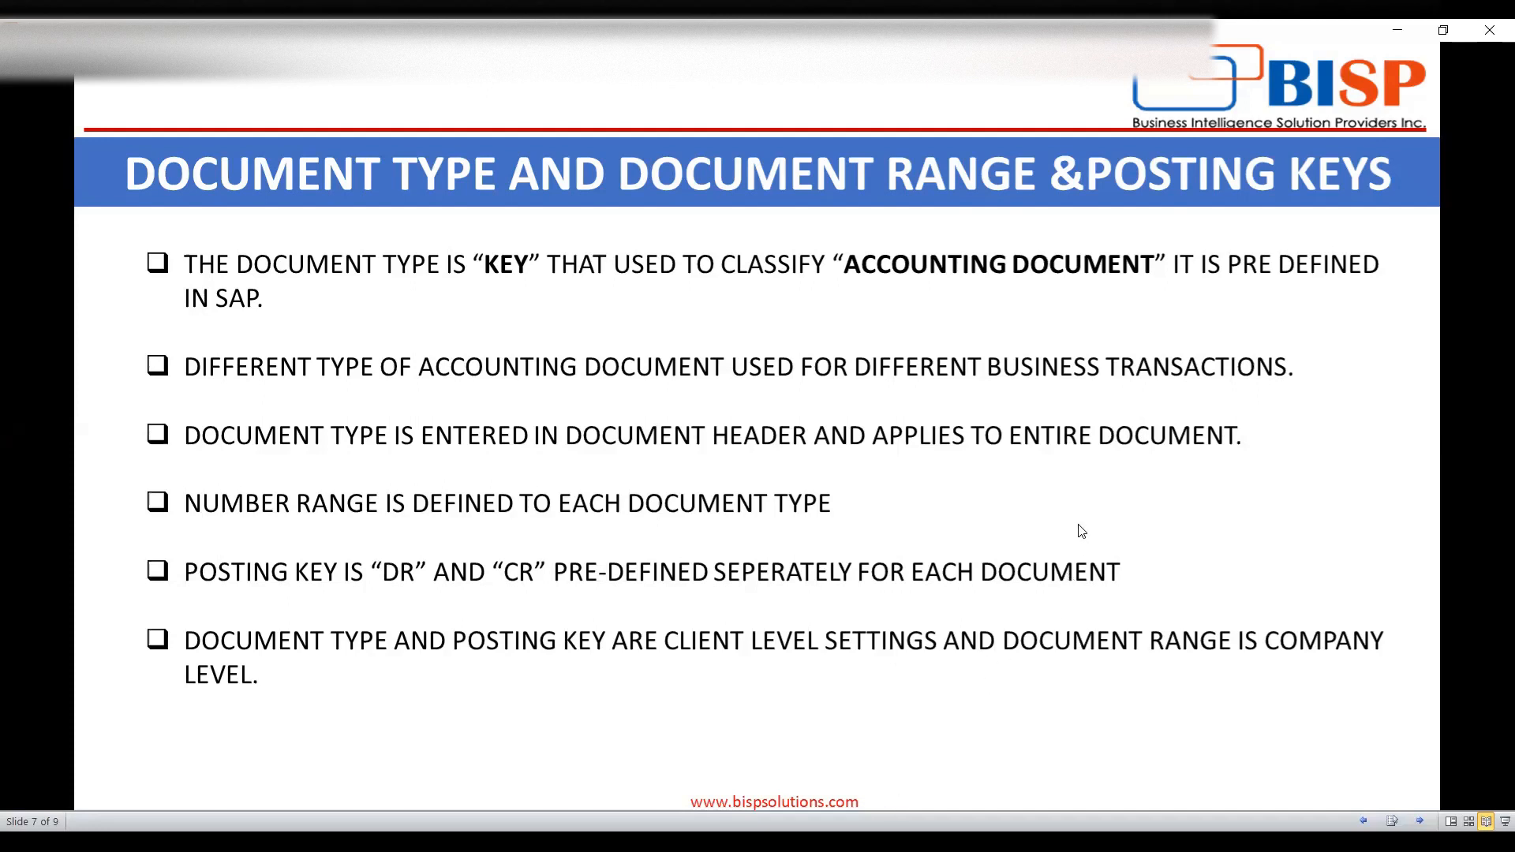
pyautogui.moveTo(739, 216)
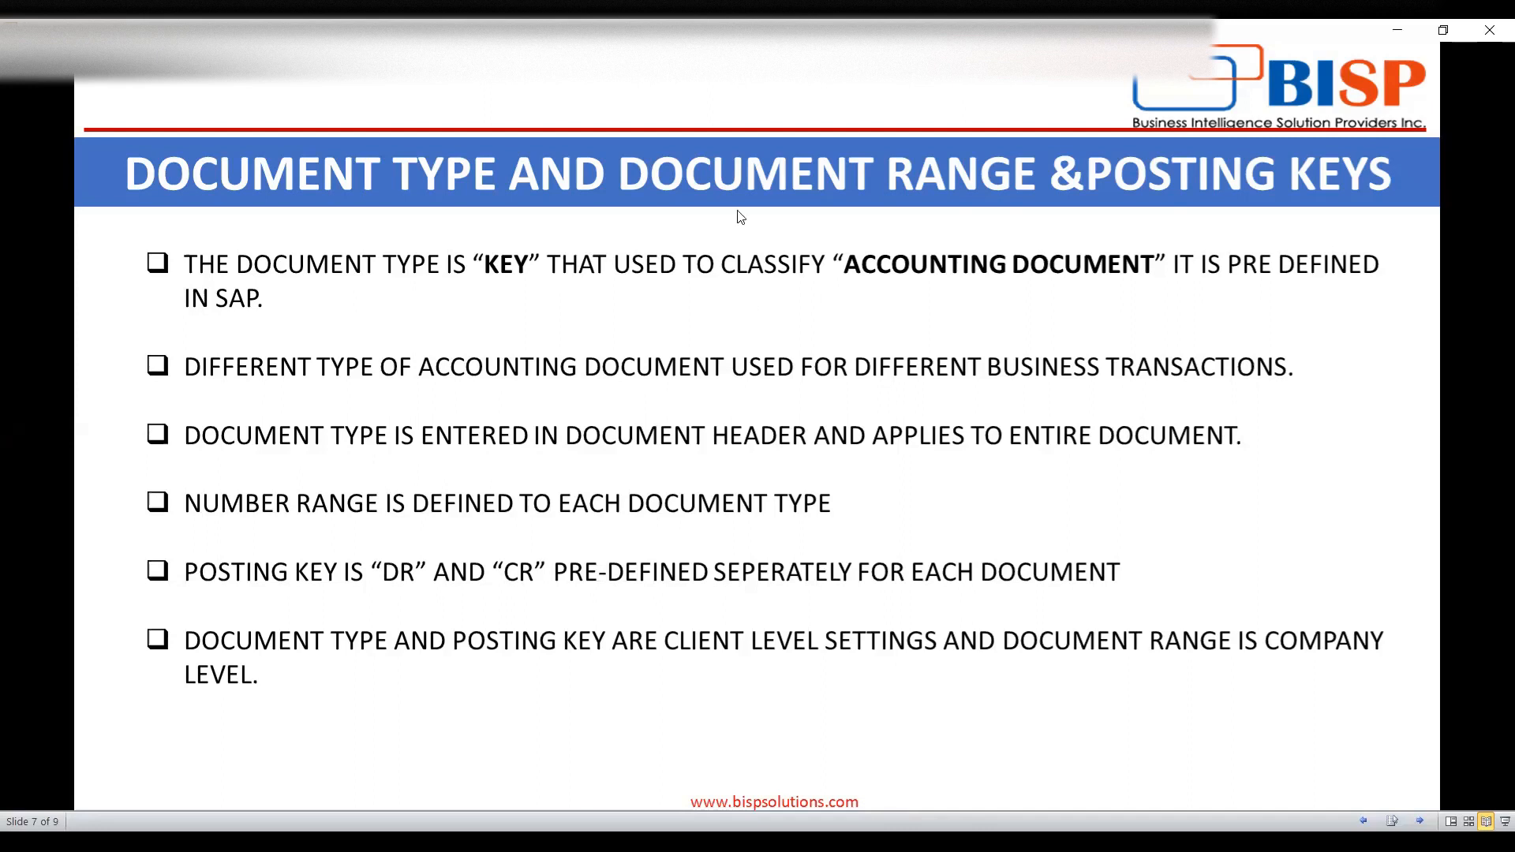
pyautogui.moveTo(749, 383)
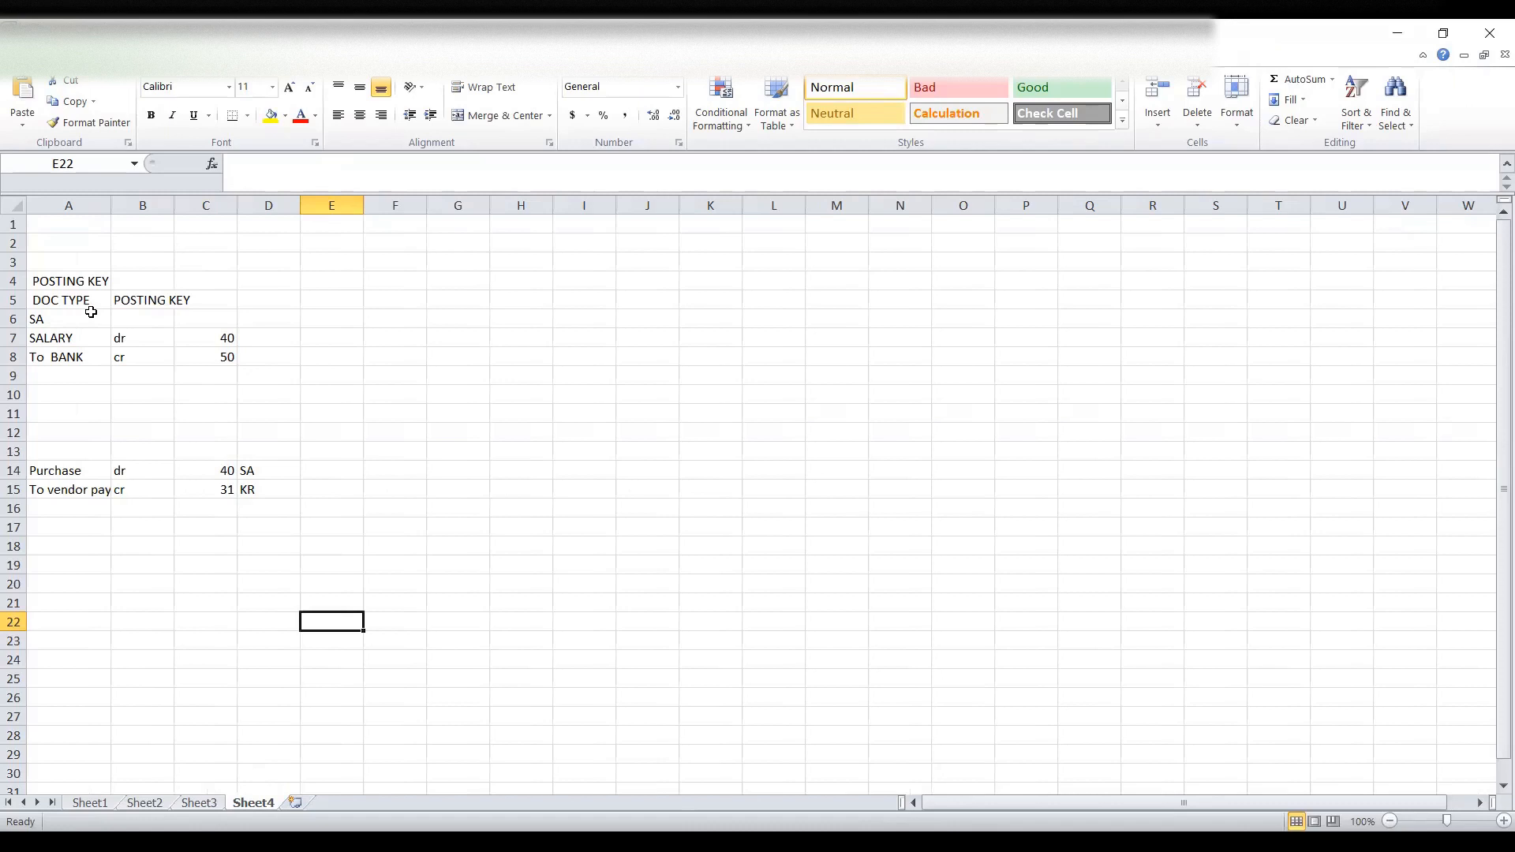
# Walk through the SA salary entry: salary debited with key 40, bank credited with key 50
pyautogui.click(68, 319)
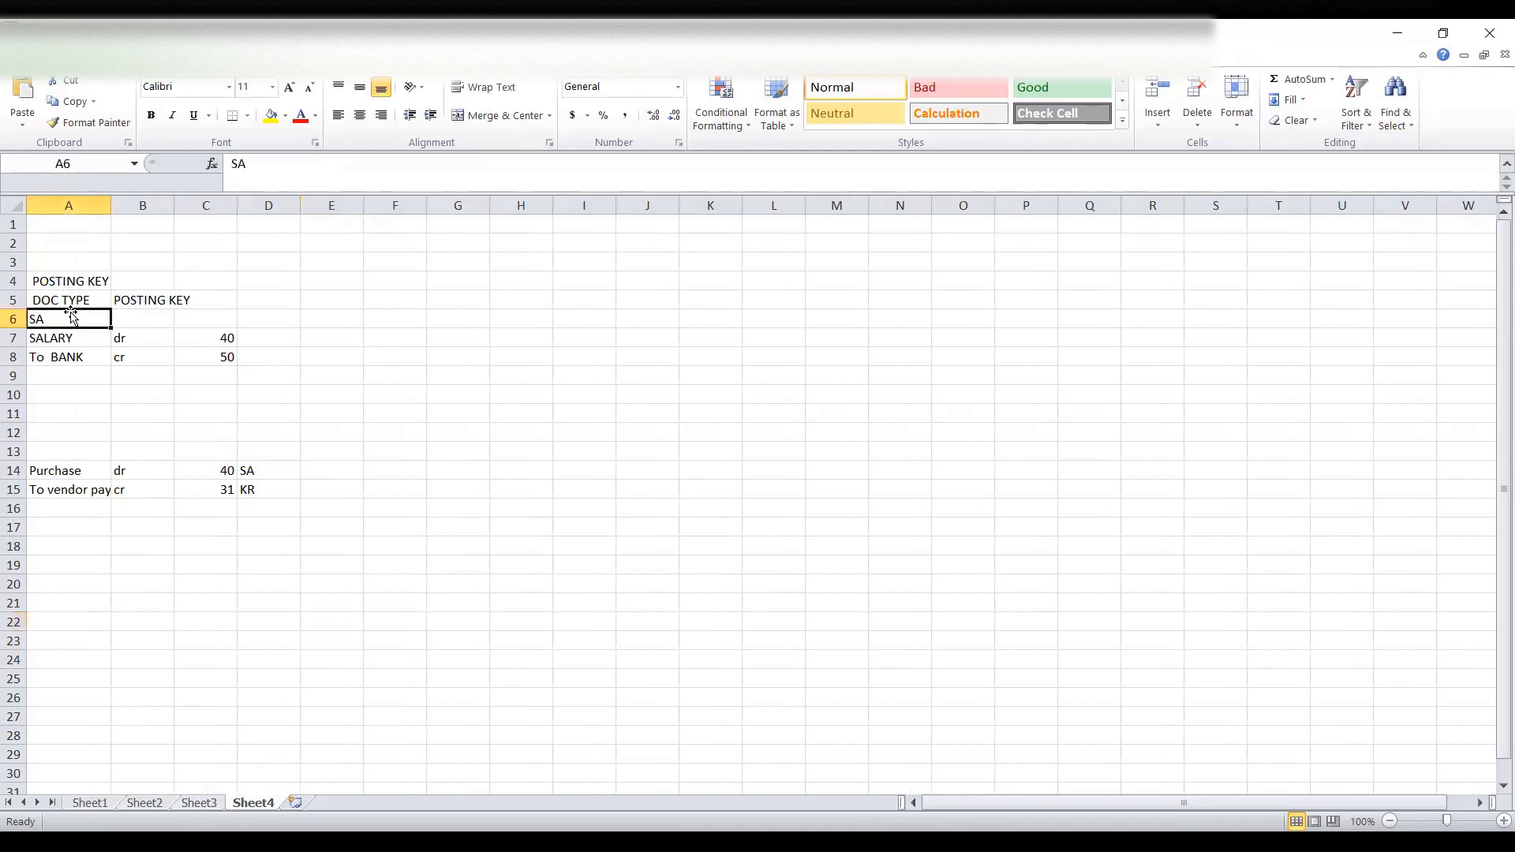
pyautogui.click(68, 338)
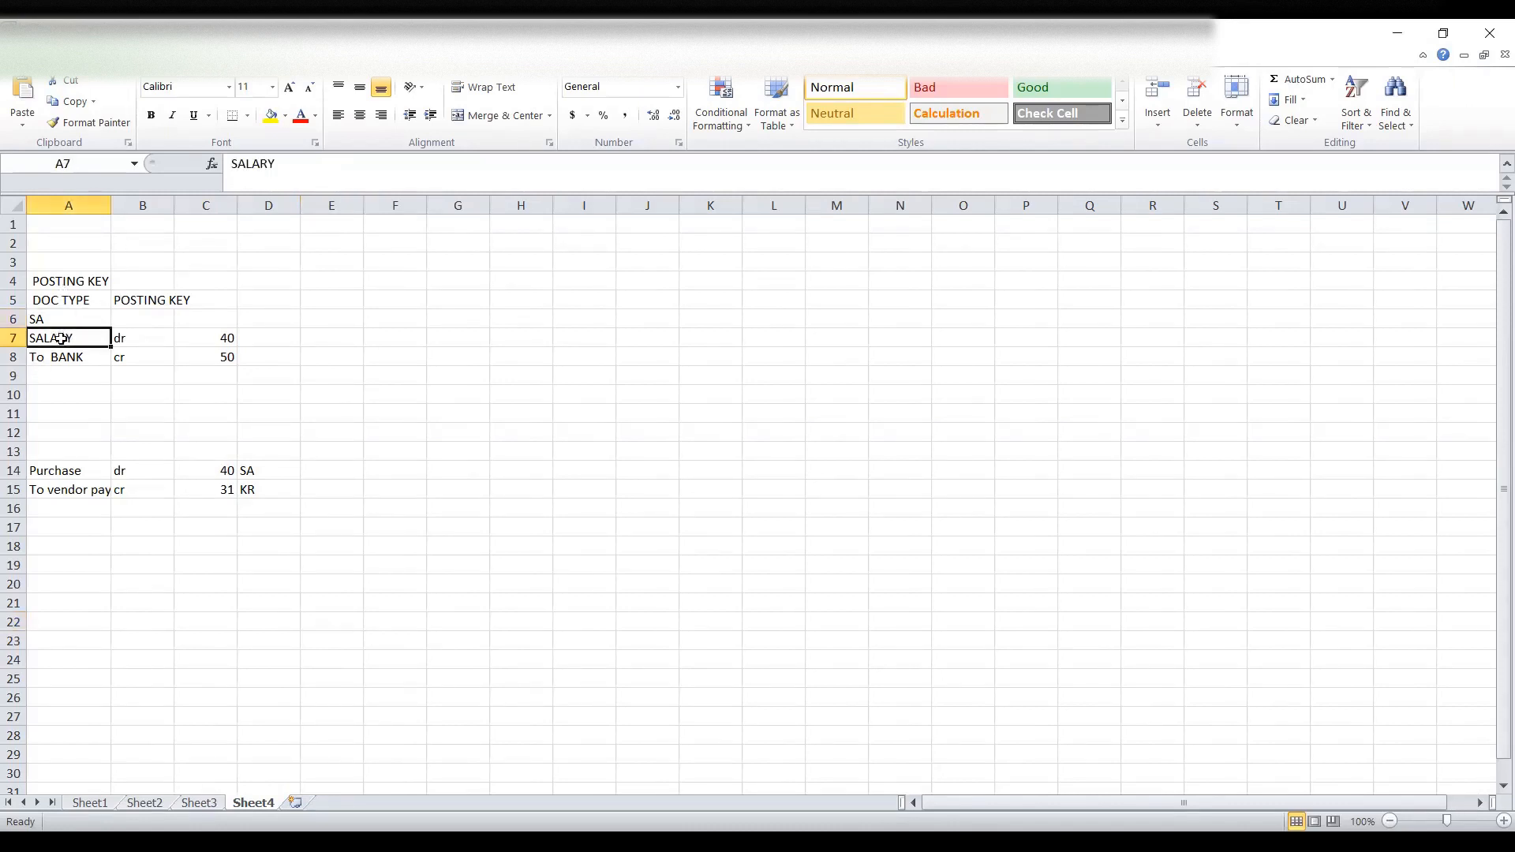
pyautogui.click(68, 319)
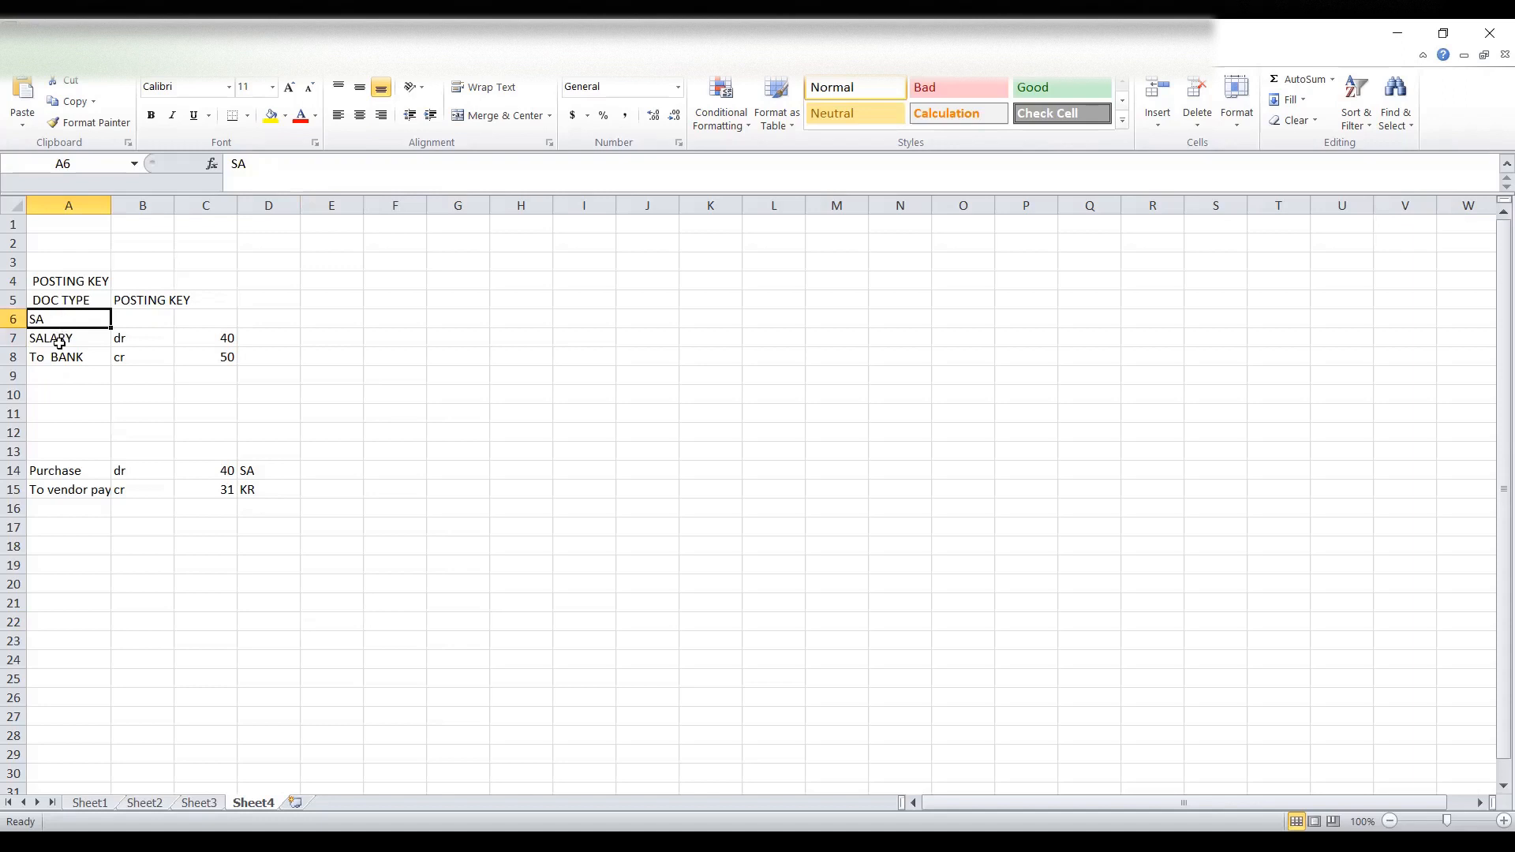
pyautogui.click(68, 356)
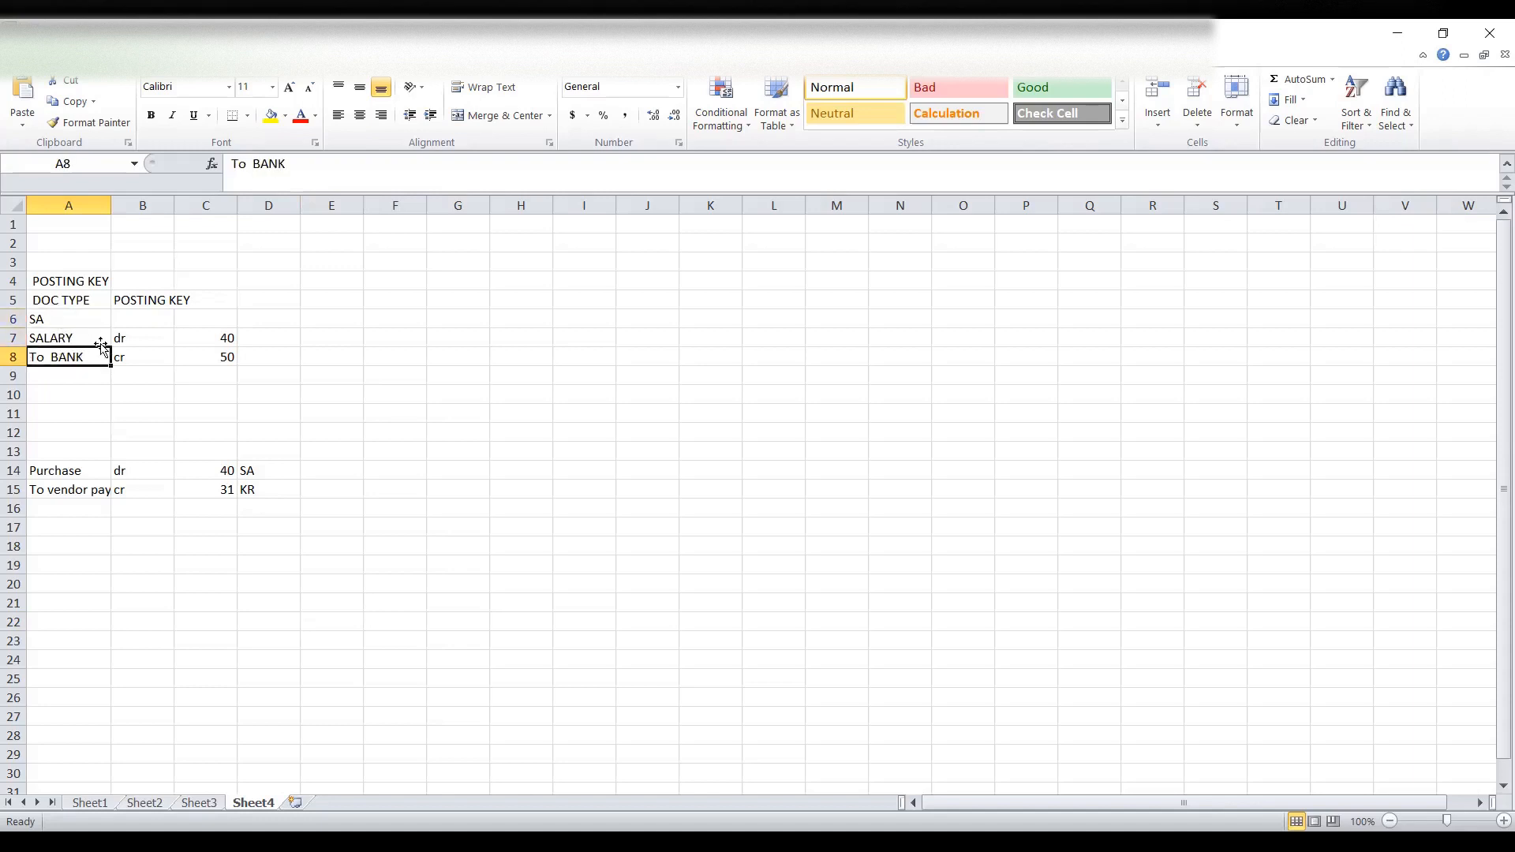
pyautogui.click(142, 337)
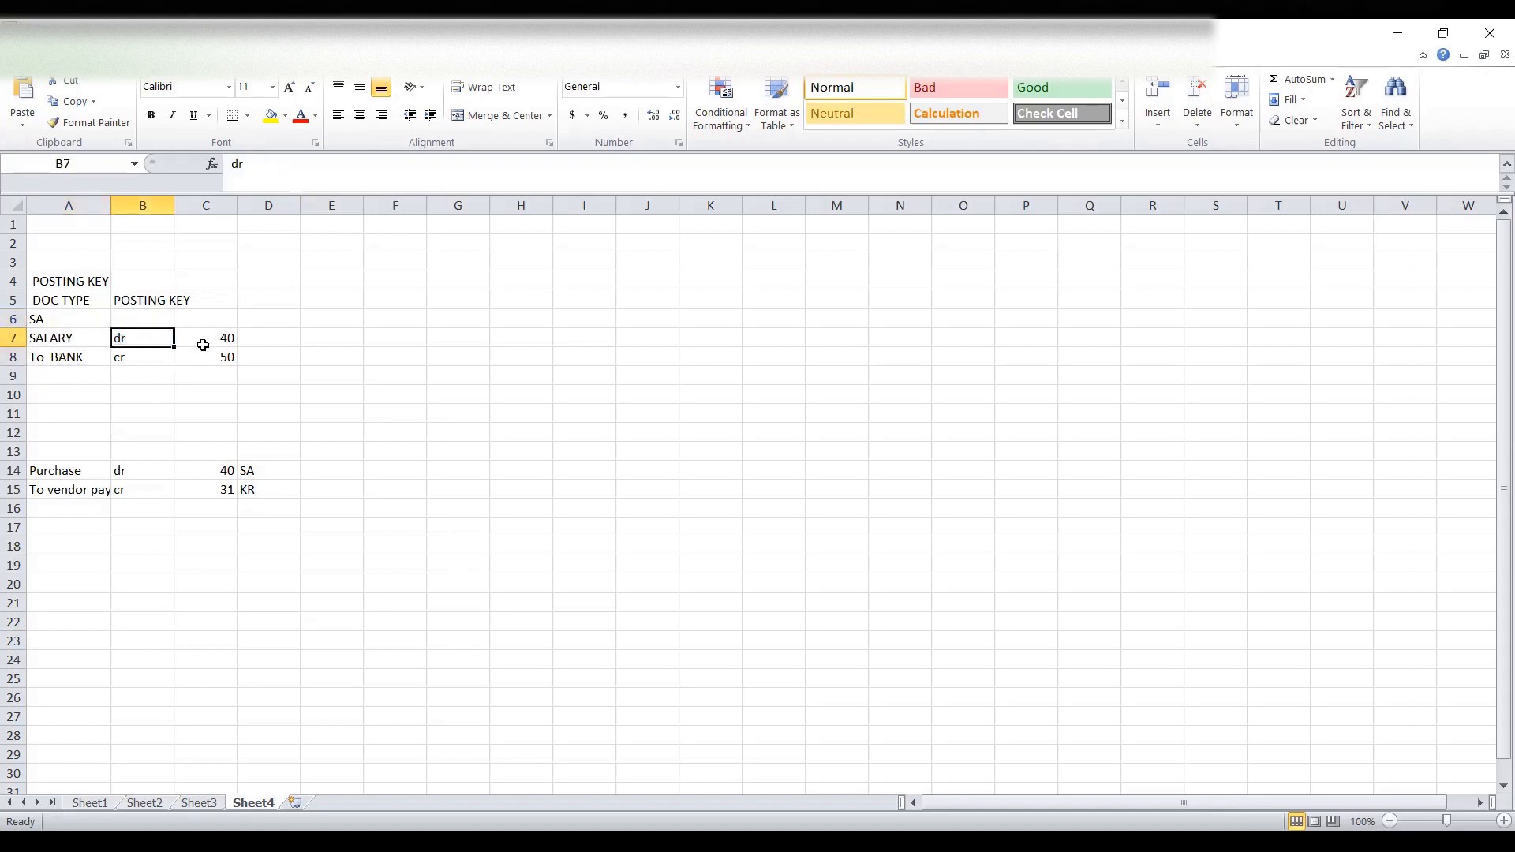
pyautogui.click(68, 357)
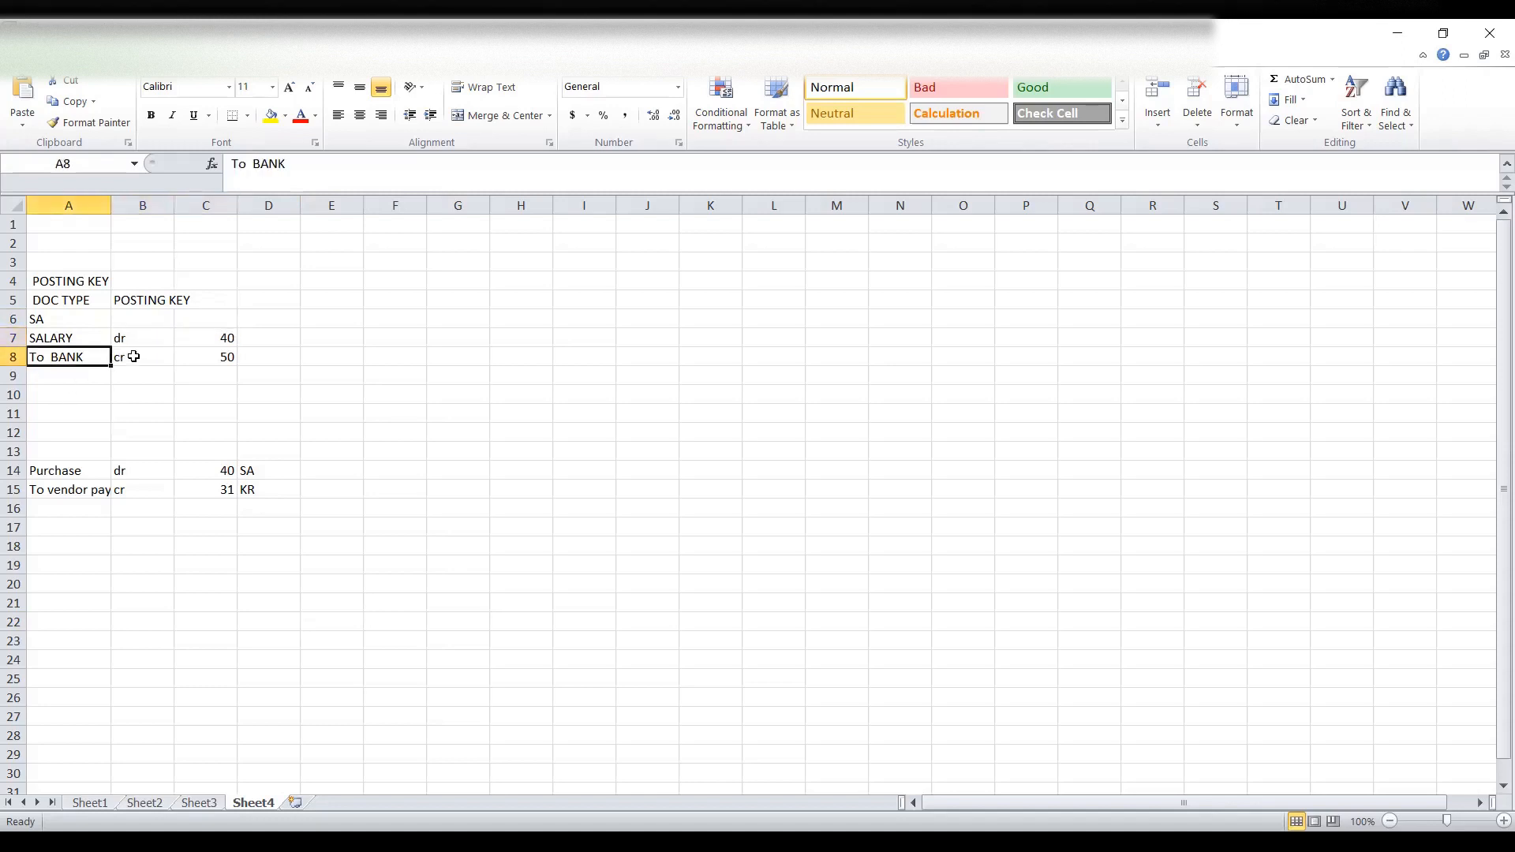
pyautogui.click(206, 357)
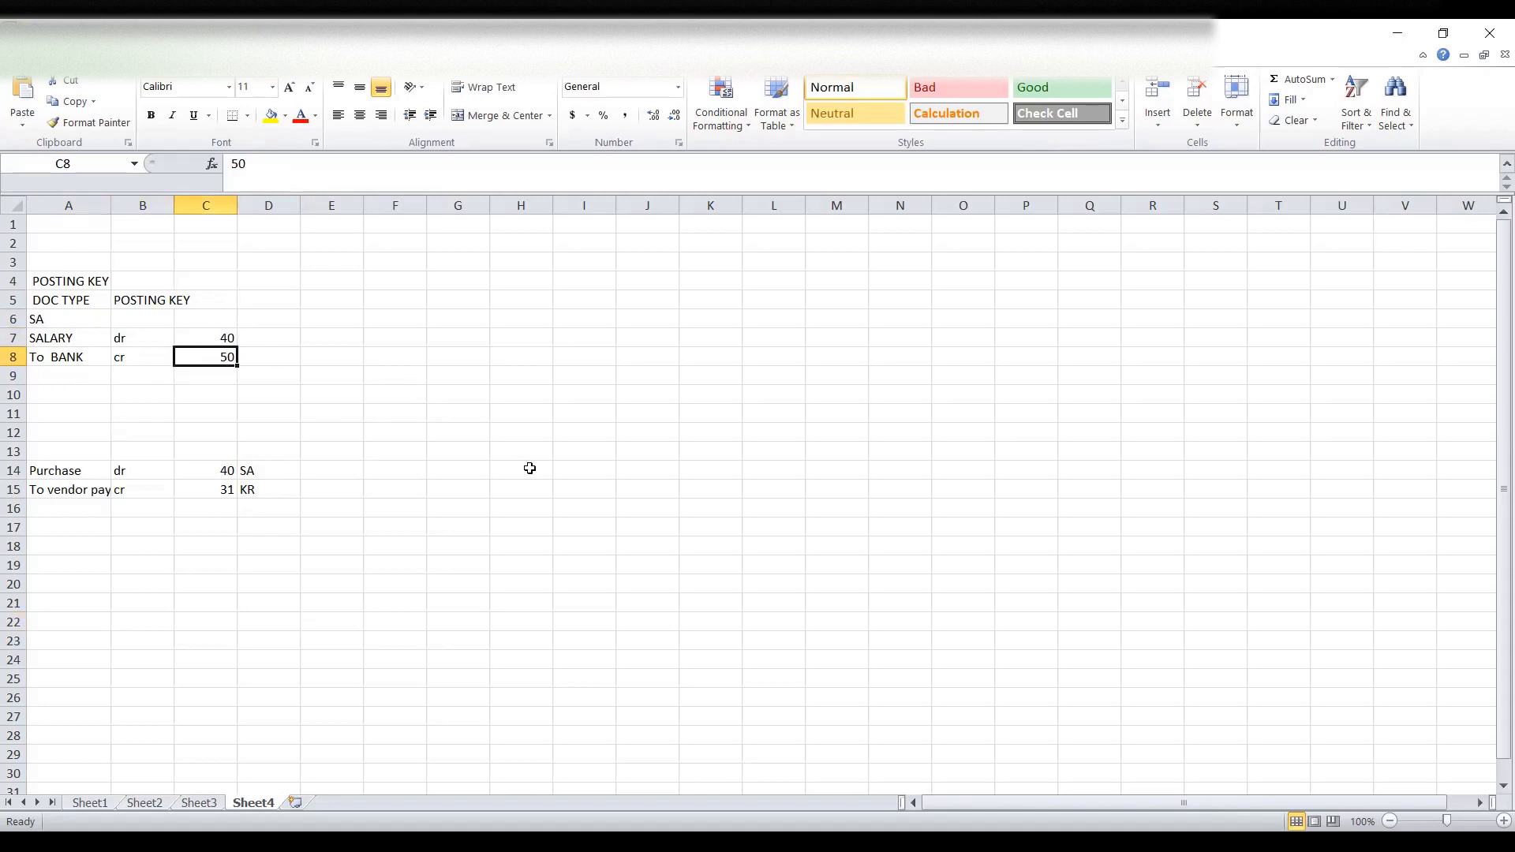
pyautogui.moveTo(719, 310)
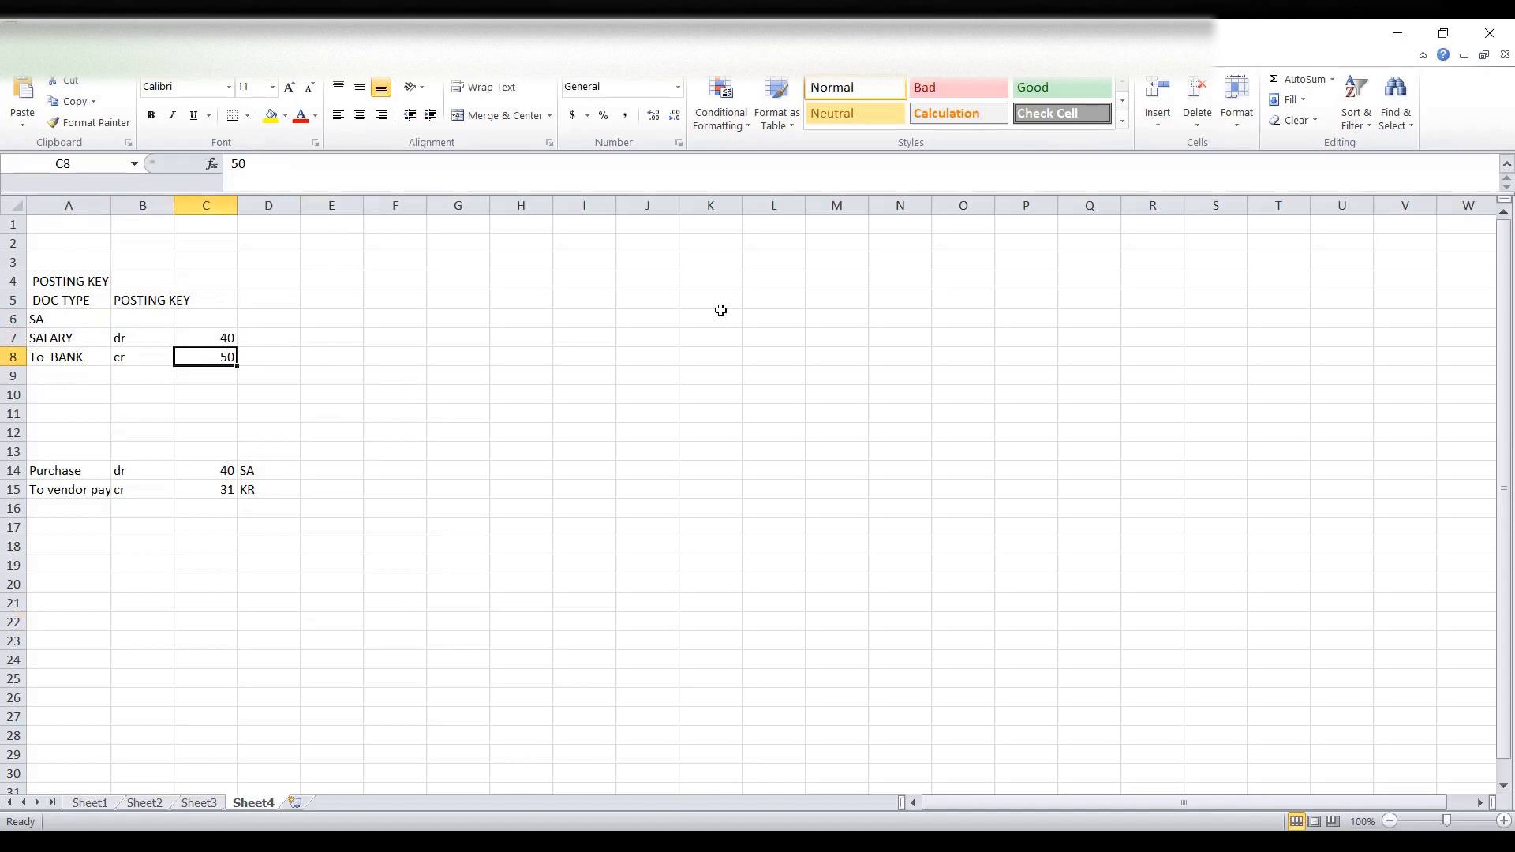
pyautogui.moveTo(839, 358)
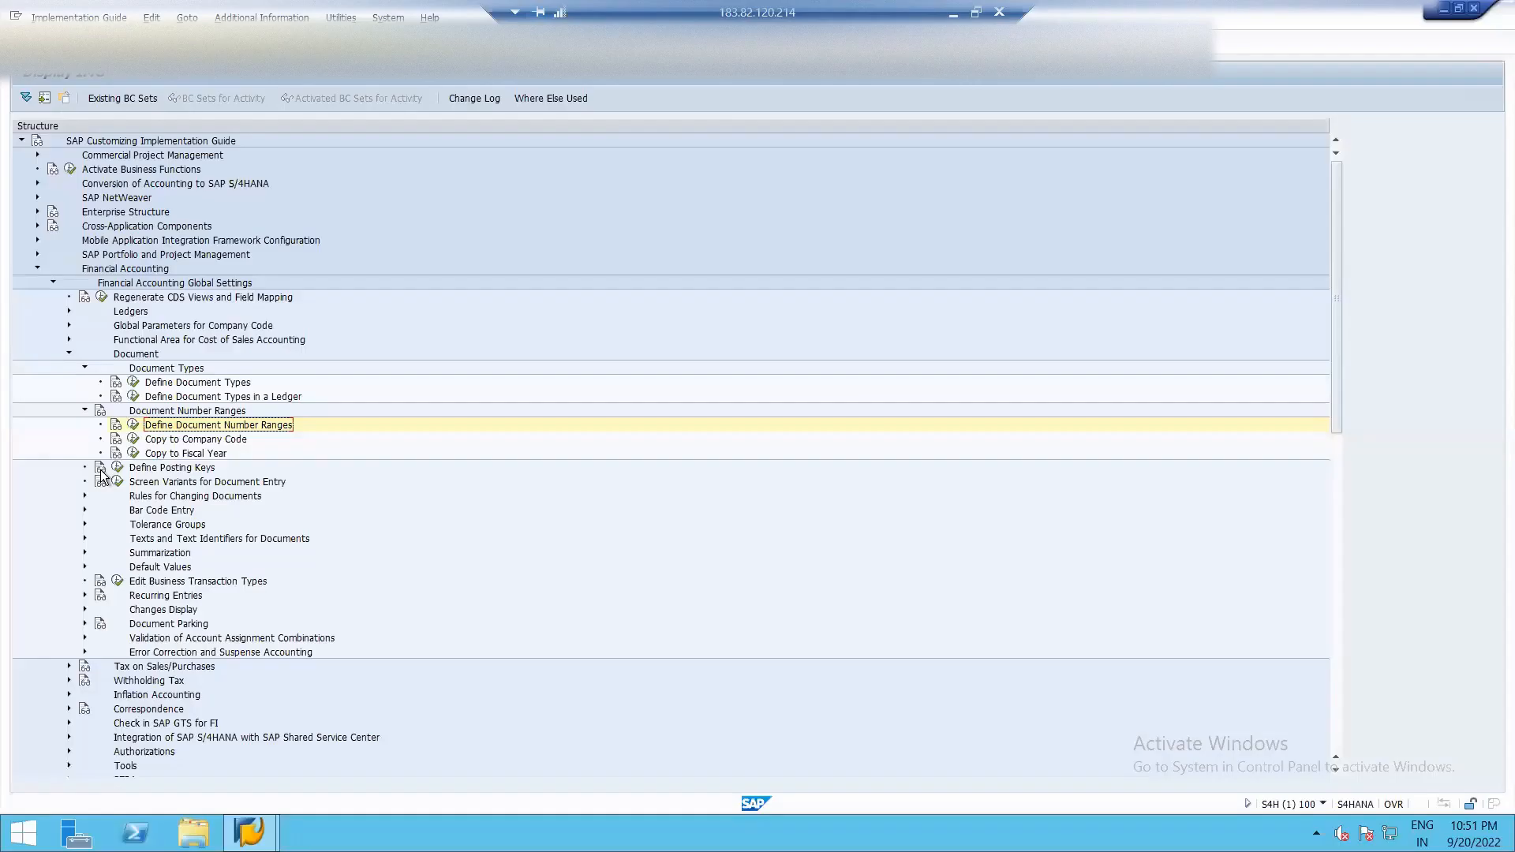
pyautogui.moveTo(99, 468)
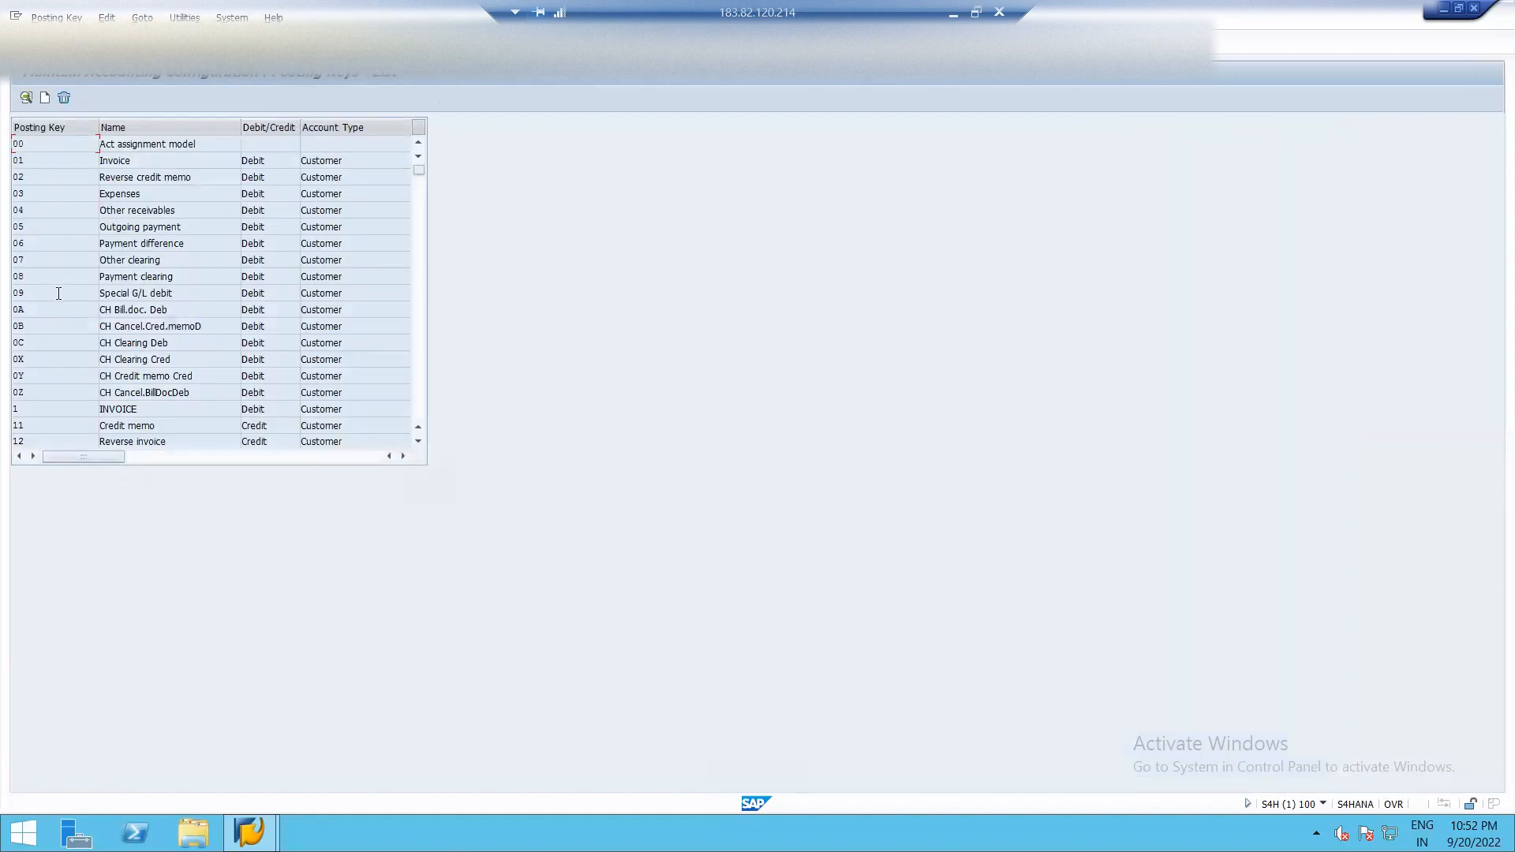
# Scroll the posting keys list and open posting key 40's debit details
pyautogui.scroll(-3)
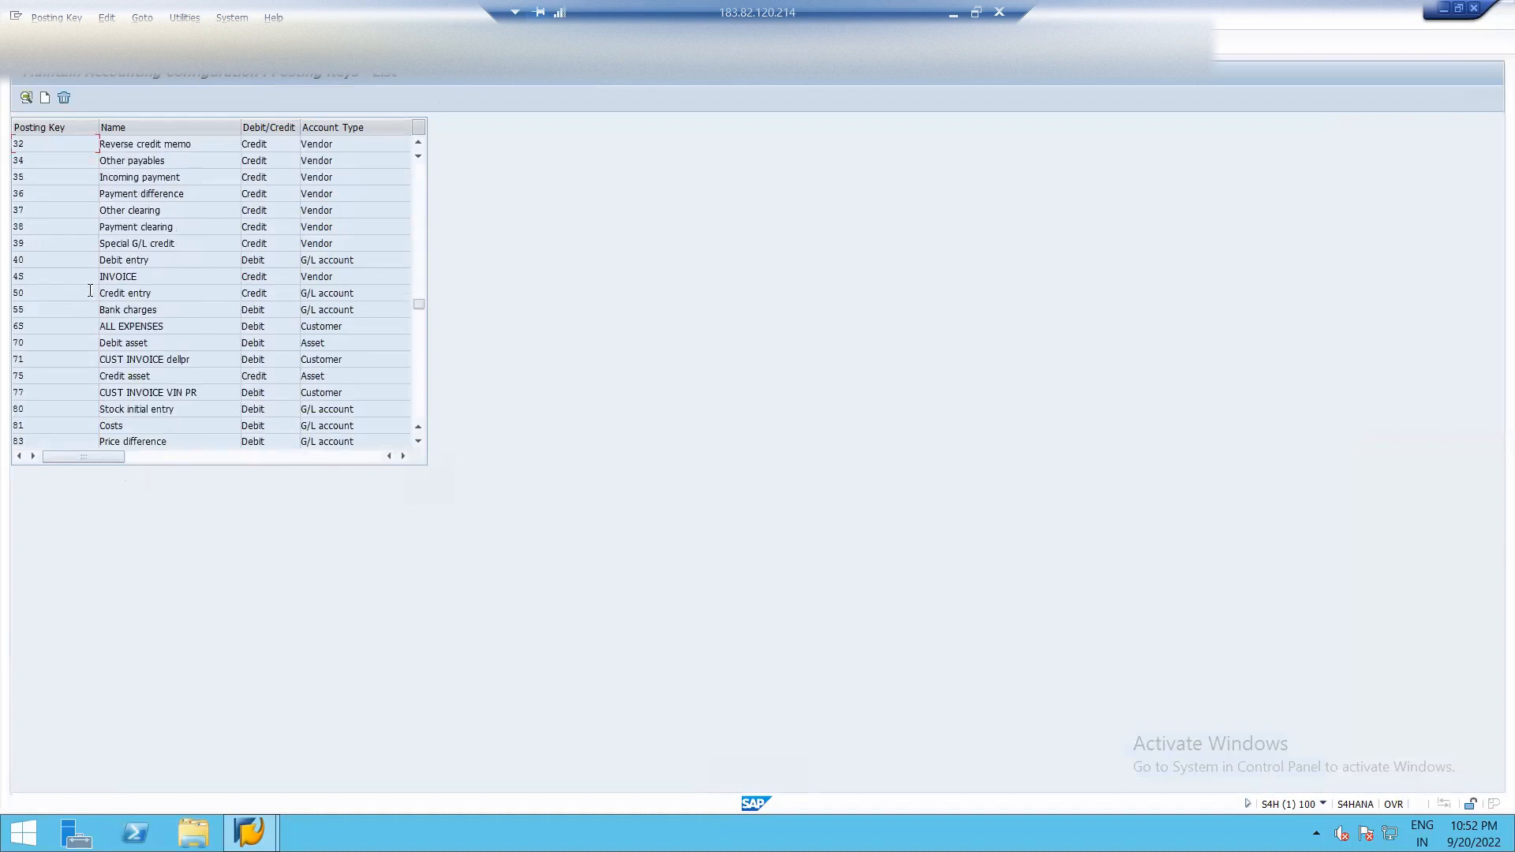
pyautogui.scroll(3)
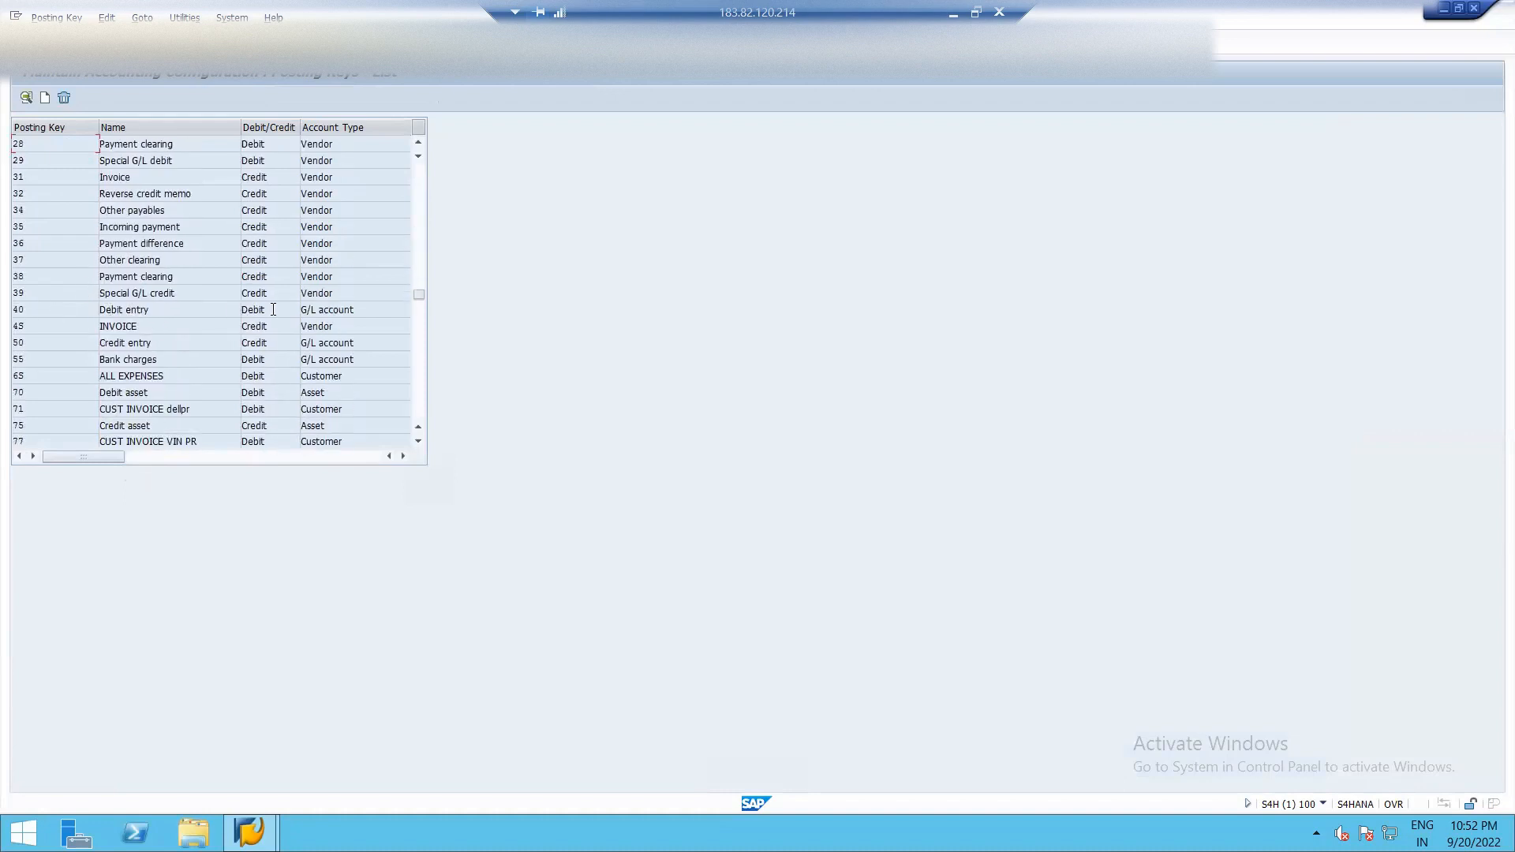
pyautogui.doubleClick(124, 309)
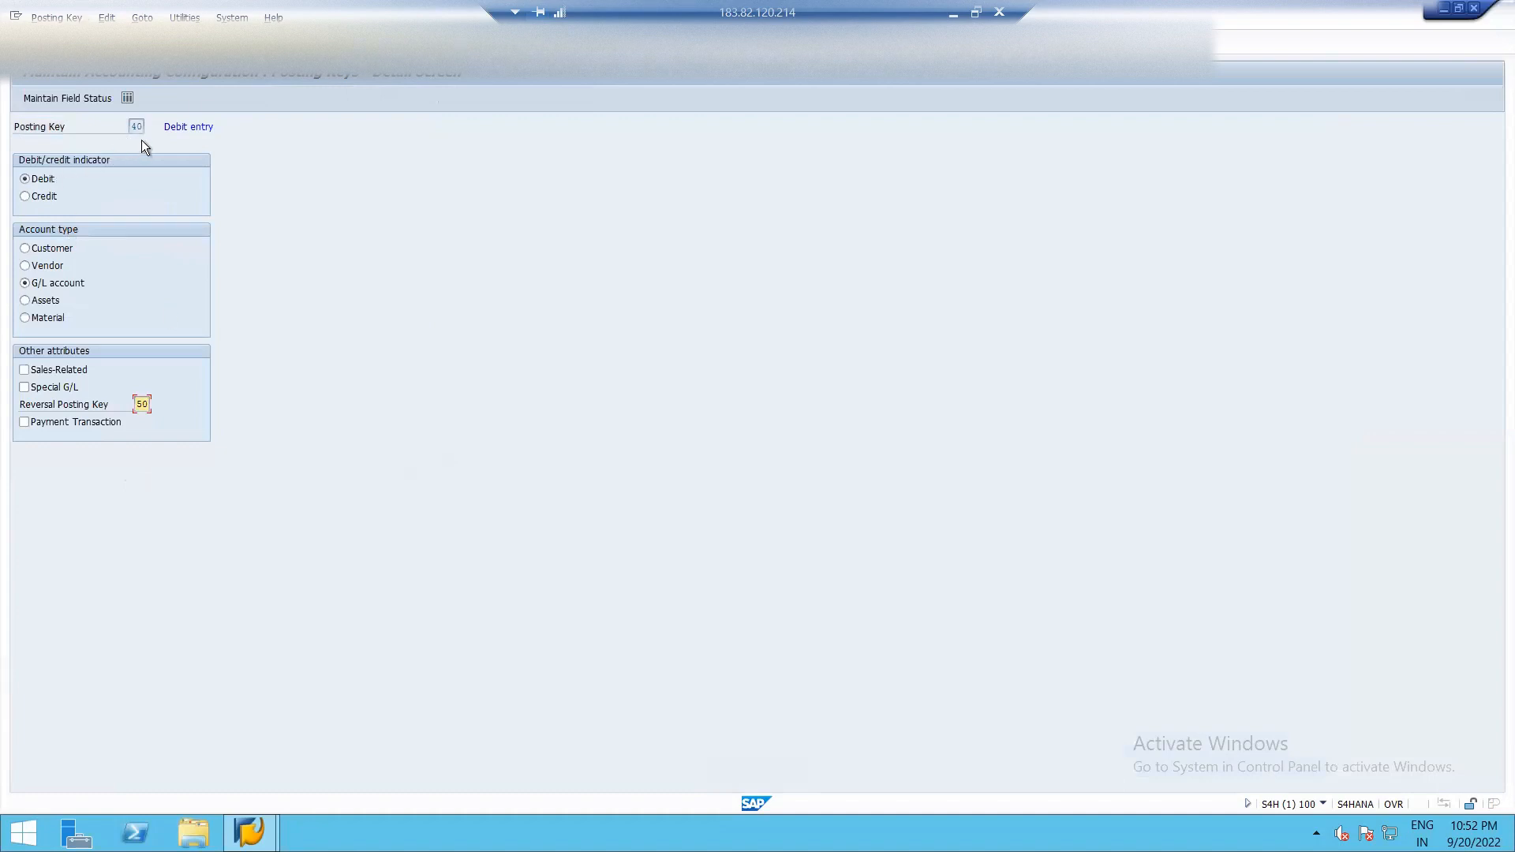
pyautogui.moveTo(90, 198)
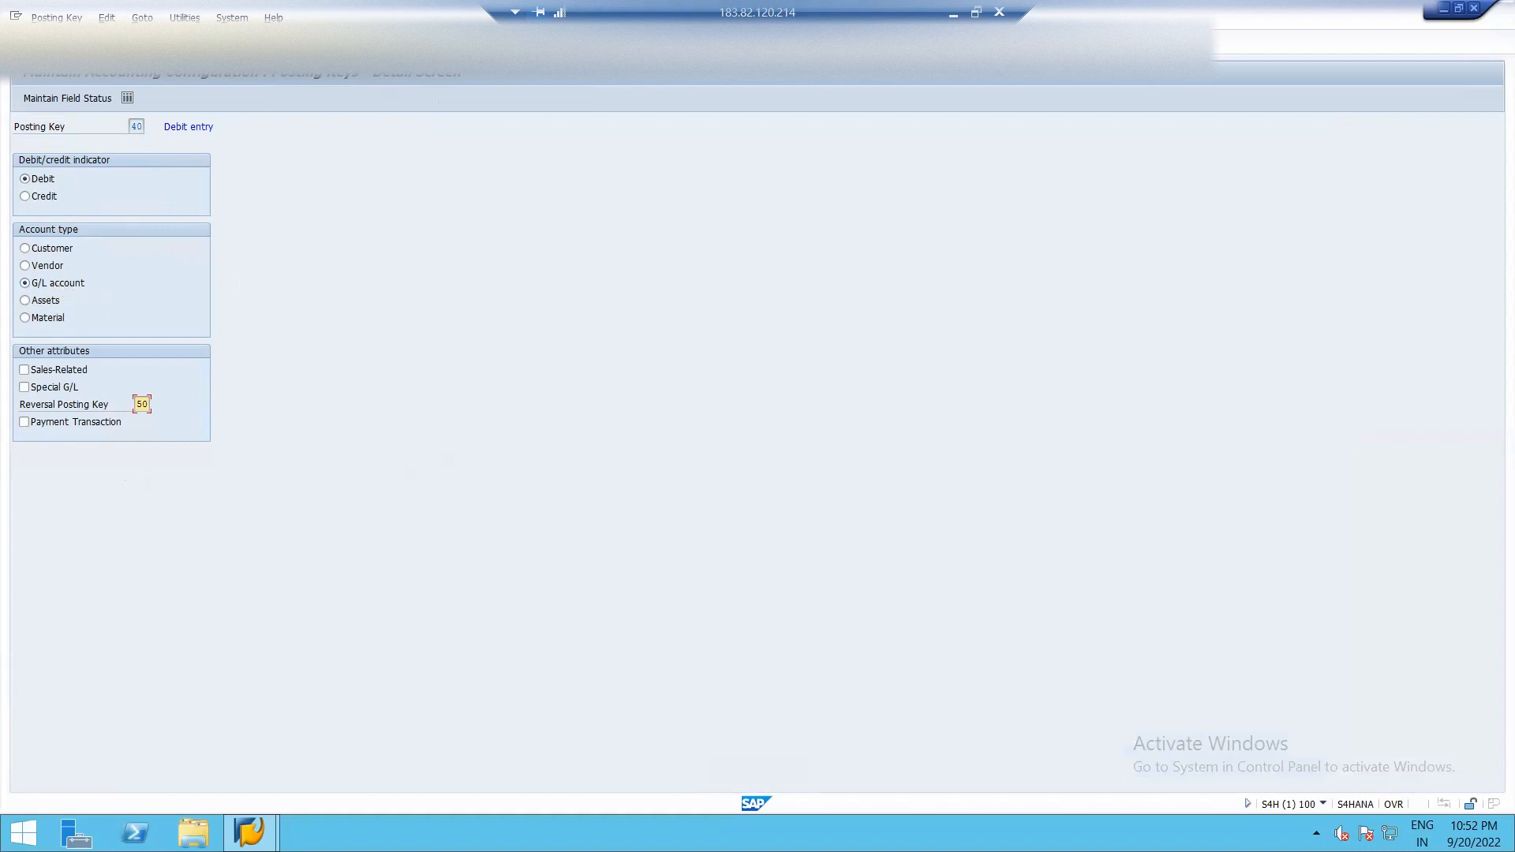
pyautogui.moveTo(119, 163)
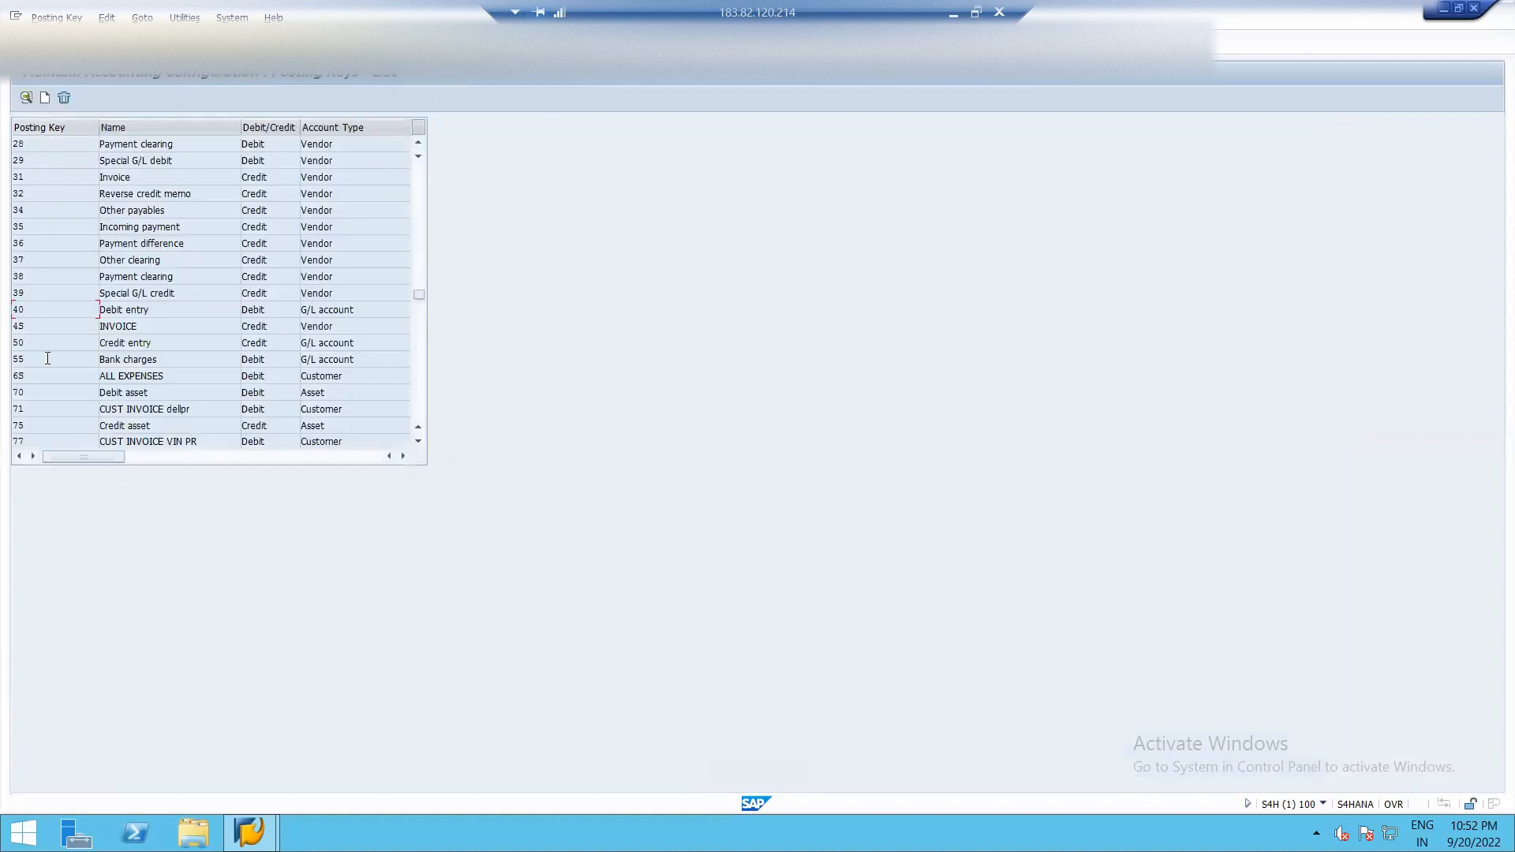
pyautogui.doubleClick(125, 342)
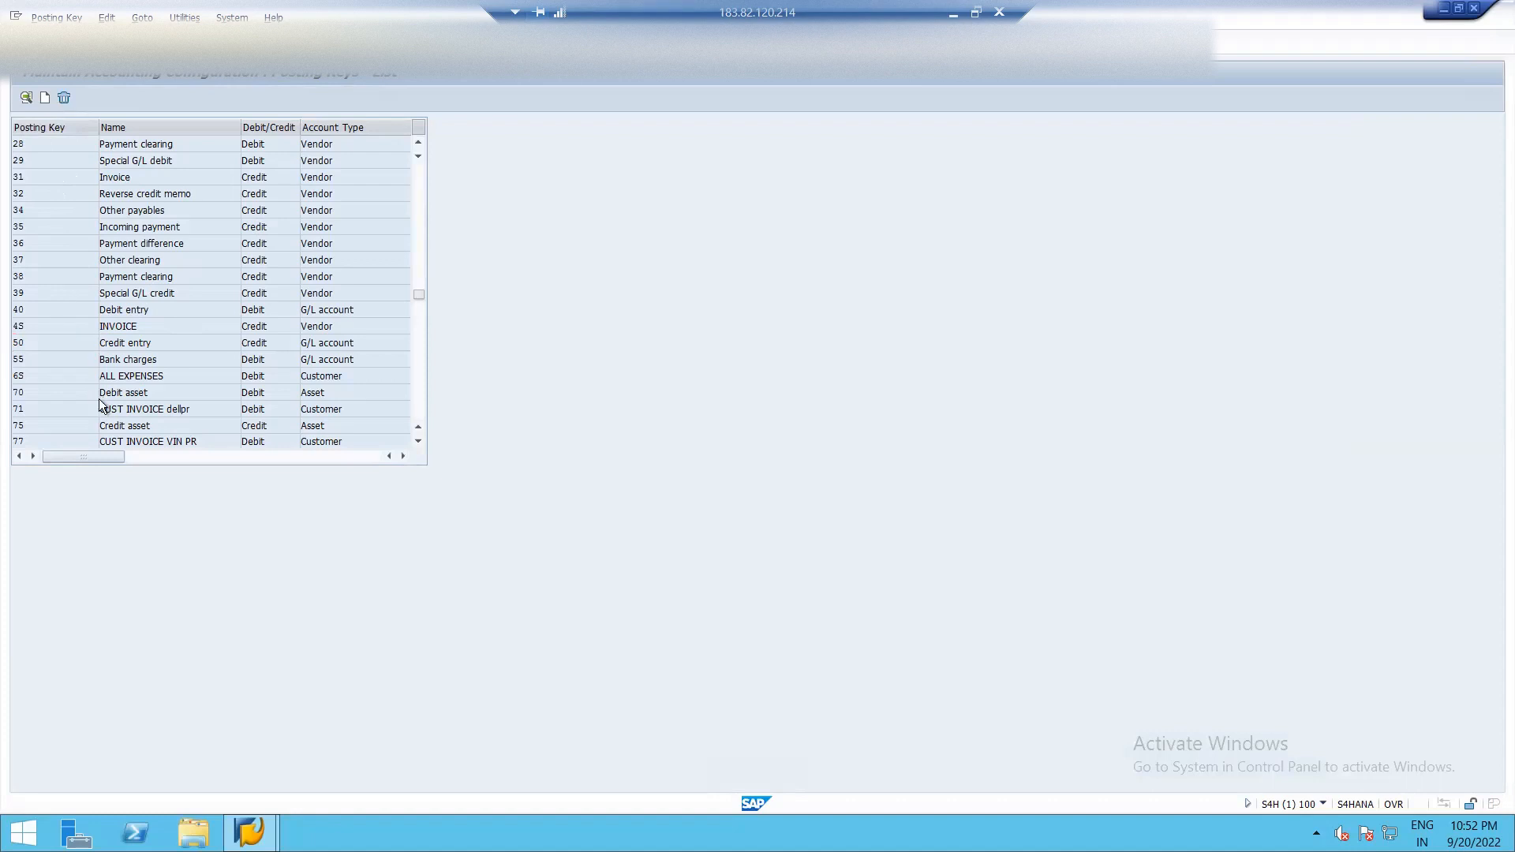
pyautogui.scroll(-3)
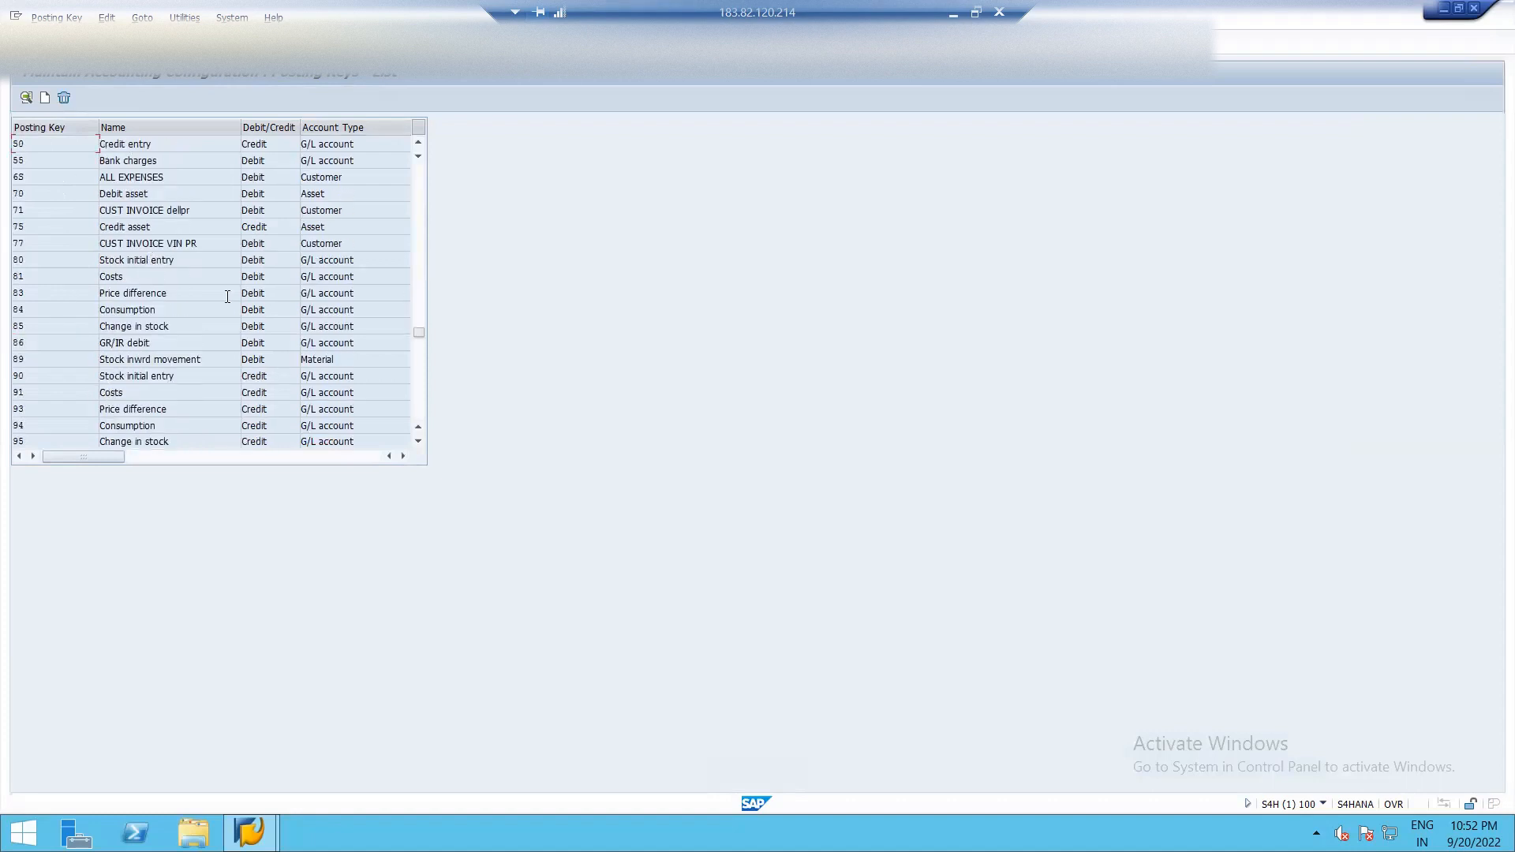
pyautogui.moveTo(362, 350)
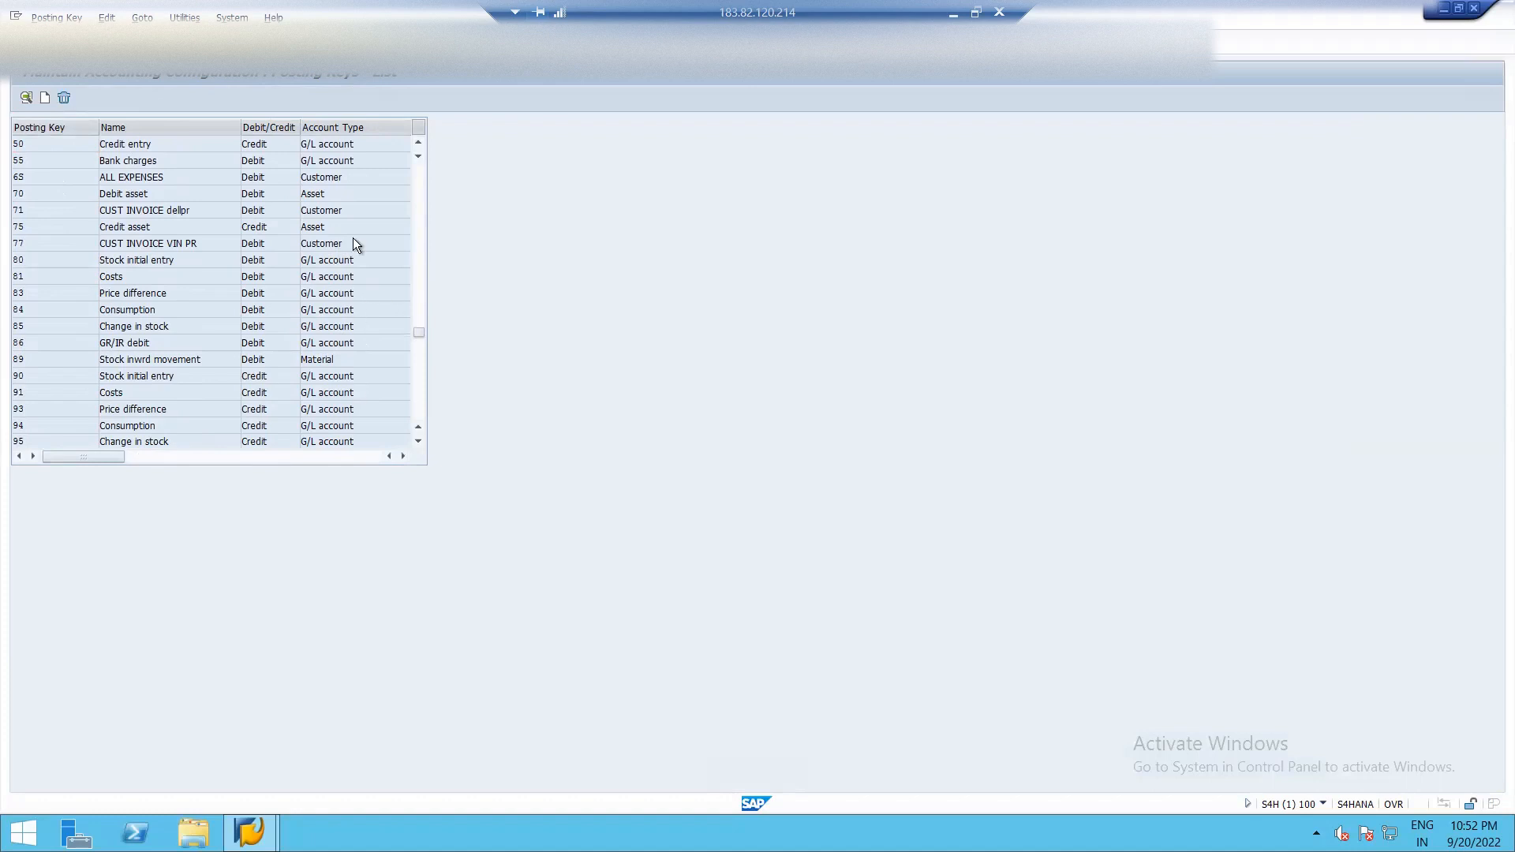
pyautogui.moveTo(364, 374)
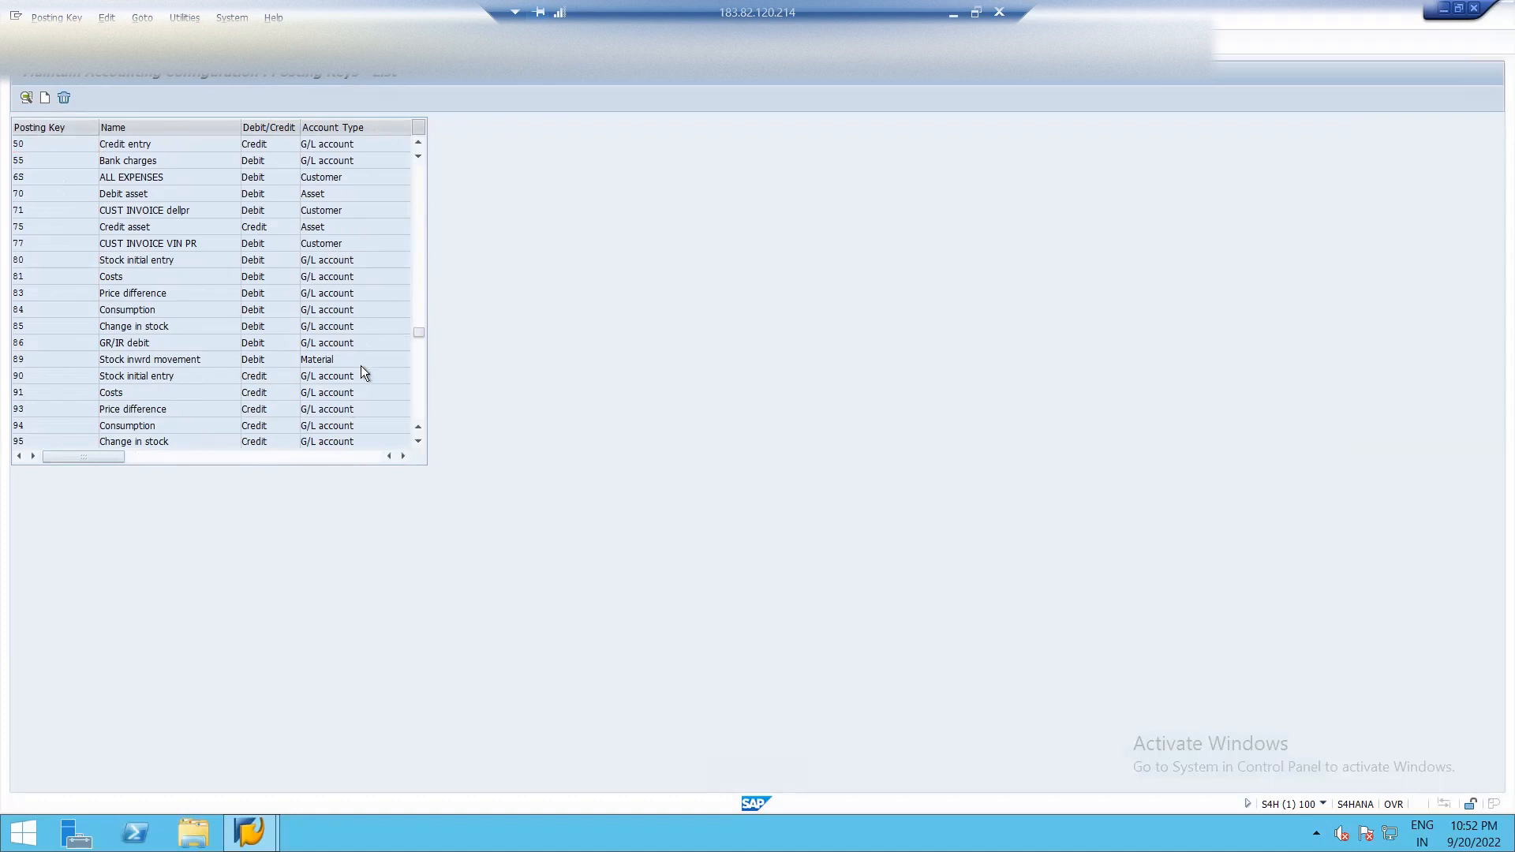
pyautogui.scroll(3)
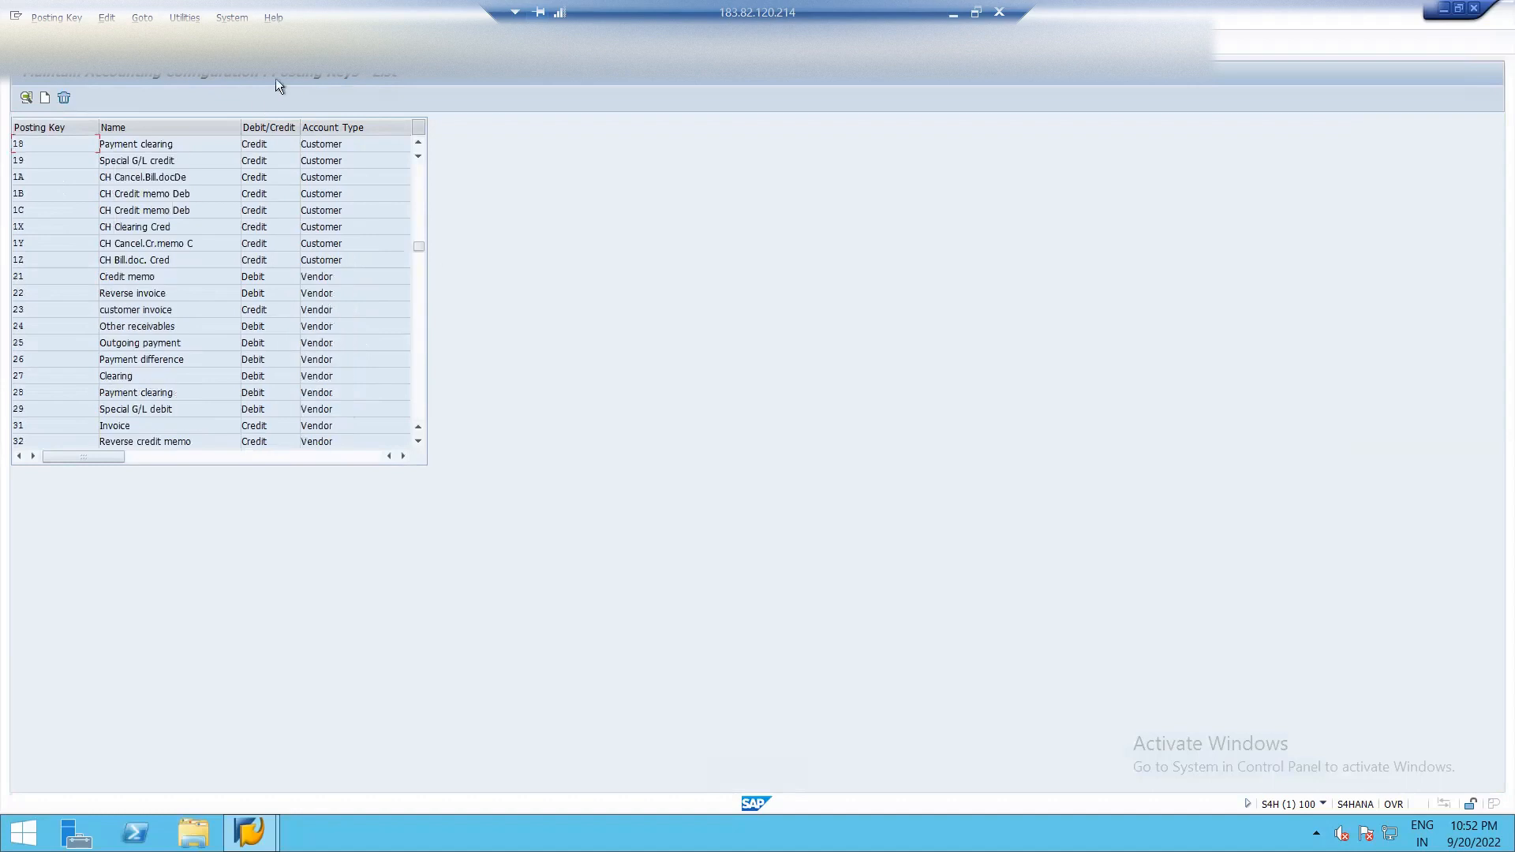
pyautogui.moveTo(814, 186)
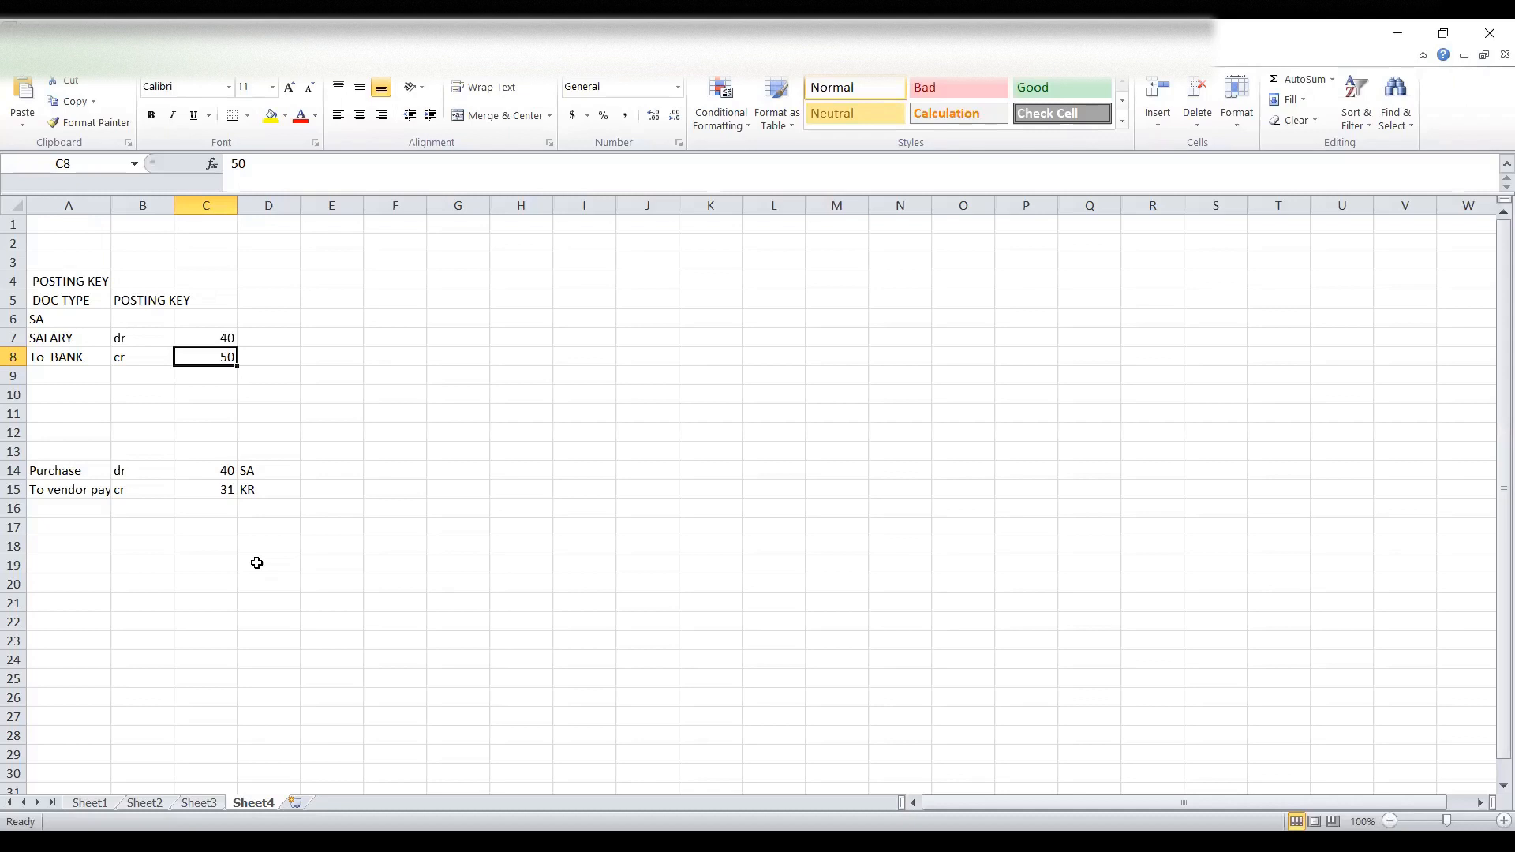
pyautogui.click(69, 470)
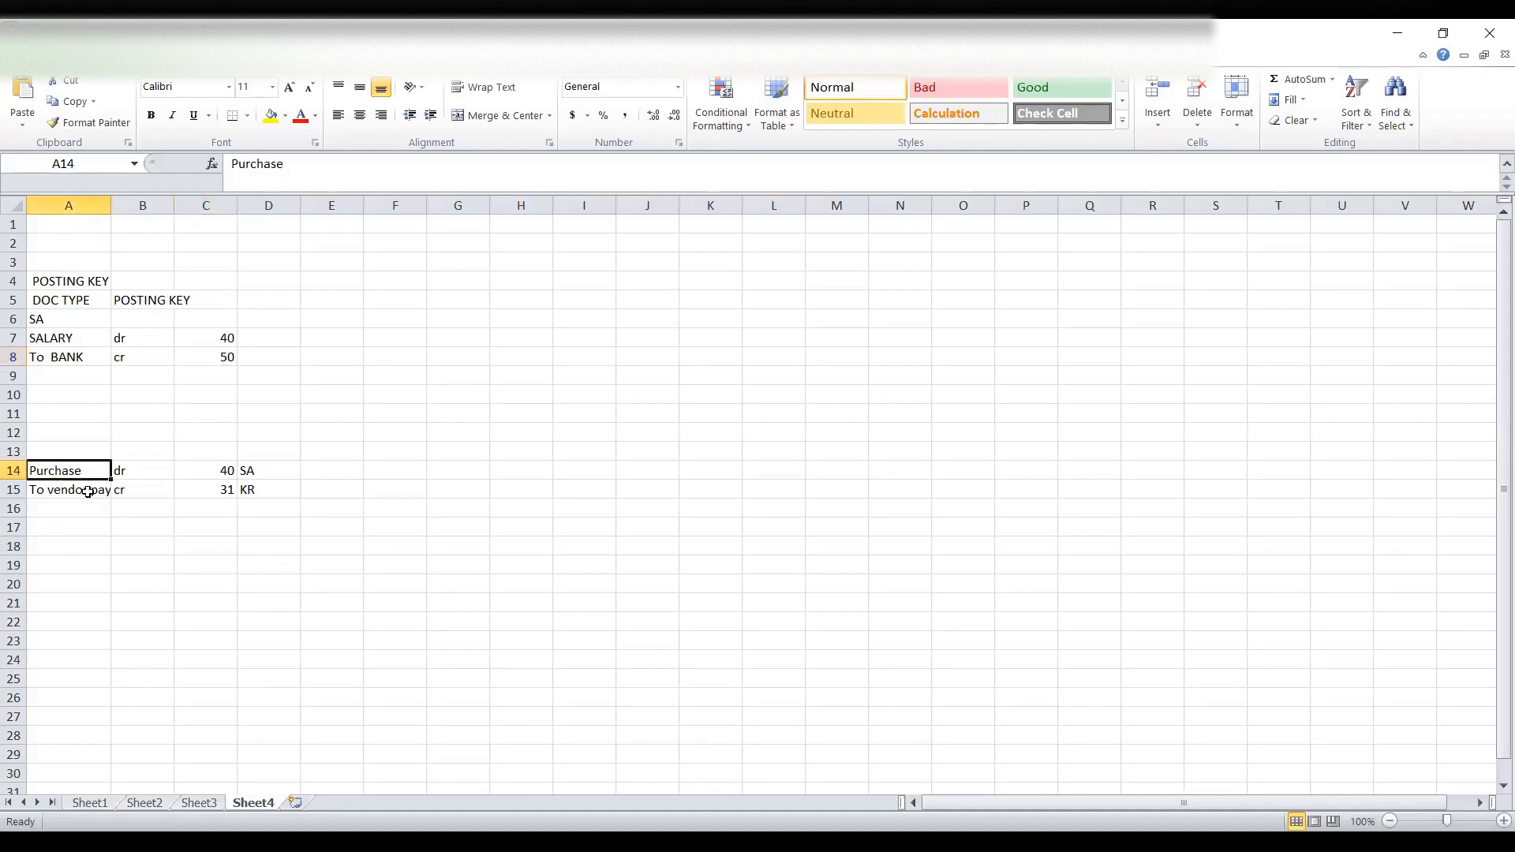
pyautogui.click(67, 491)
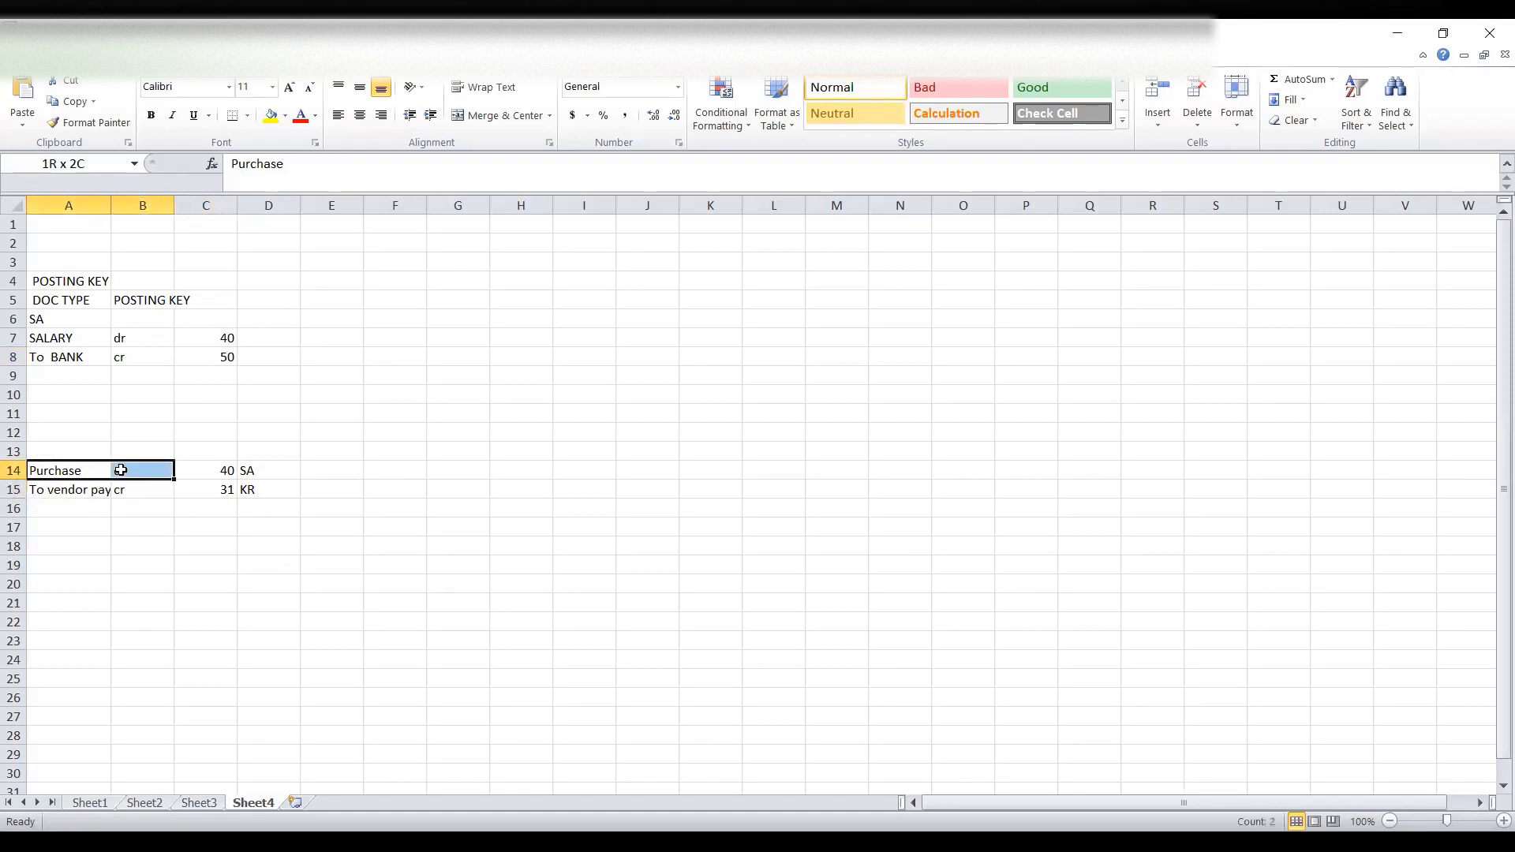
pyautogui.click(268, 471)
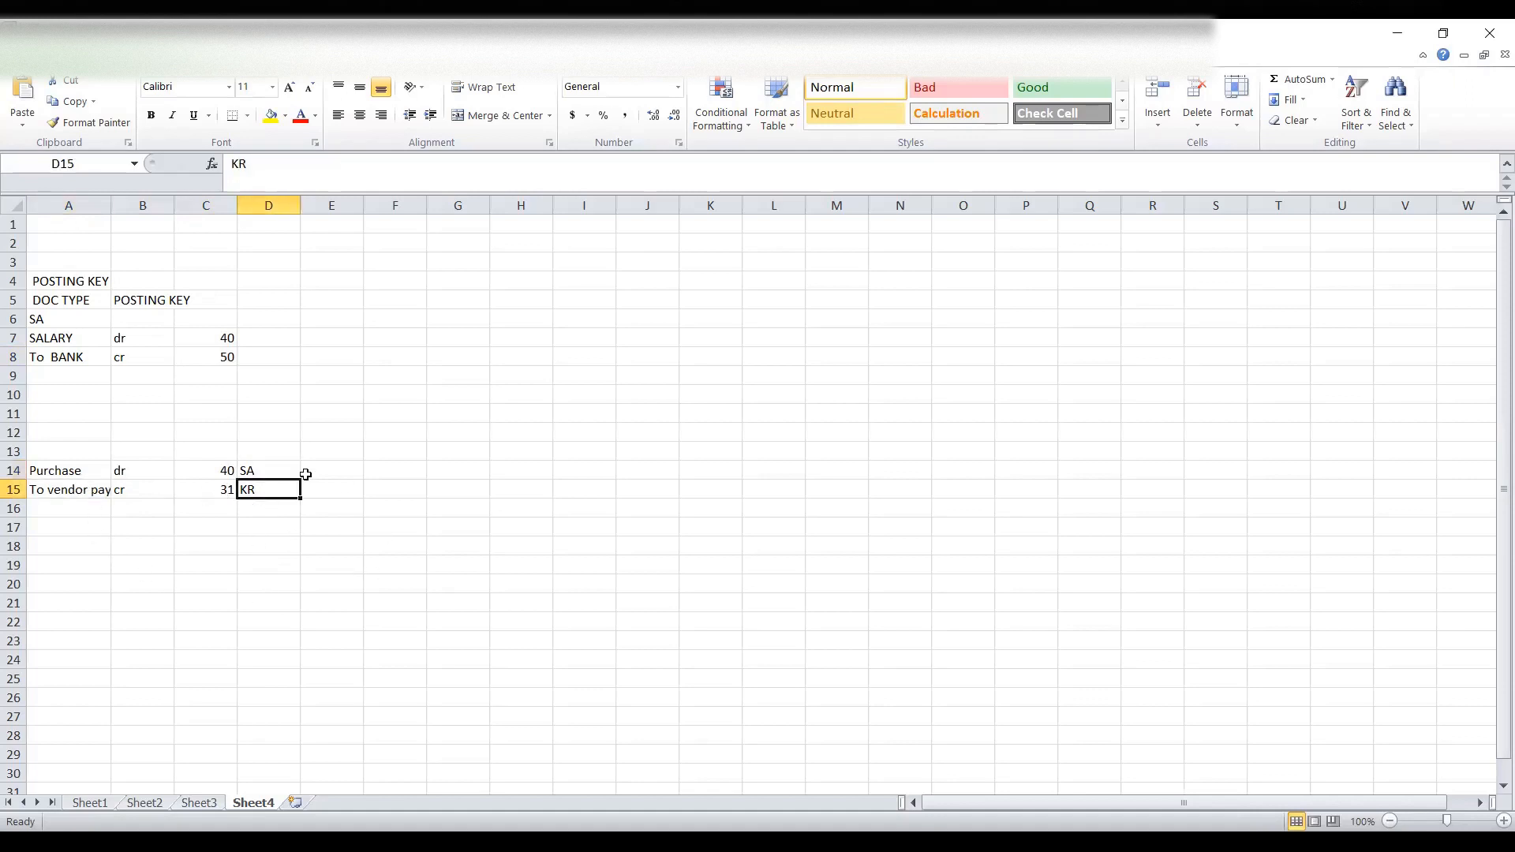
pyautogui.click(268, 470)
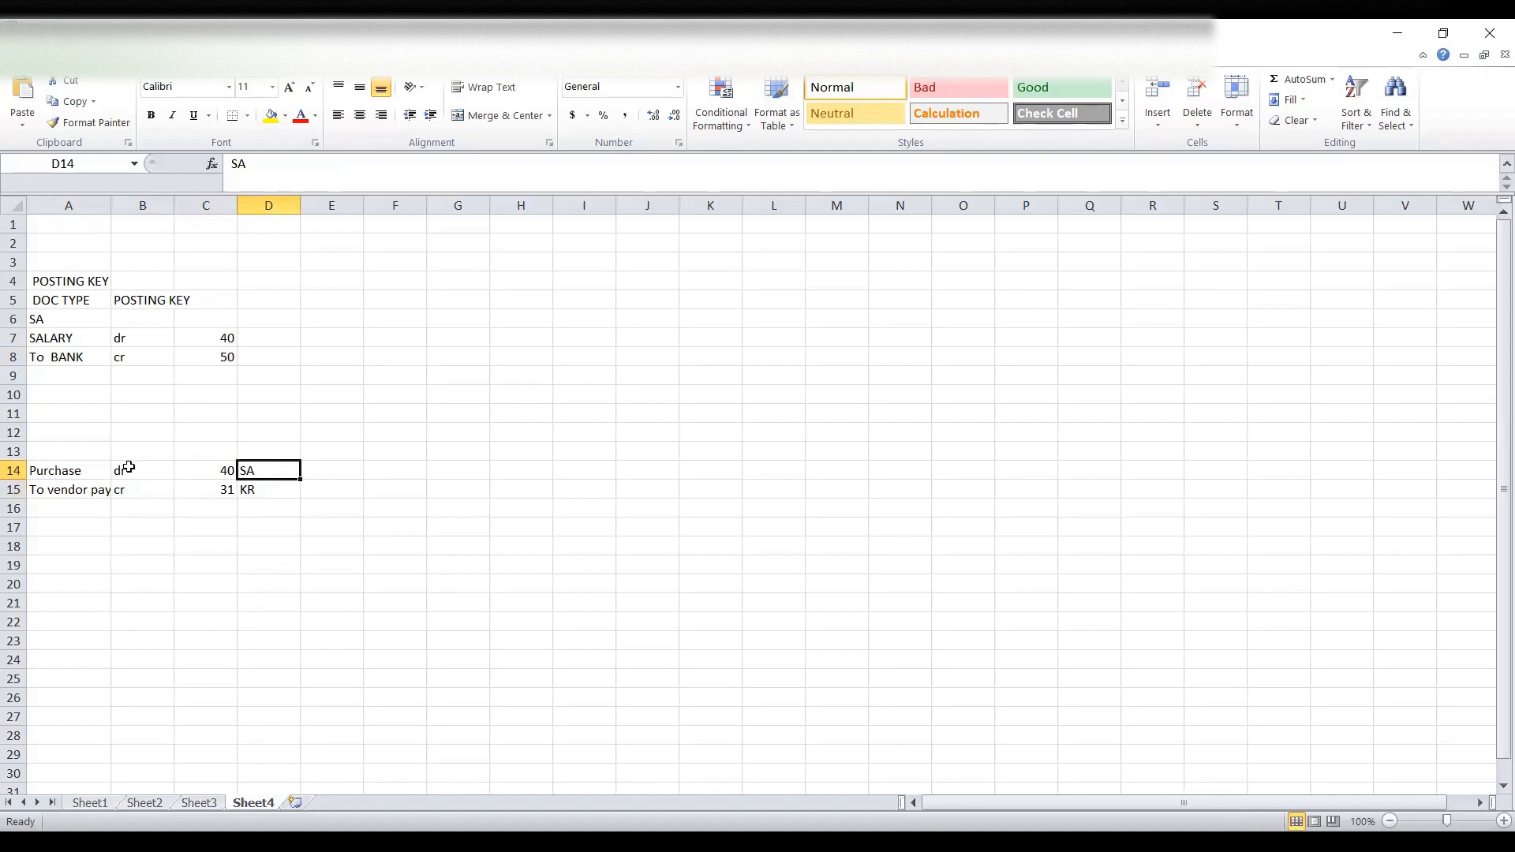
pyautogui.click(205, 470)
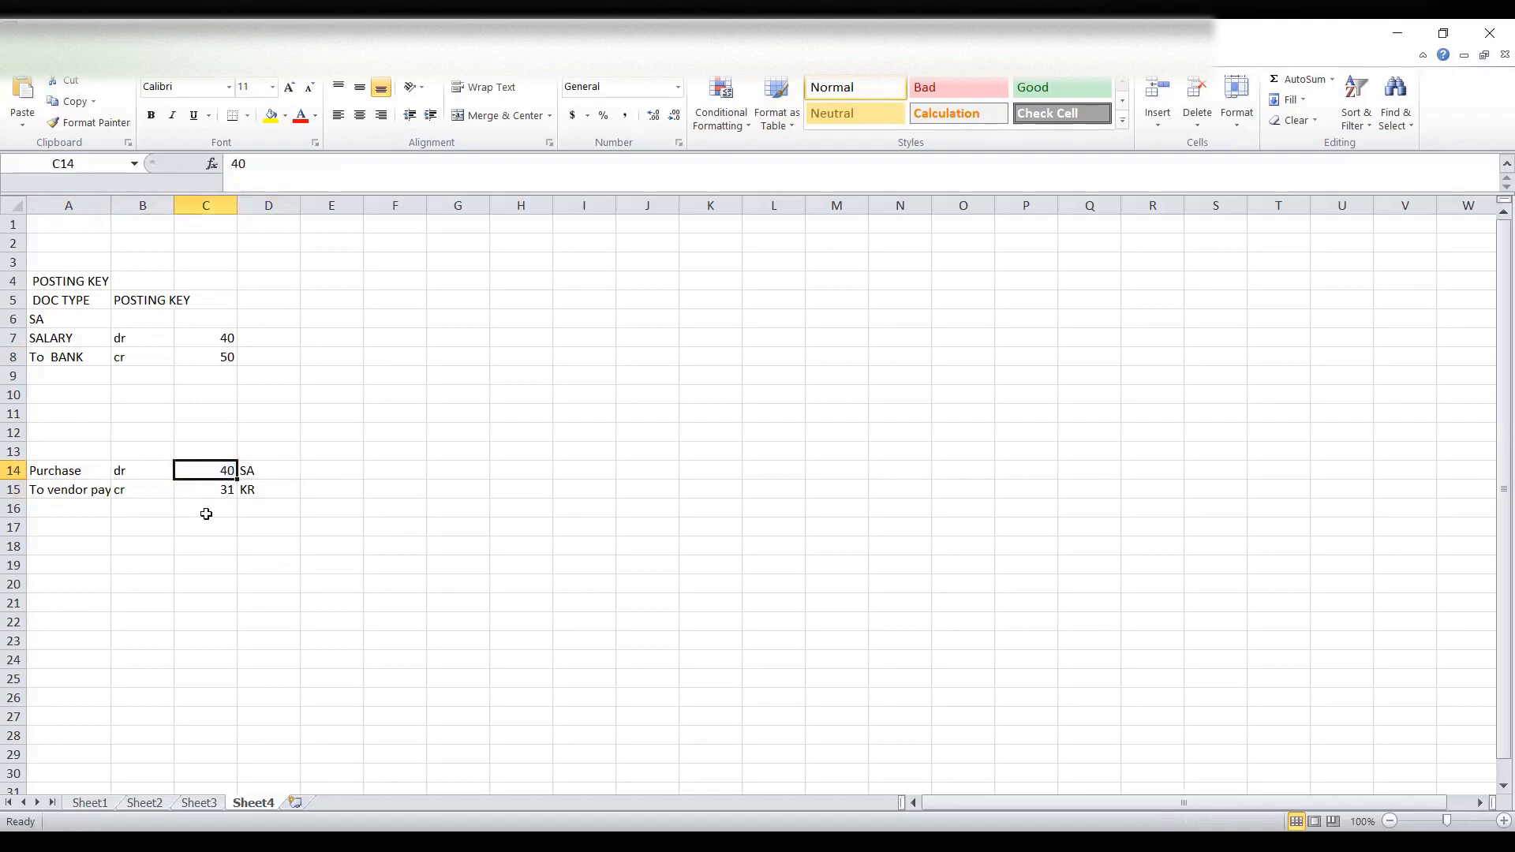
pyautogui.click(67, 489)
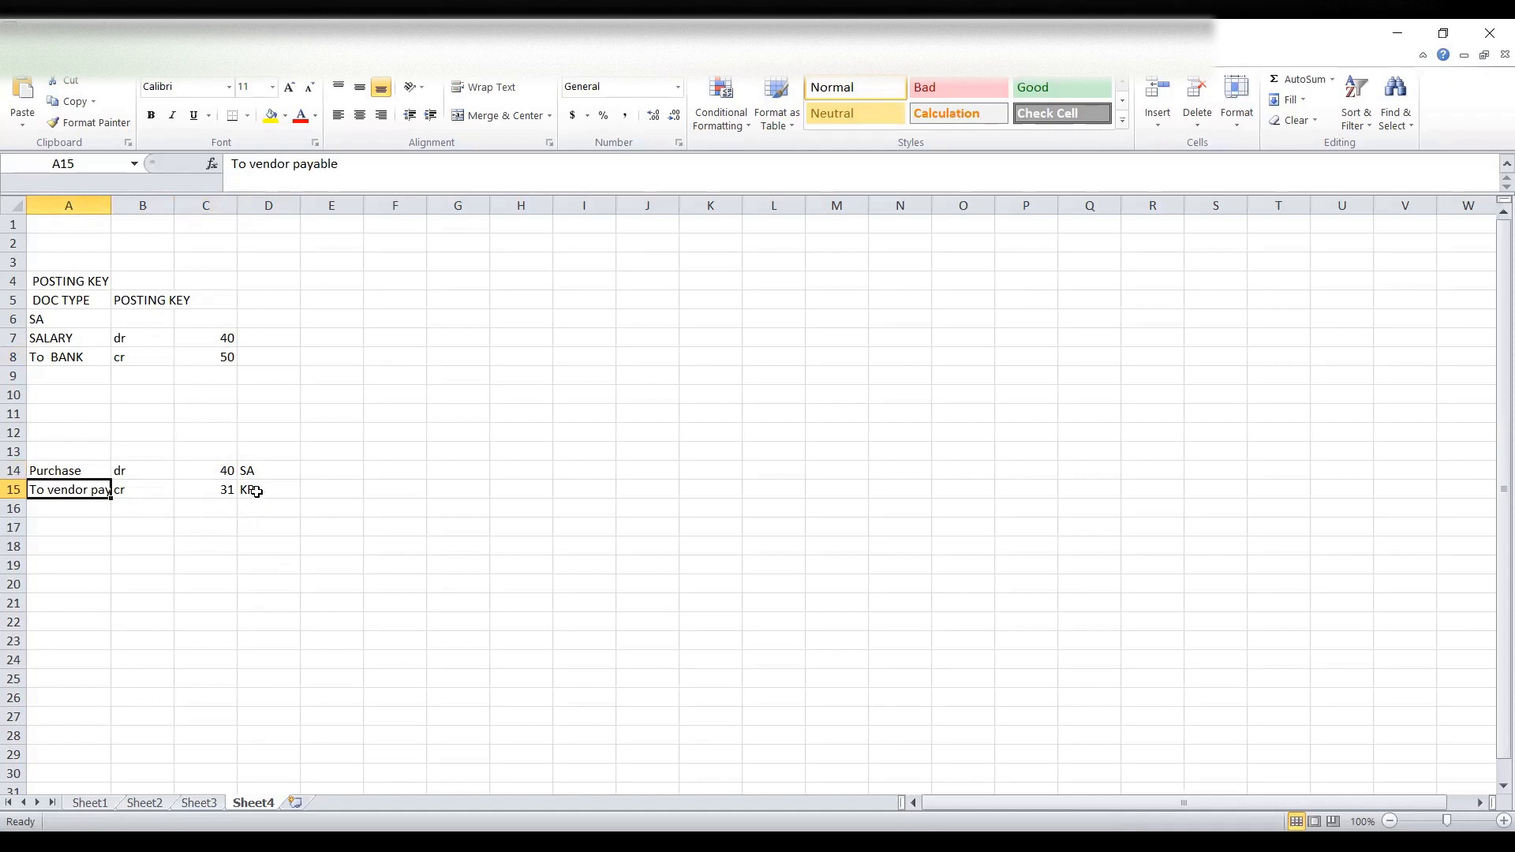
pyautogui.moveTo(203, 496)
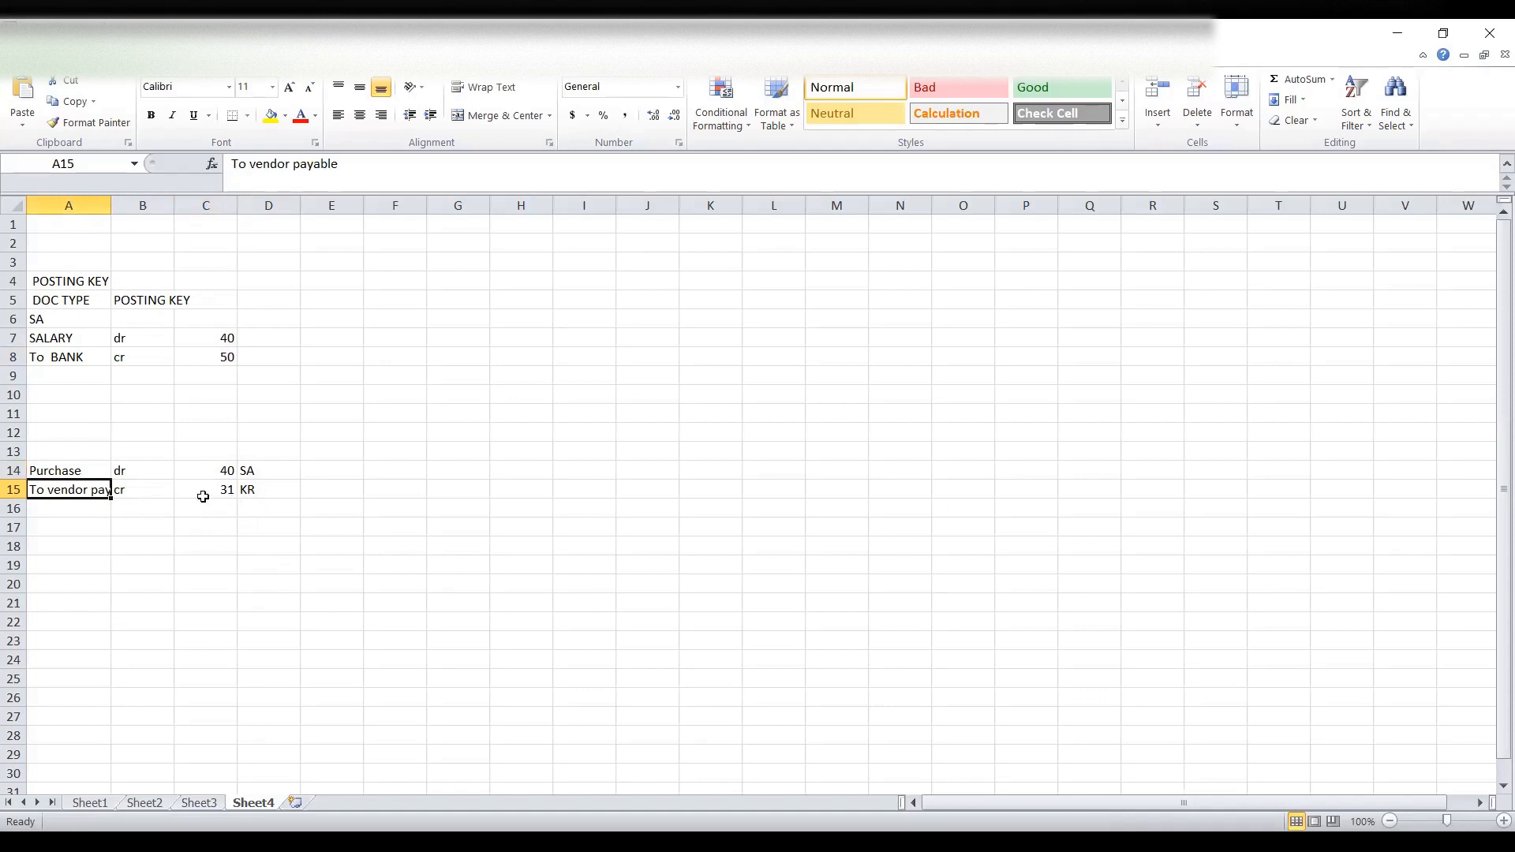
pyautogui.click(205, 489)
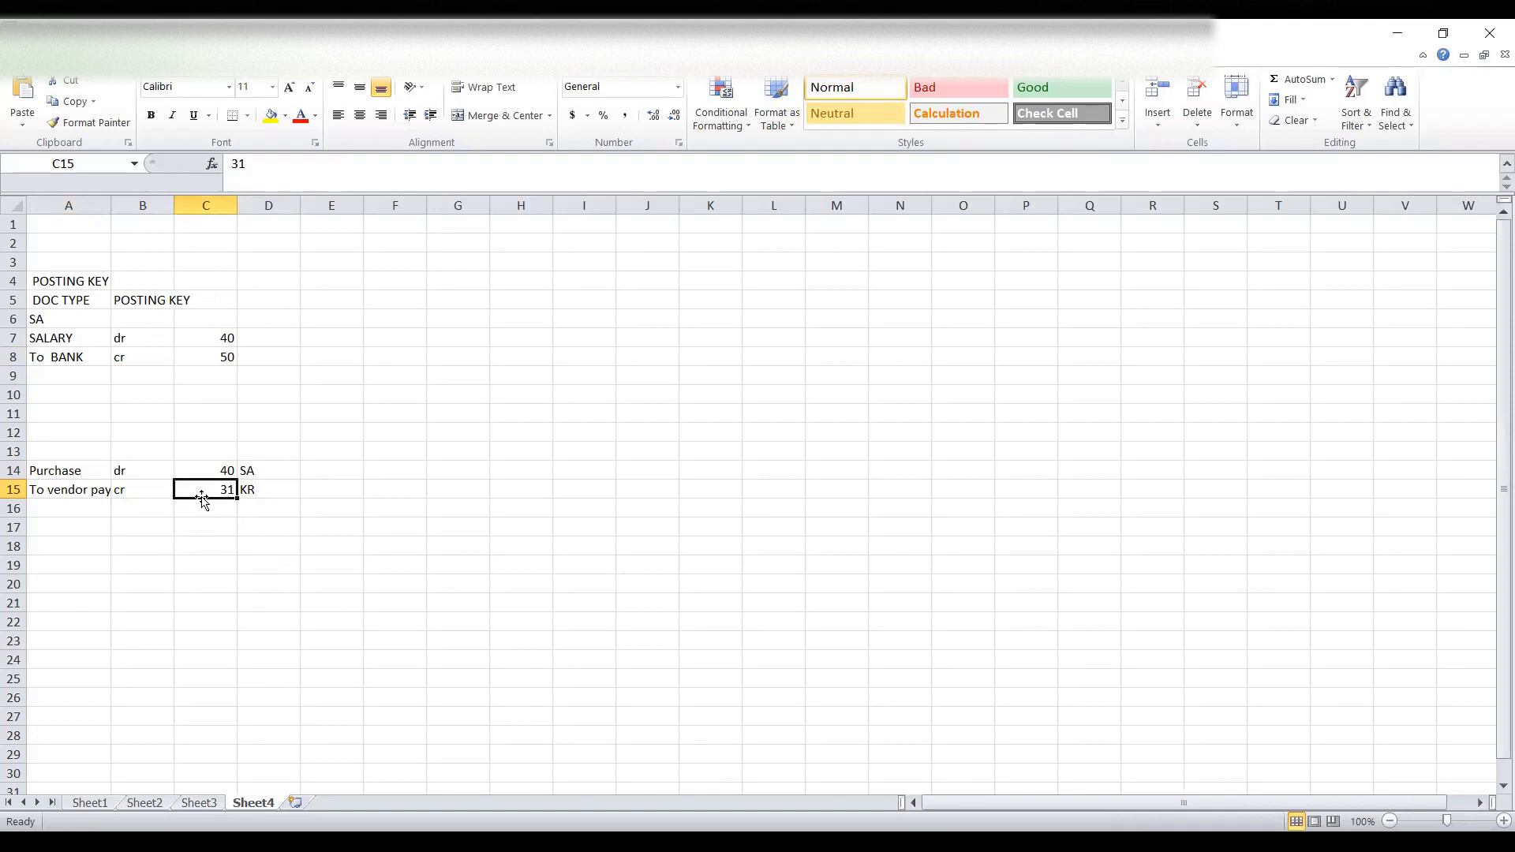
pyautogui.moveTo(339, 565)
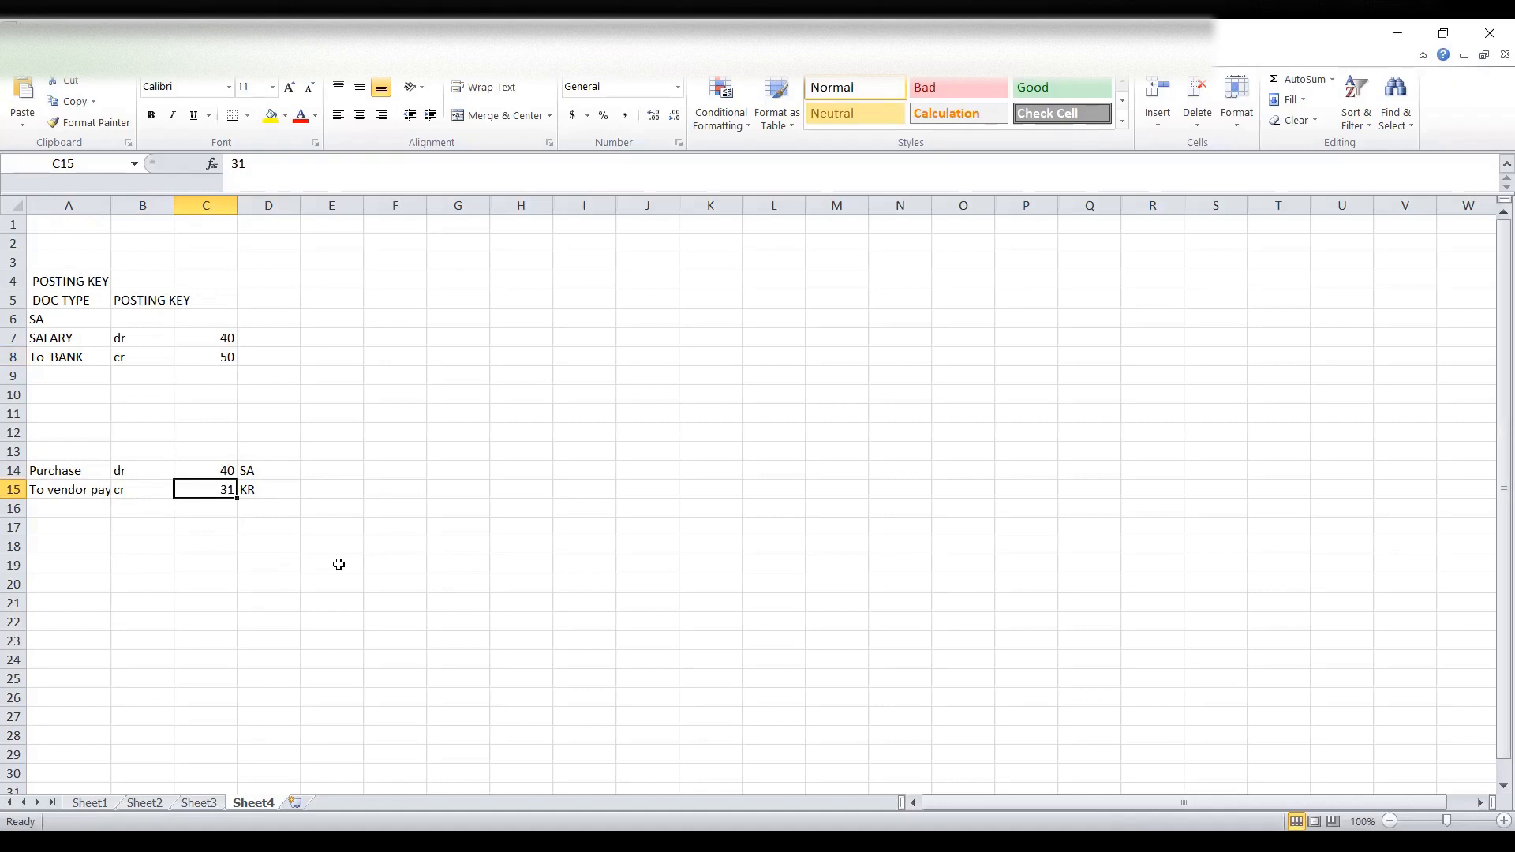
pyautogui.moveTo(617, 433)
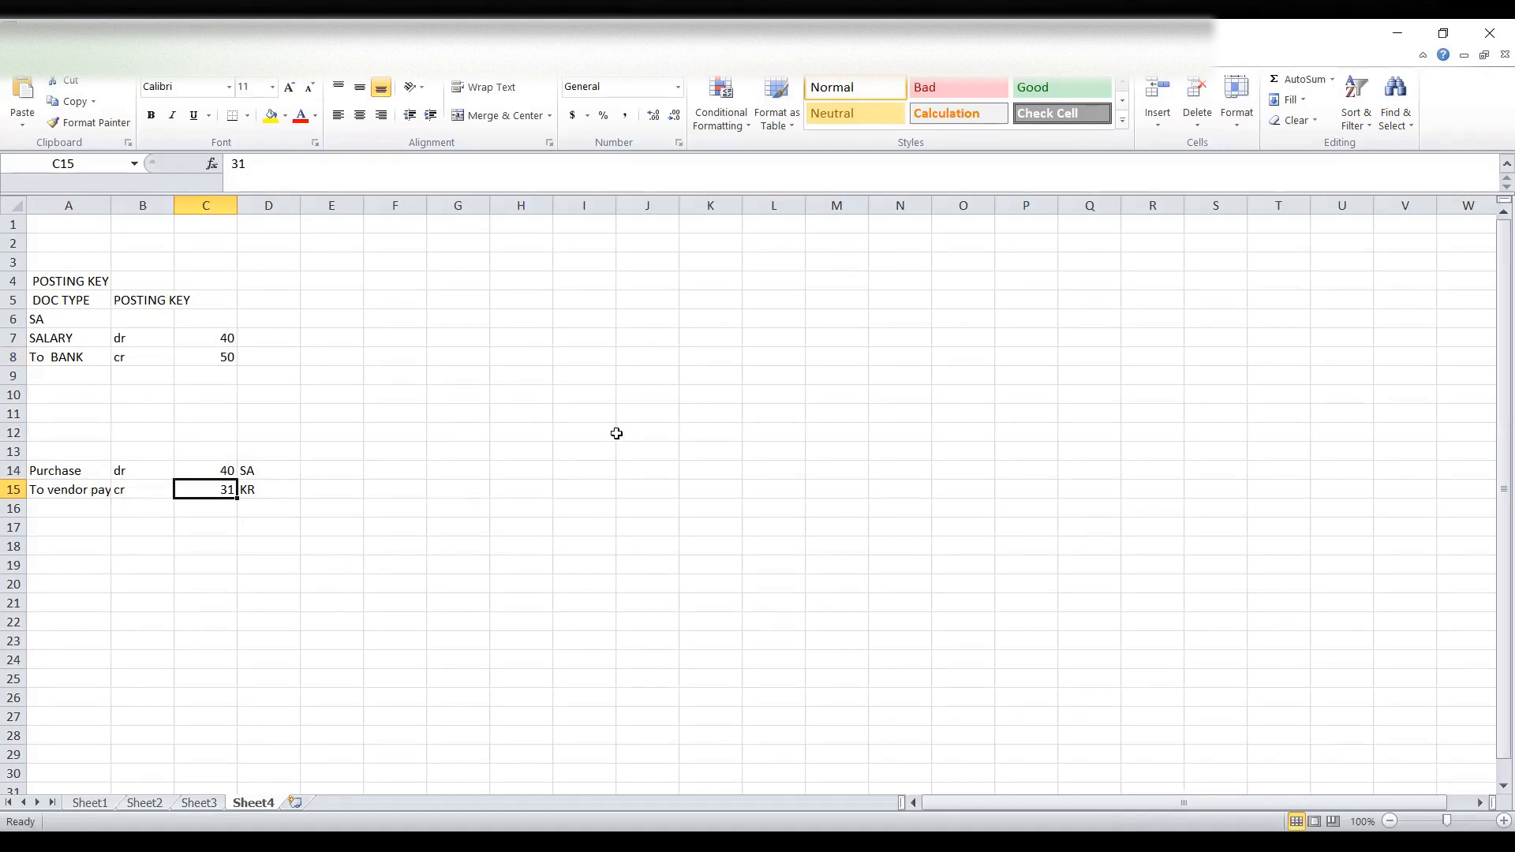
pyautogui.moveTo(539, 525)
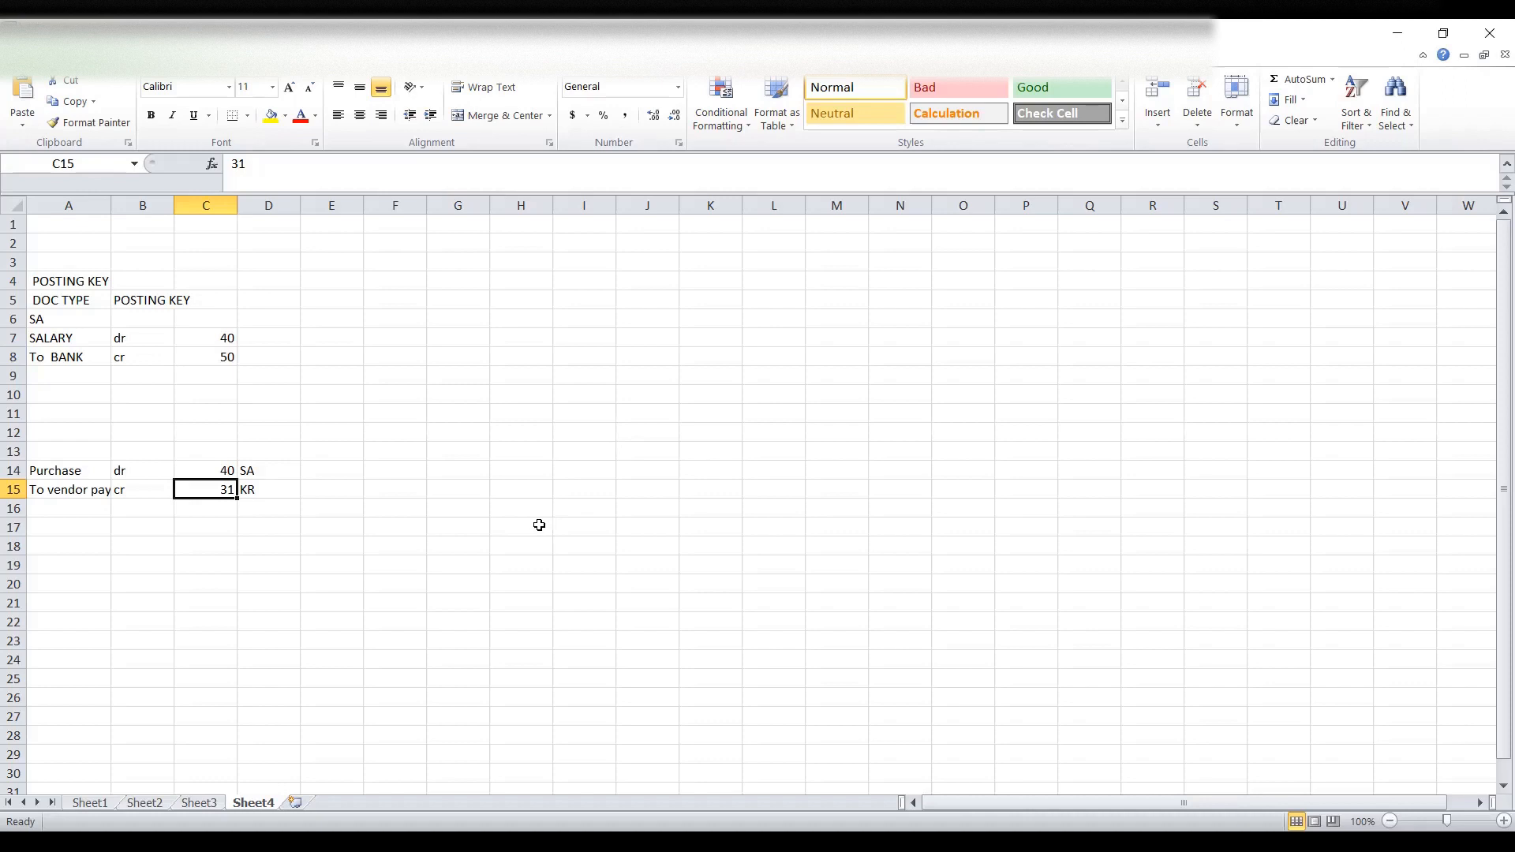
pyautogui.moveTo(852, 237)
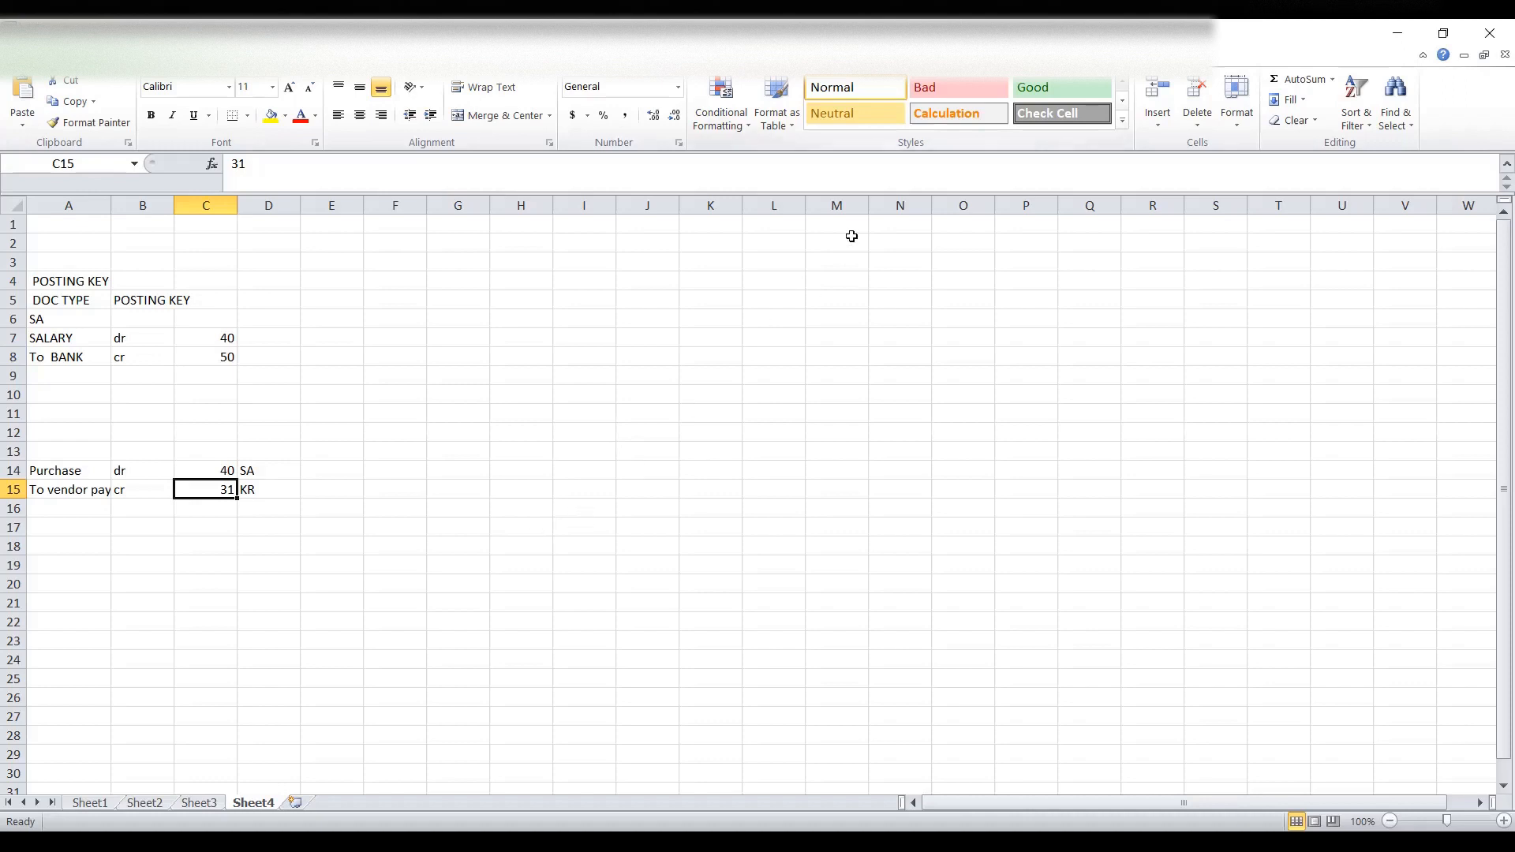